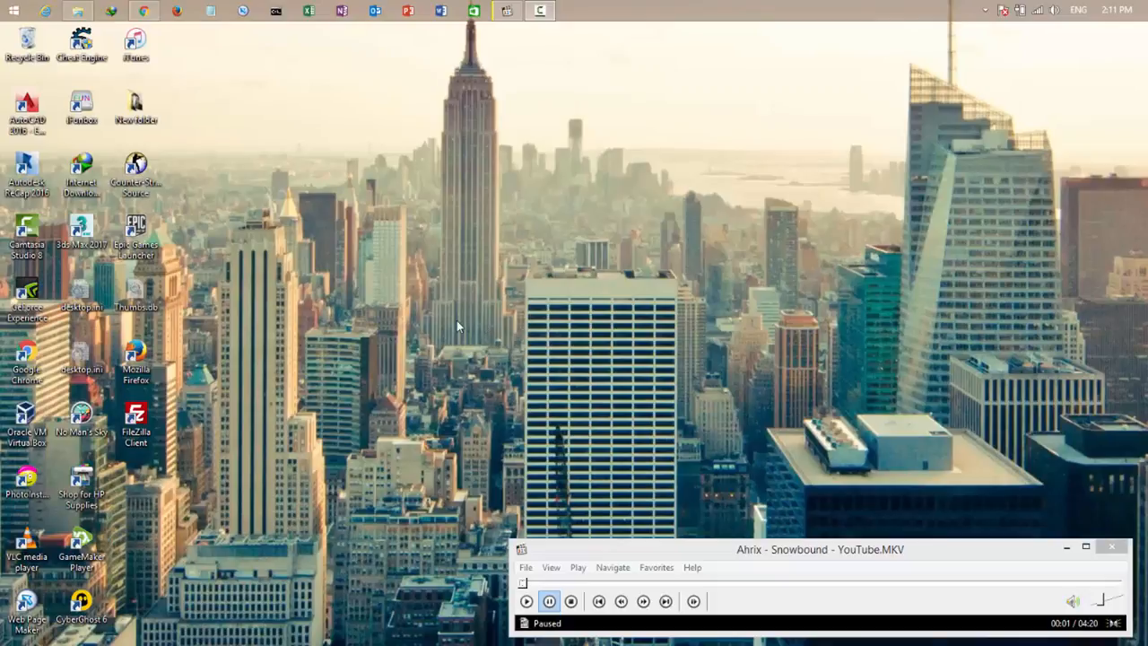
{"action": "mouse_move", "coordinate": [285, 242]}
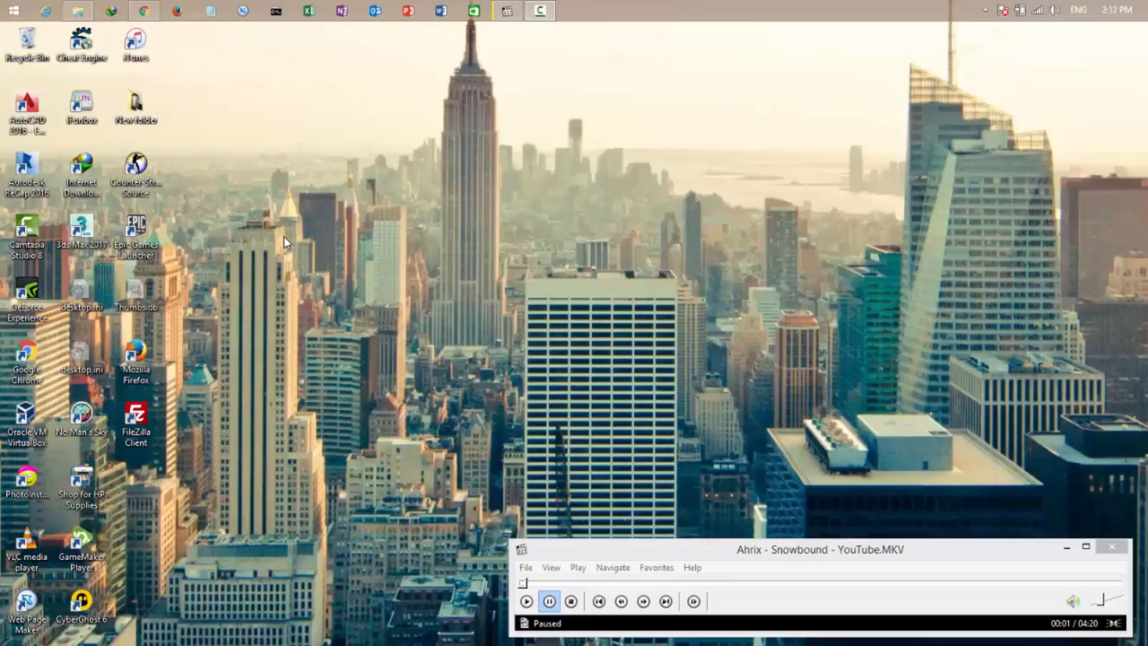
Step: Bring the Chrome browser window to the front of the desktop
{"action": "left_click", "coordinate": [144, 10]}
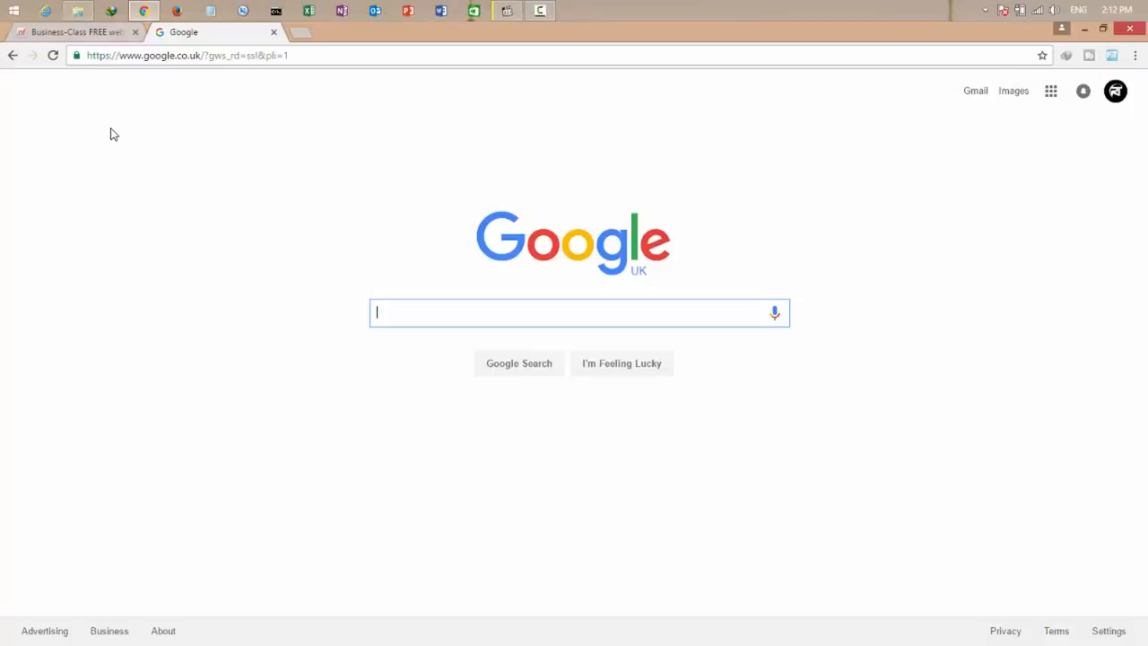
{"action": "mouse_move", "coordinate": [276, 190]}
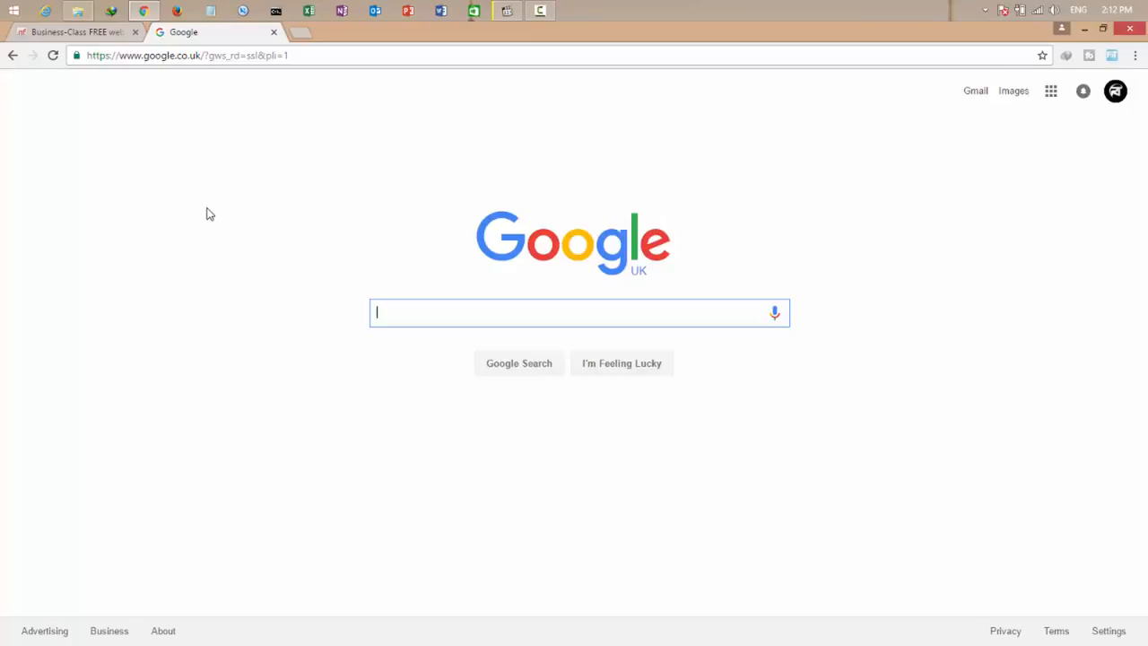
{"action": "mouse_move", "coordinate": [186, 251]}
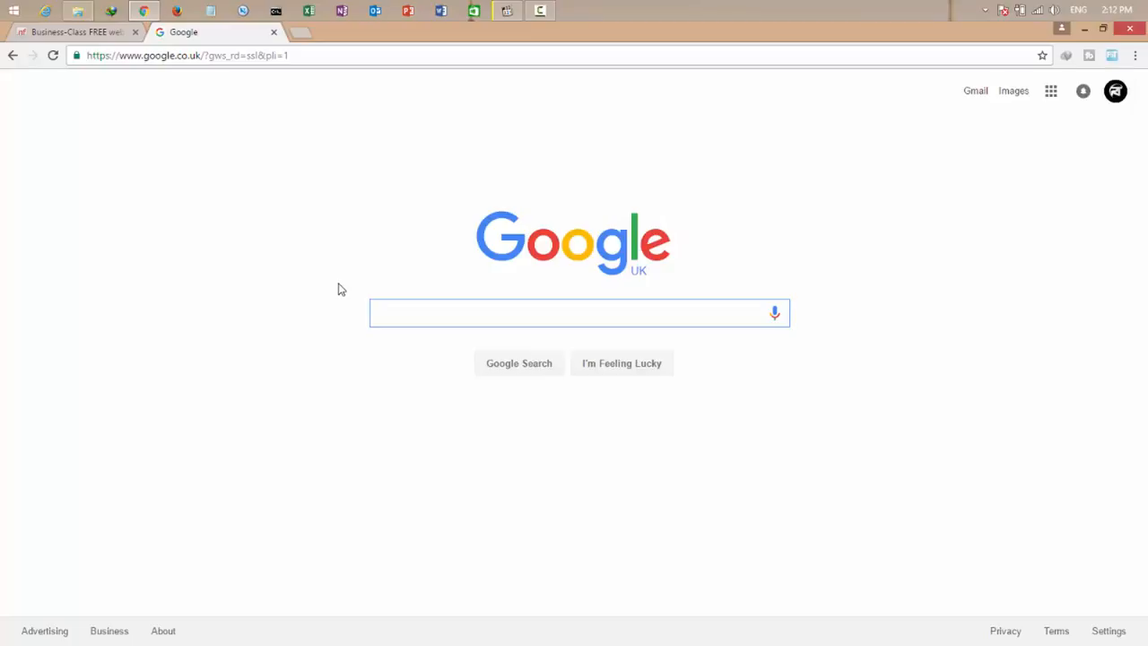
{"action": "mouse_move", "coordinate": [248, 266]}
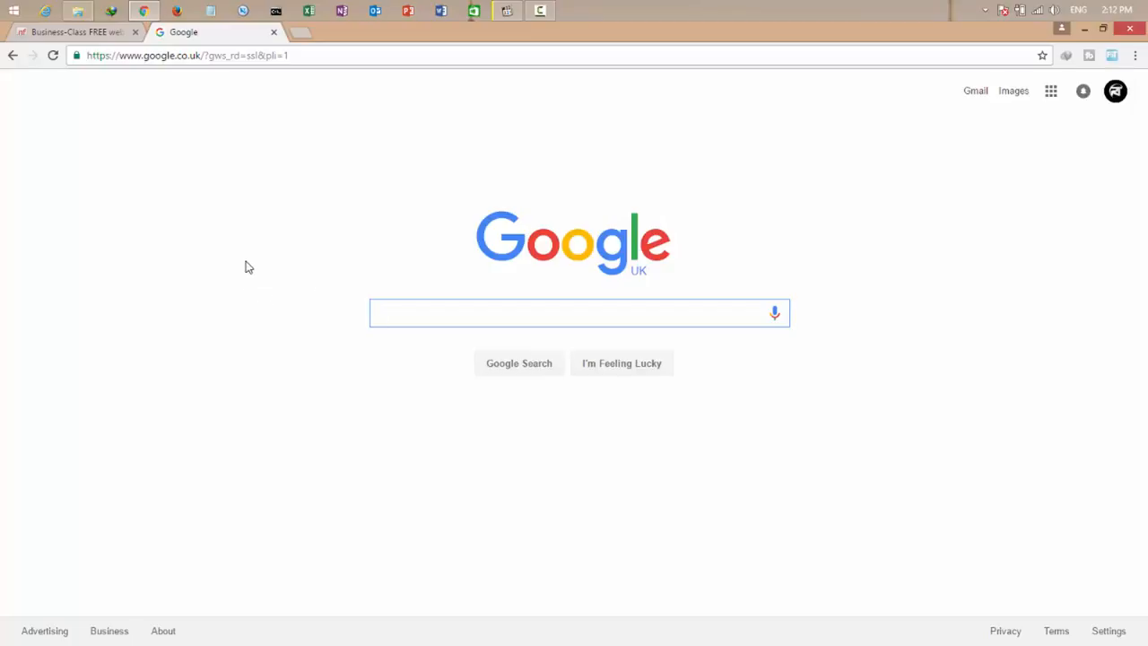
{"action": "mouse_move", "coordinate": [97, 45]}
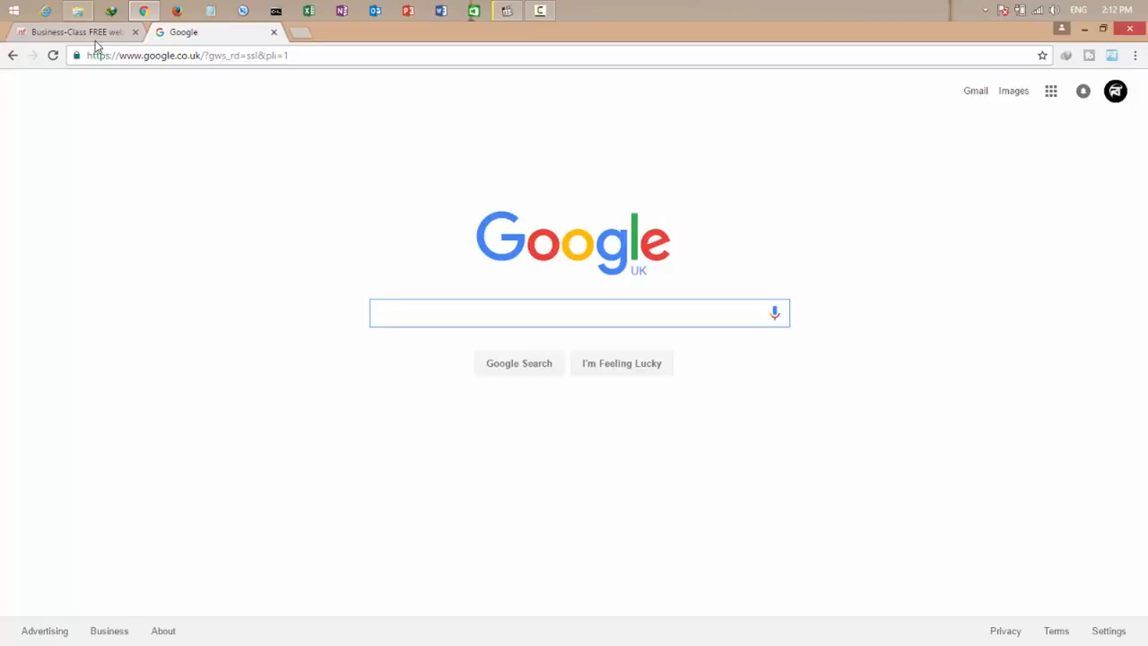
Step: Show the BIZ.NF free web hosting page and its Free, Personal and Business plans
{"action": "left_click", "coordinate": [80, 32]}
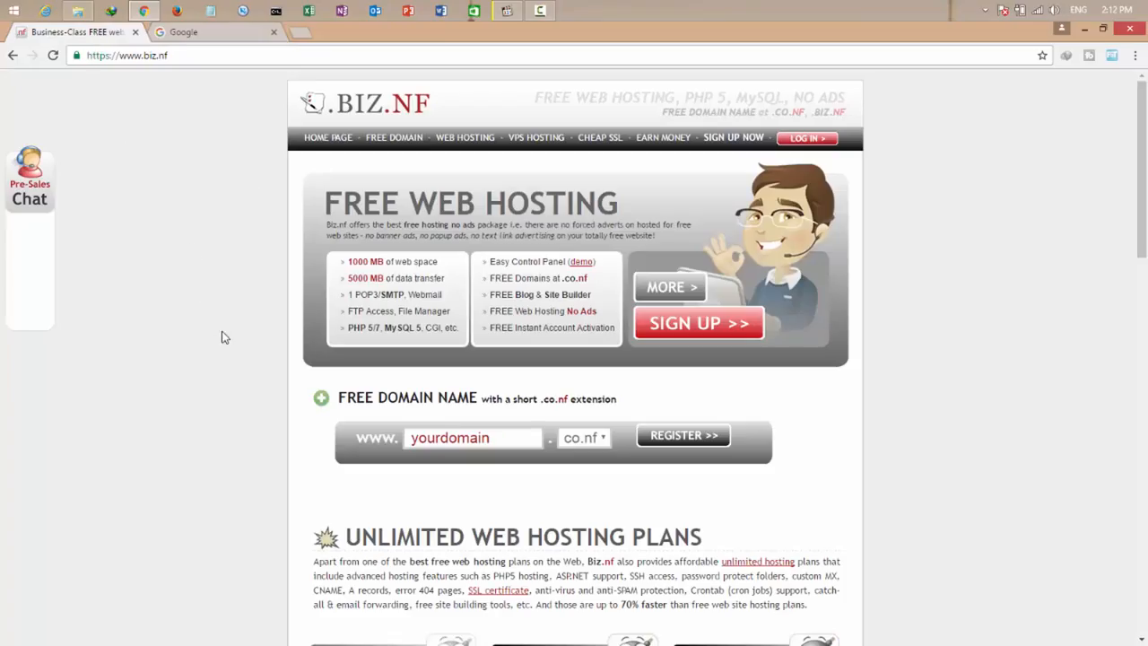
{"action": "left_click", "coordinate": [135, 58]}
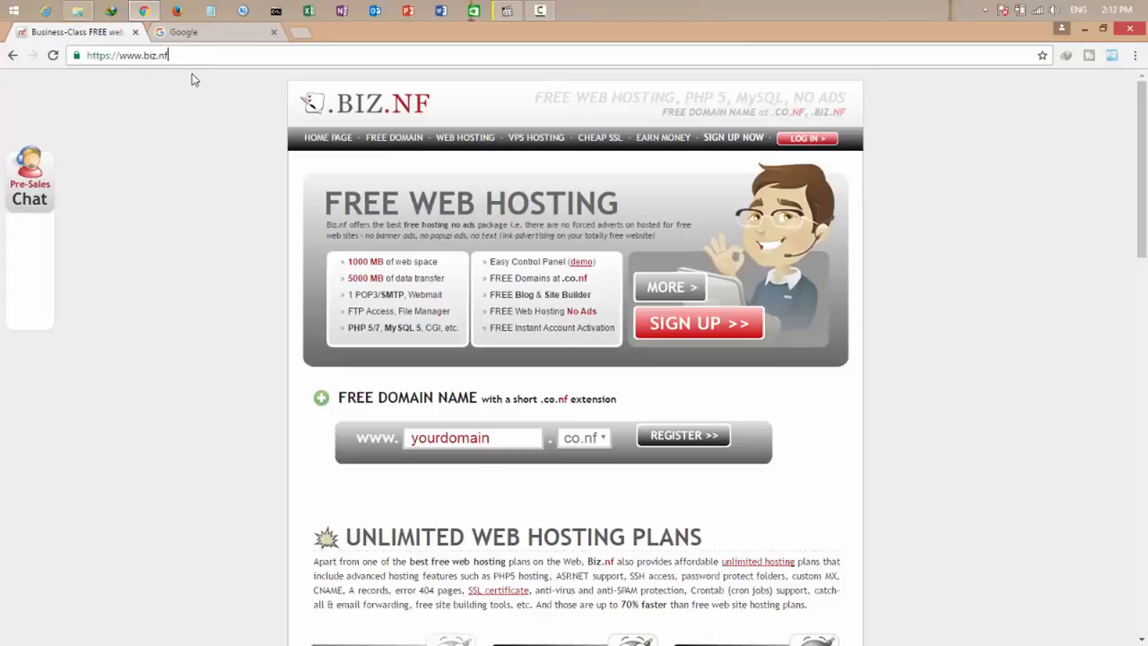
{"action": "mouse_move", "coordinate": [493, 258]}
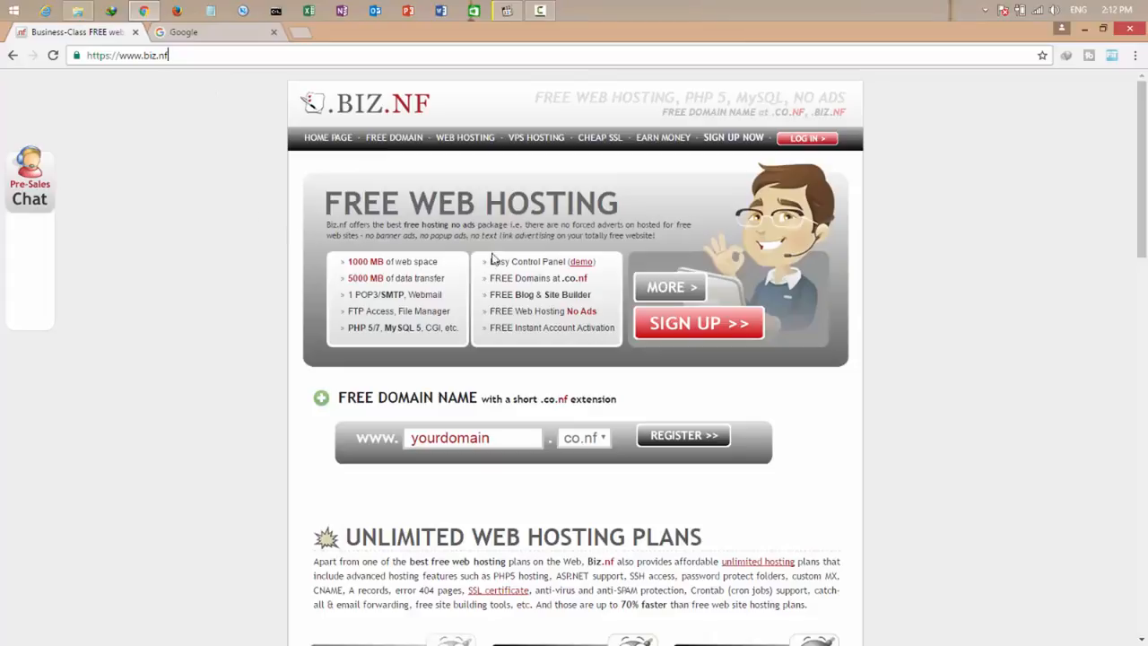
{"action": "mouse_move", "coordinate": [405, 261]}
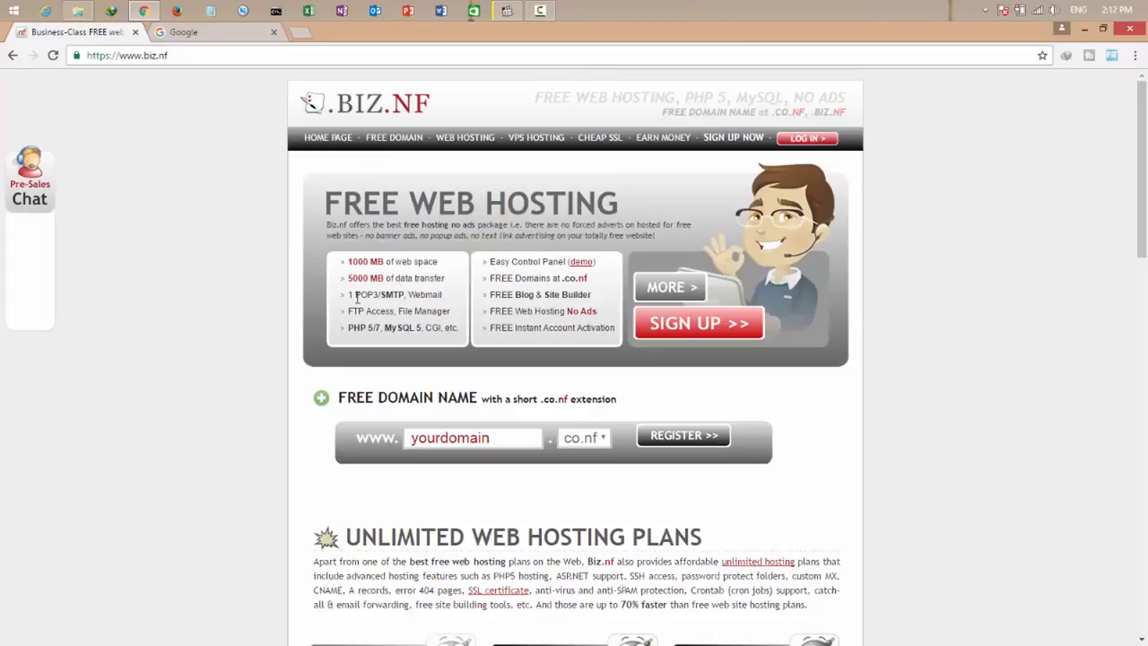
{"action": "double_click", "coordinate": [398, 312]}
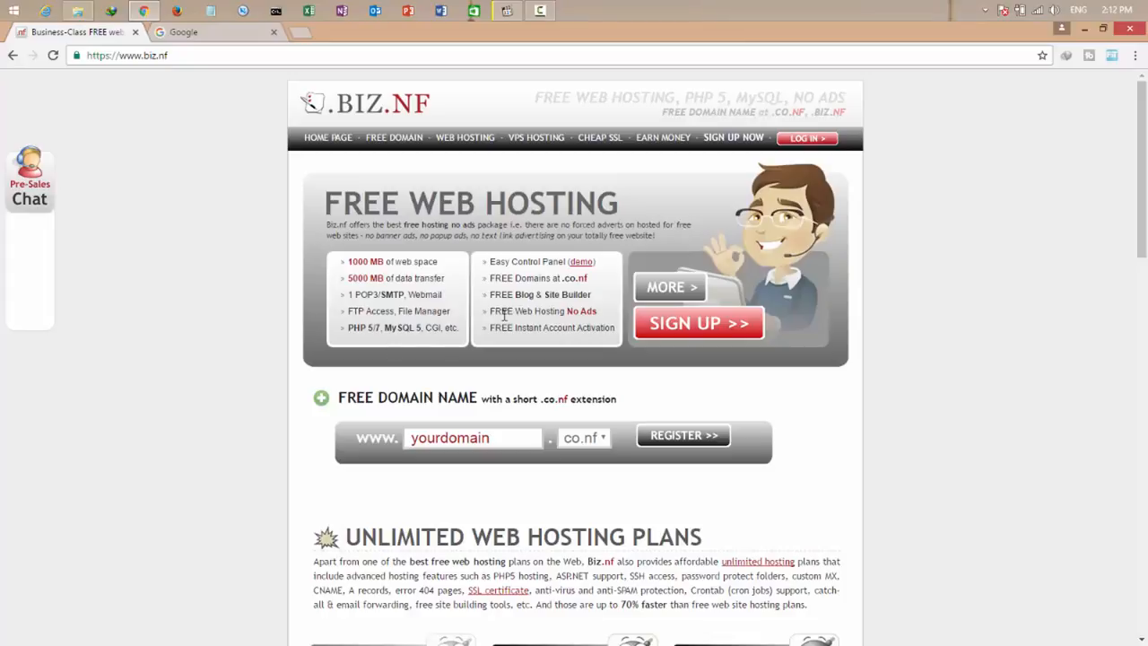
{"action": "scroll", "scroll_direction": "down", "scroll_amount": 3}
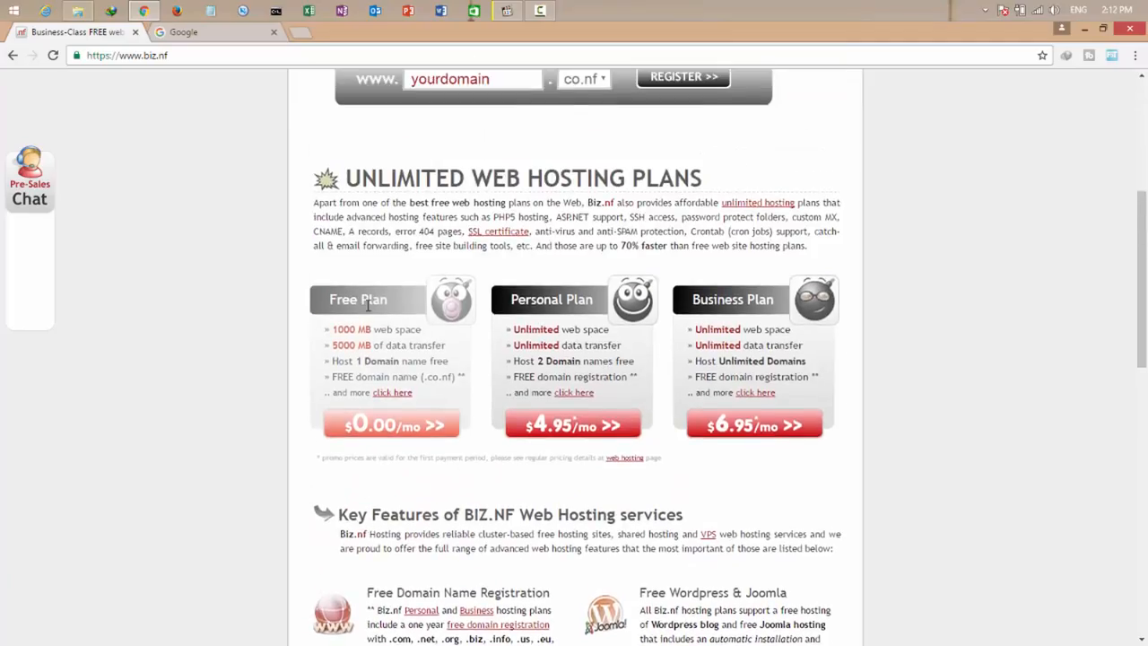
{"action": "scroll", "scroll_direction": "up", "scroll_amount": 3}
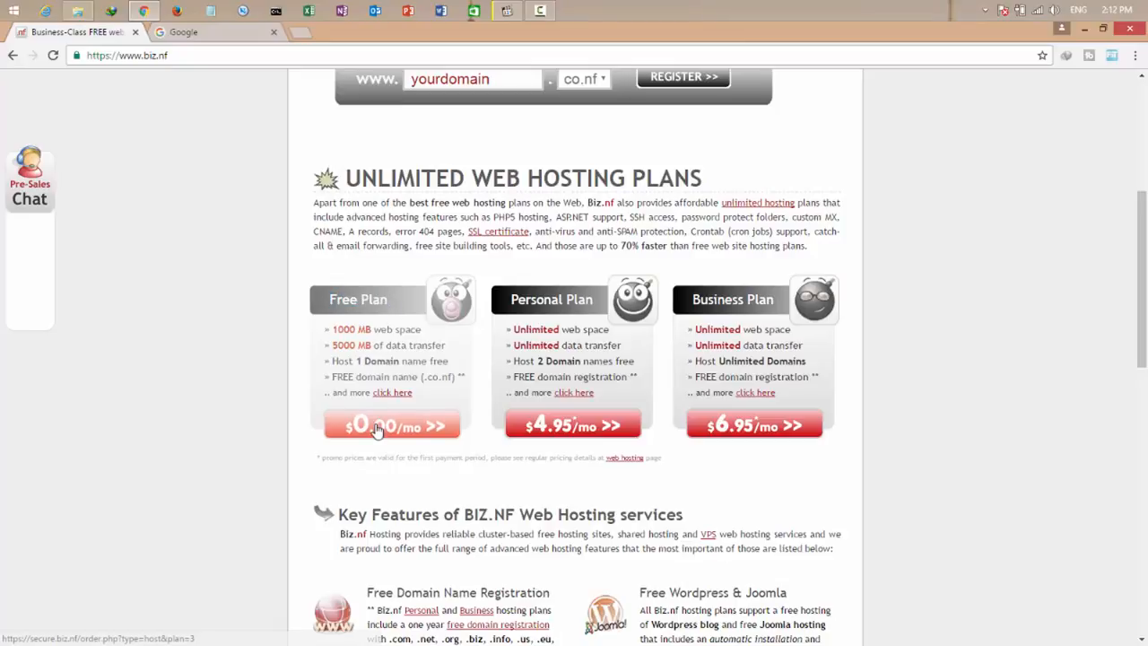
{"action": "mouse_move", "coordinate": [397, 428]}
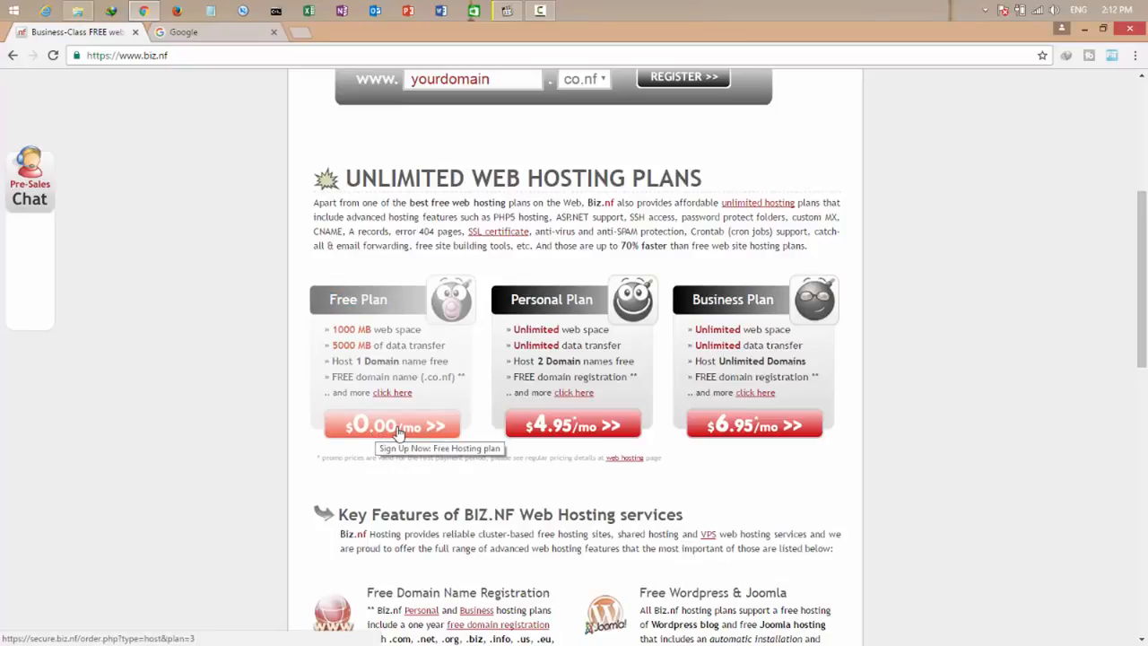
Step: Sign up for the Free $0.00 plan so the secure order page lists FREE Hosting in the cart
{"action": "left_click", "coordinate": [391, 425]}
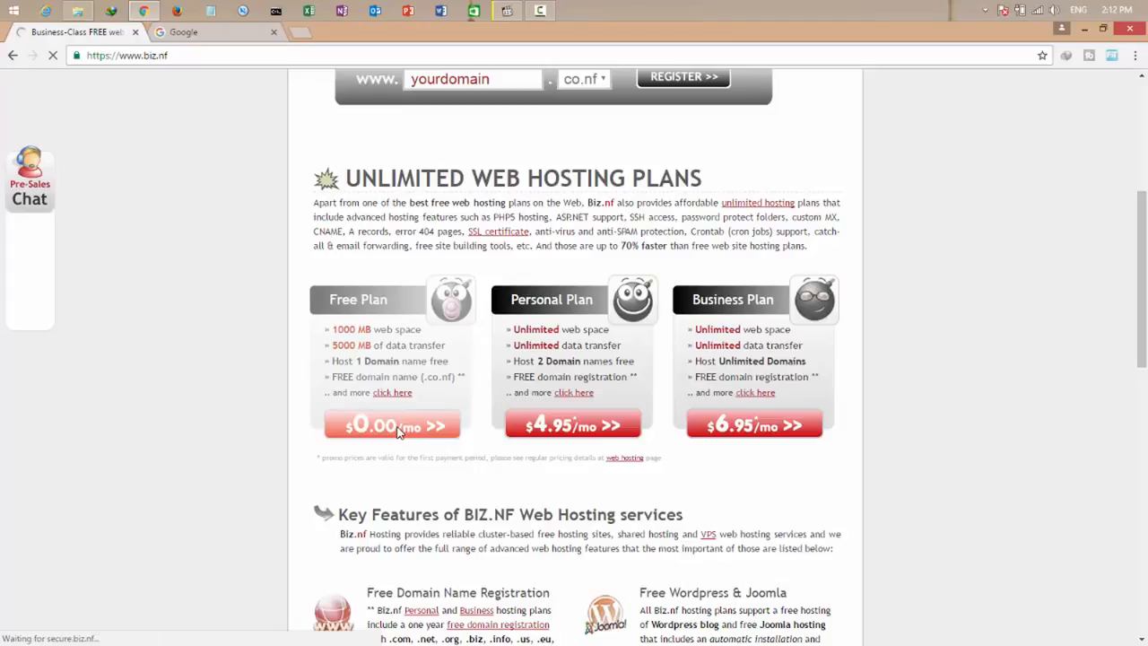
{"action": "left_click", "coordinate": [391, 423]}
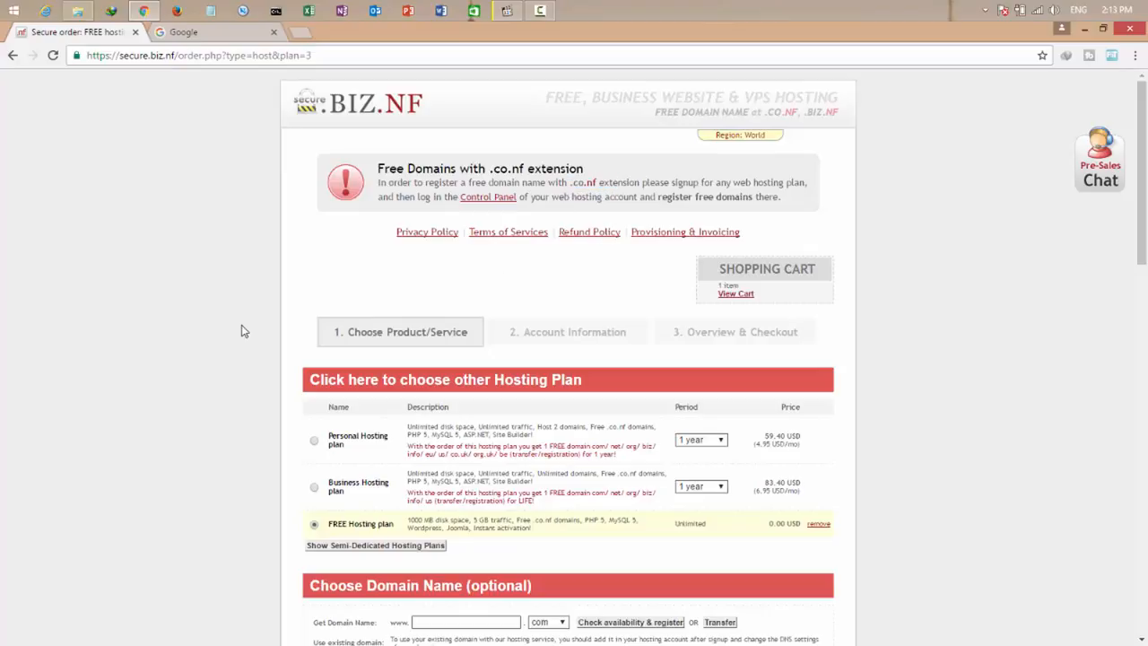
{"action": "mouse_move", "coordinate": [535, 346]}
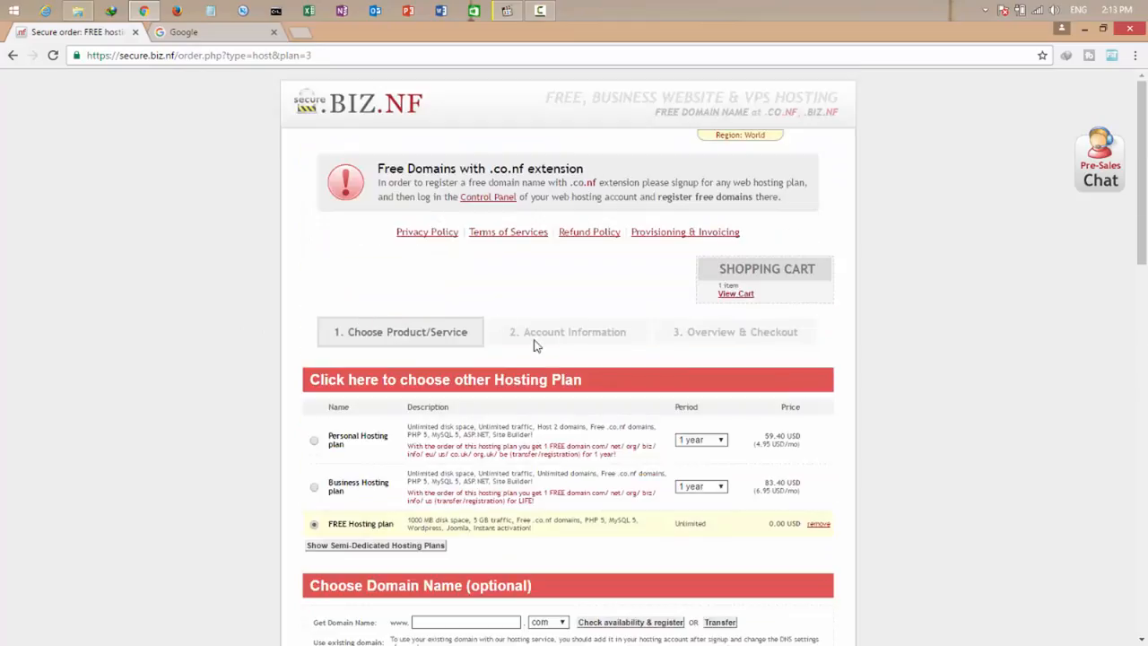
{"action": "mouse_move", "coordinate": [614, 378]}
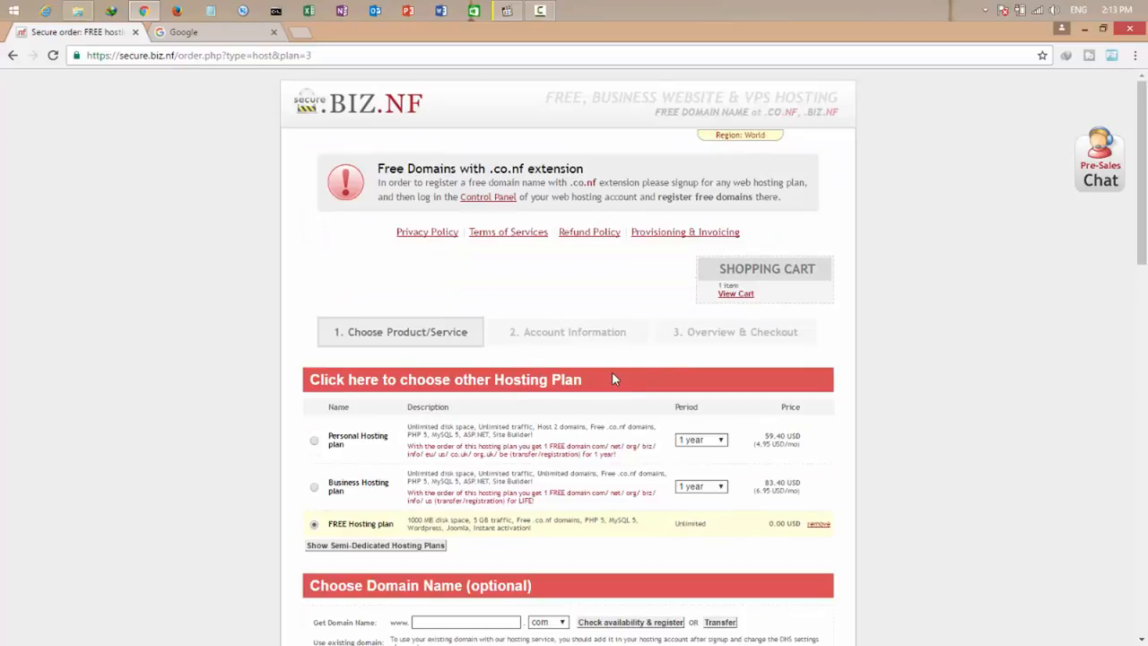
{"action": "mouse_move", "coordinate": [391, 380]}
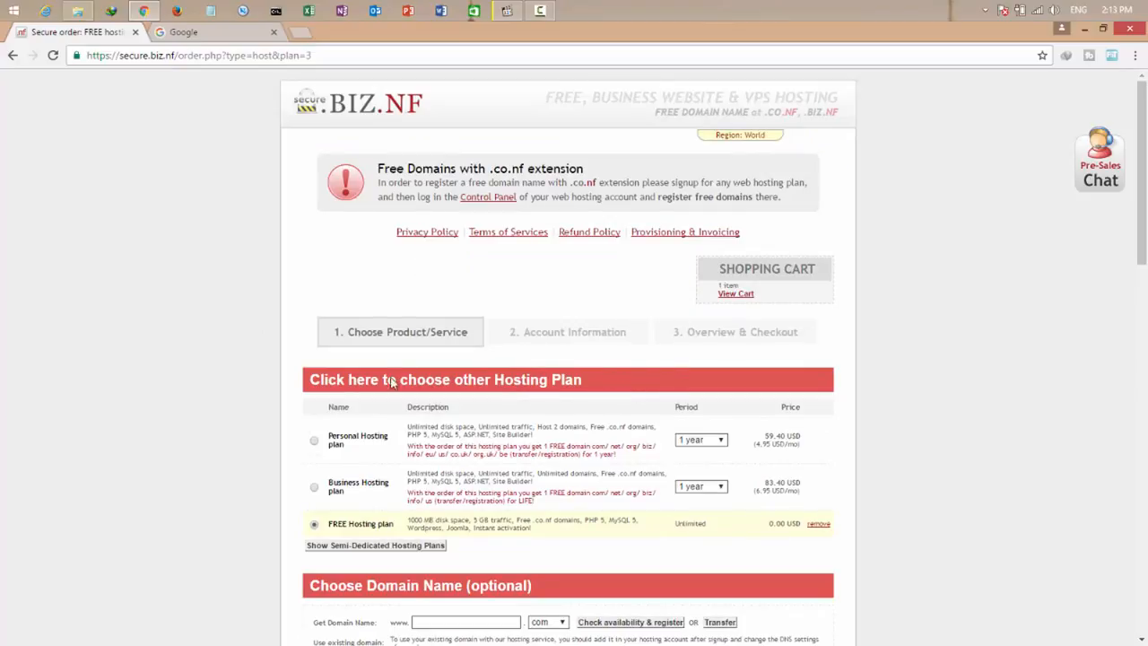
{"action": "mouse_move", "coordinate": [305, 70]}
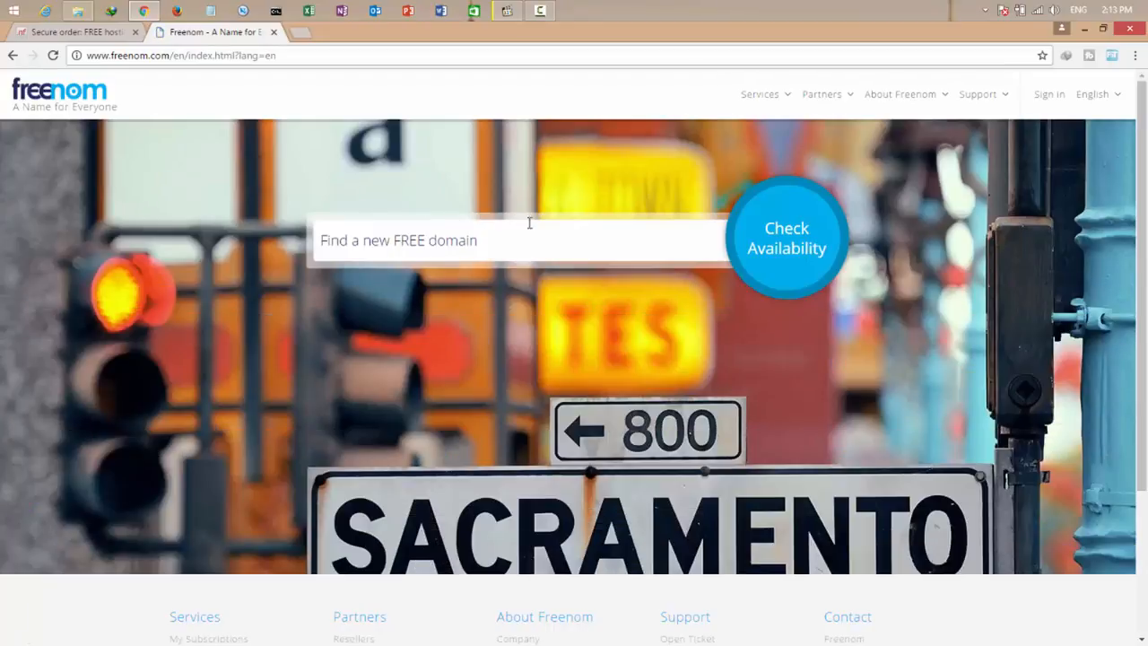
{"action": "scroll", "scroll_direction": "down", "scroll_amount": 3}
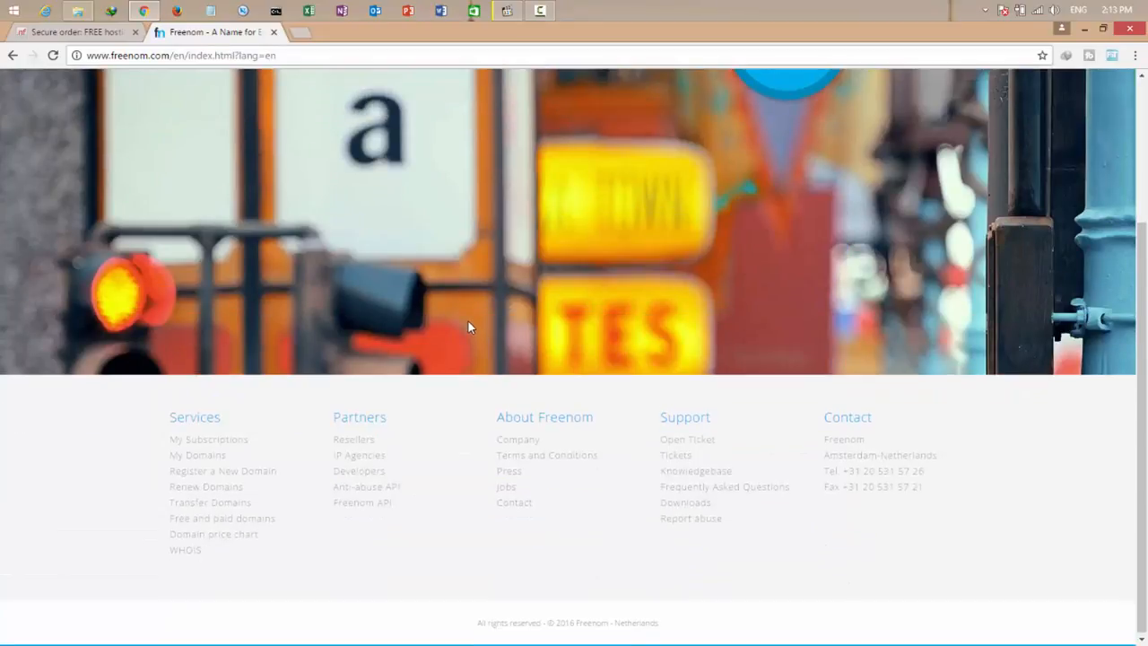
{"action": "left_click", "coordinate": [76, 32]}
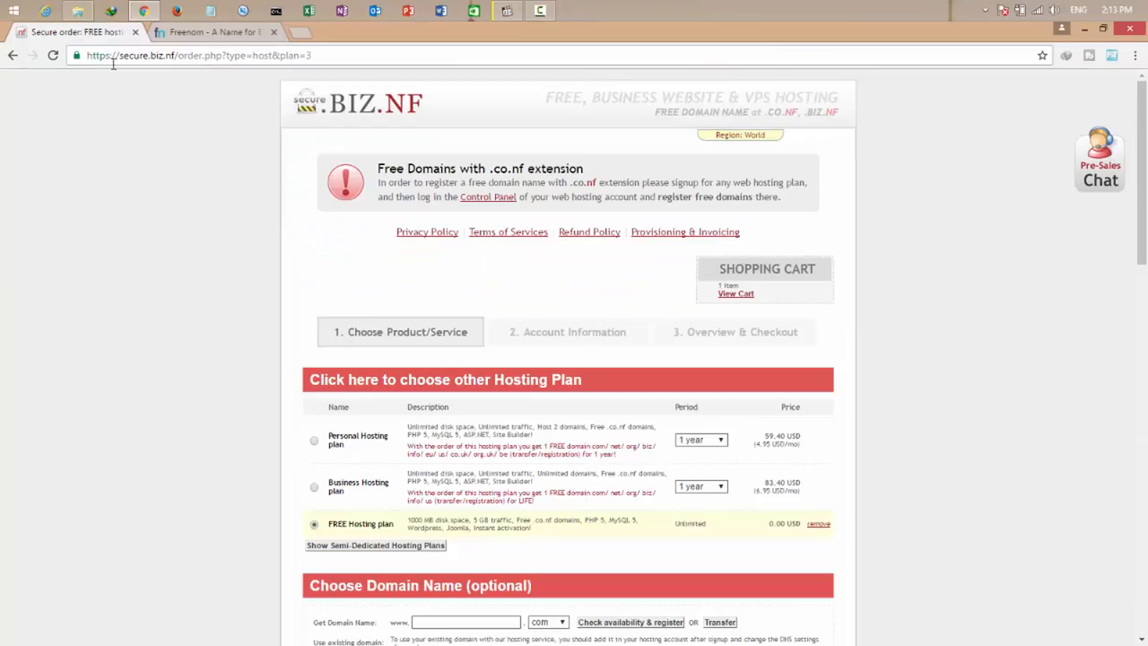
{"action": "mouse_move", "coordinate": [319, 280]}
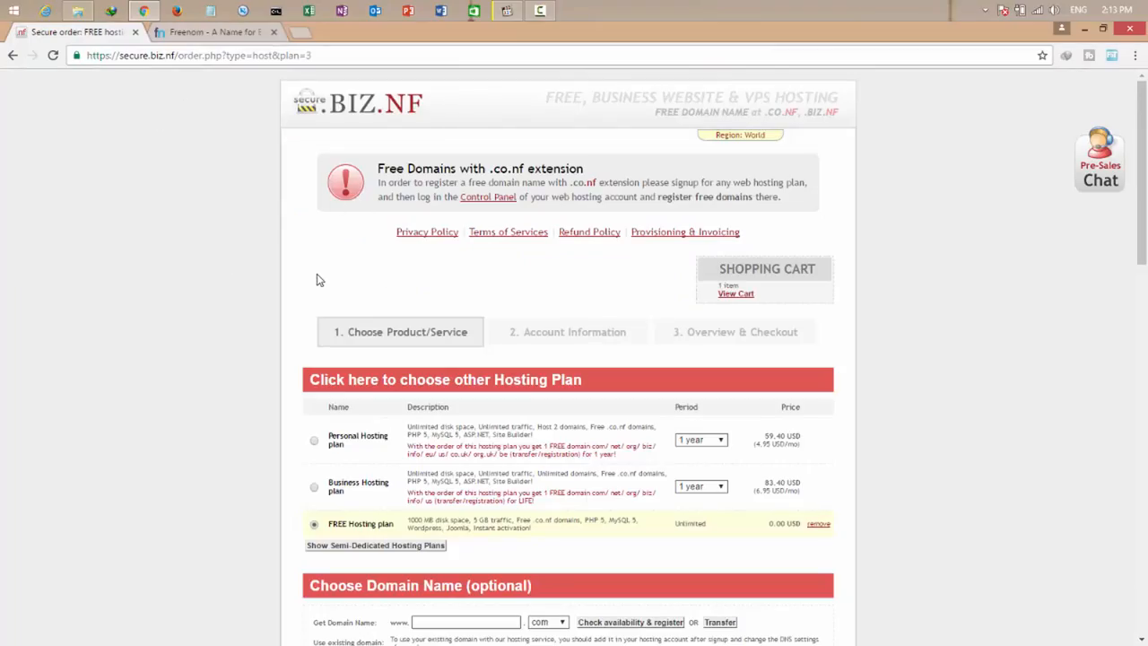
{"action": "mouse_move", "coordinate": [445, 286]}
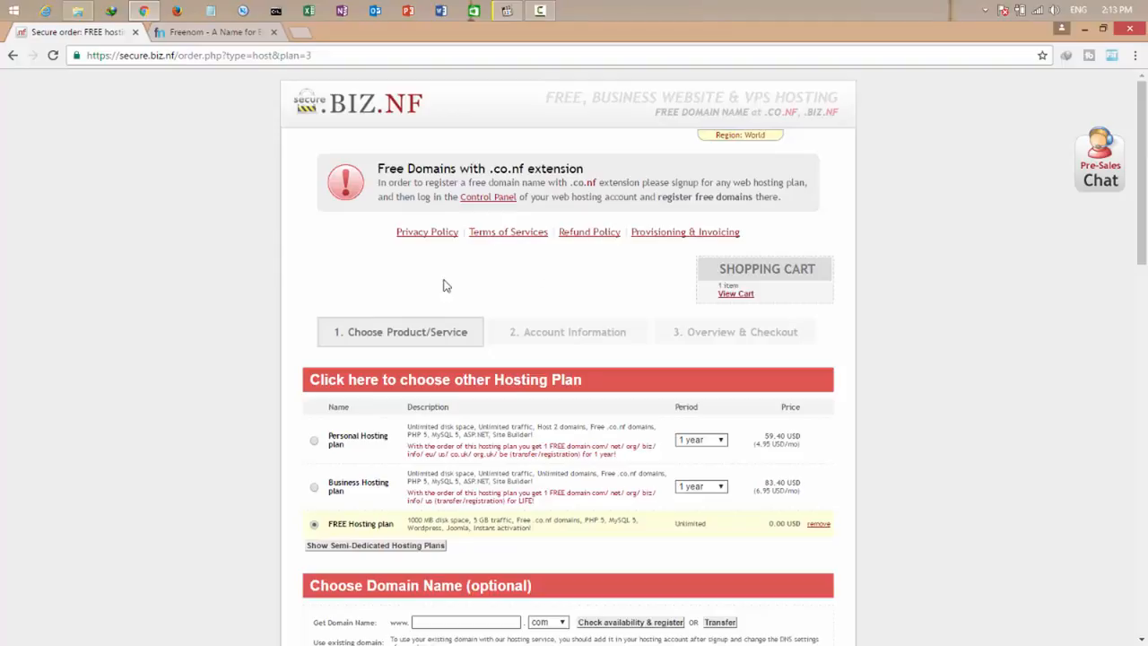
Step: Continue the order to step 2, Account Information, with the free plan in the cart
{"action": "scroll", "scroll_direction": "down", "scroll_amount": 3}
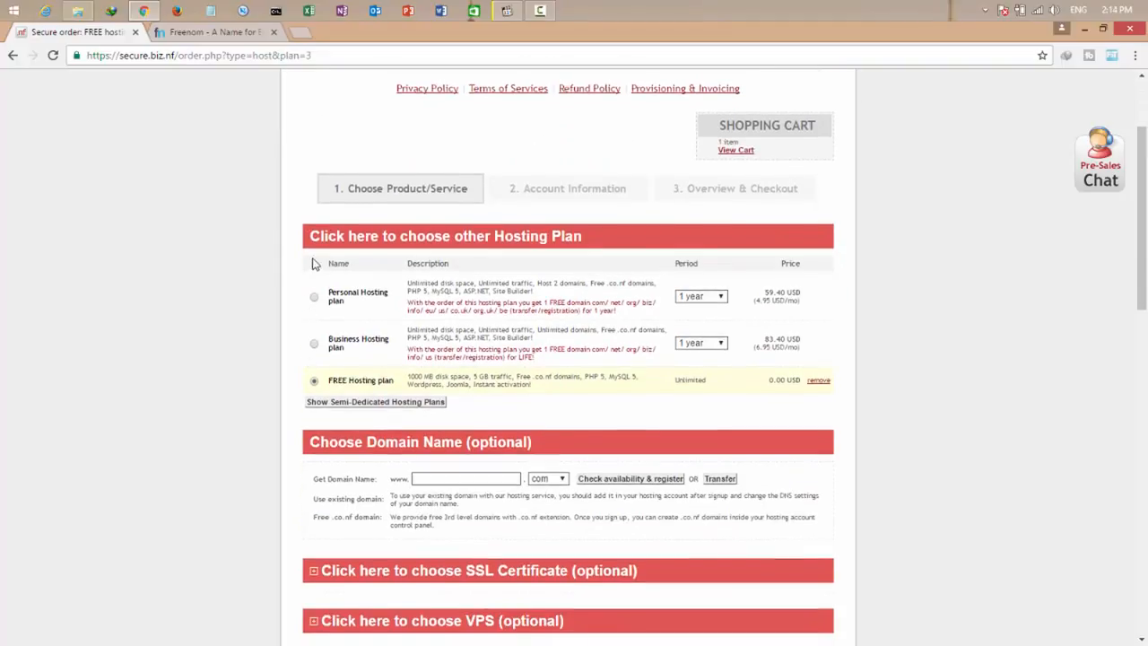
{"action": "mouse_move", "coordinate": [552, 237]}
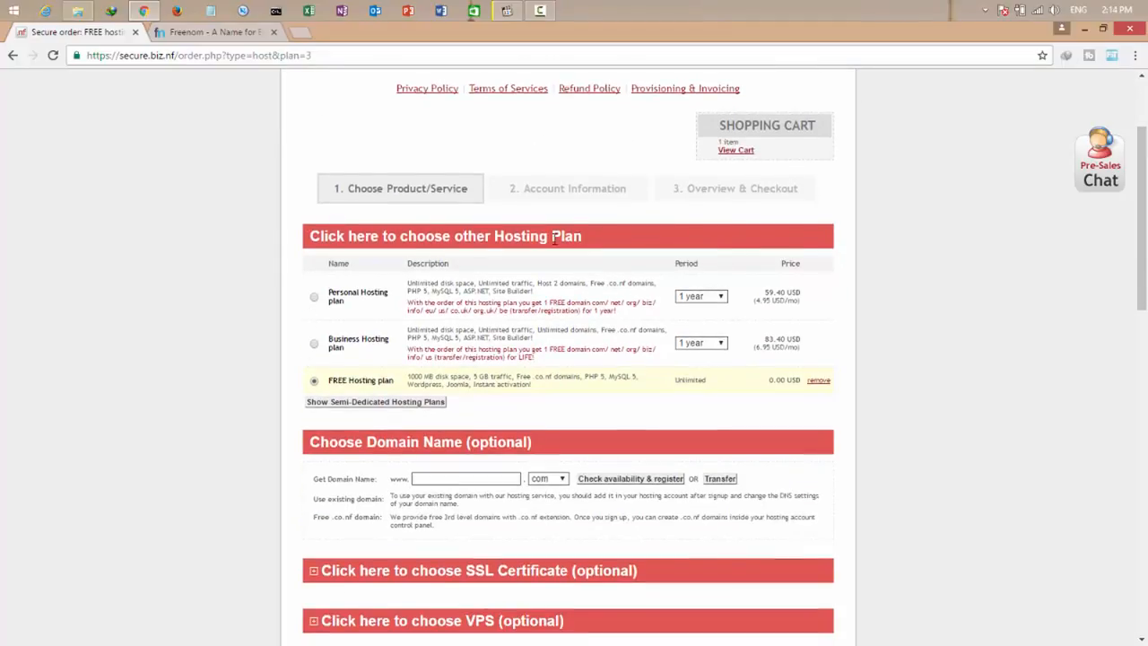
{"action": "mouse_move", "coordinate": [323, 376]}
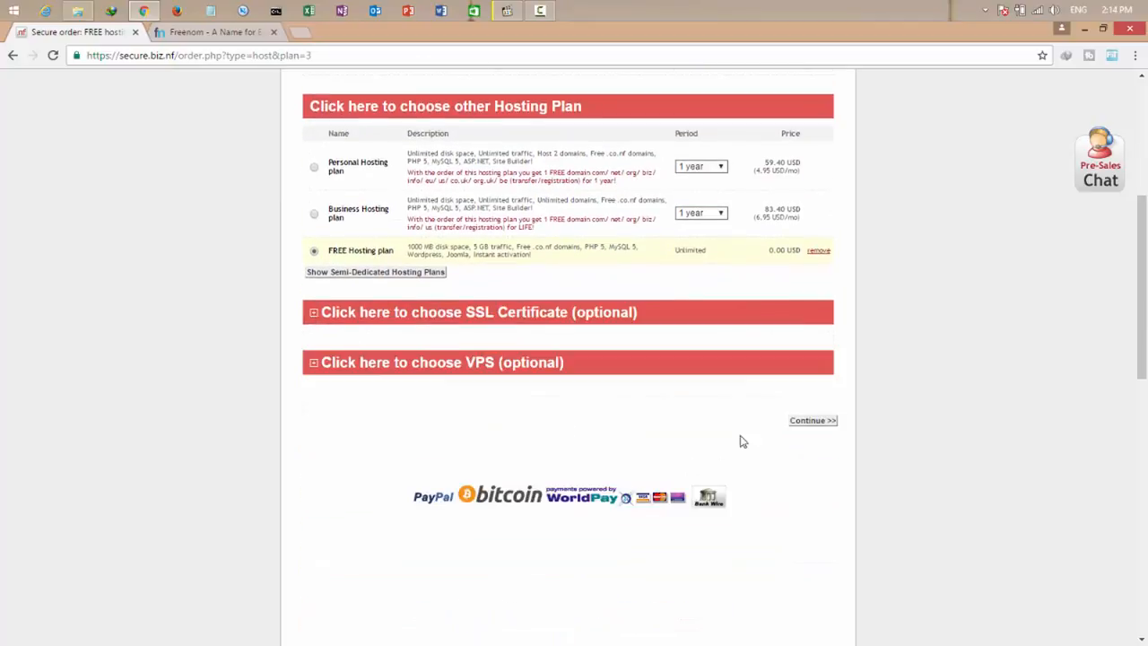
{"action": "left_click", "coordinate": [810, 420]}
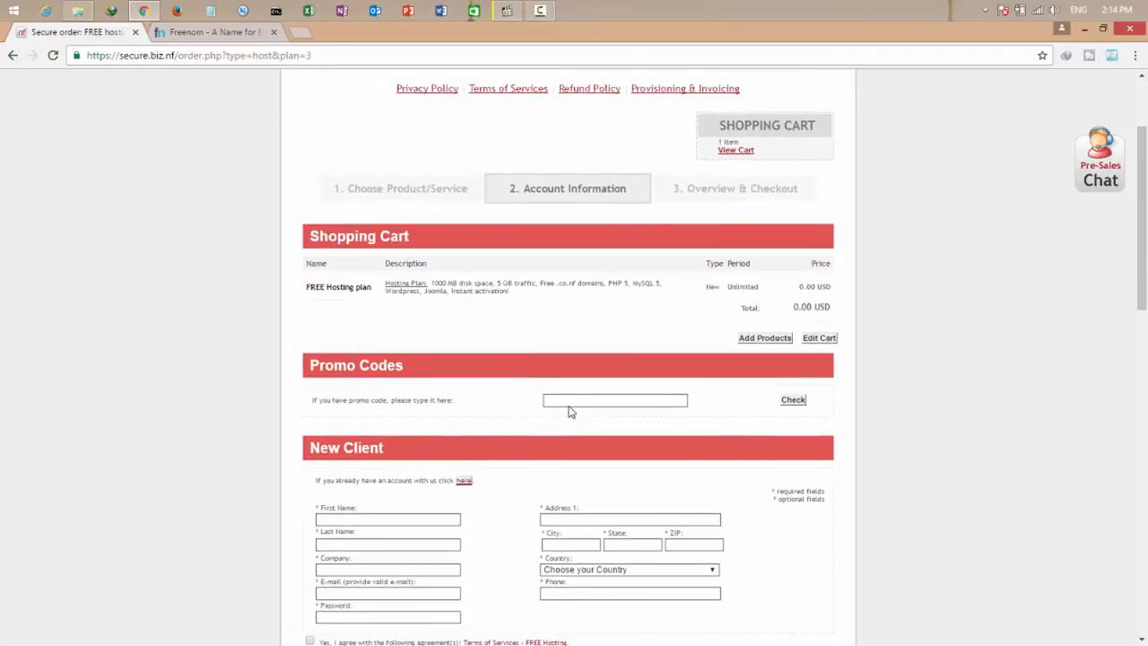
{"action": "left_click", "coordinate": [615, 400]}
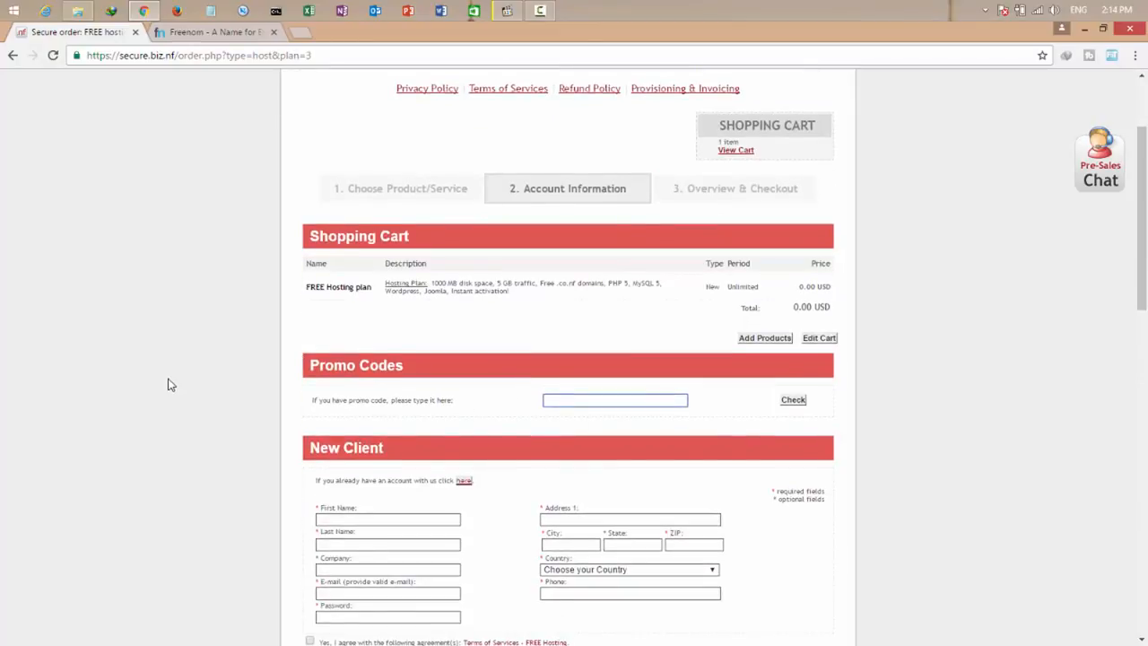
{"action": "scroll", "scroll_direction": "down", "scroll_amount": 3}
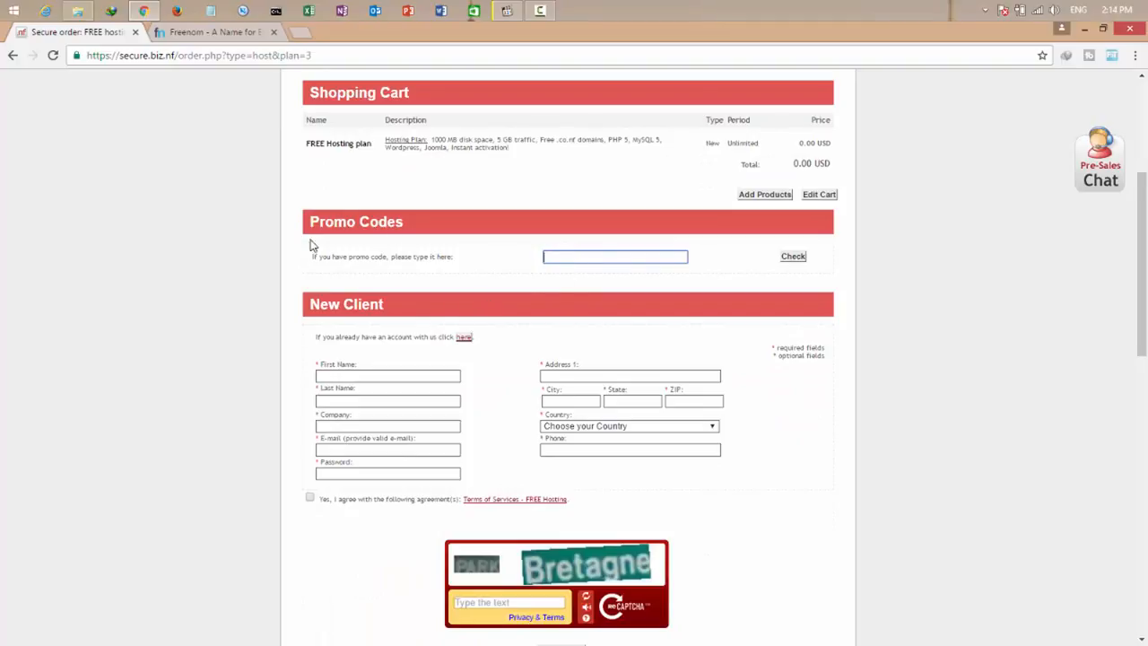
{"action": "scroll", "scroll_direction": "down", "scroll_amount": 3}
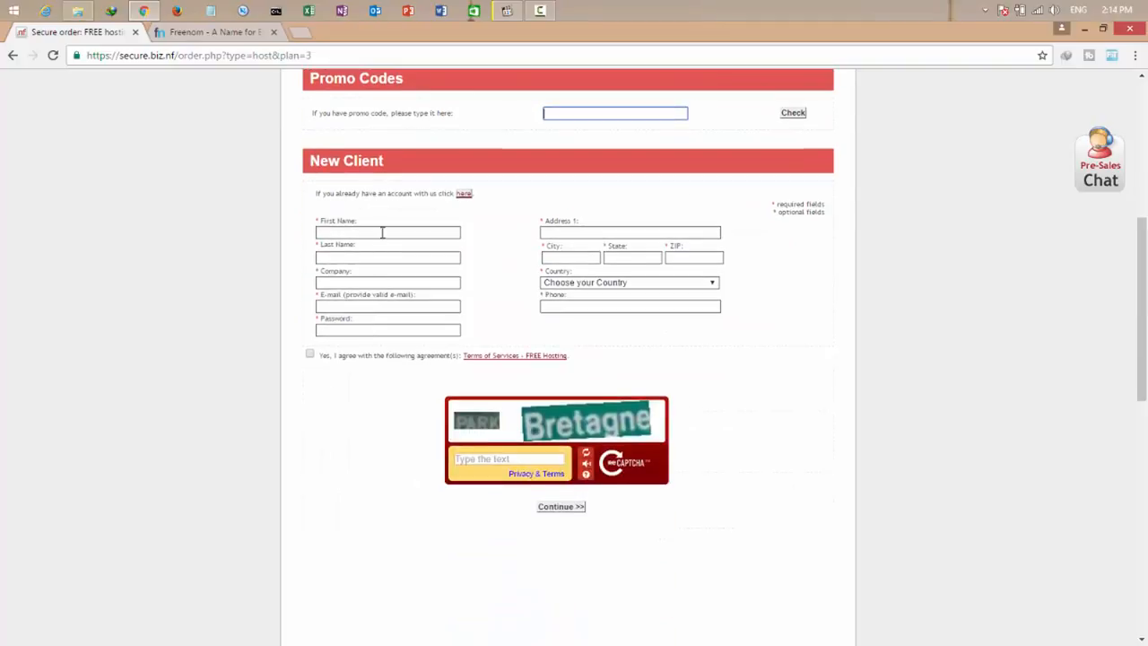
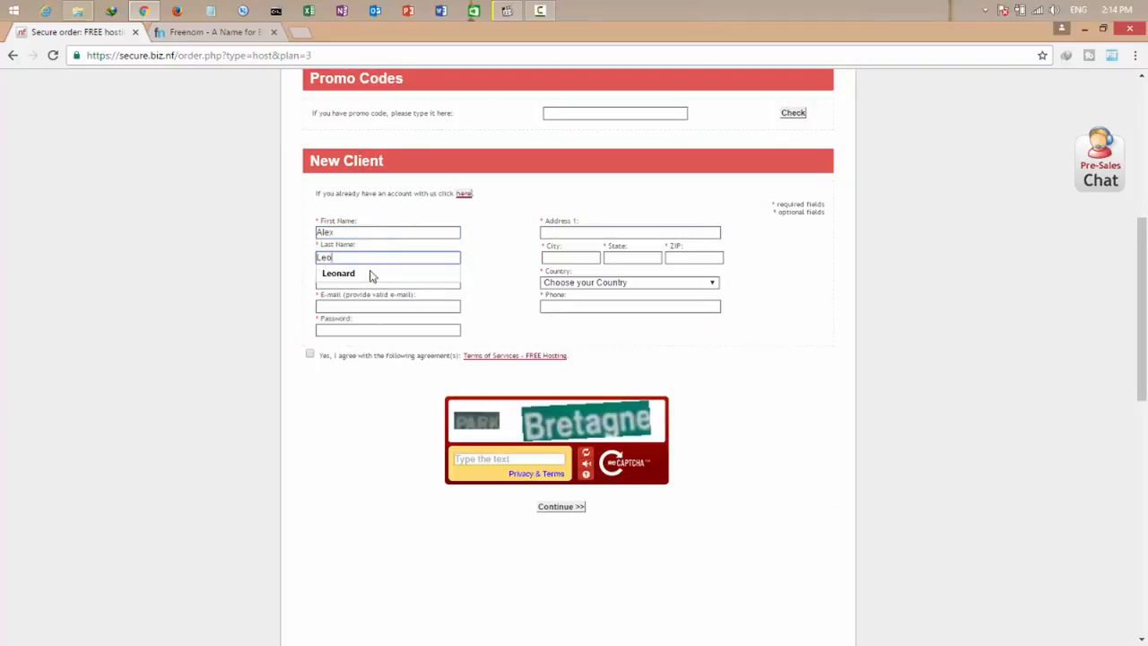
{"action": "left_click", "coordinate": [337, 273]}
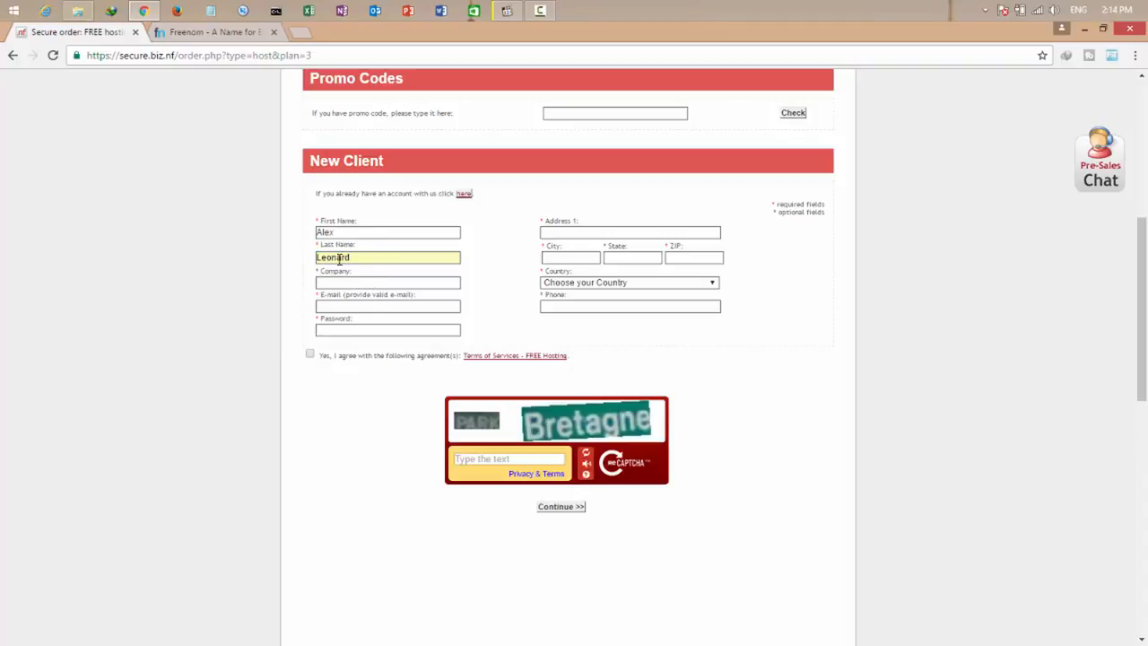
Step: Fill in the suggested e-mail address and a password, and agree to the terms of service
{"action": "left_click", "coordinate": [387, 305]}
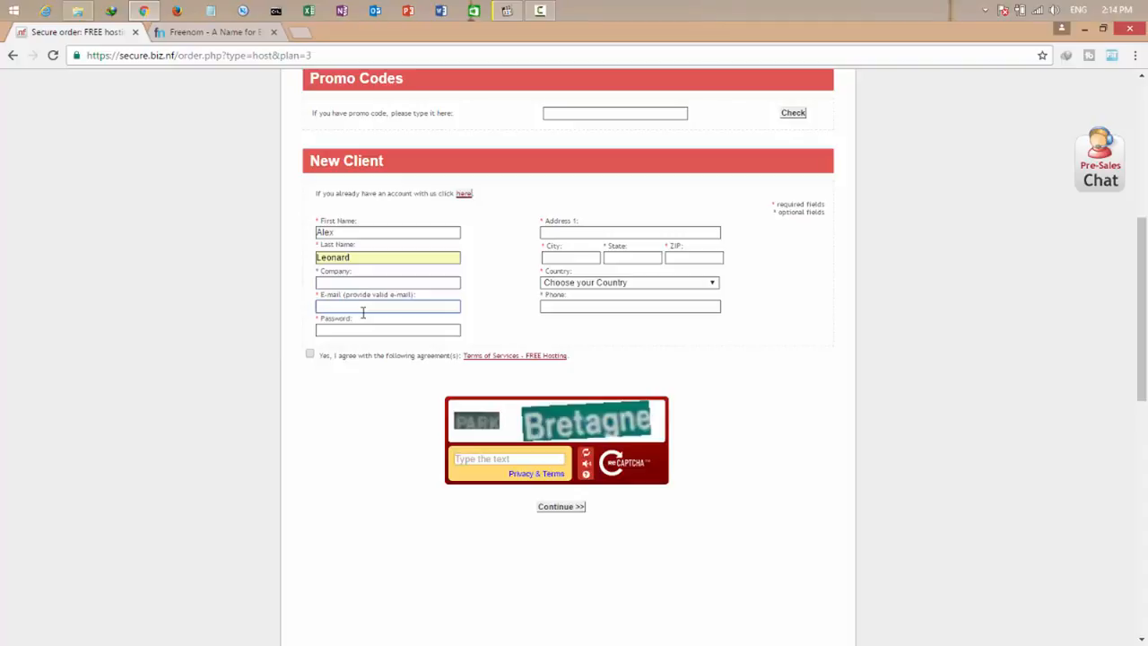
{"action": "type", "text": "re"}
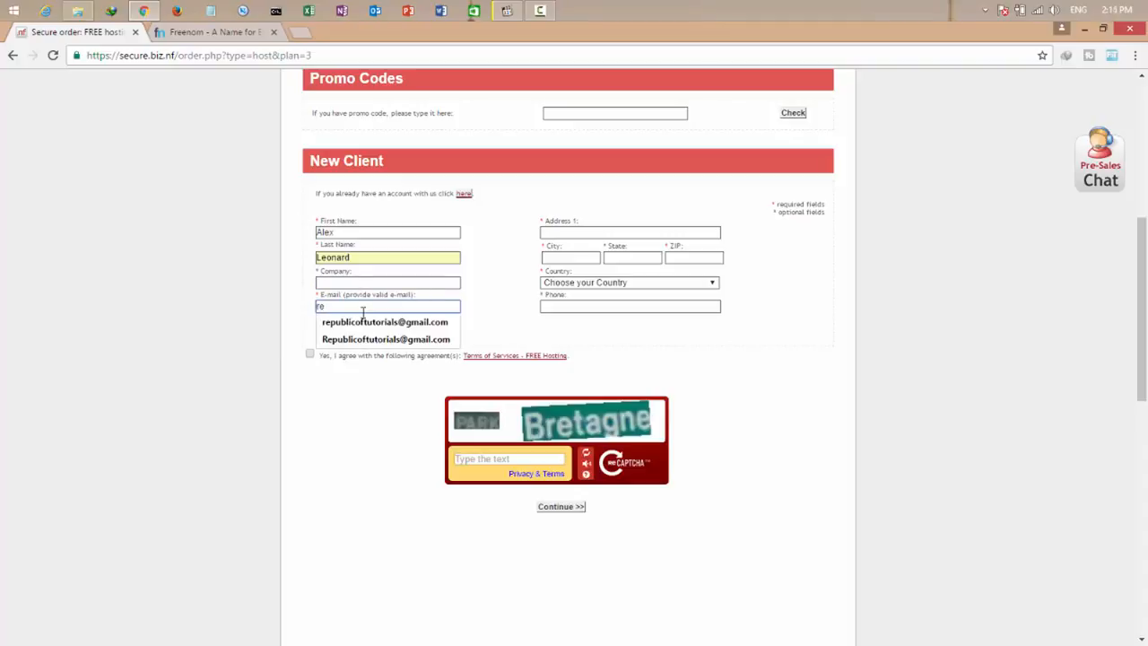
{"action": "left_click", "coordinate": [384, 322]}
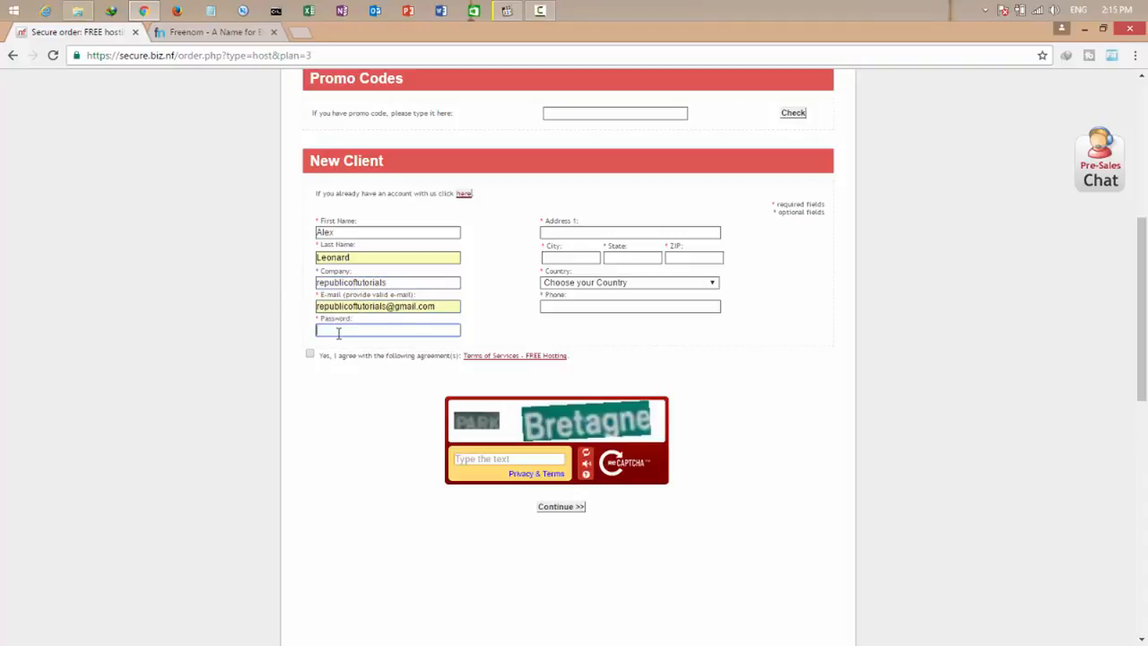
{"action": "type", "text": "●"}
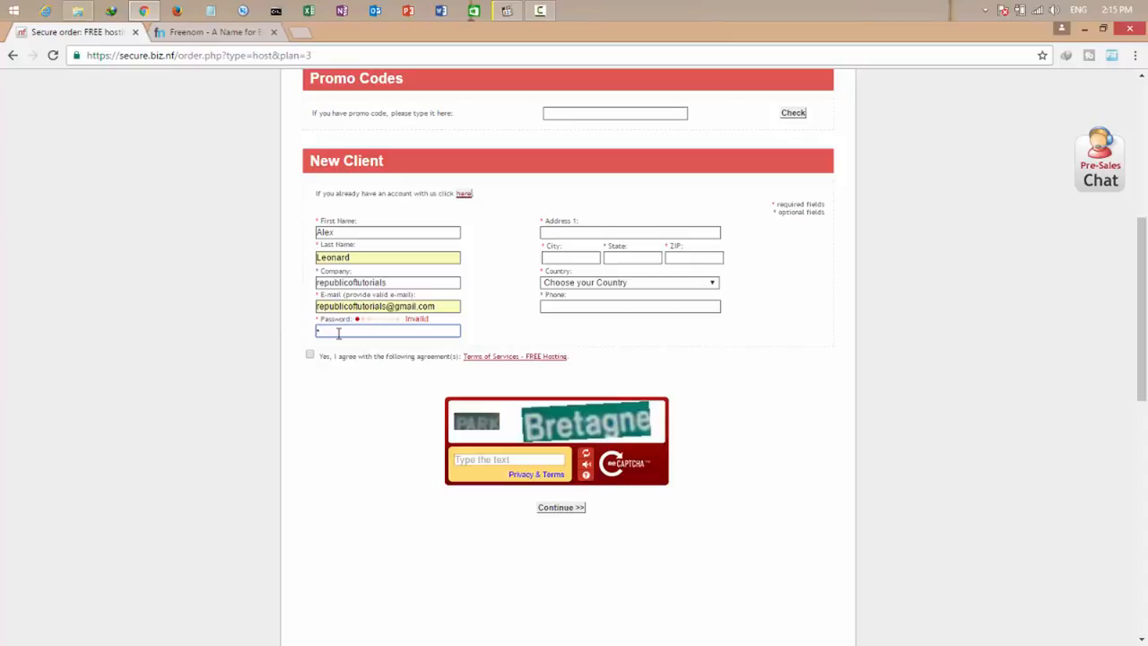
{"action": "type", "text": "password"}
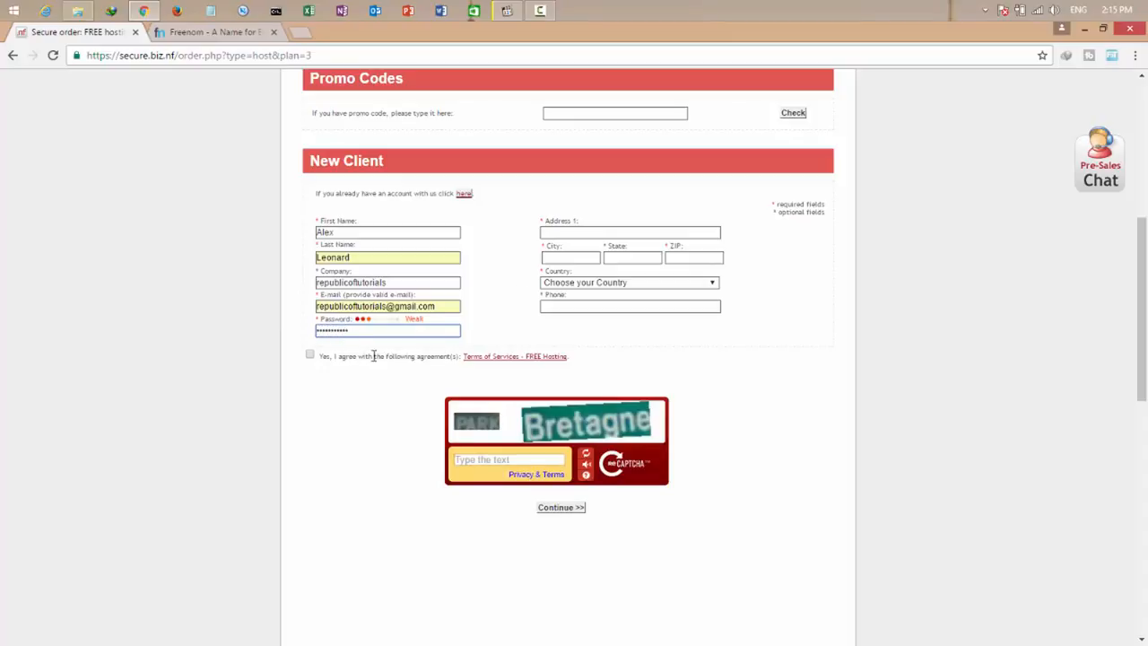
{"action": "left_click", "coordinate": [308, 355]}
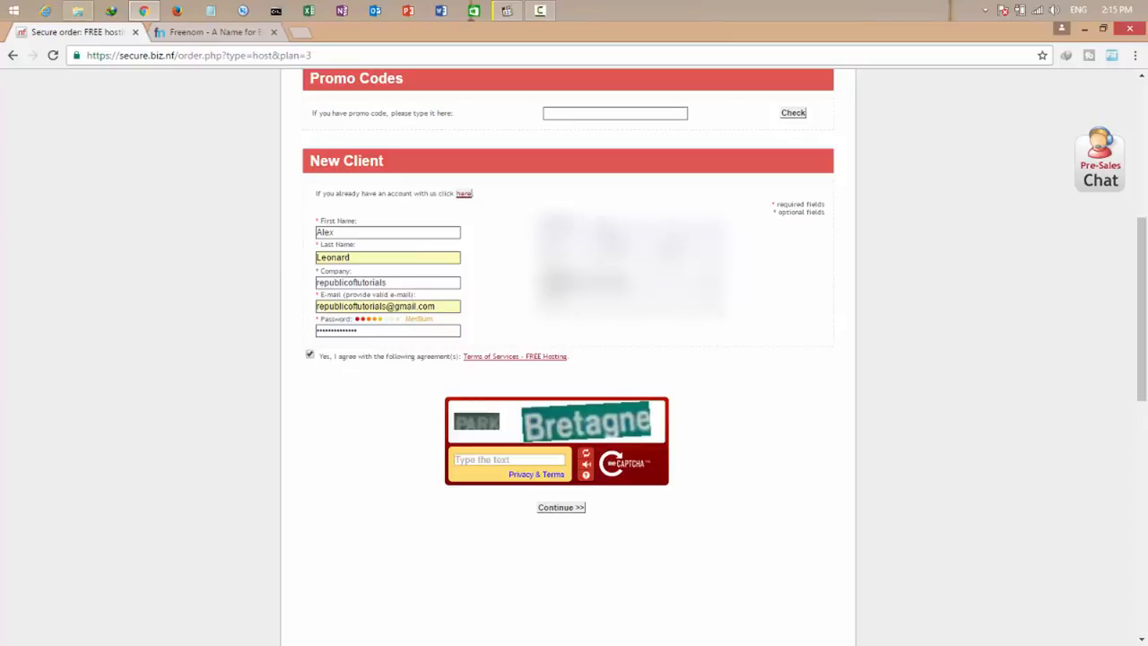
Step: Solve the captcha and submit the sign-up form so the hosting account is created
{"action": "type", "text": "P"}
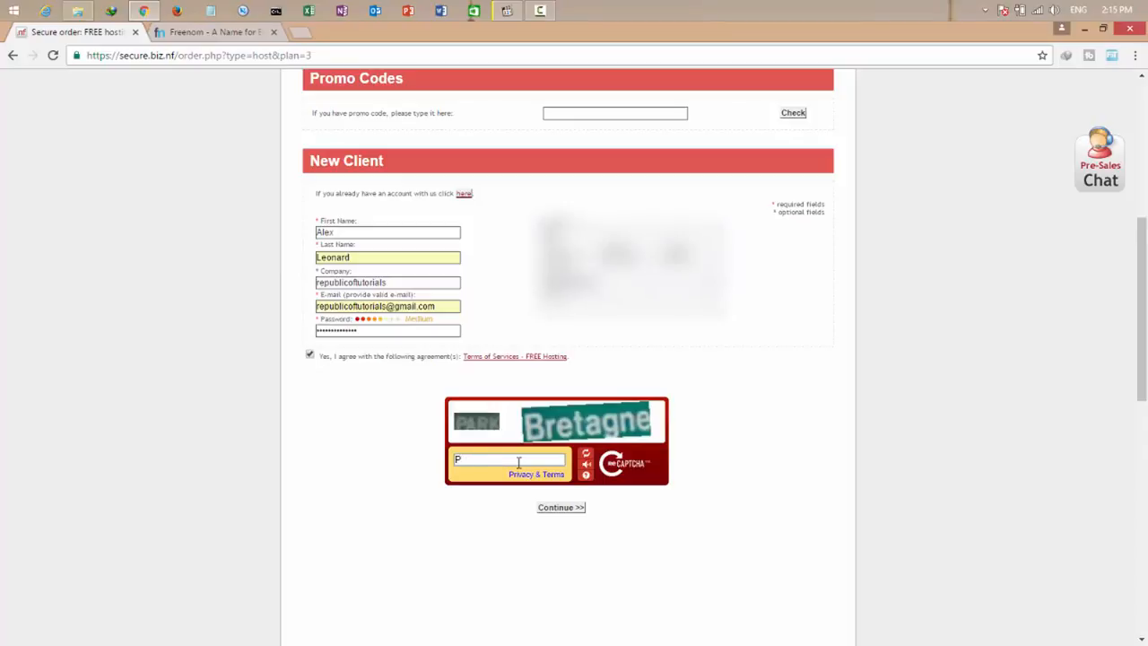
{"action": "type", "text": "ARK B"}
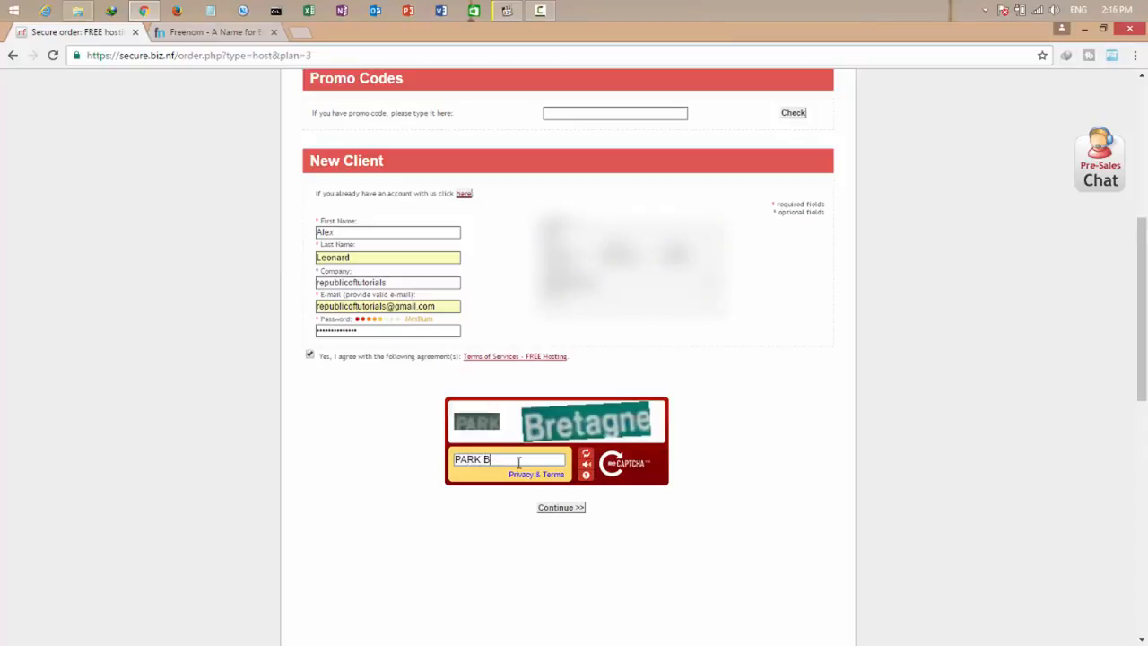
{"action": "type", "text": "retagne"}
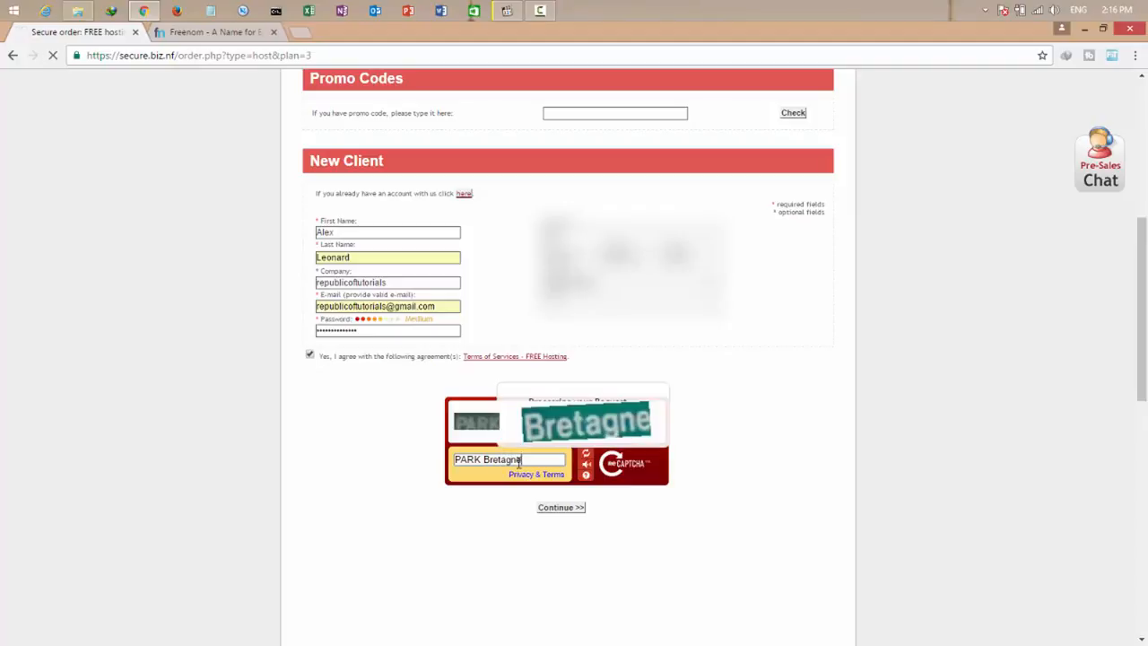
{"action": "left_click", "coordinate": [559, 505]}
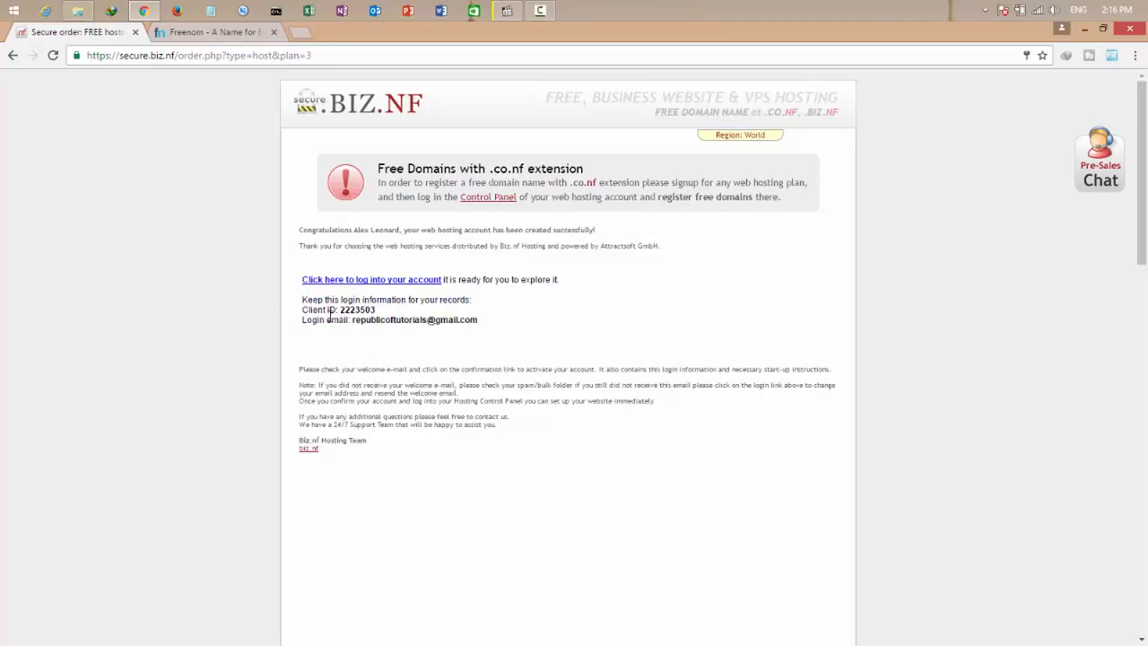
{"action": "scroll", "scroll_direction": "down", "scroll_amount": 3}
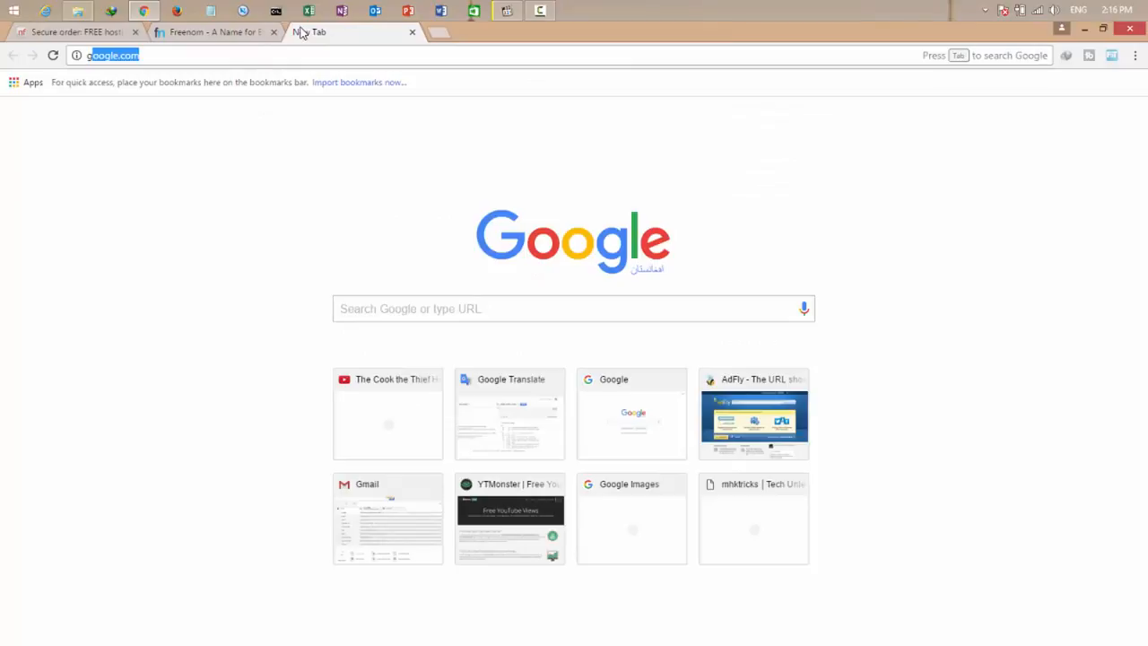
Step: Open gmail.com and highlight the ns1.biz.nf and ns2.biz.nf nameserver lines in the Biz.nf email
{"action": "type", "text": "gmail.com"}
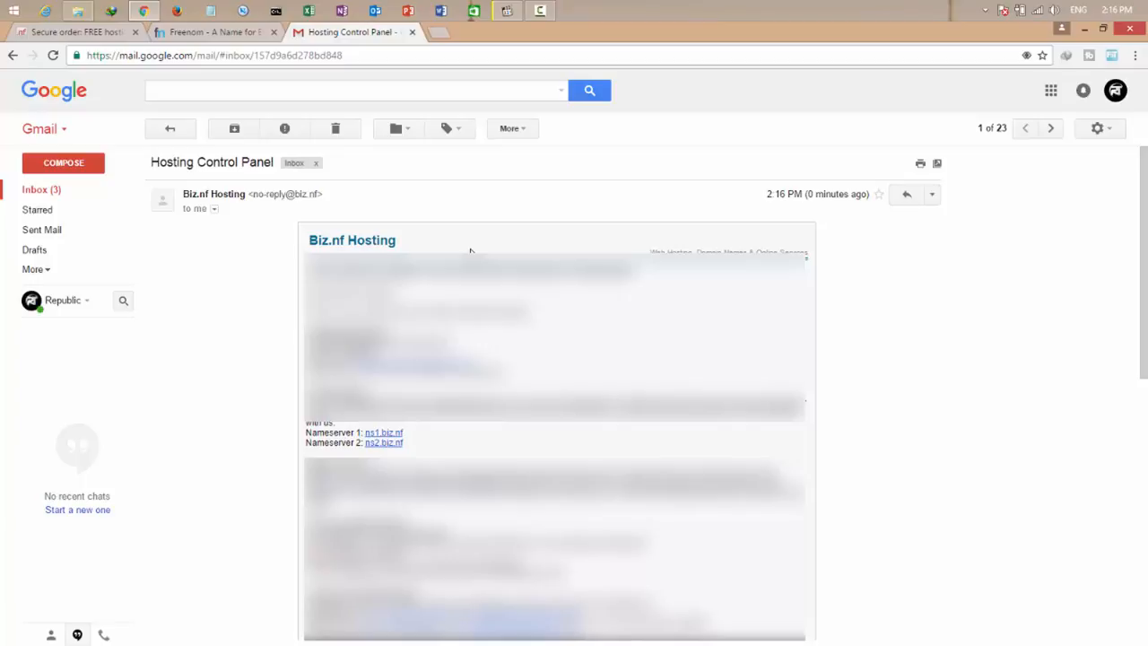
{"action": "scroll", "scroll_direction": "down", "scroll_amount": 3}
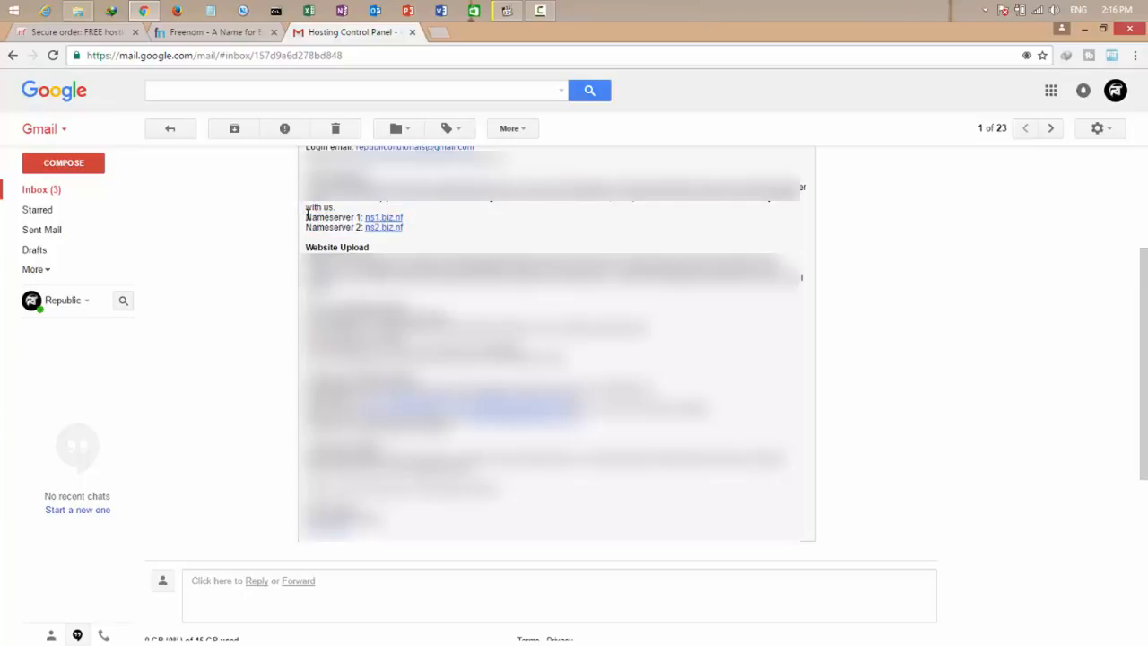
{"action": "left_click_drag", "start_coordinate": [305, 215], "coordinate": [419, 225]}
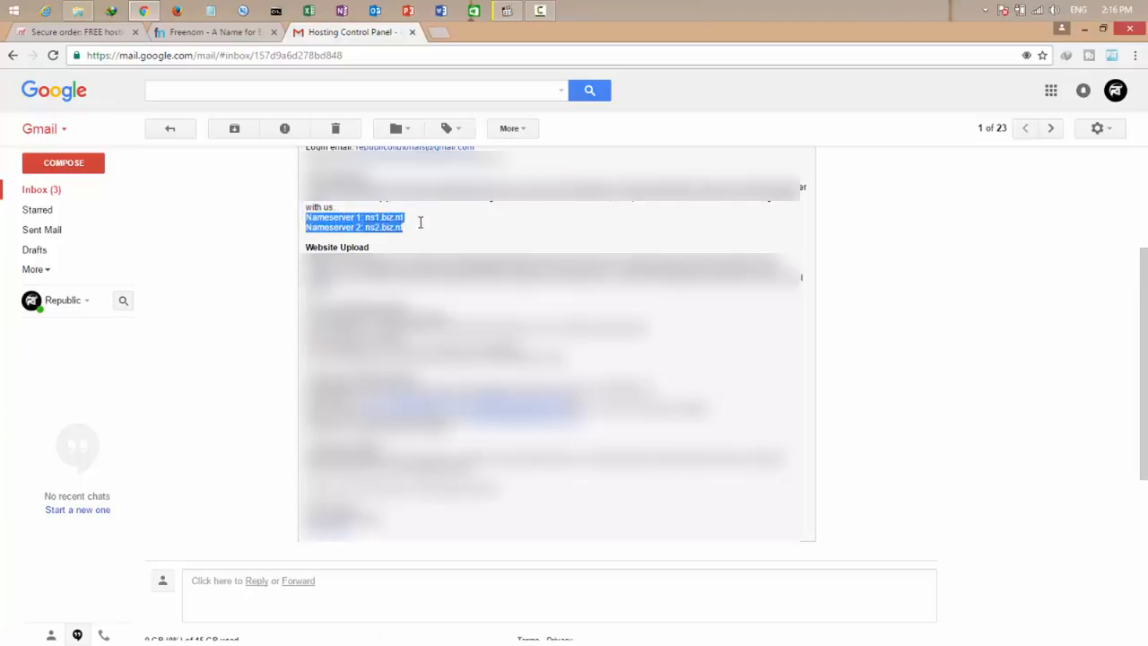
{"action": "scroll", "scroll_direction": "down", "scroll_amount": 3}
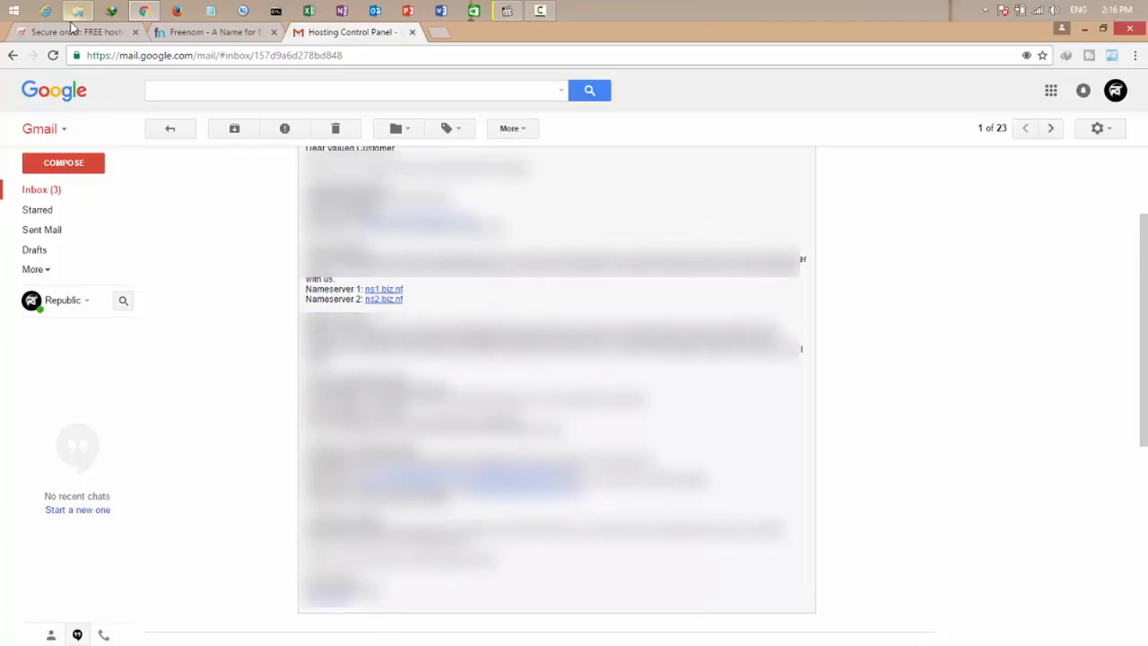
Step: Enter republicoftutorials in Freenom's free domain search box
{"action": "left_click", "coordinate": [75, 32]}
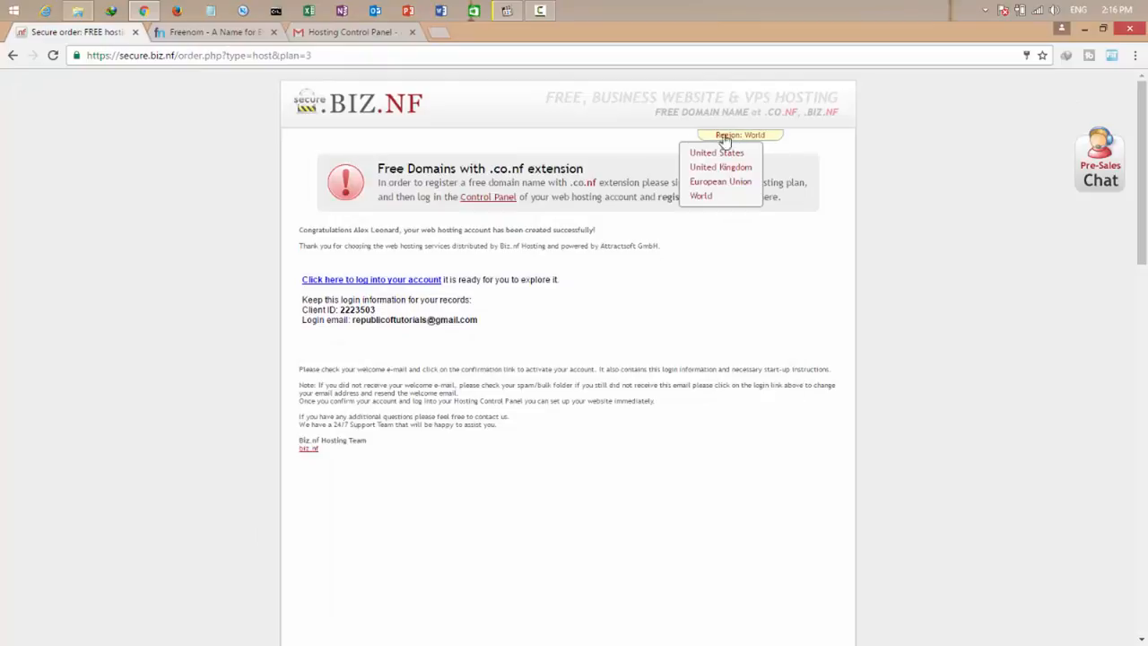
{"action": "left_click", "coordinate": [206, 33]}
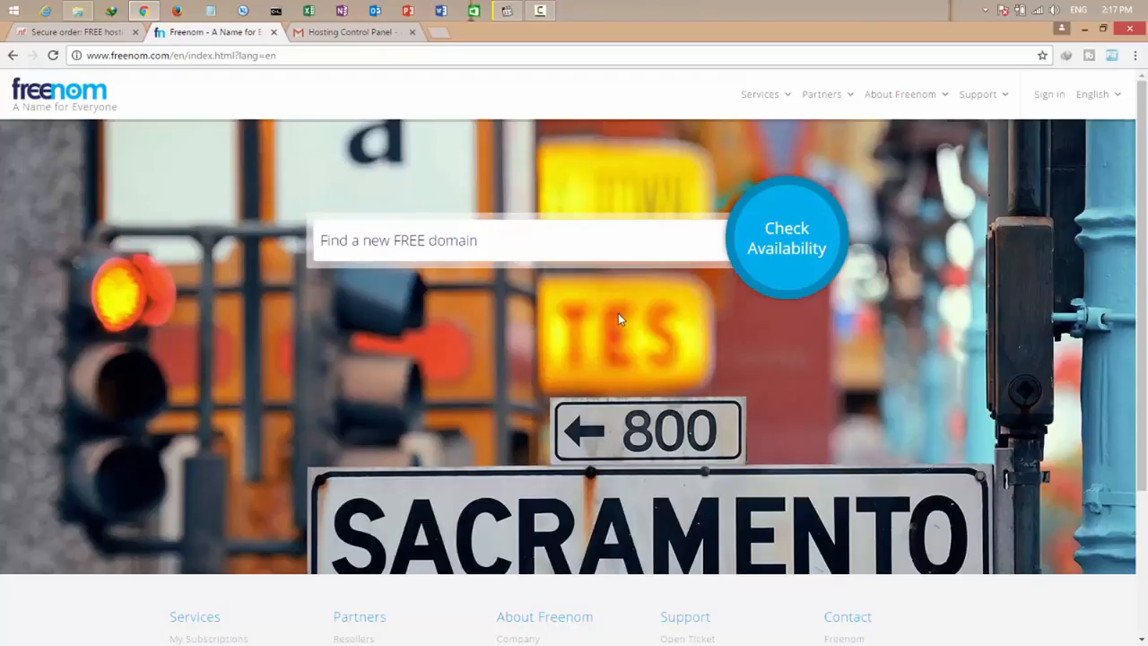
{"action": "mouse_move", "coordinate": [796, 254]}
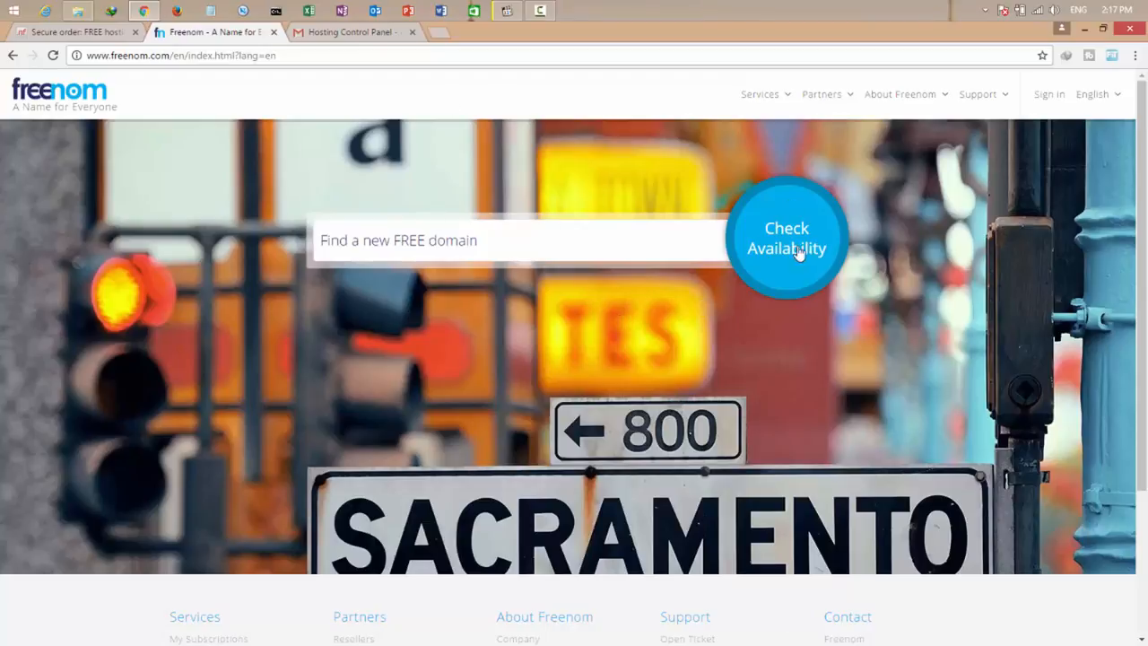
{"action": "mouse_move", "coordinate": [969, 102]}
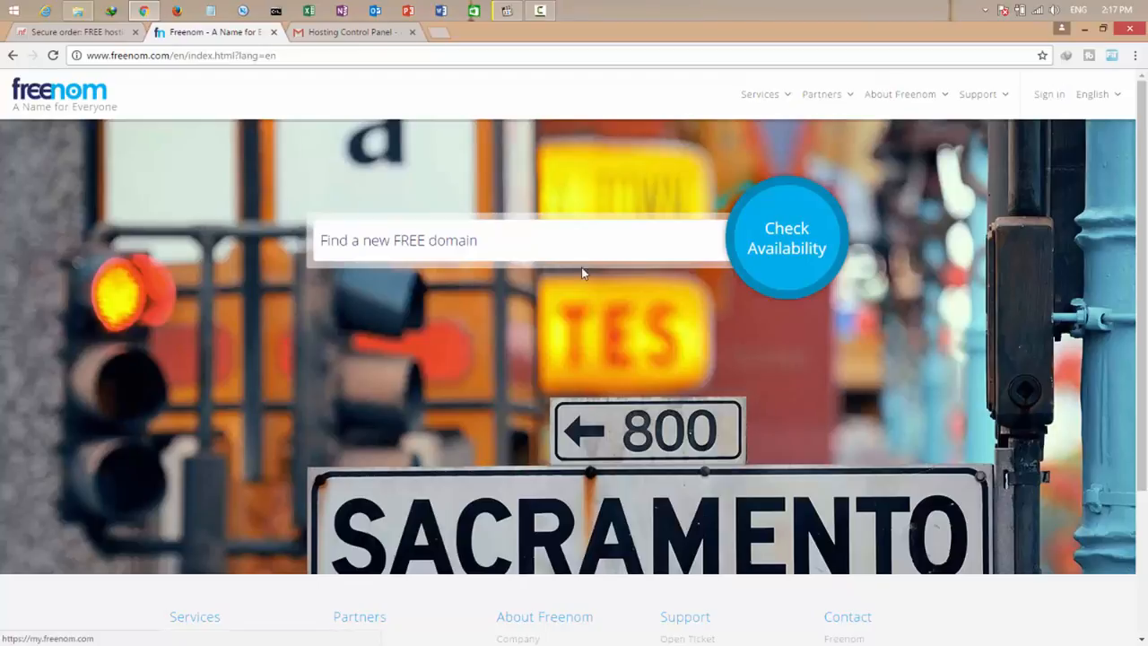
{"action": "left_click", "coordinate": [553, 240]}
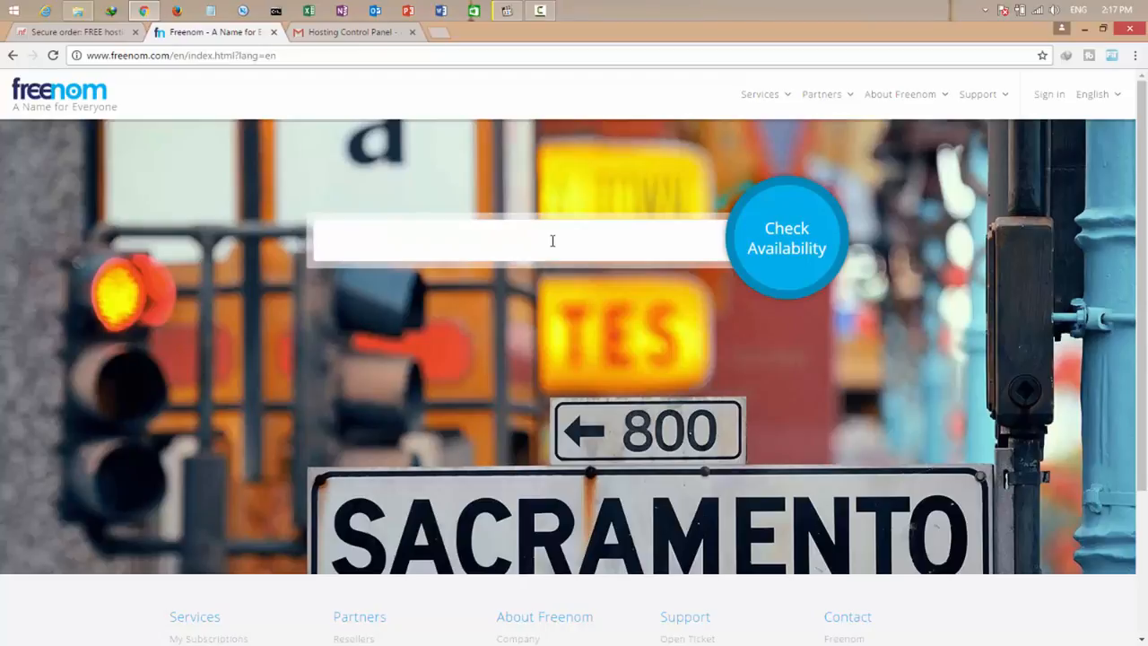
{"action": "type", "text": "republicof"}
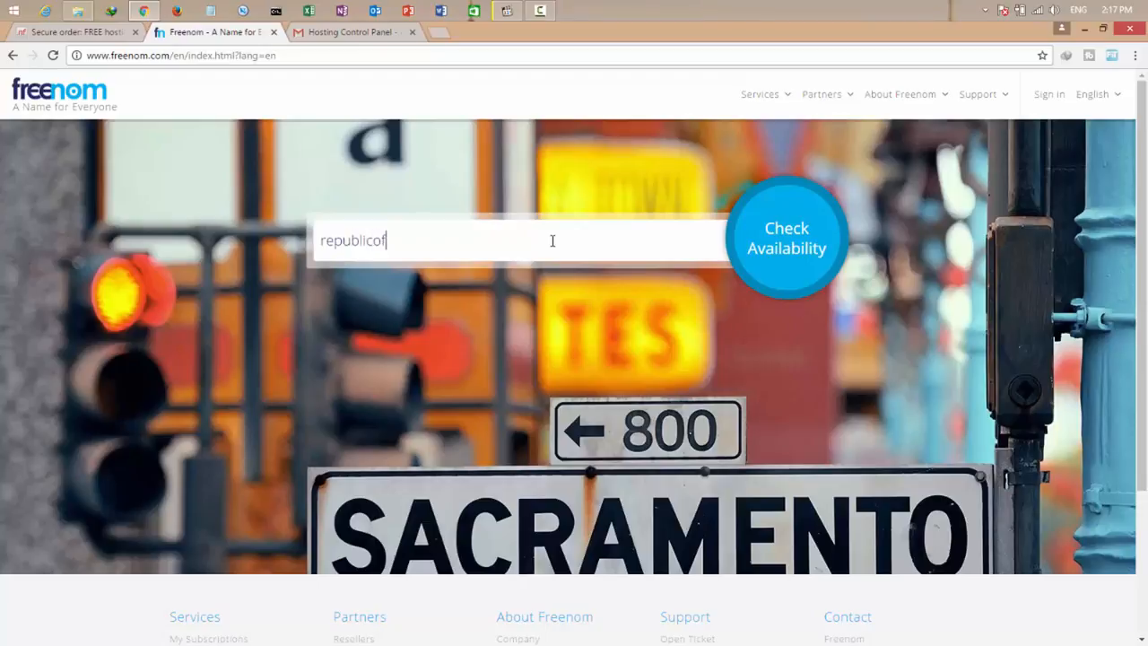
{"action": "type", "text": "tutorials"}
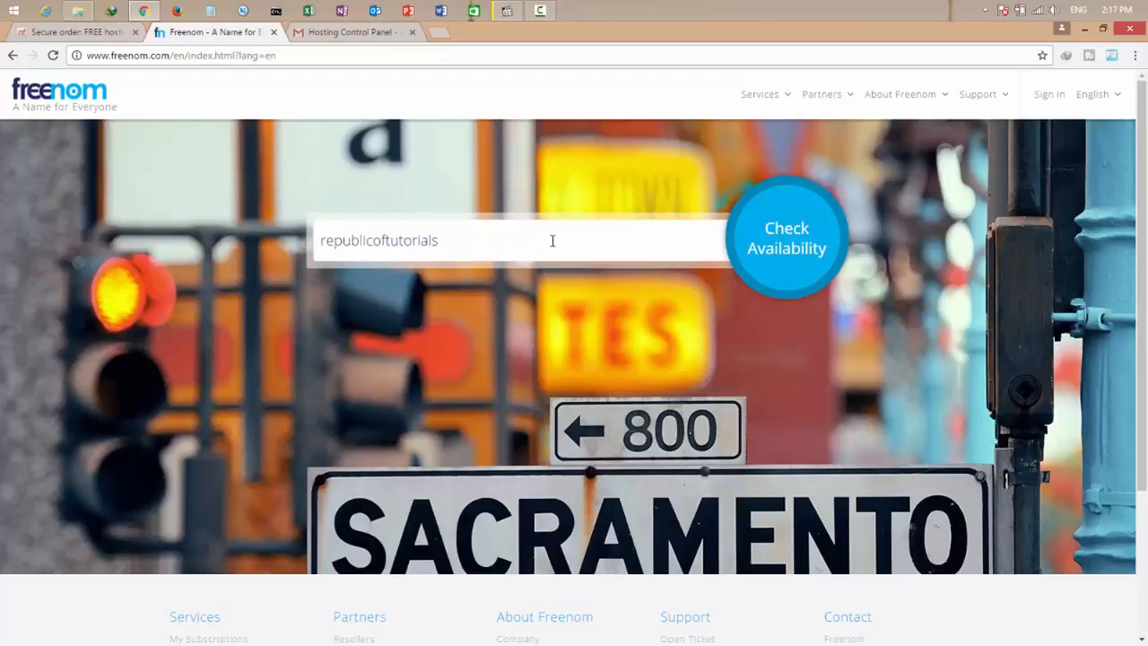
{"action": "mouse_move", "coordinate": [786, 260]}
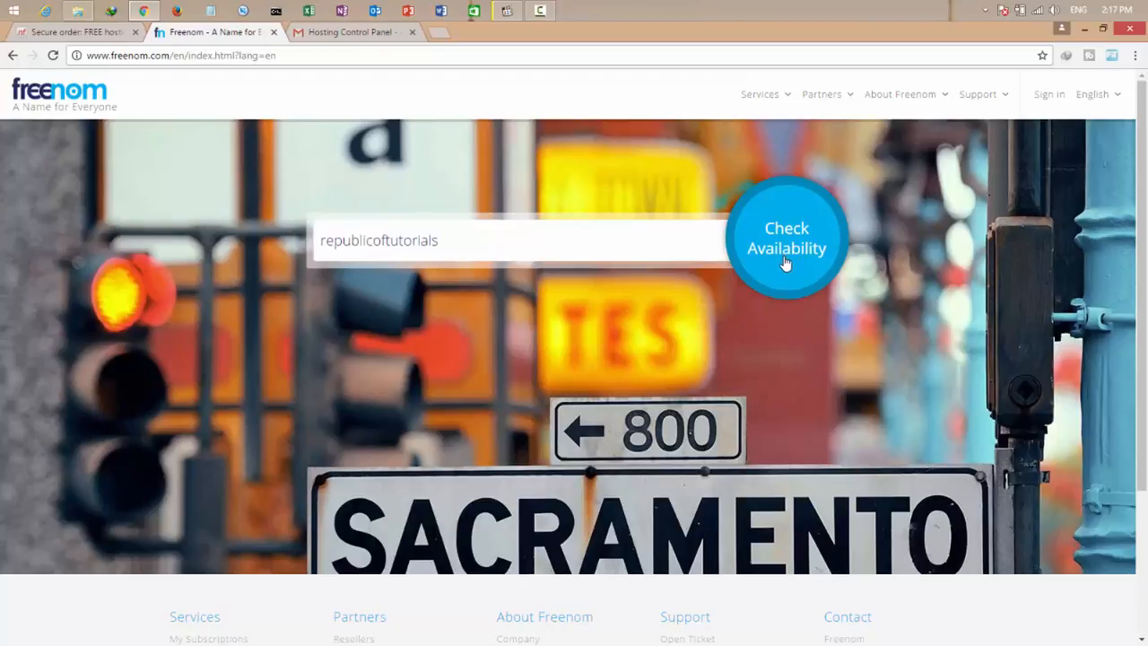
Step: Check availability of republicoftutorials and add the free .ml domain to the cart
{"action": "left_click", "coordinate": [785, 236]}
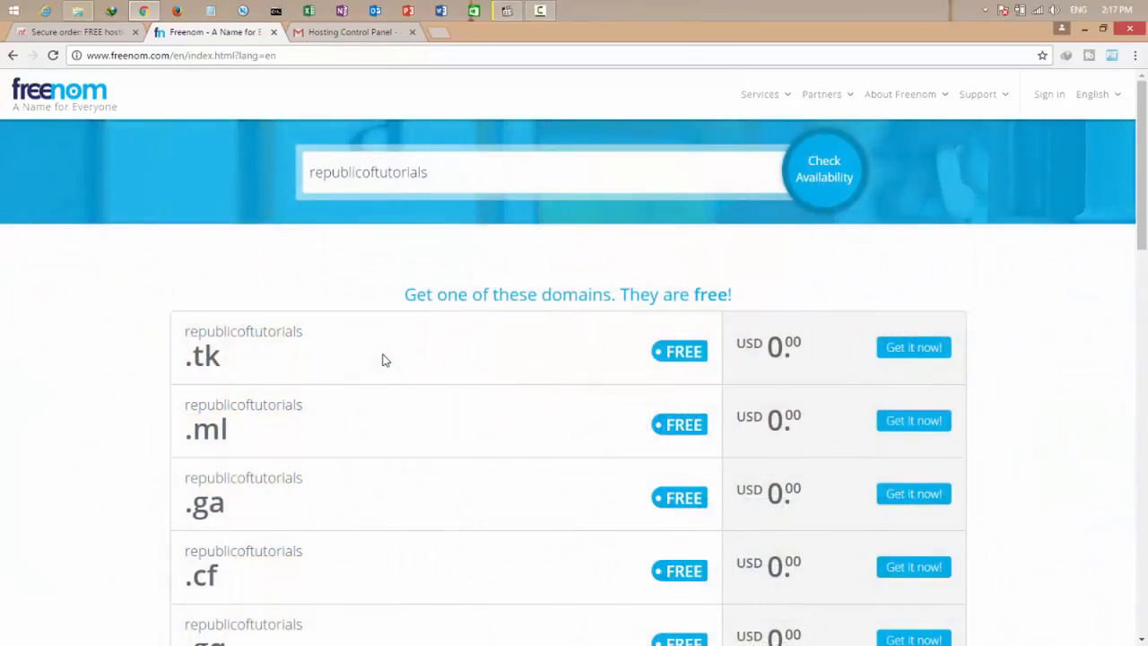
{"action": "scroll", "scroll_direction": "down", "scroll_amount": 3}
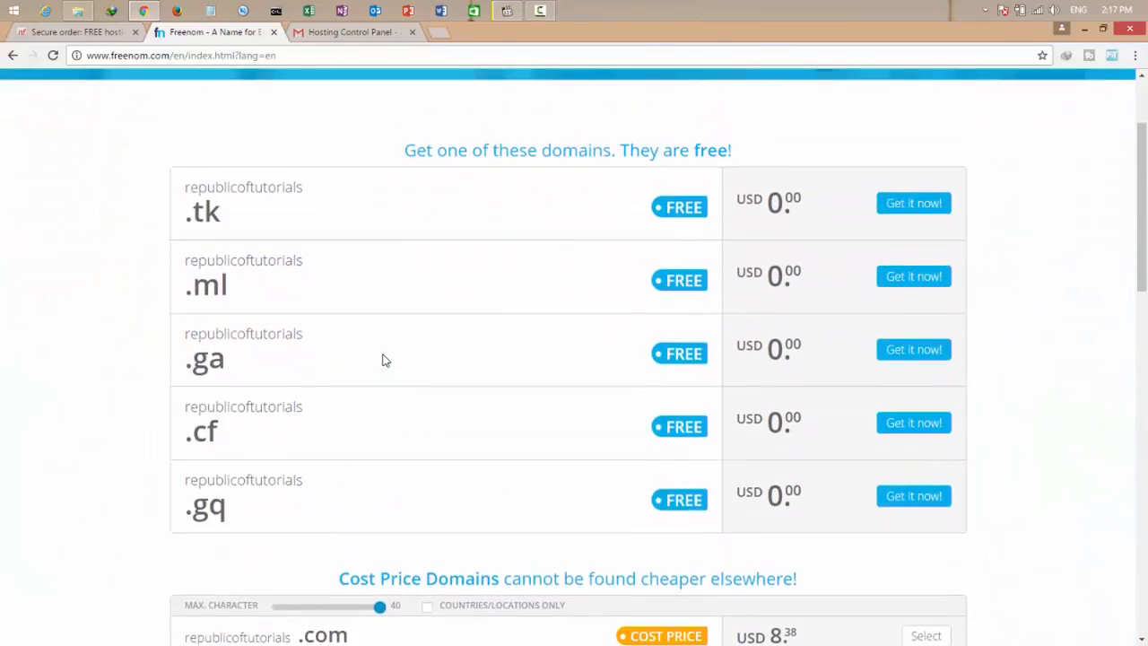
{"action": "scroll", "scroll_direction": "down", "scroll_amount": 3}
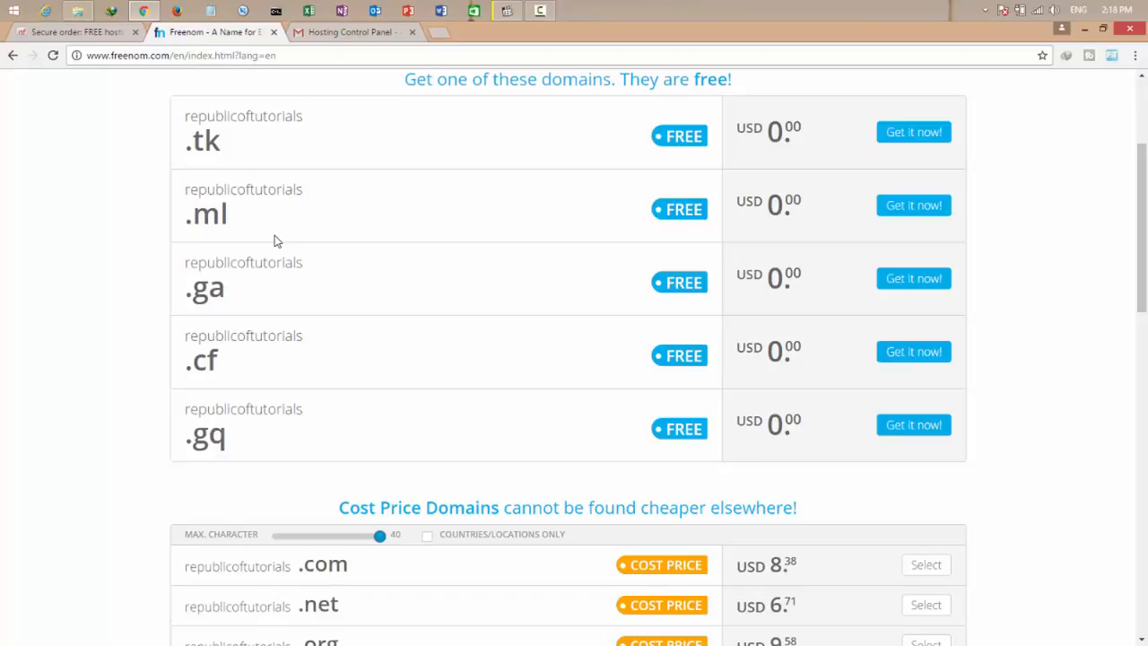
{"action": "mouse_move", "coordinate": [900, 209]}
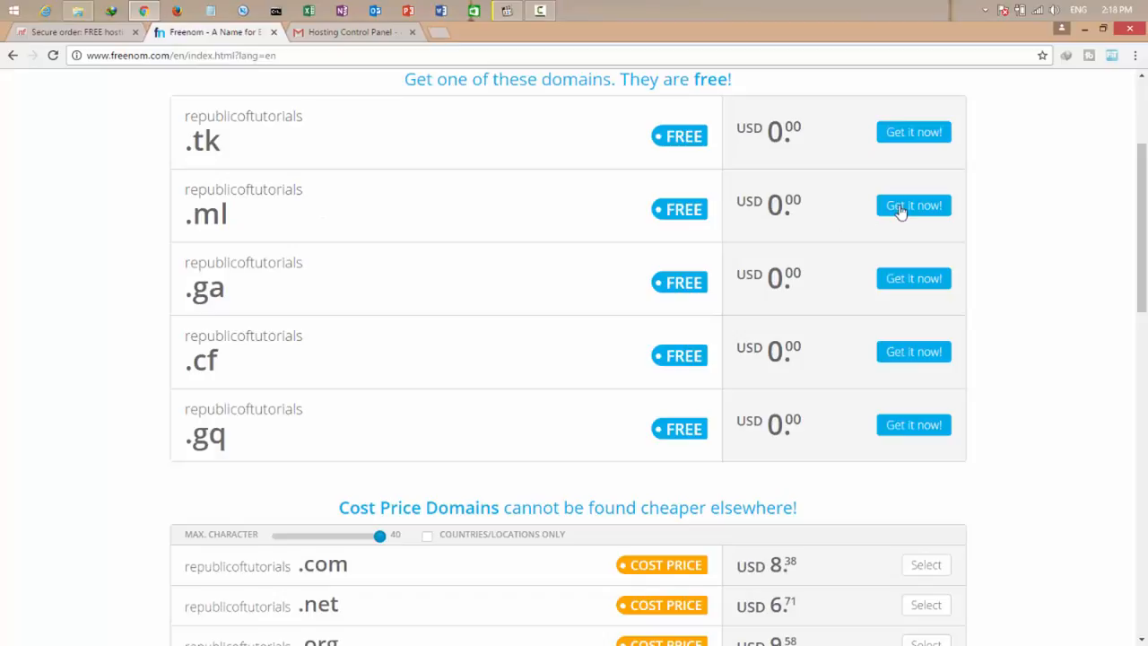
{"action": "left_click", "coordinate": [911, 204]}
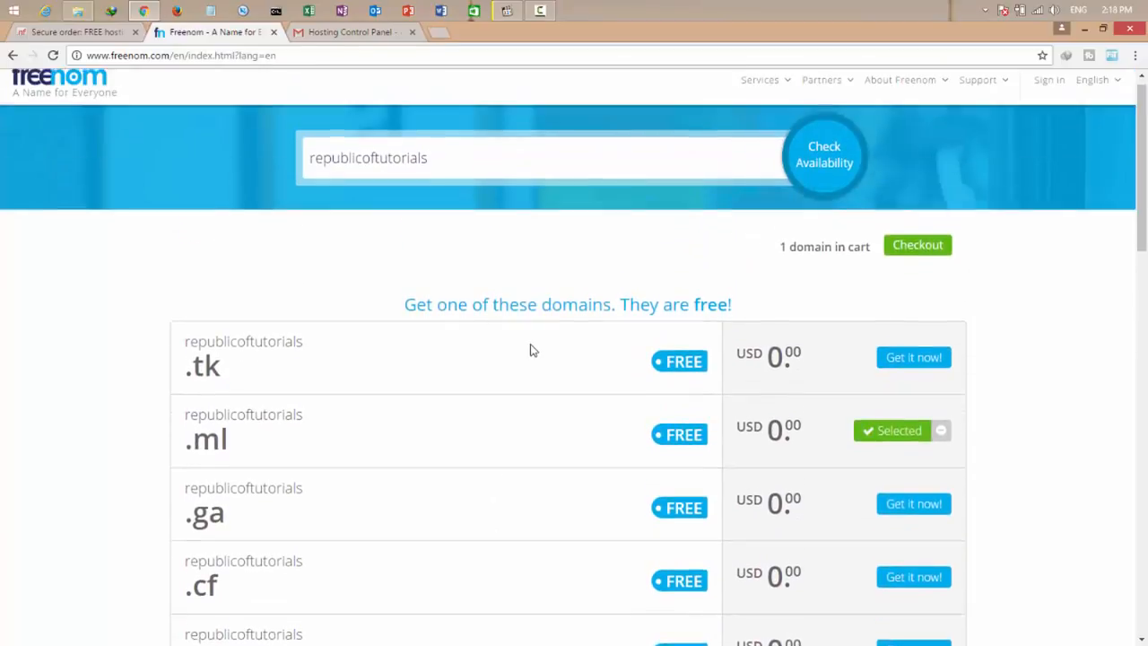
{"action": "scroll", "scroll_direction": "down", "scroll_amount": 3}
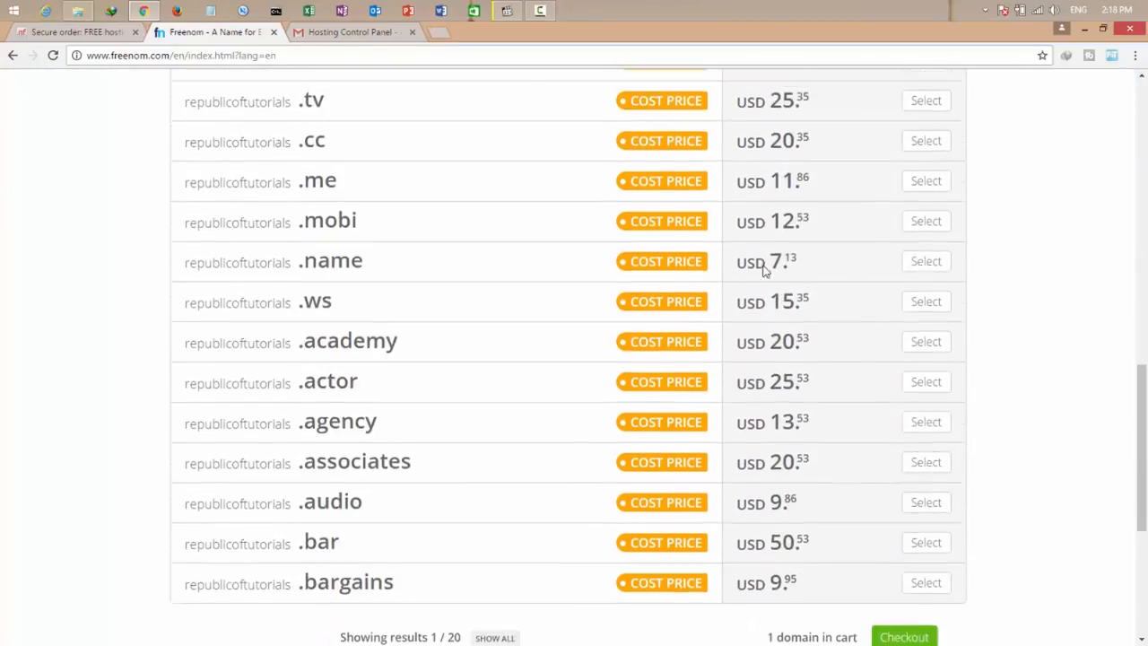
{"action": "scroll", "scroll_direction": "down", "scroll_amount": 3}
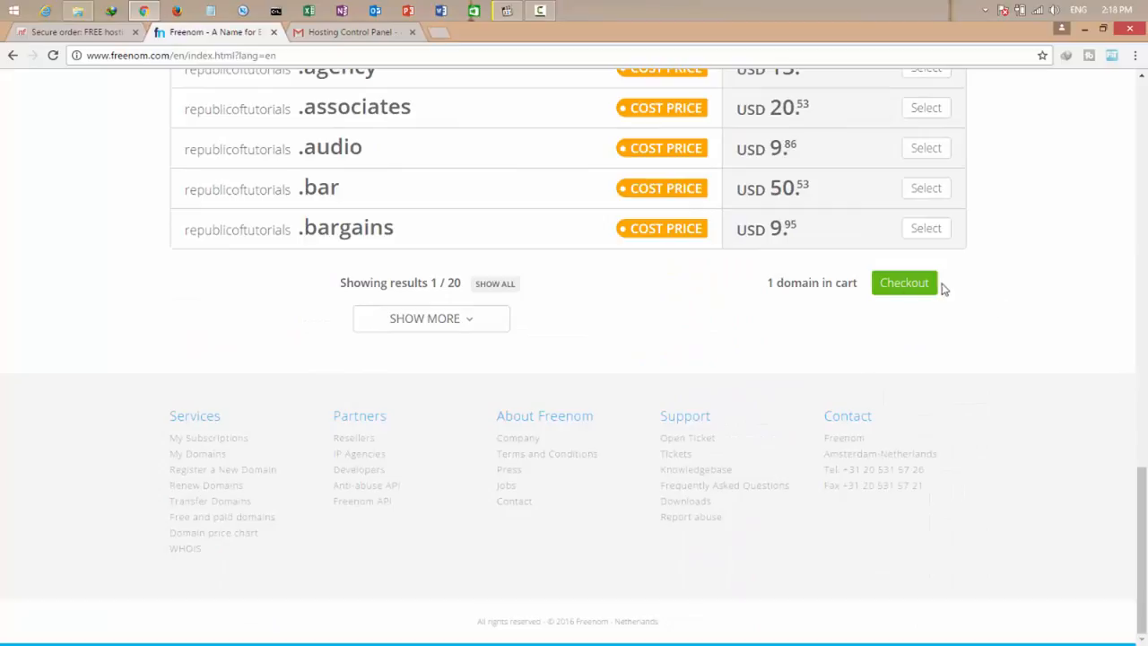
{"action": "mouse_move", "coordinate": [904, 290]}
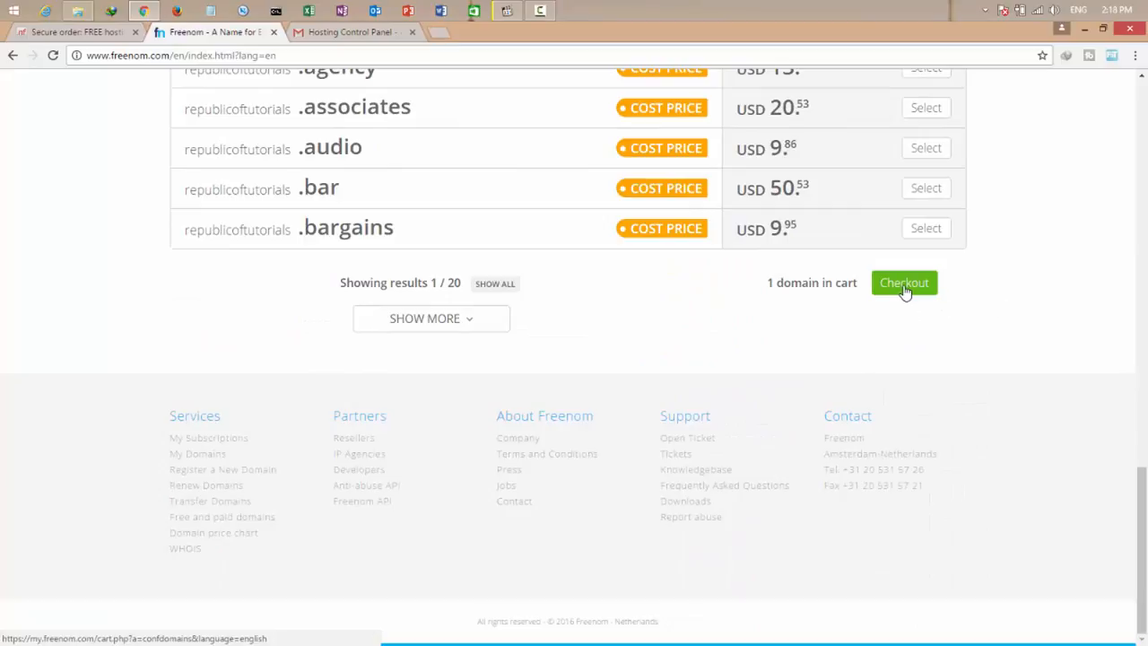
Step: Checkout republicoftutorials.ml for 12 Months @ FREE using its own DNS nameservers
{"action": "left_click", "coordinate": [903, 283]}
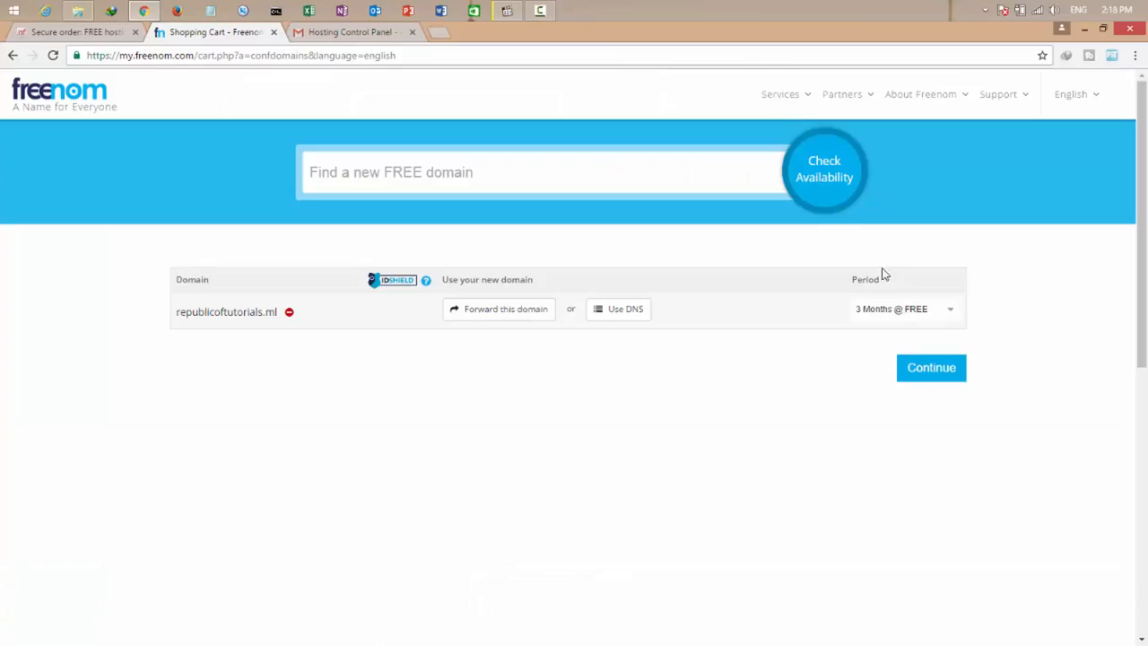
{"action": "mouse_move", "coordinate": [868, 285]}
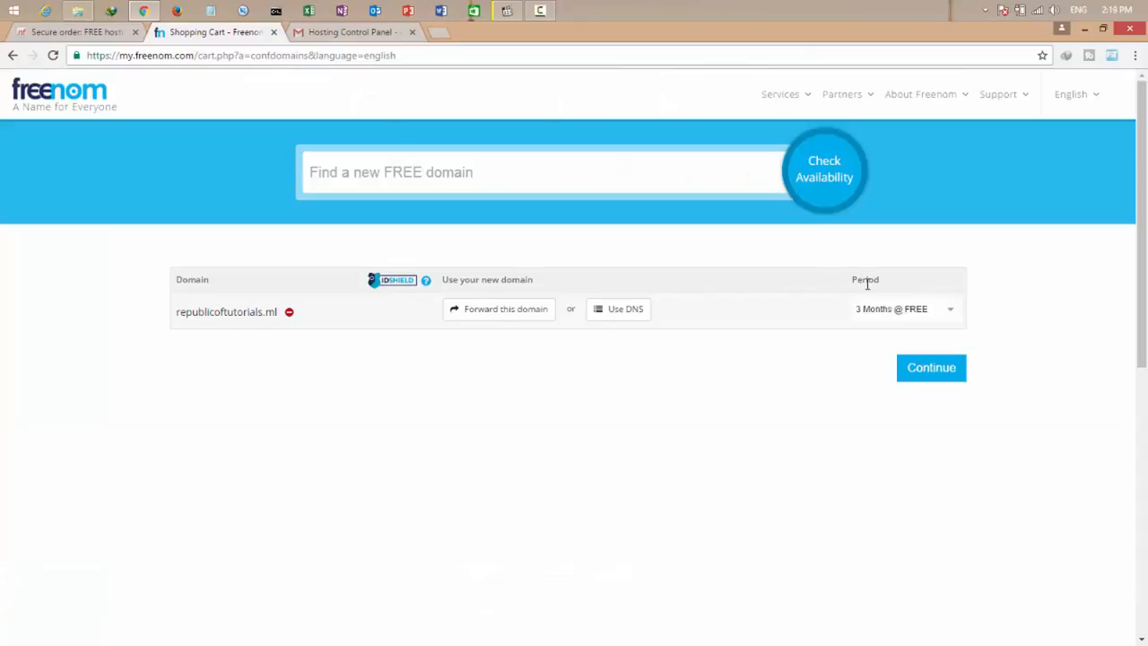
{"action": "left_click", "coordinate": [903, 308]}
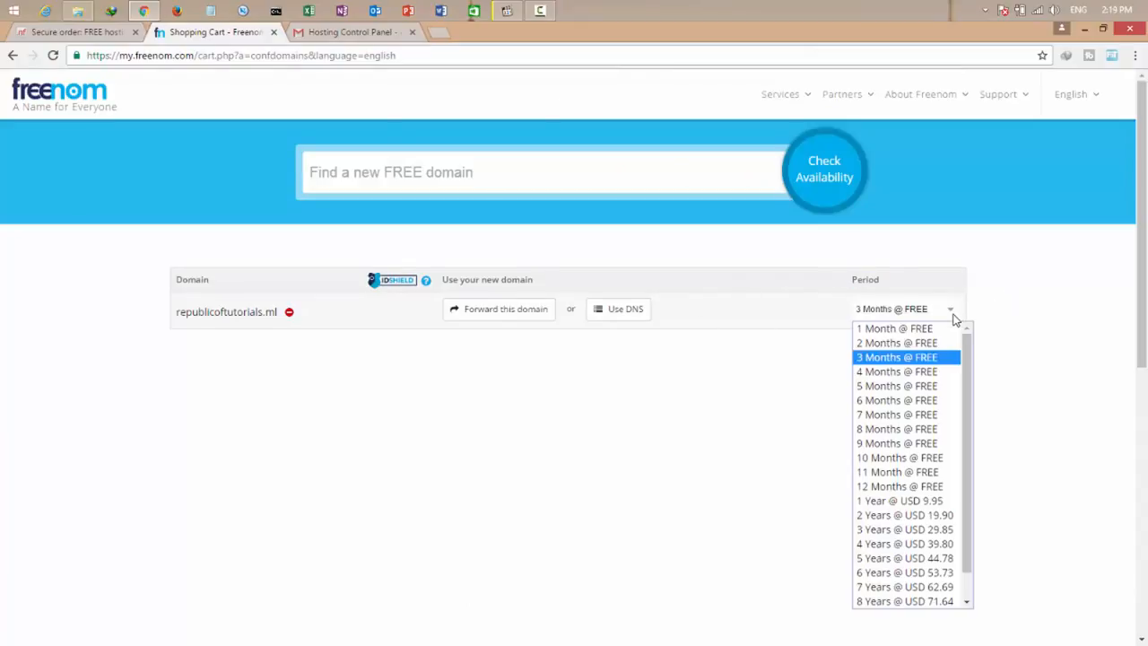
{"action": "mouse_move", "coordinate": [922, 498]}
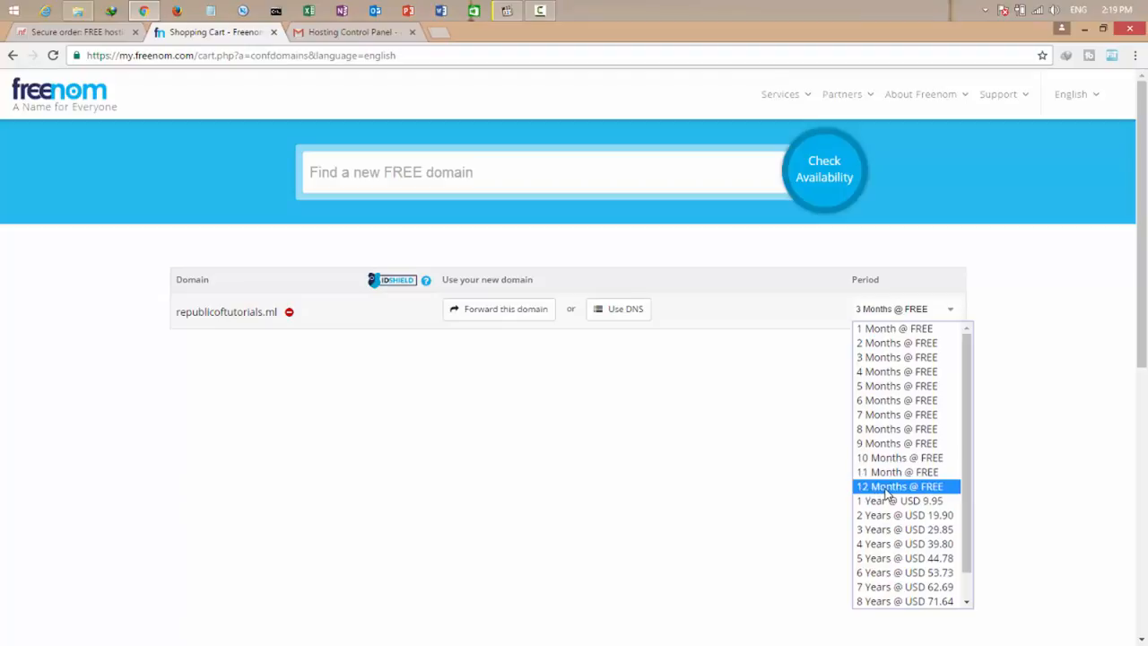
{"action": "left_click", "coordinate": [896, 486]}
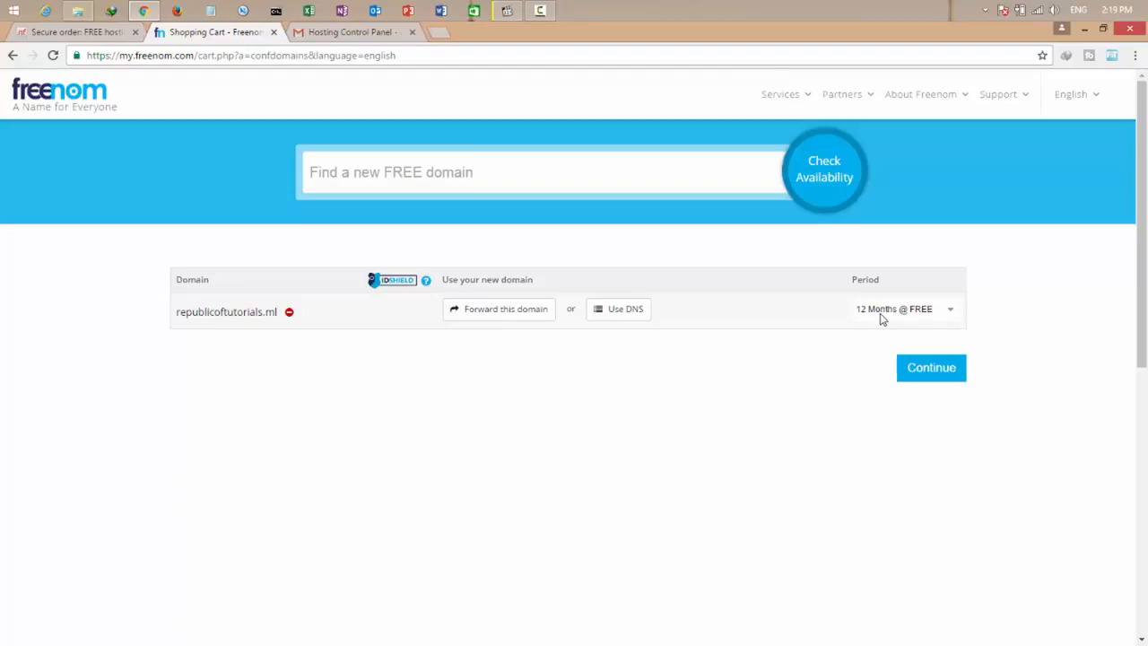
{"action": "mouse_move", "coordinate": [534, 319]}
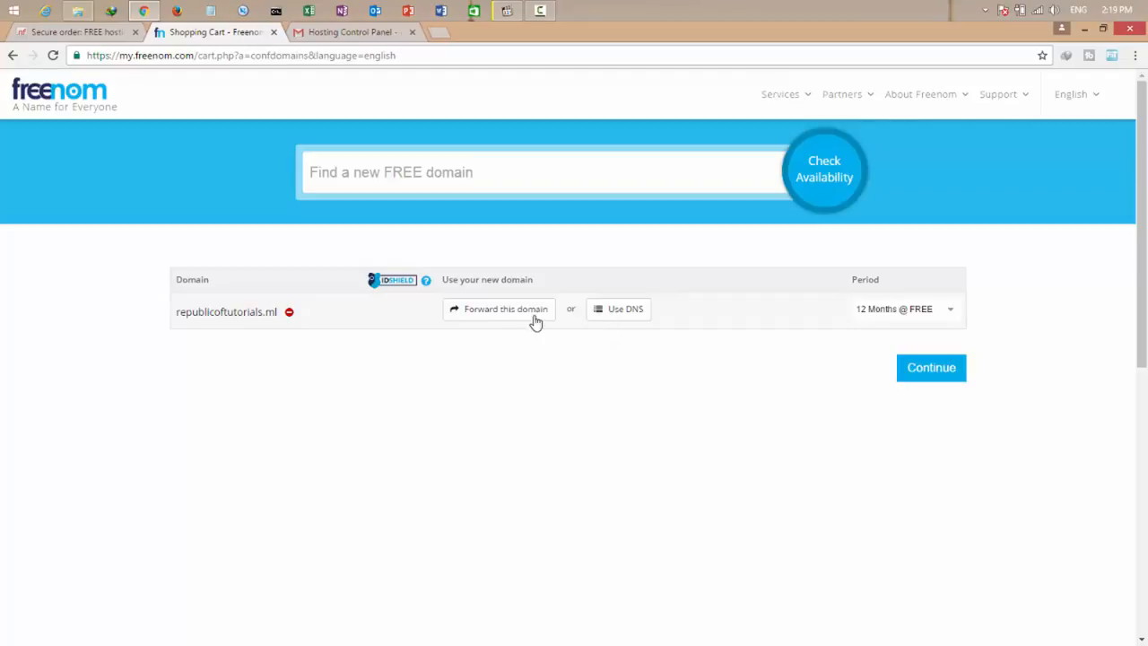
{"action": "left_click", "coordinate": [617, 308]}
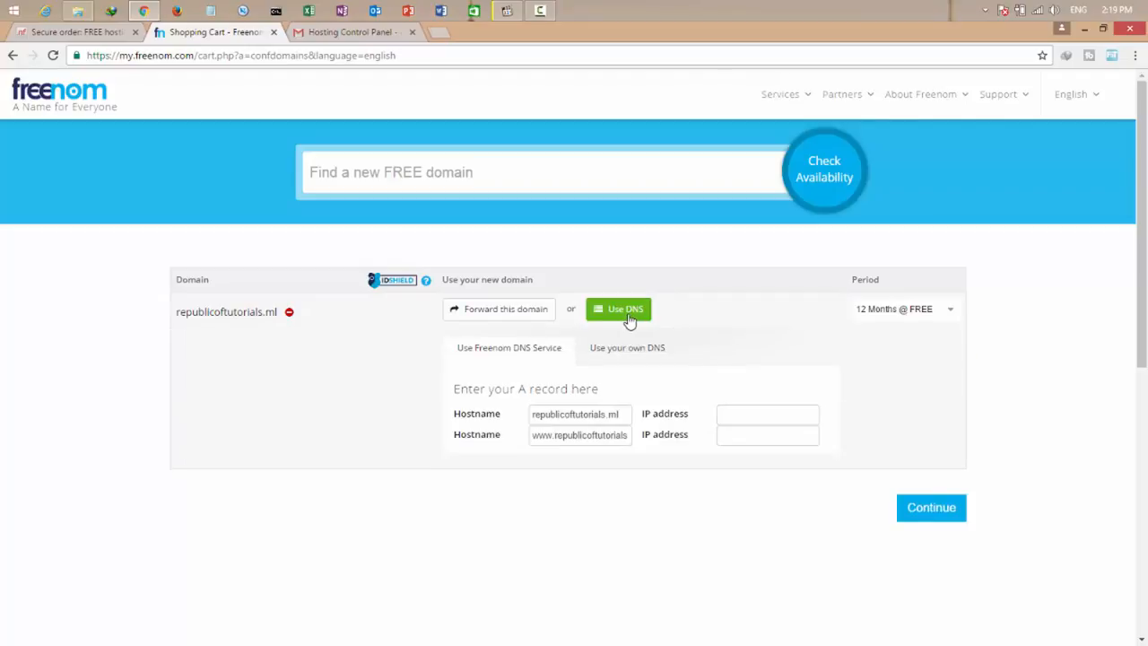
{"action": "mouse_move", "coordinate": [635, 364]}
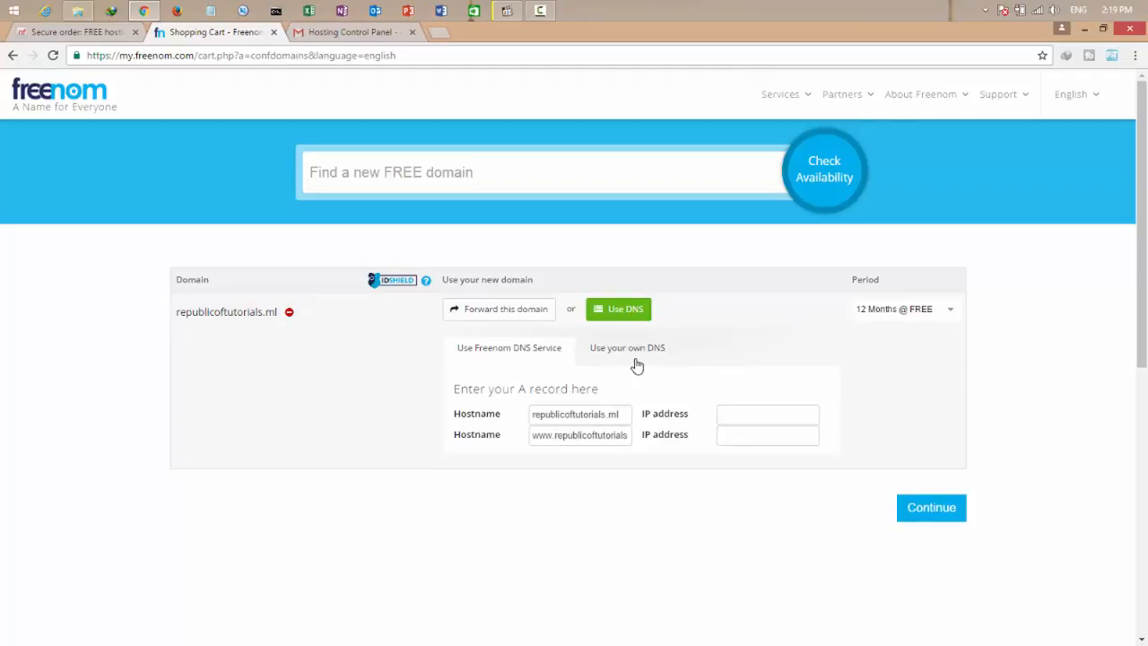
{"action": "left_click", "coordinate": [628, 348]}
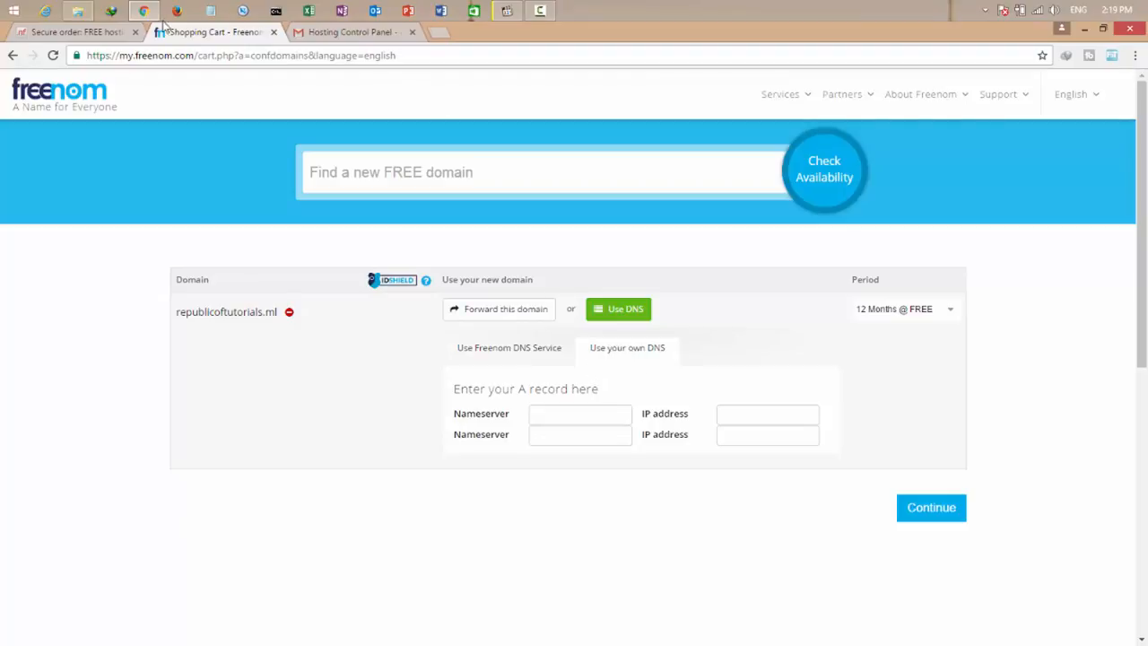
Step: Copy ns1.biz.nf and ns2.biz.nf from the Gmail message into the Freenom nameserver fields and continue to checkout
{"action": "left_click", "coordinate": [355, 32]}
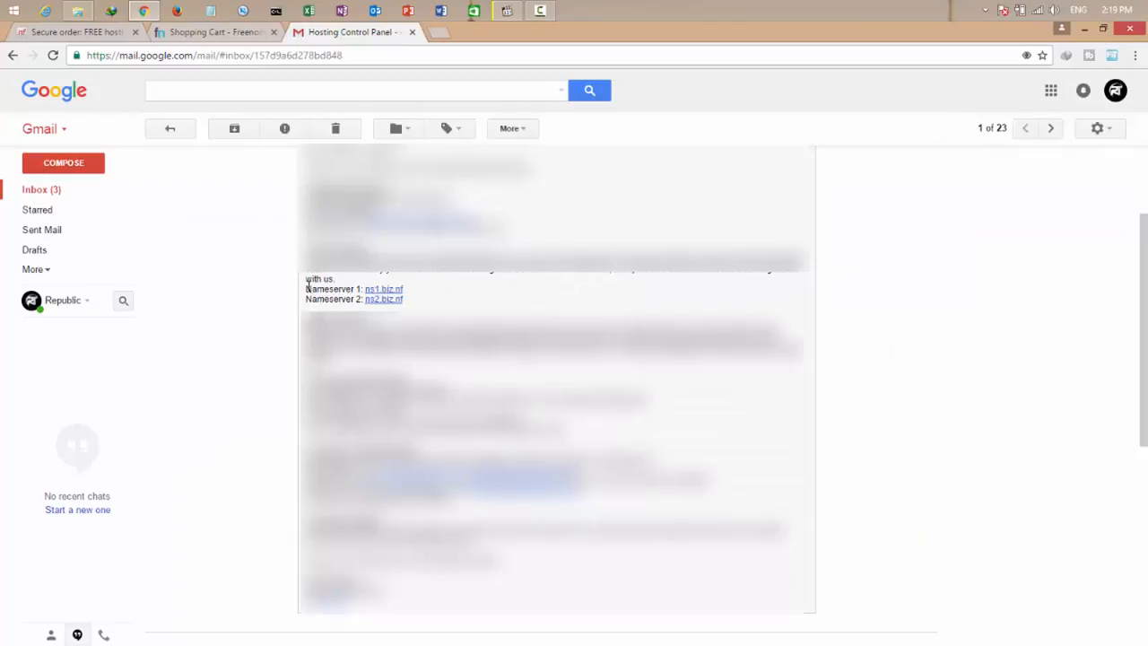
{"action": "mouse_move", "coordinate": [319, 289]}
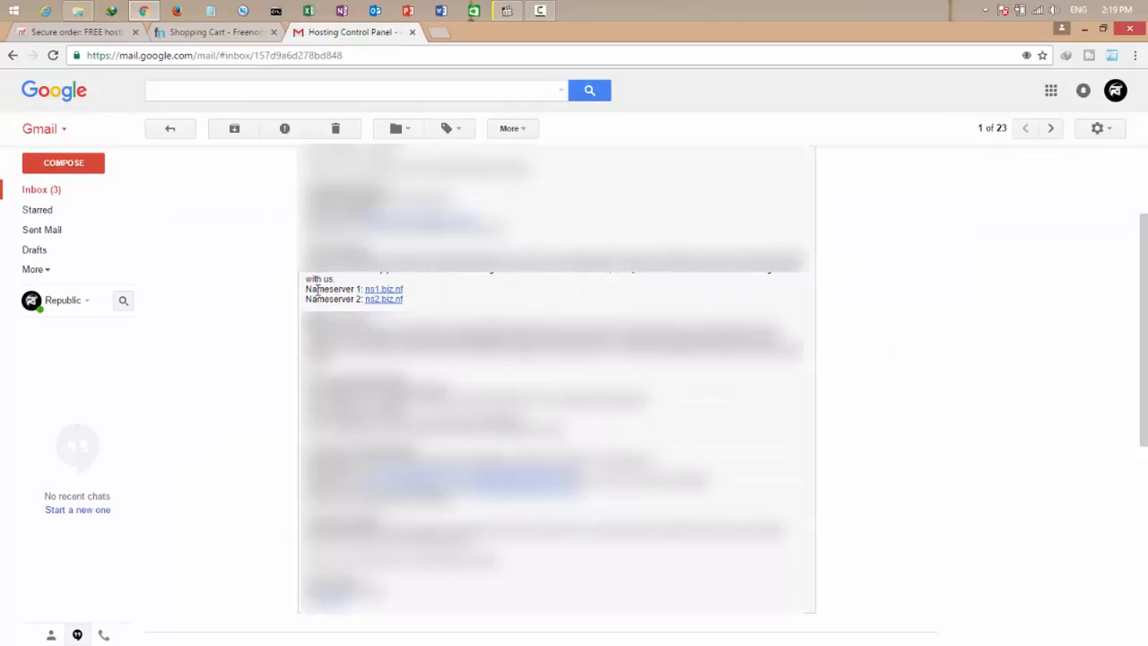
{"action": "right_click", "coordinate": [382, 289]}
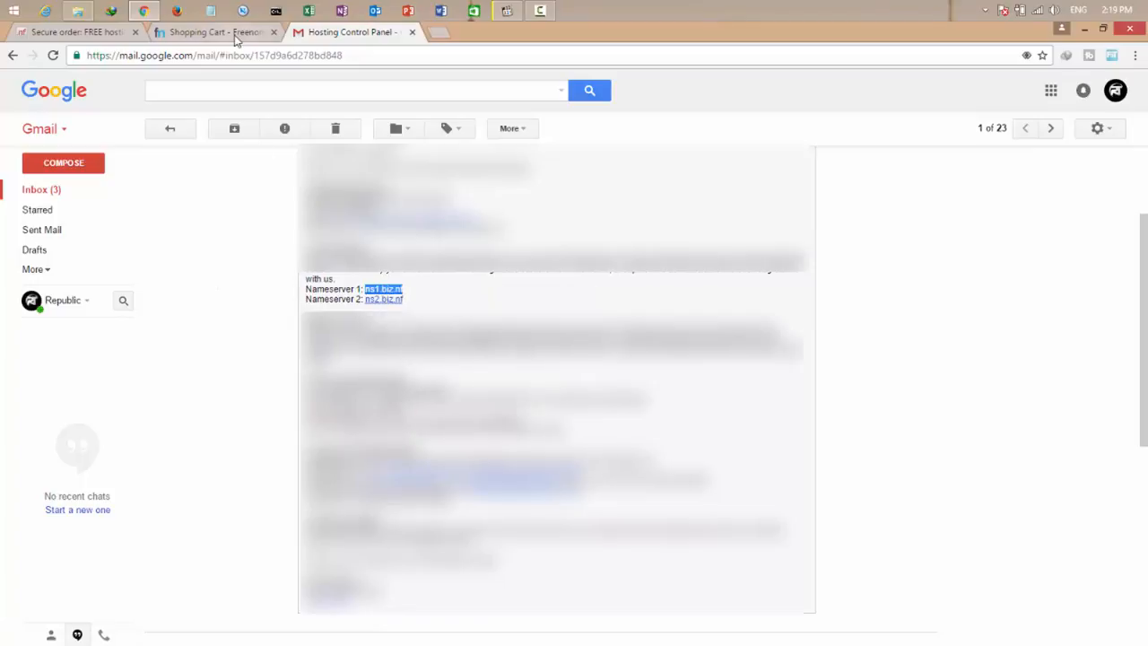
{"action": "left_click", "coordinate": [212, 33]}
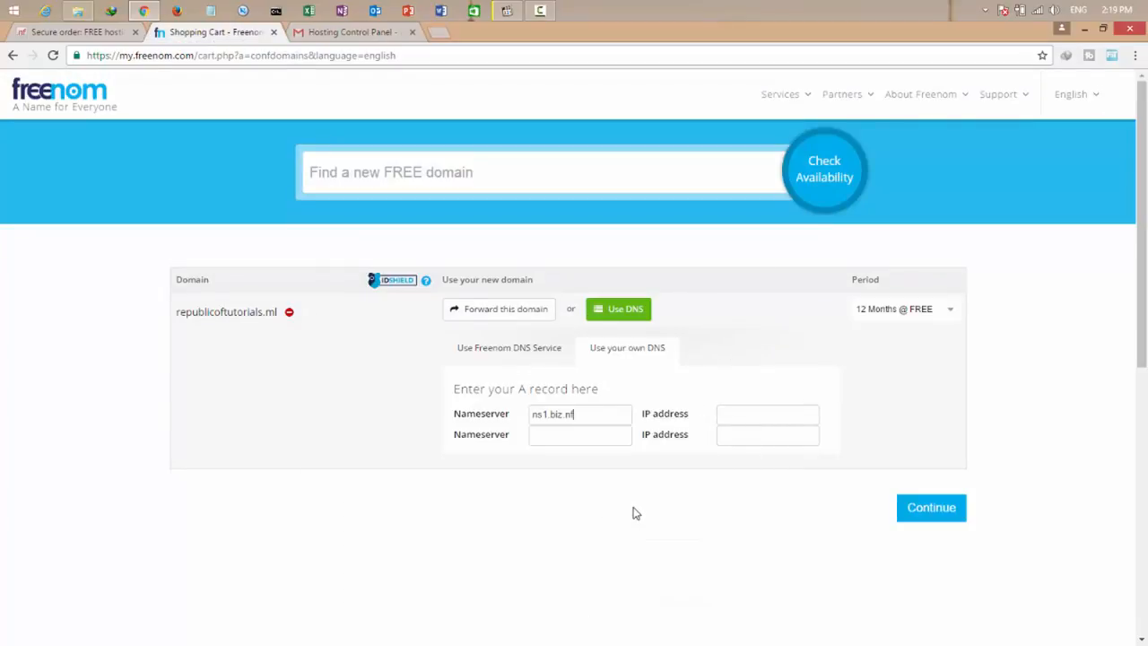
{"action": "left_click", "coordinate": [350, 32]}
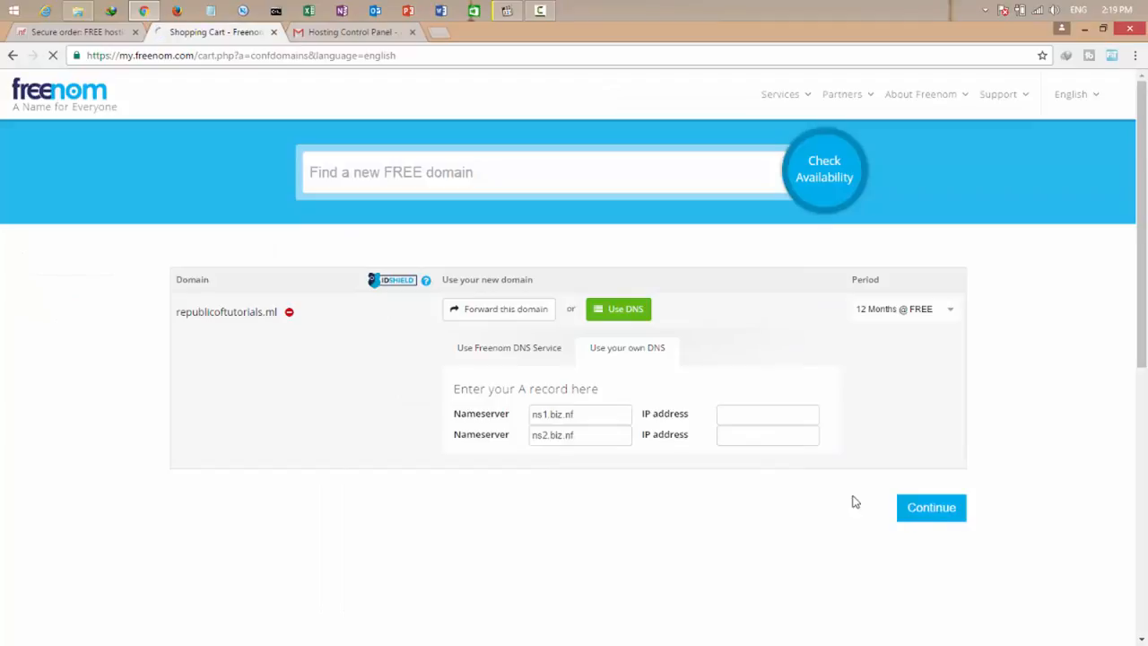
{"action": "left_click", "coordinate": [931, 507]}
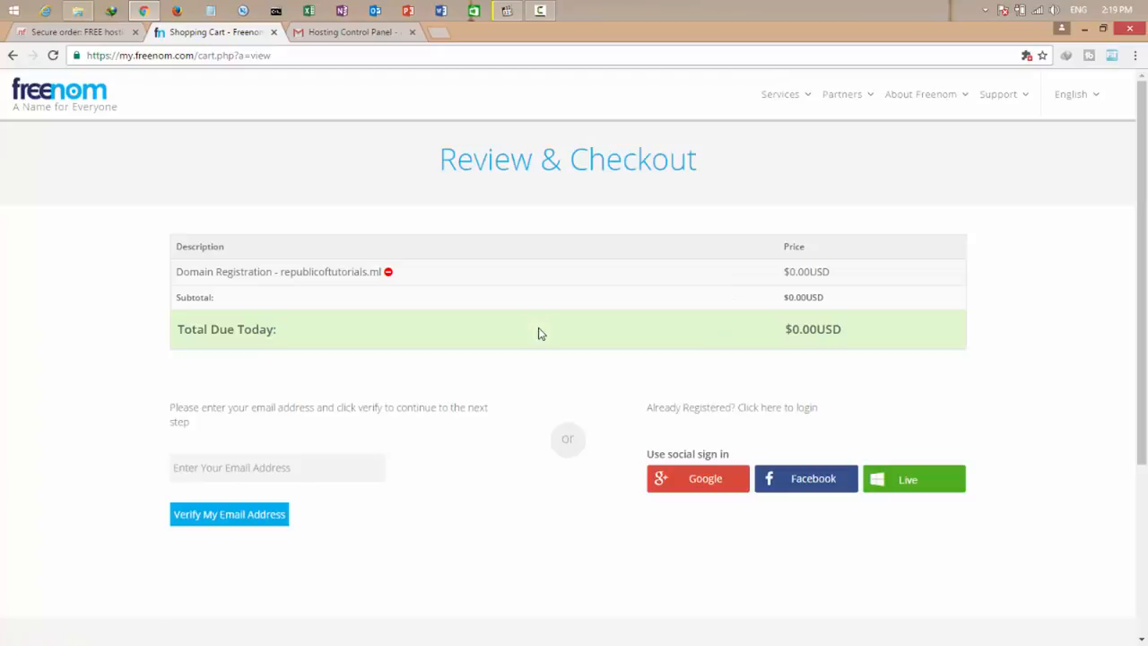
{"action": "mouse_move", "coordinate": [854, 334]}
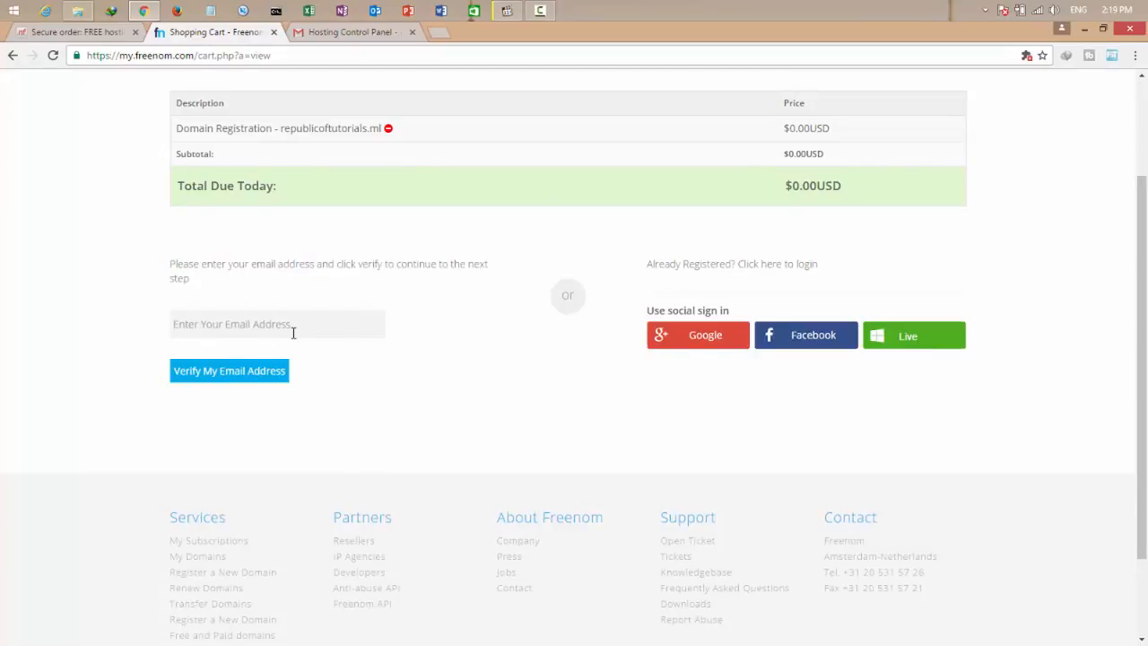
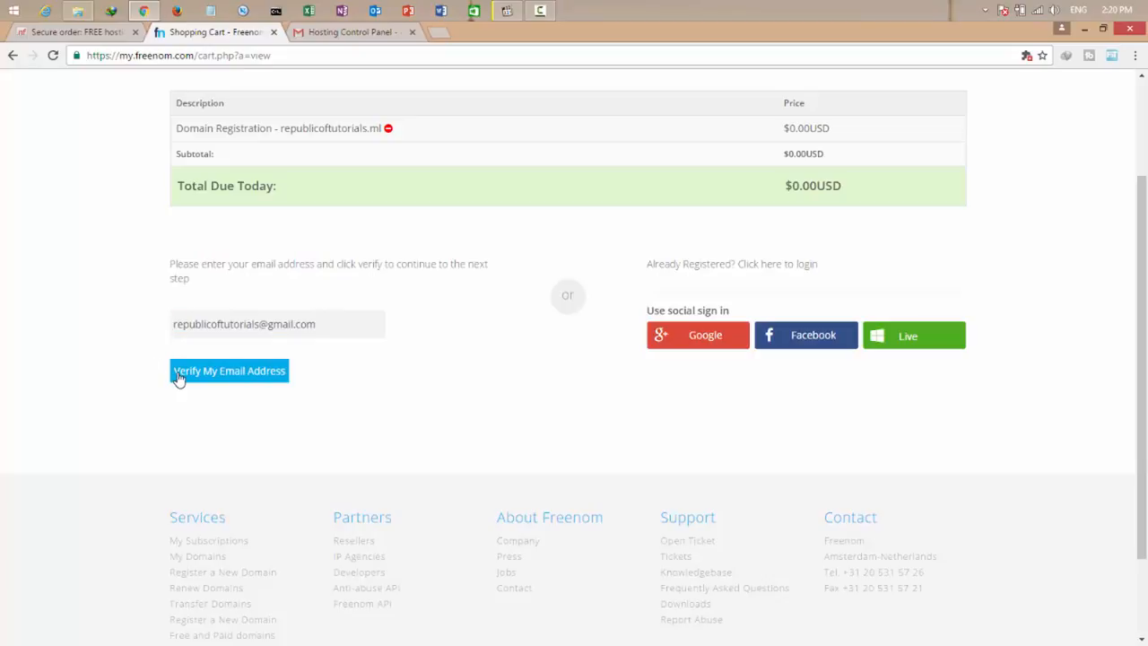
{"action": "left_click", "coordinate": [230, 371]}
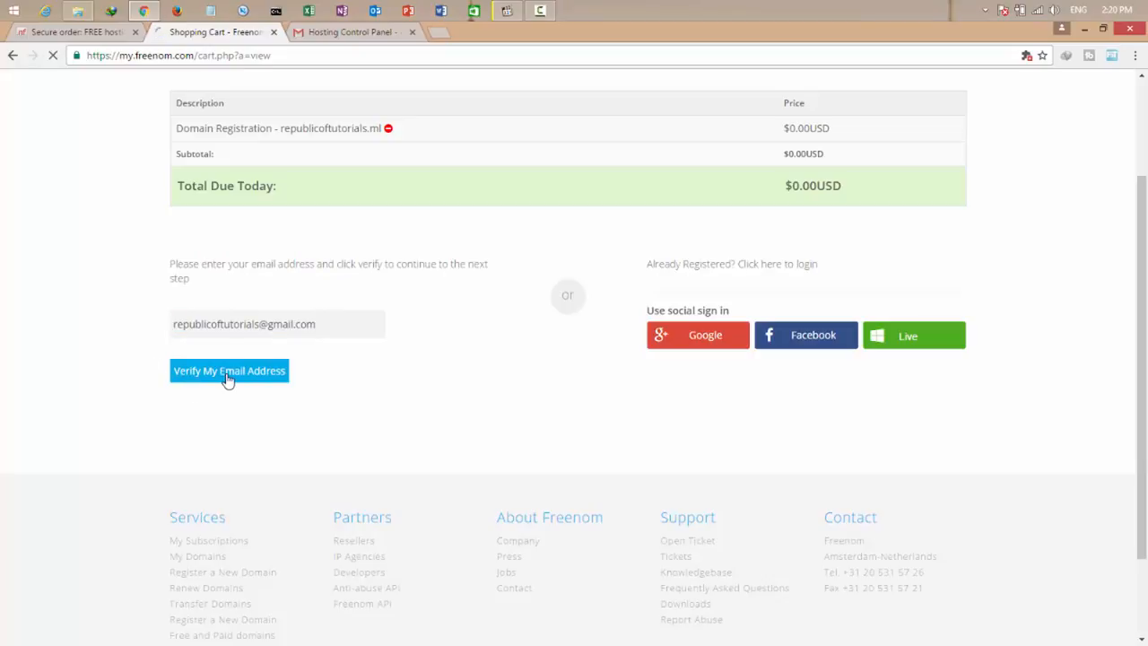
{"action": "left_click", "coordinate": [229, 369]}
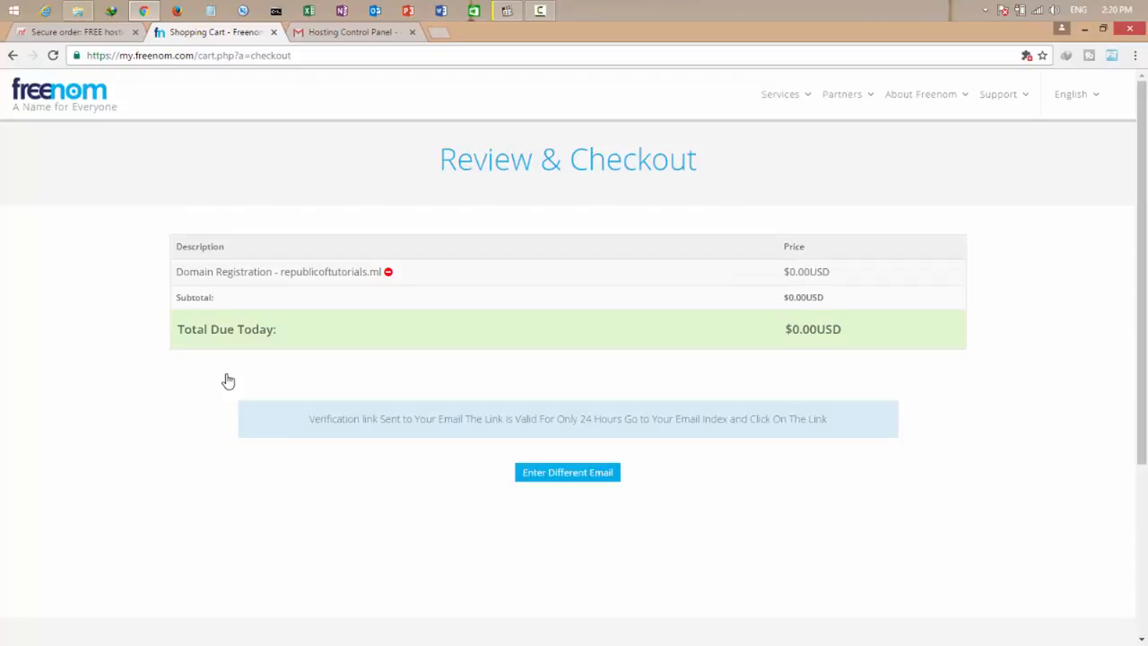
{"action": "mouse_move", "coordinate": [438, 419]}
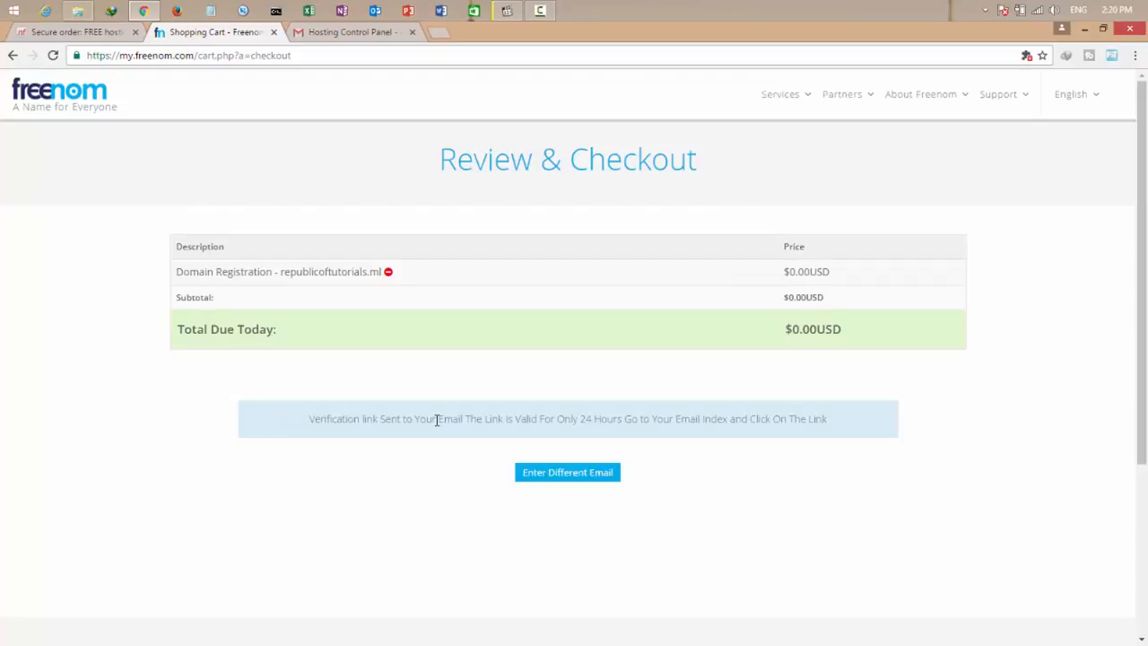
{"action": "mouse_move", "coordinate": [477, 422]}
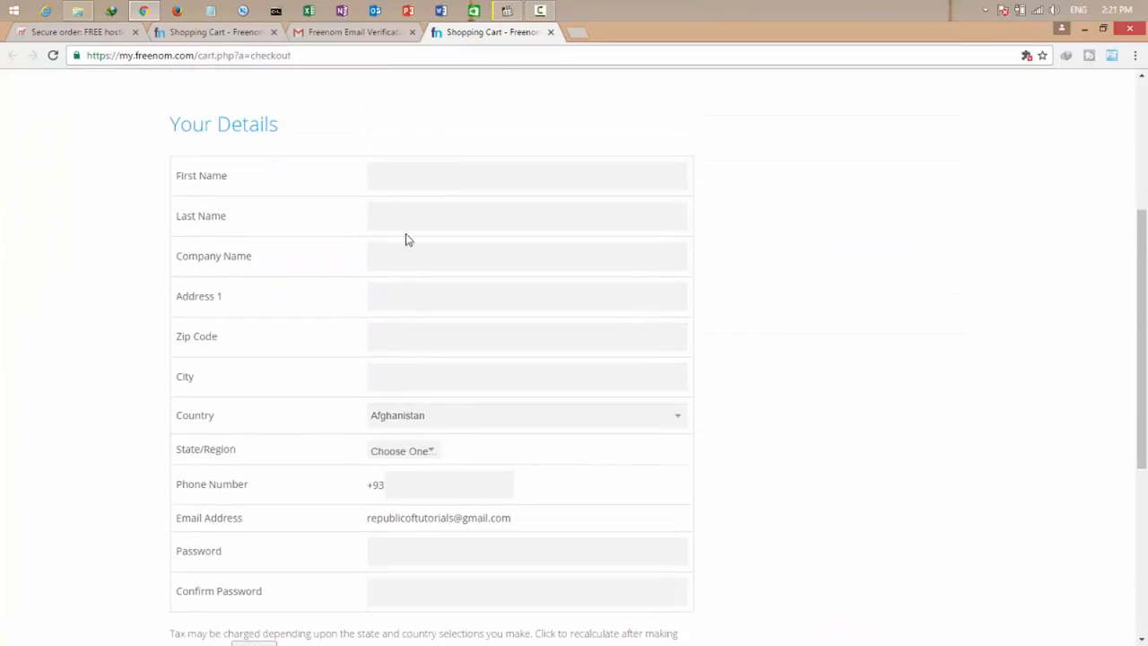
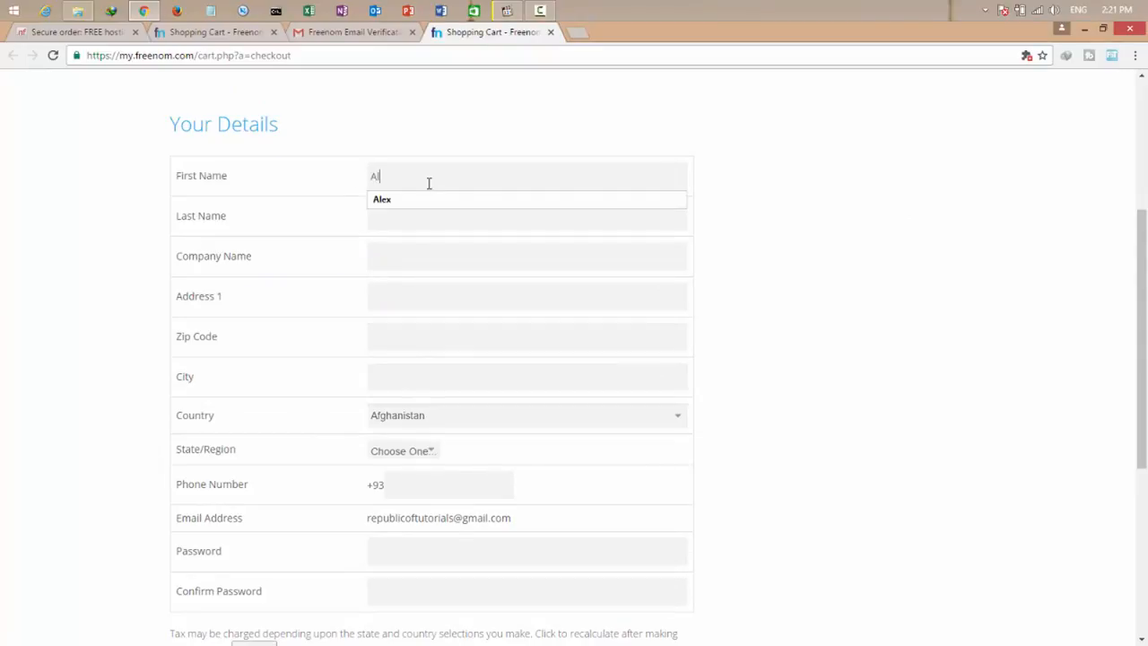
{"action": "left_click", "coordinate": [382, 199]}
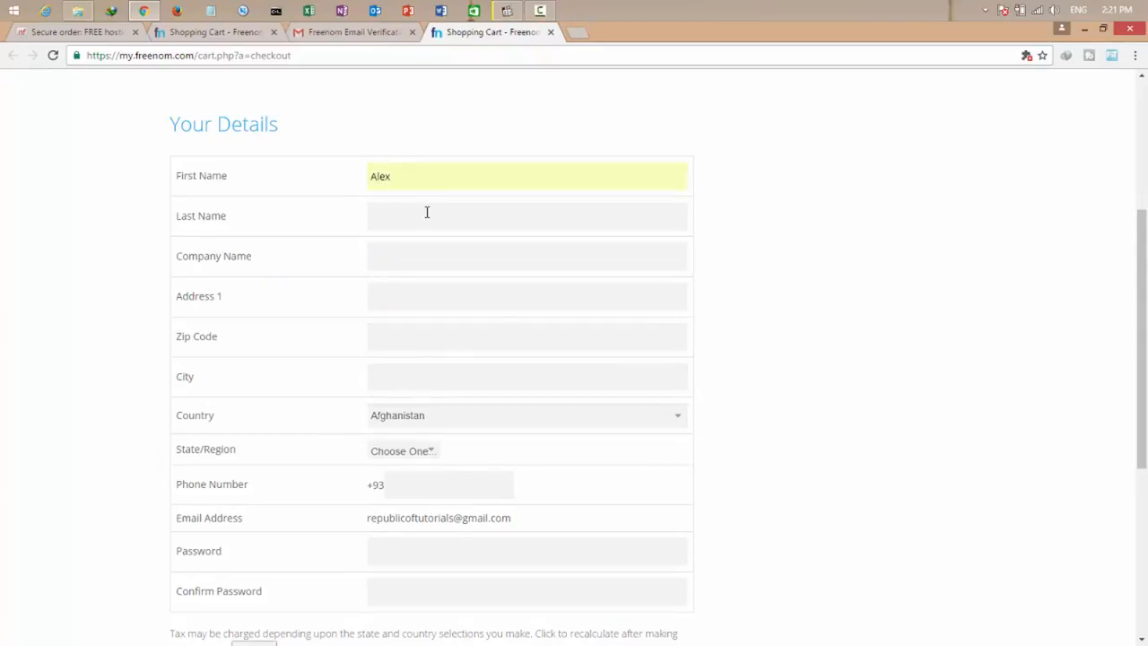
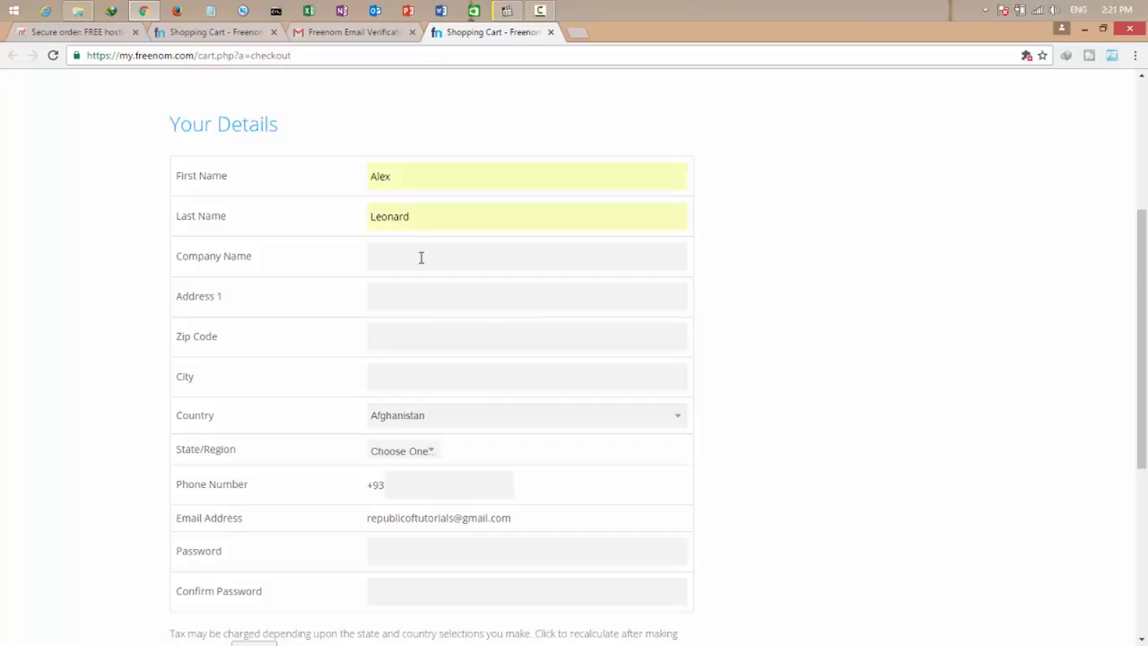
{"action": "type", "text": "Republc"}
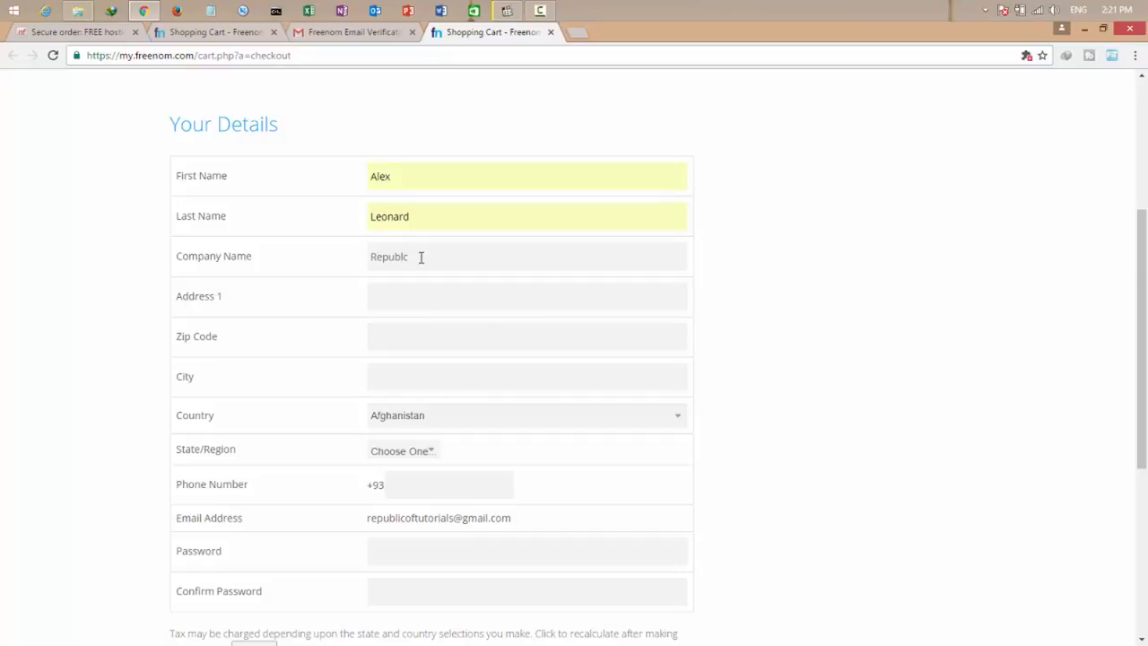
{"action": "key", "text": "Backspace"}
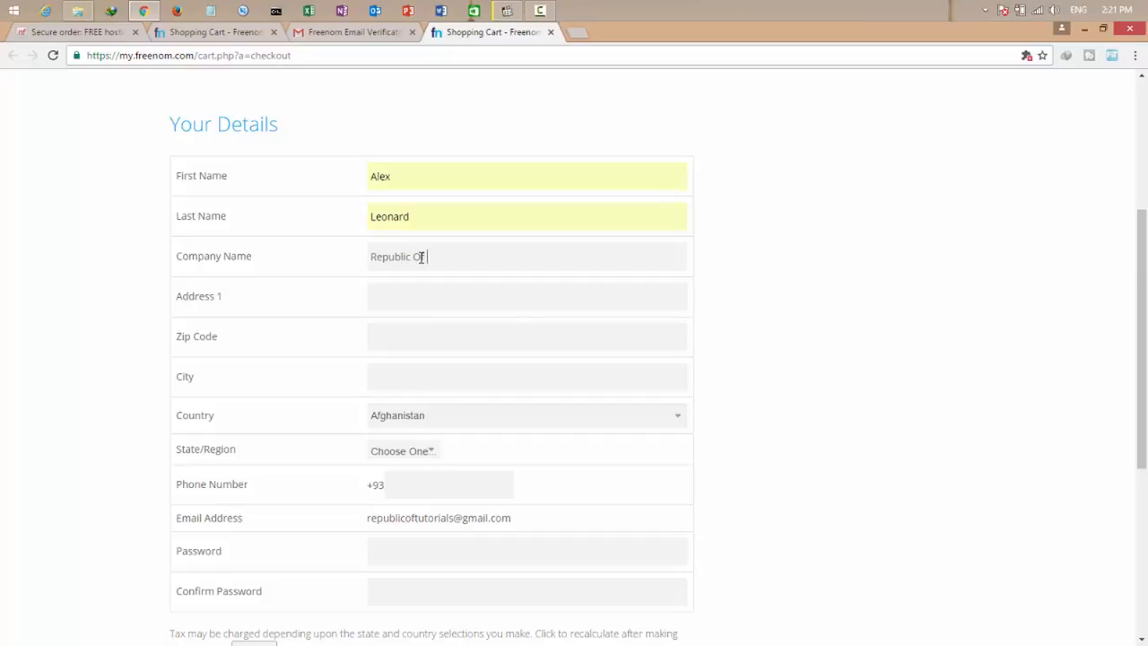
{"action": "type", "text": "Tutorials"}
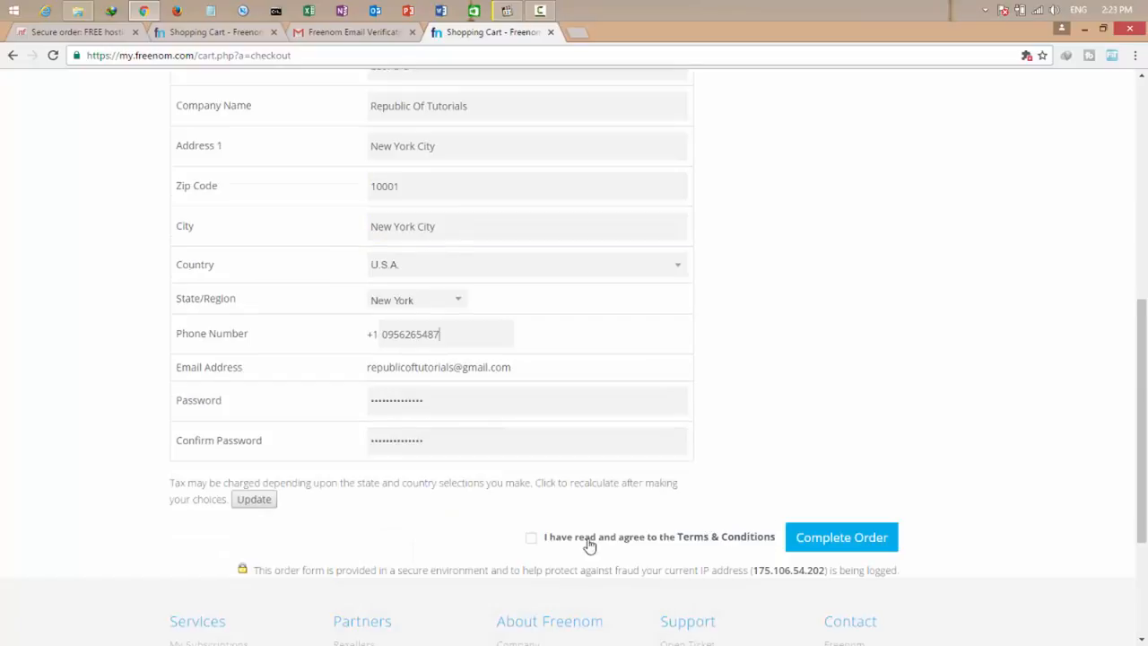
{"action": "left_click", "coordinate": [531, 536]}
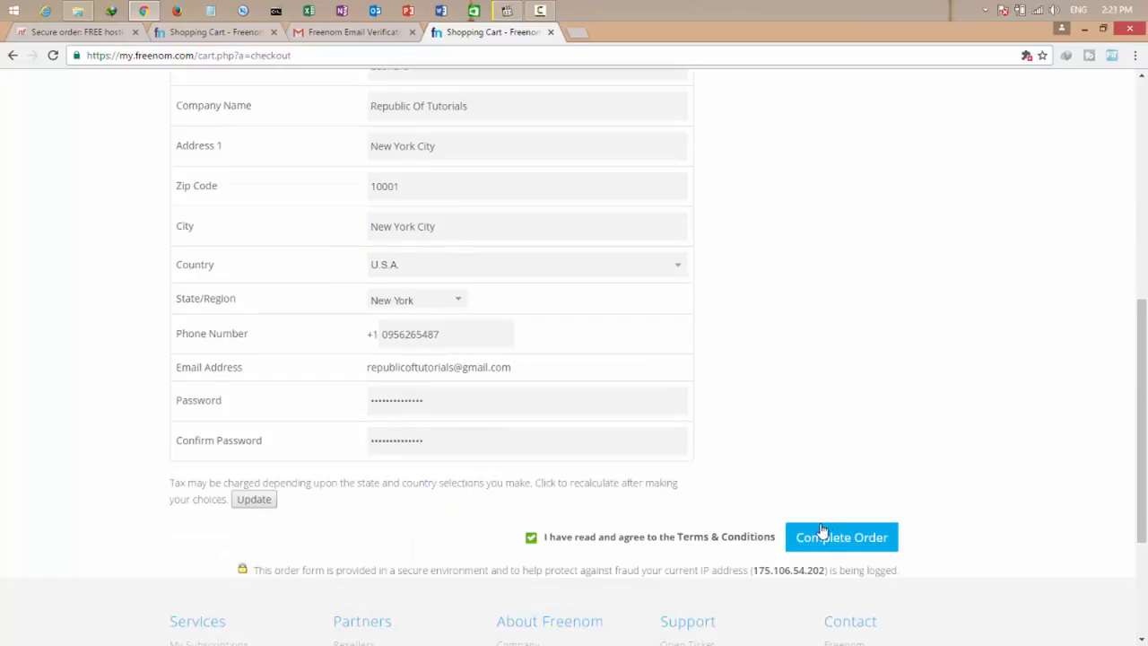
{"action": "left_click", "coordinate": [839, 536]}
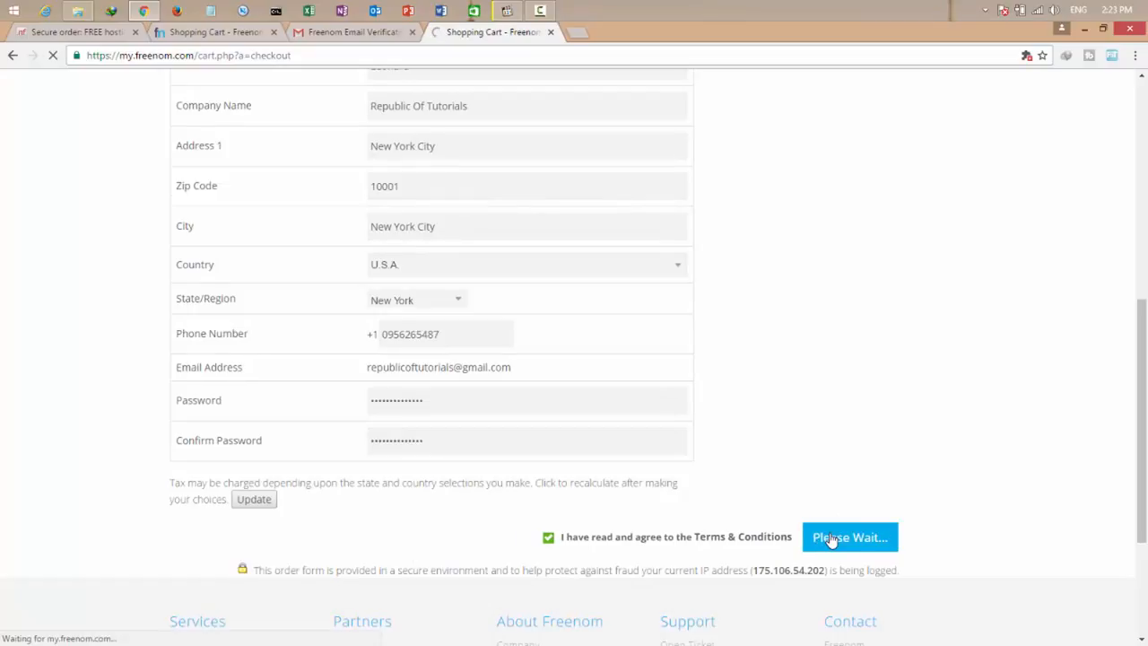
{"action": "left_click", "coordinate": [850, 536]}
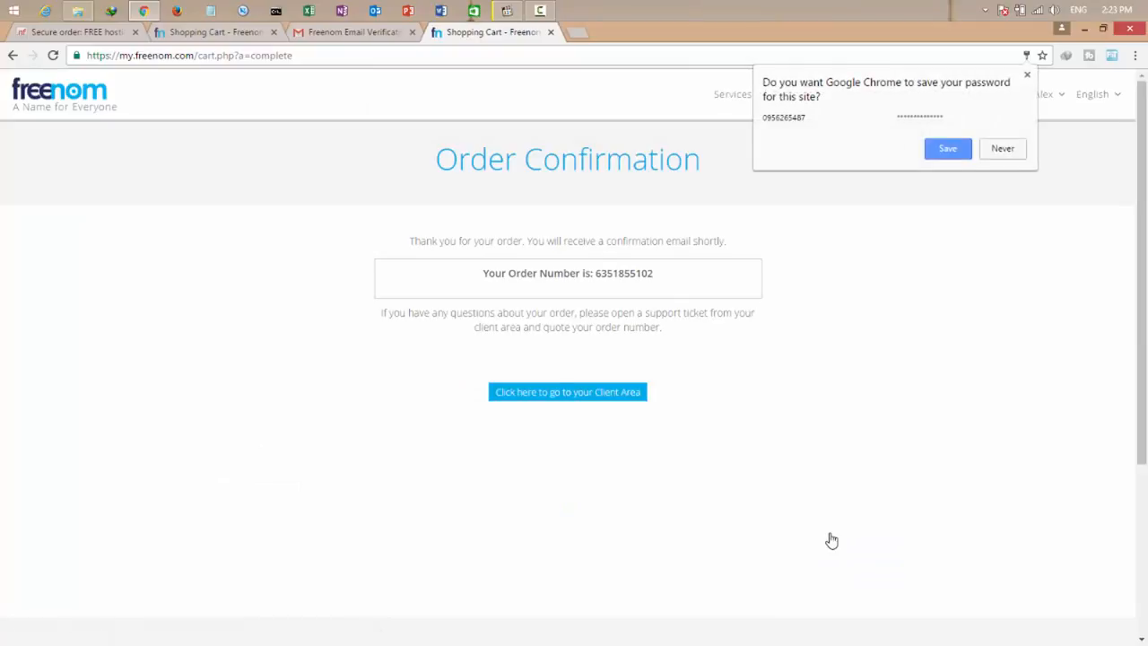
Step: Go to the Freenom Client Area, show Services > My Domains with republicoftutorials.ml active, and close the stray Google tab
{"action": "left_click", "coordinate": [1000, 147]}
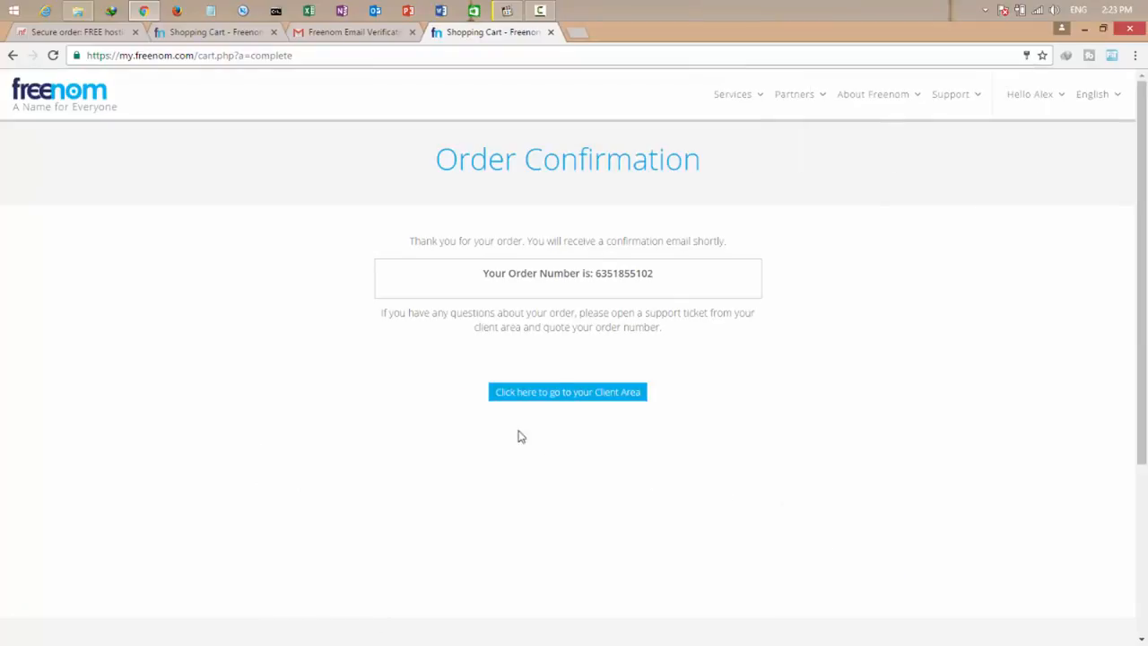
{"action": "mouse_move", "coordinate": [533, 396]}
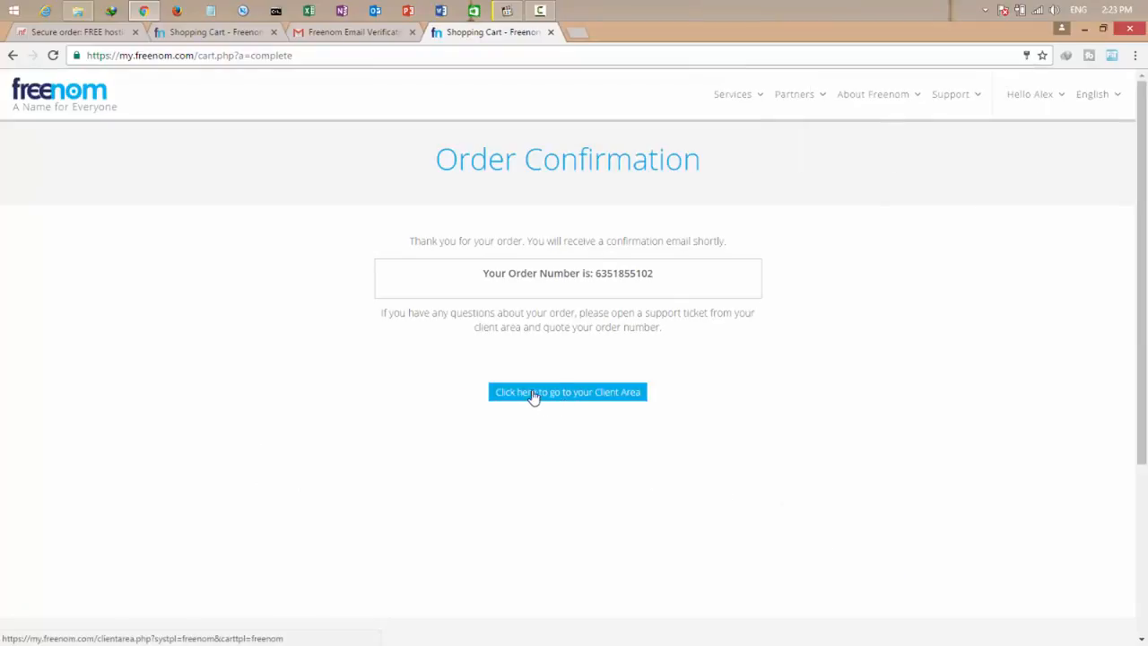
{"action": "left_click", "coordinate": [567, 391]}
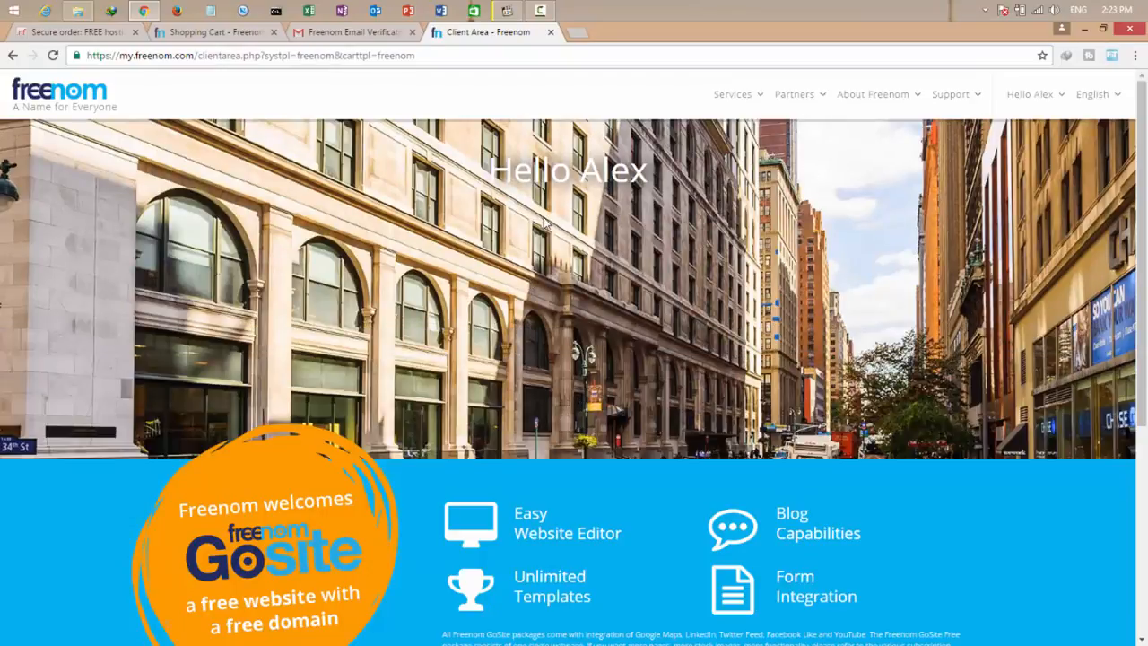
{"action": "mouse_move", "coordinate": [737, 100]}
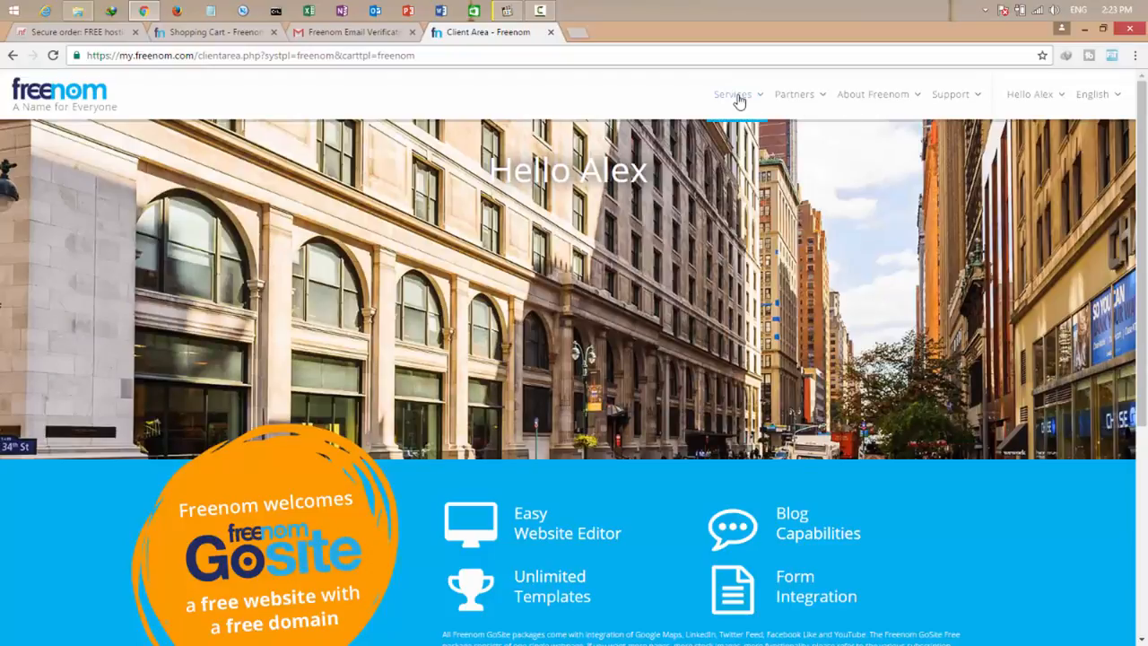
{"action": "left_click", "coordinate": [731, 93]}
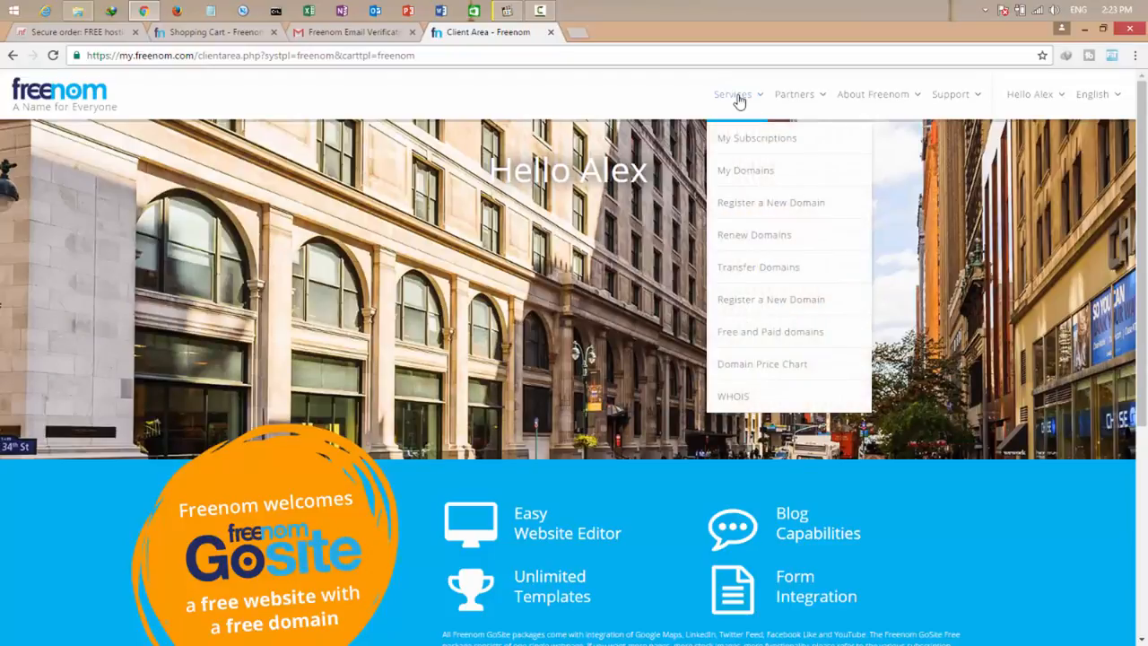
{"action": "mouse_move", "coordinate": [744, 170]}
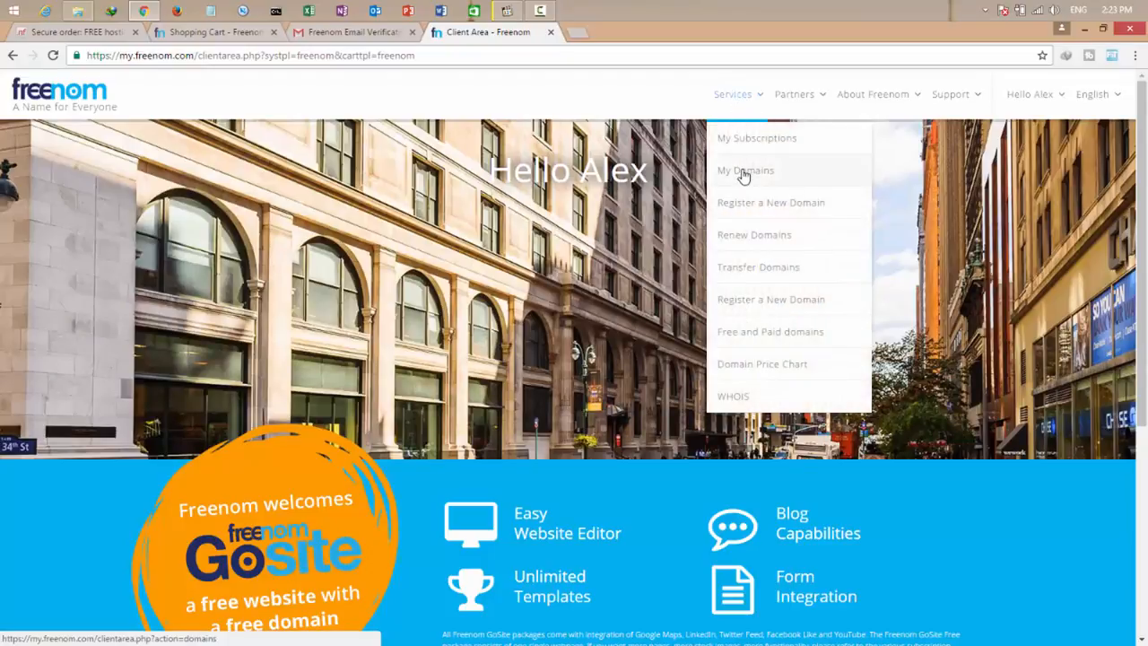
{"action": "left_click", "coordinate": [744, 168]}
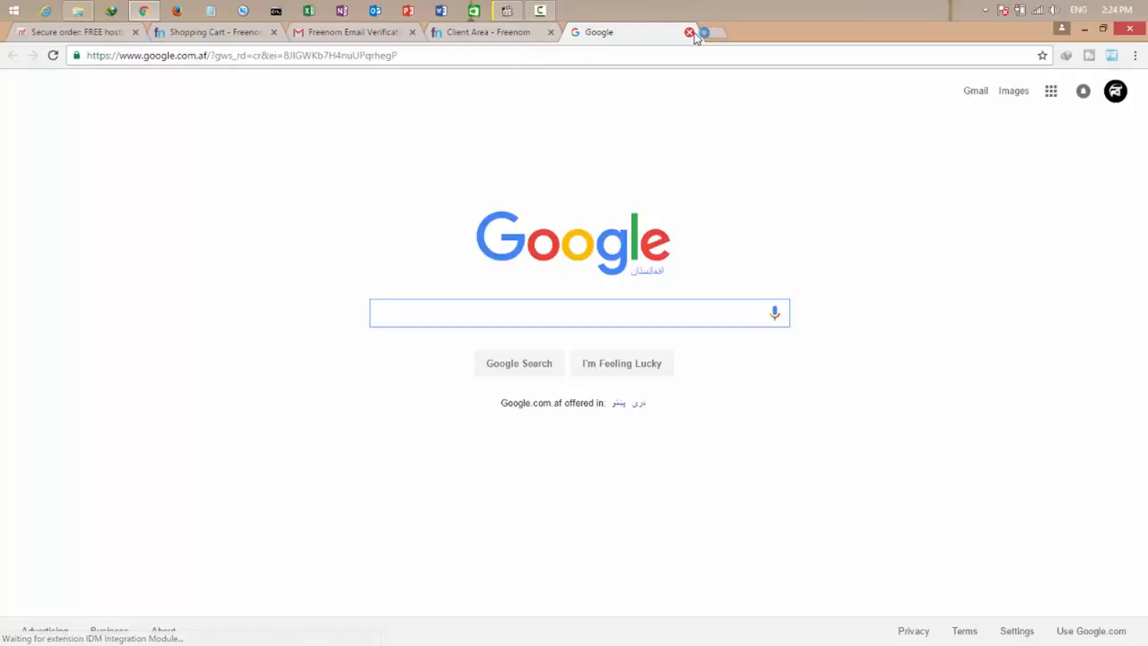
{"action": "left_click", "coordinate": [685, 32]}
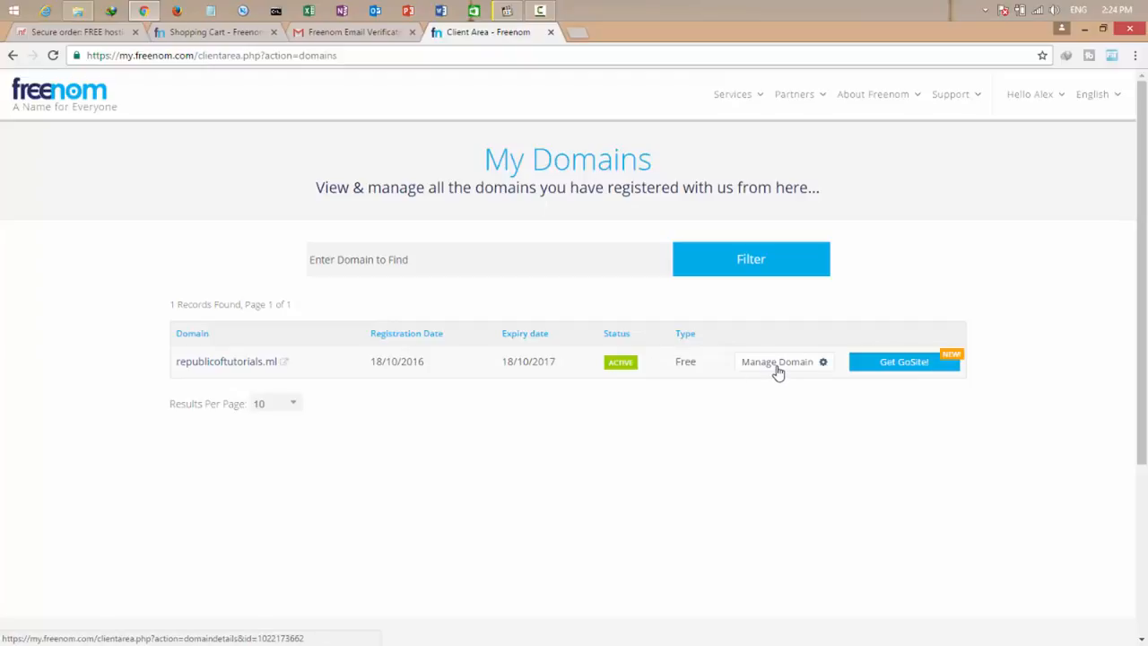
Step: Manage republicoftutorials.ml, sign in again, and reach Management Tools > Nameservers
{"action": "left_click", "coordinate": [777, 362]}
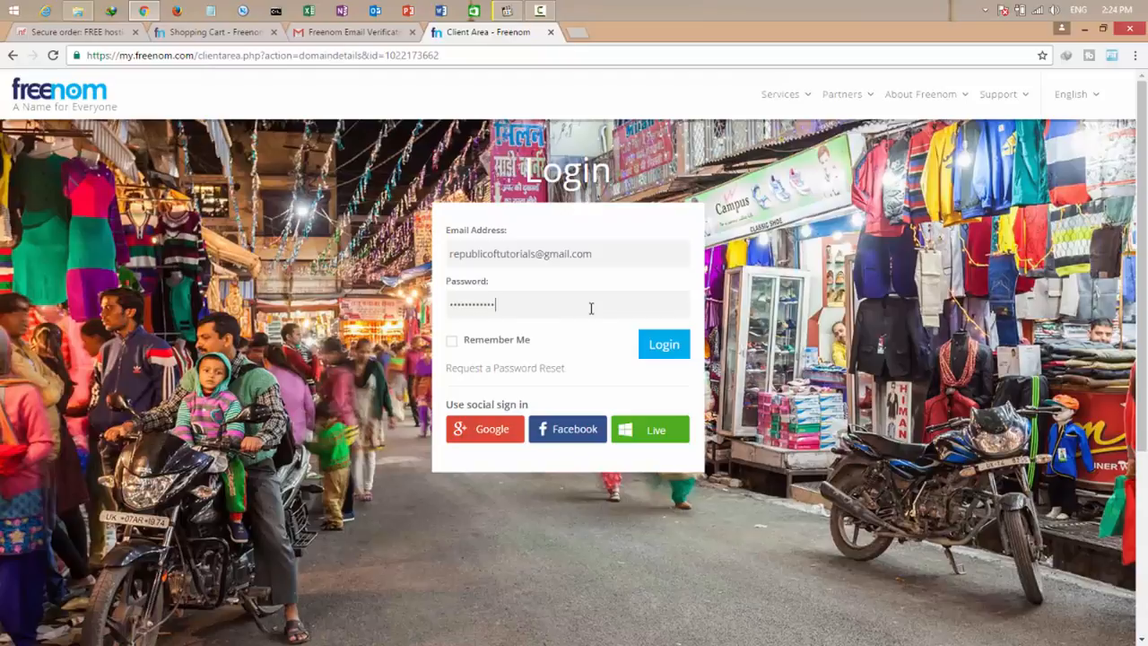
{"action": "left_click", "coordinate": [664, 344]}
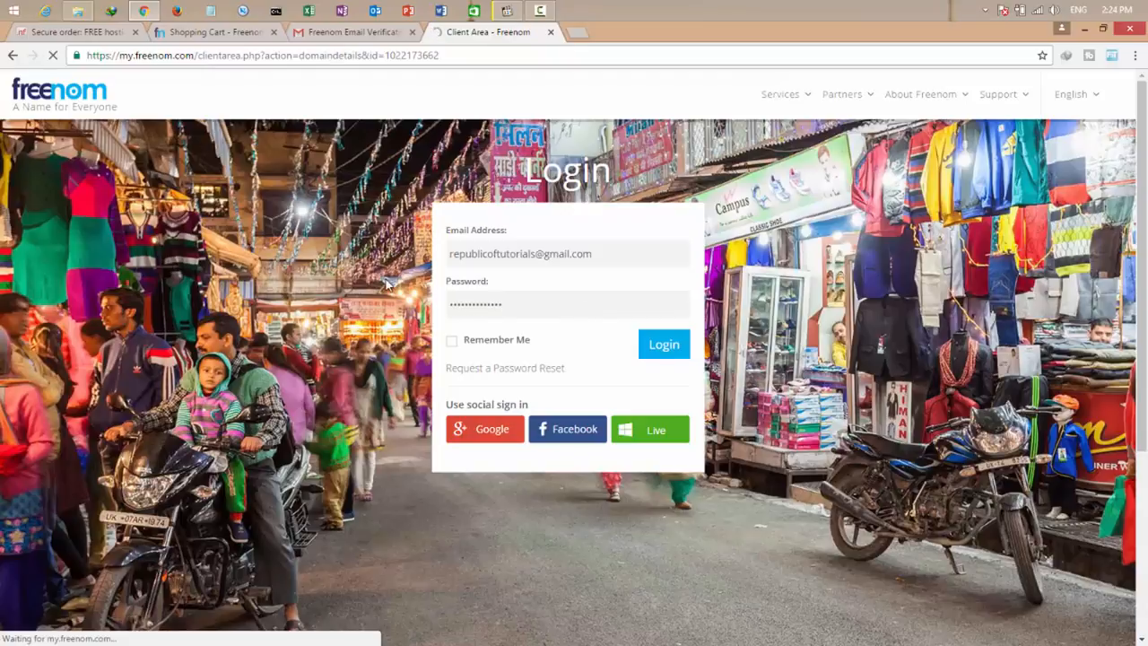
{"action": "left_click", "coordinate": [663, 345]}
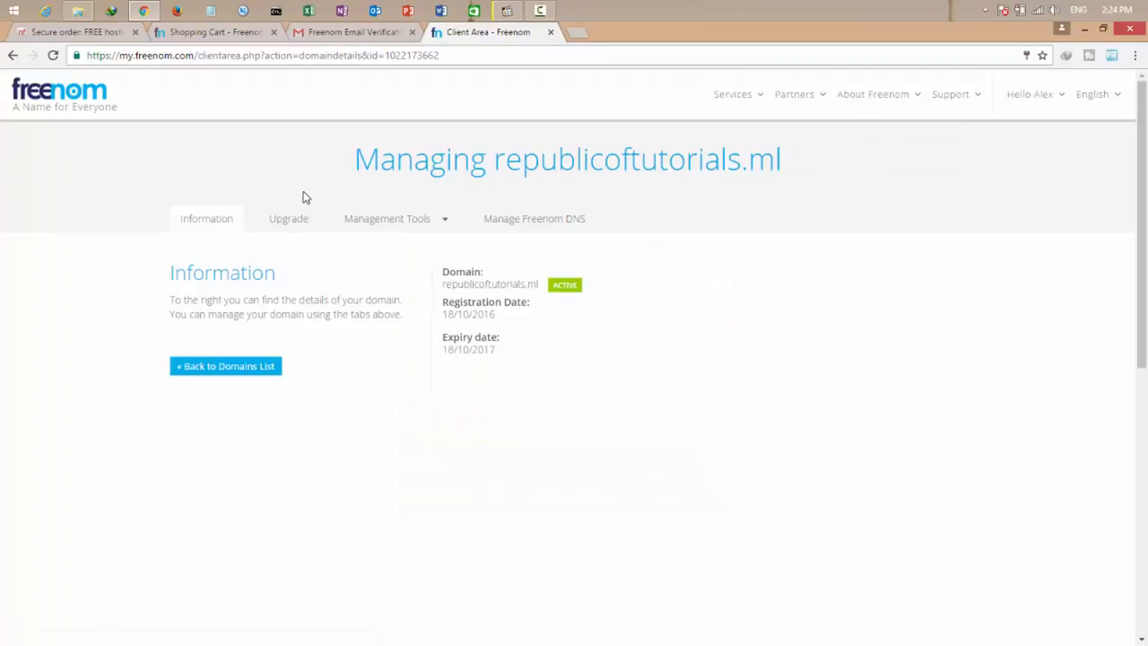
{"action": "mouse_move", "coordinate": [339, 176]}
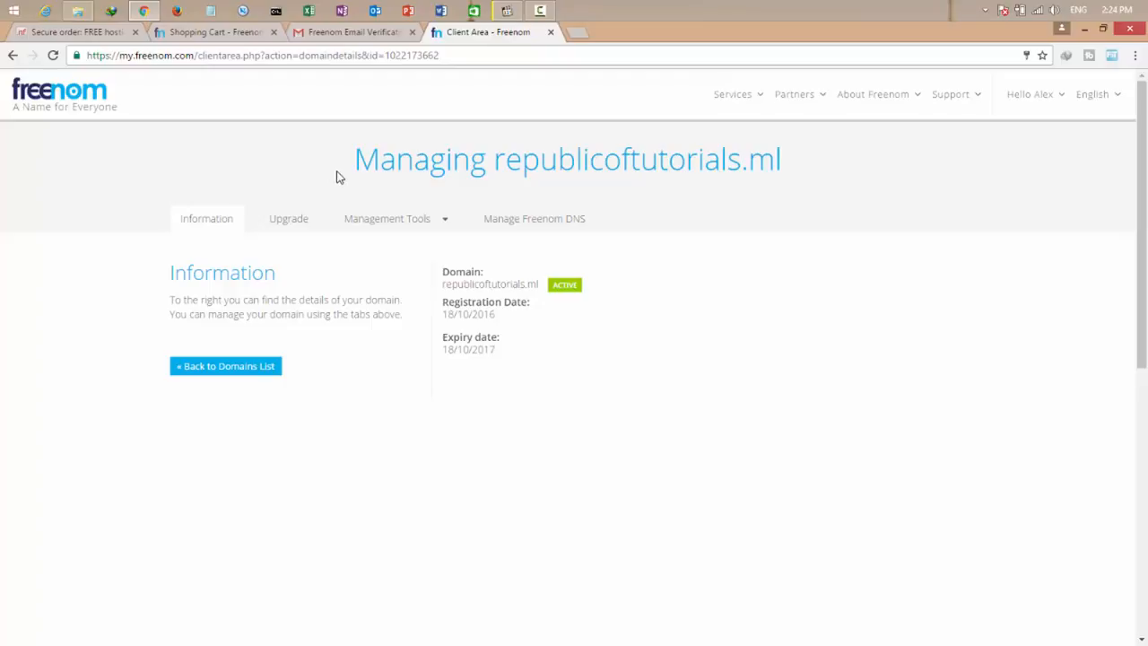
{"action": "left_click", "coordinate": [394, 218]}
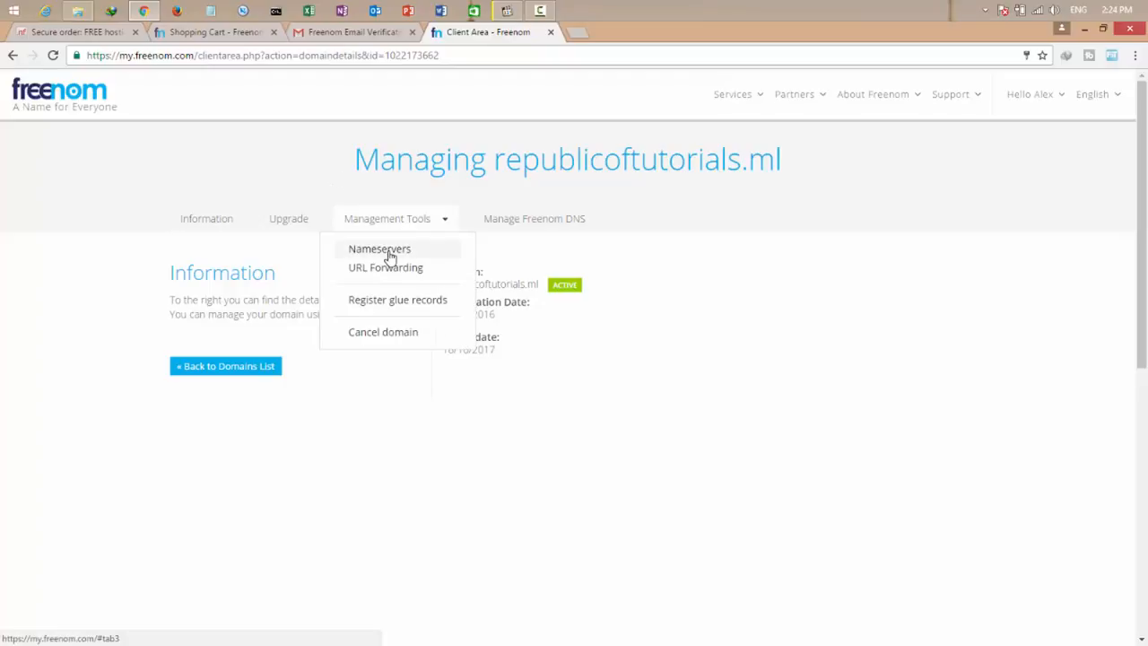
{"action": "left_click", "coordinate": [385, 267]}
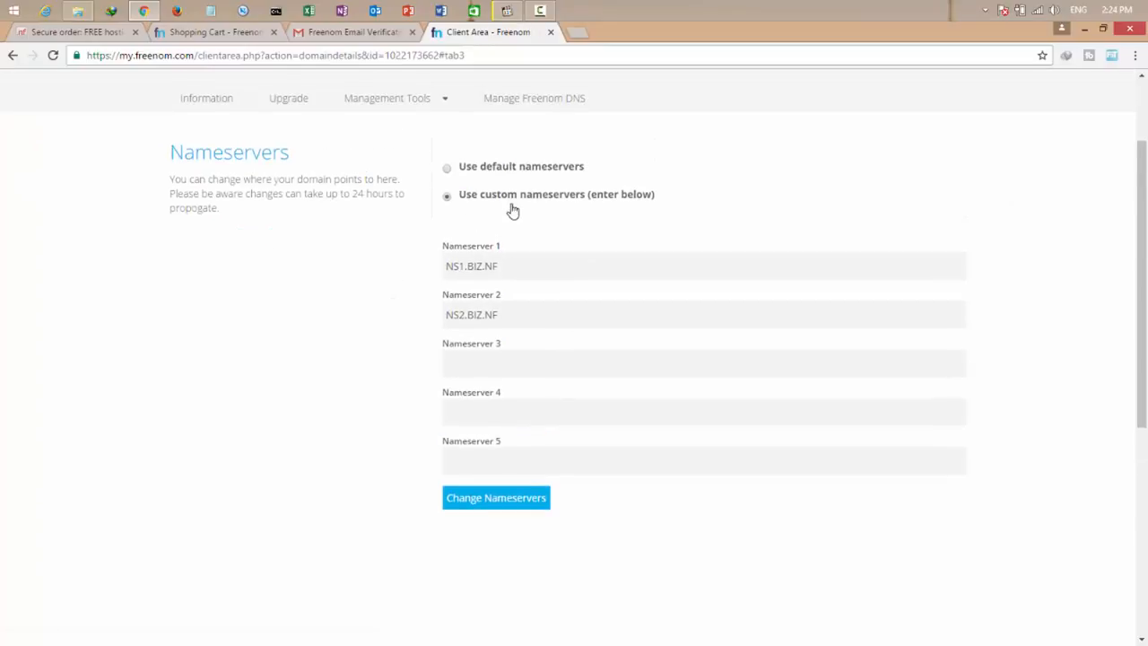
{"action": "mouse_move", "coordinate": [549, 233]}
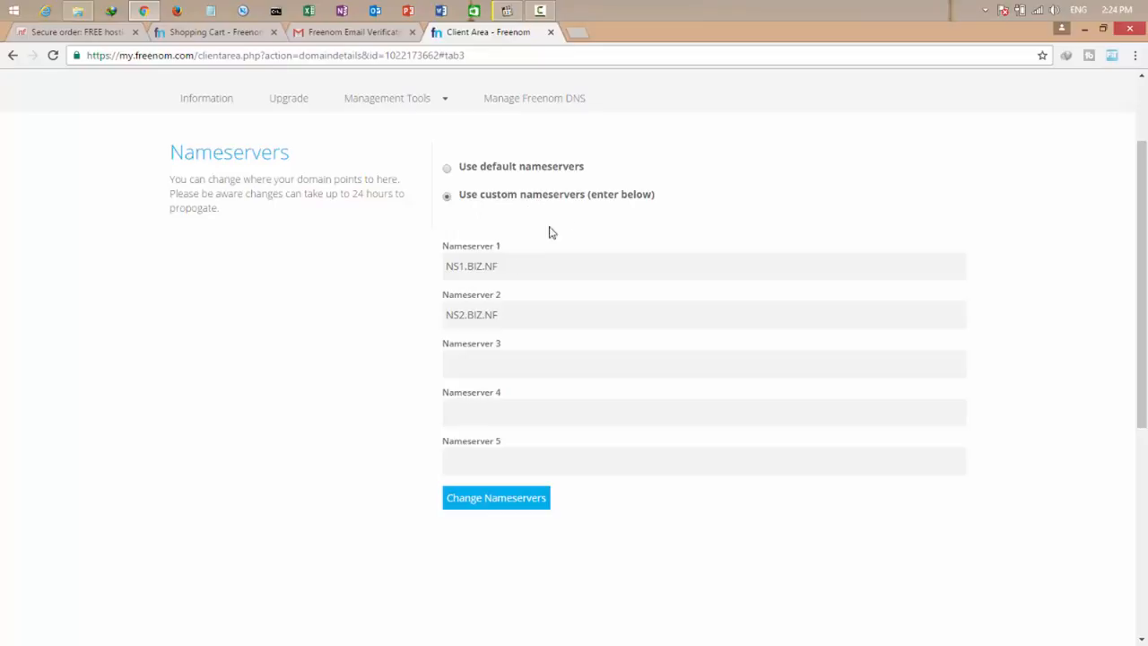
Step: Keep custom nameservers NS1.BIZ.NF and NS2.BIZ.NF and save them with Change Nameservers
{"action": "double_click", "coordinate": [453, 314]}
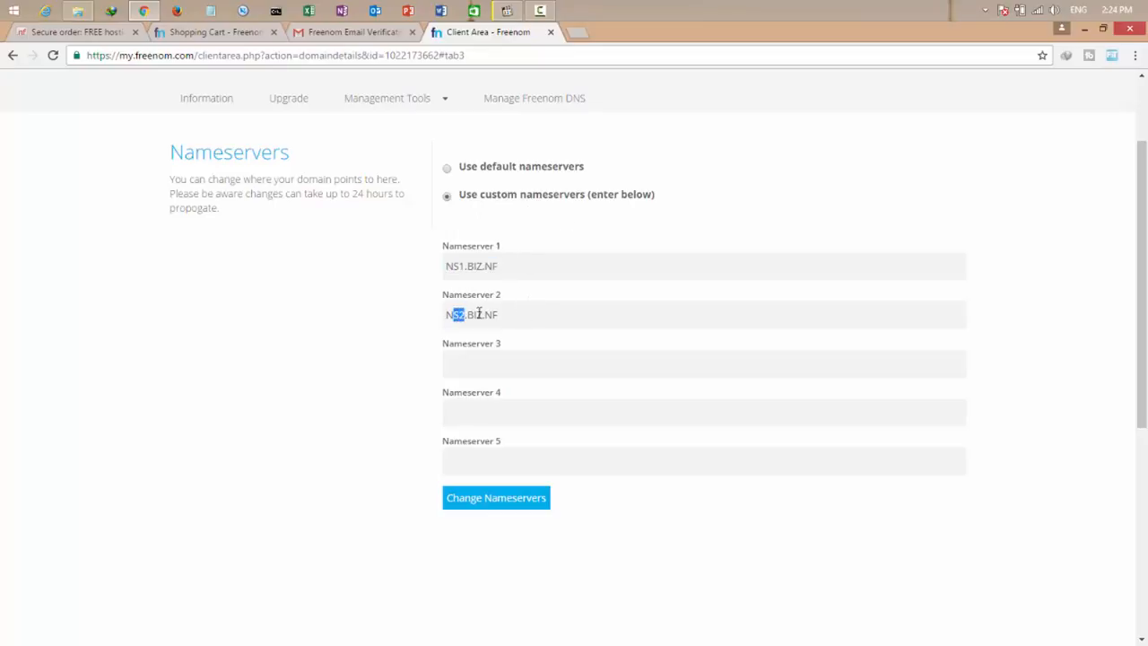
{"action": "triple_click", "coordinate": [470, 266]}
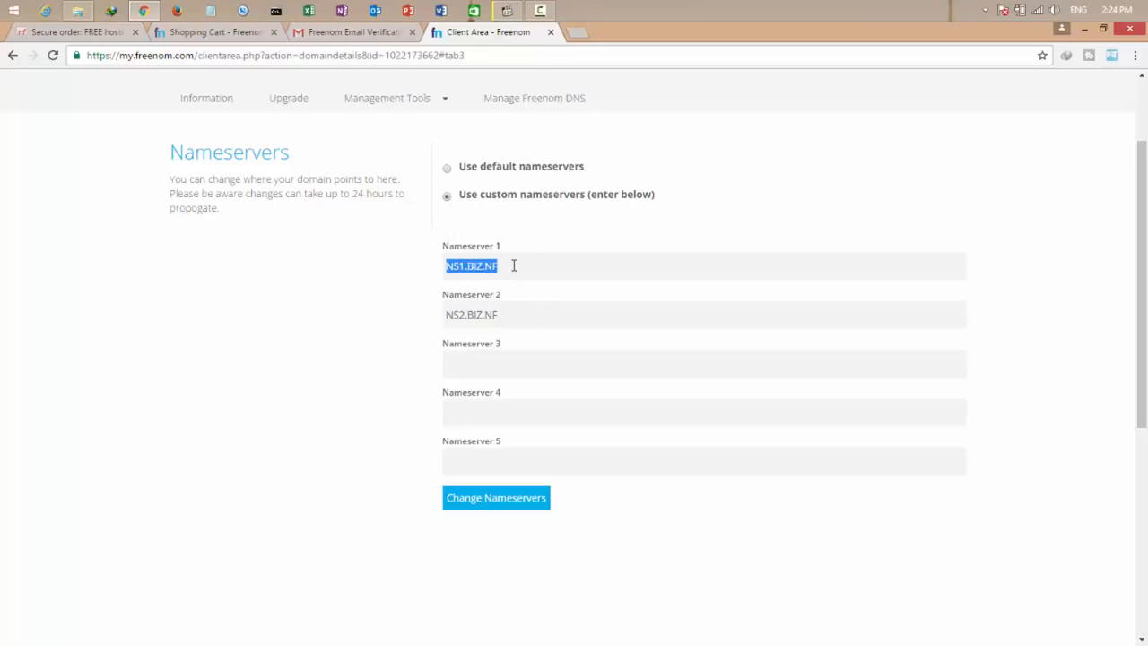
{"action": "mouse_move", "coordinate": [545, 327]}
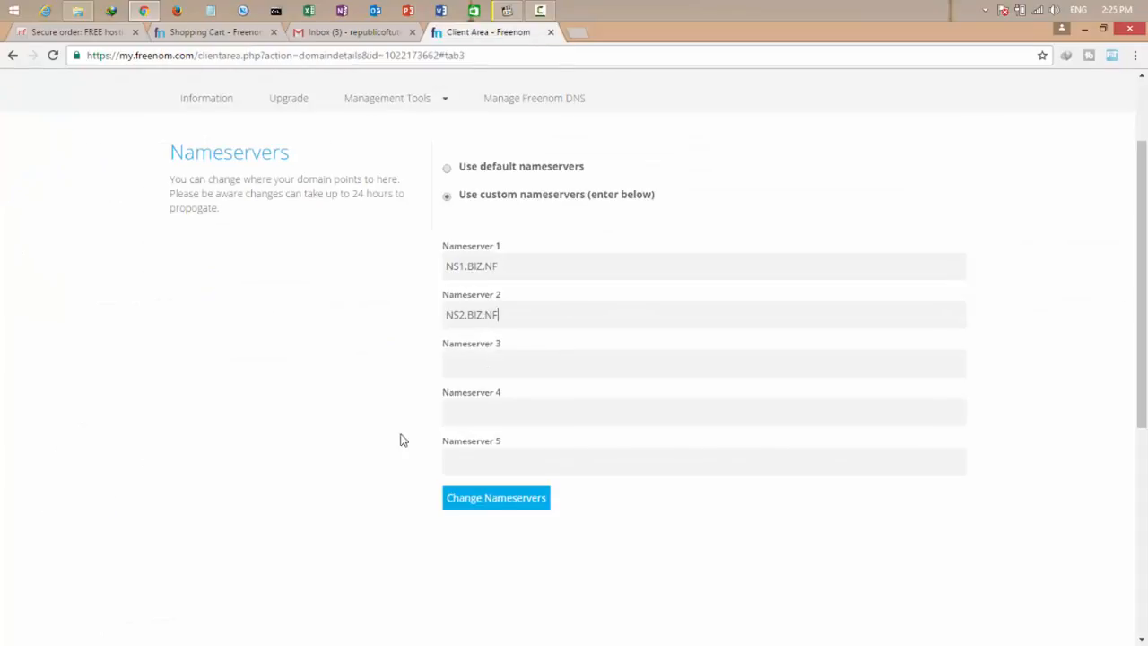
{"action": "left_click", "coordinate": [495, 499]}
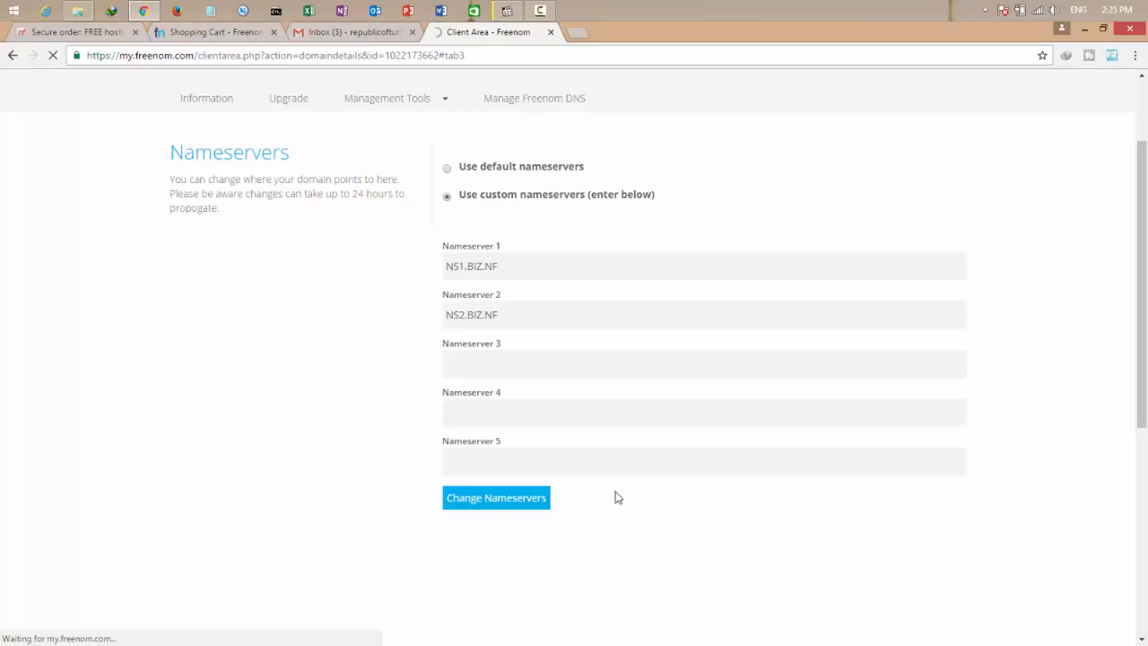
{"action": "left_click", "coordinate": [495, 497]}
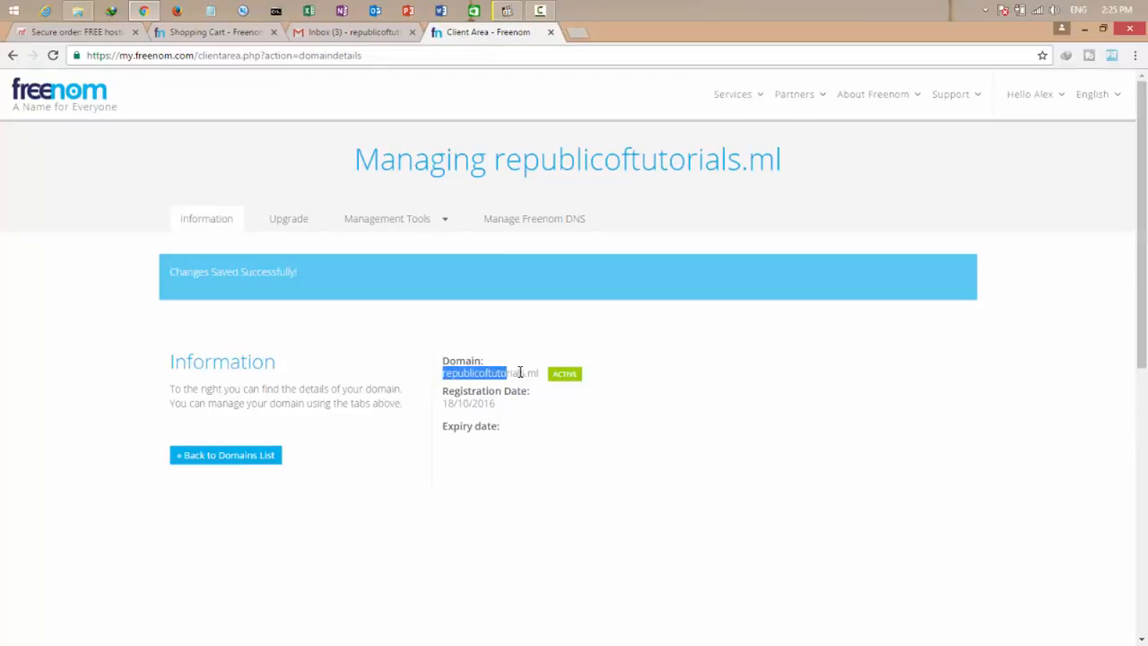
Step: Copy republicoftutorials.ml and try the domain address in a new tab via Paste and go
{"action": "right_click", "coordinate": [488, 373]}
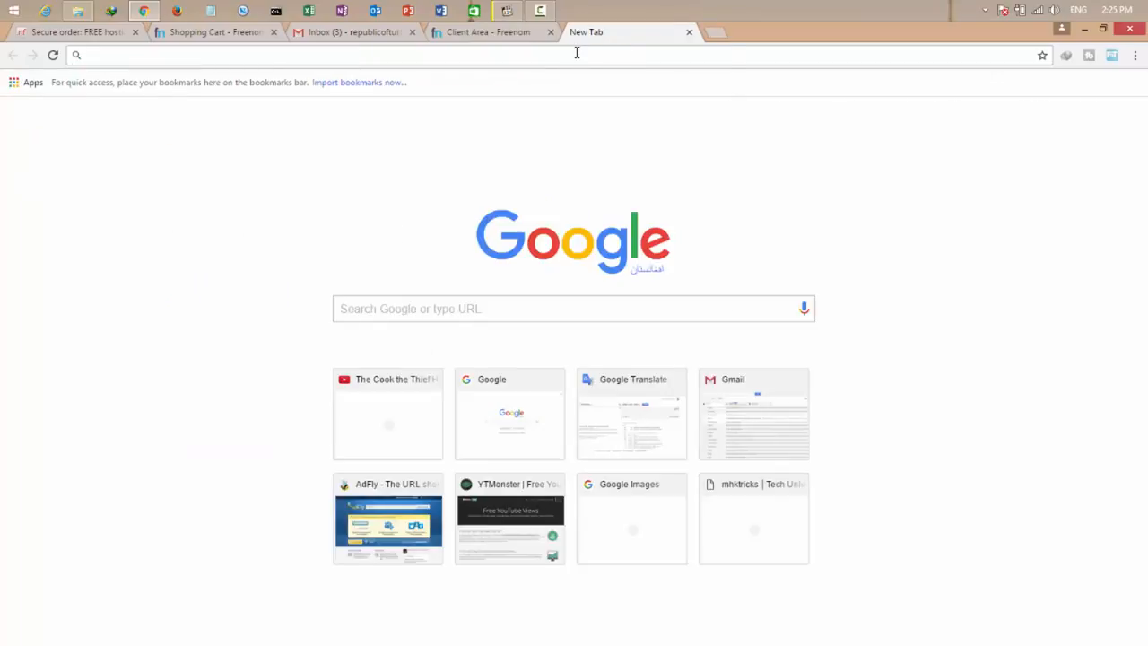
{"action": "right_click", "coordinate": [576, 52]}
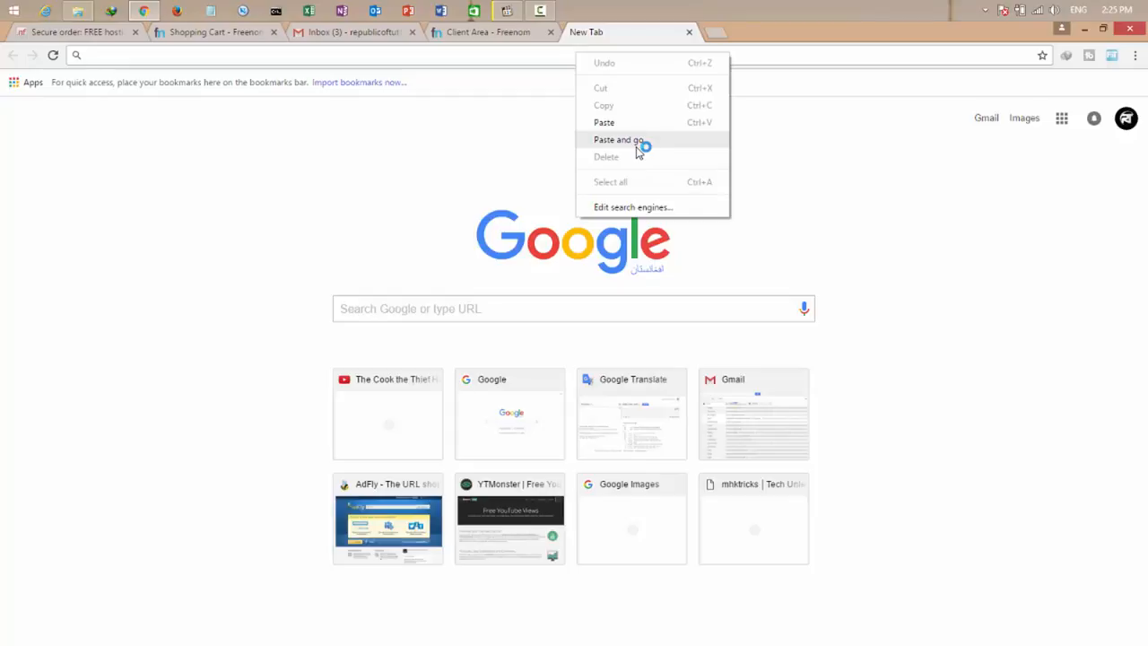
{"action": "left_click", "coordinate": [617, 140]}
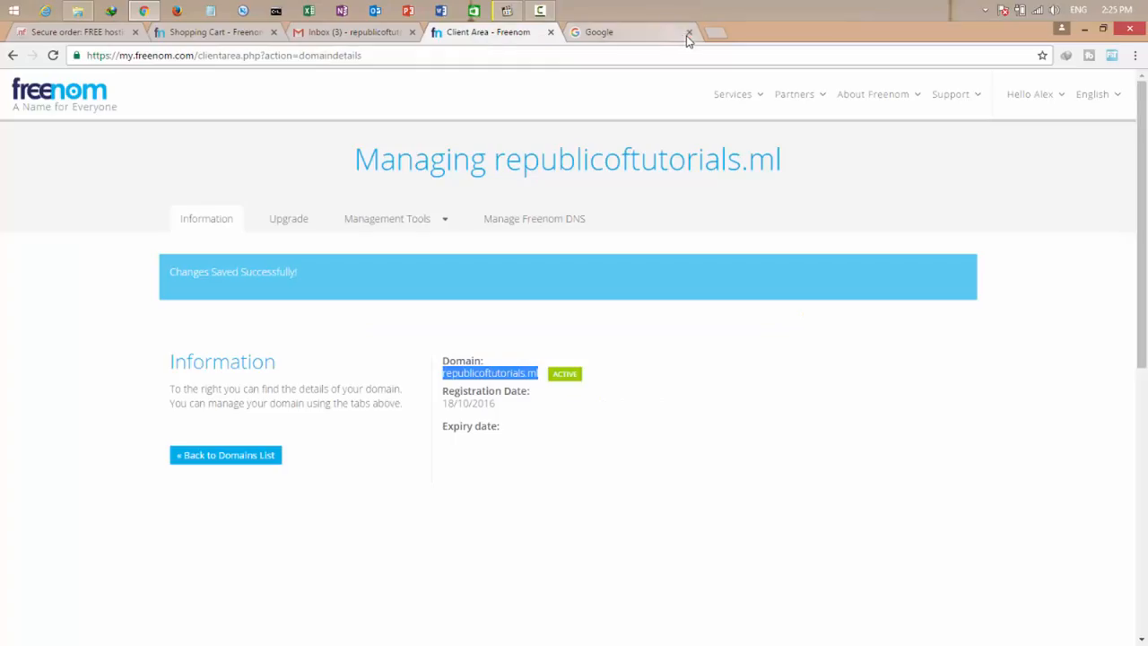
{"action": "right_click", "coordinate": [488, 371]}
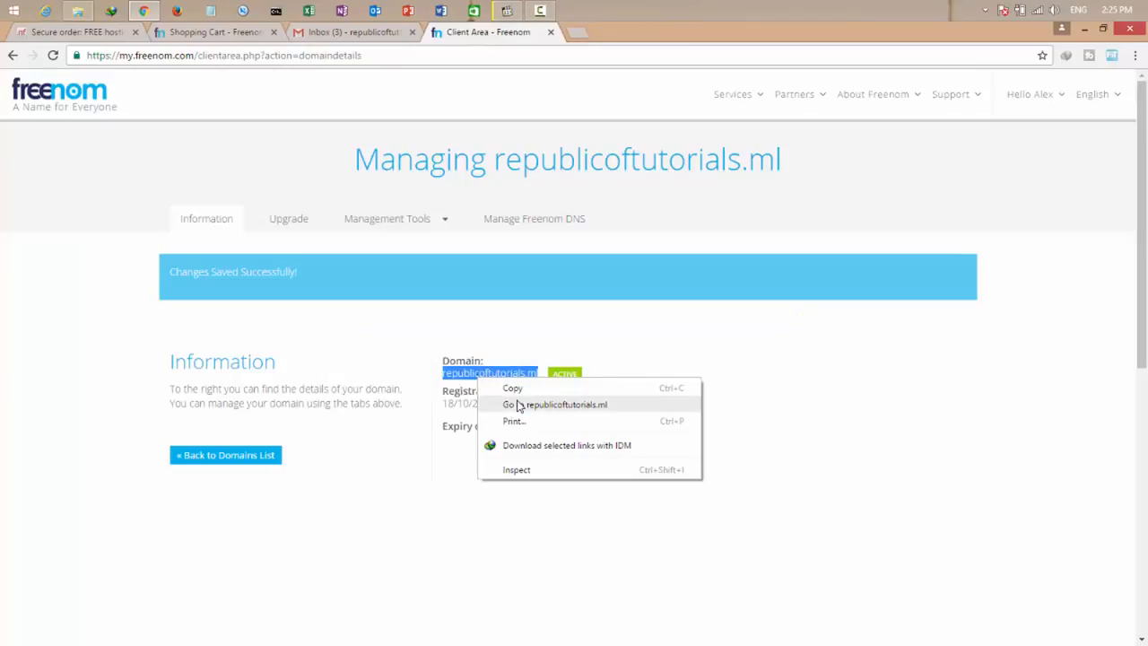
{"action": "left_click", "coordinate": [554, 406]}
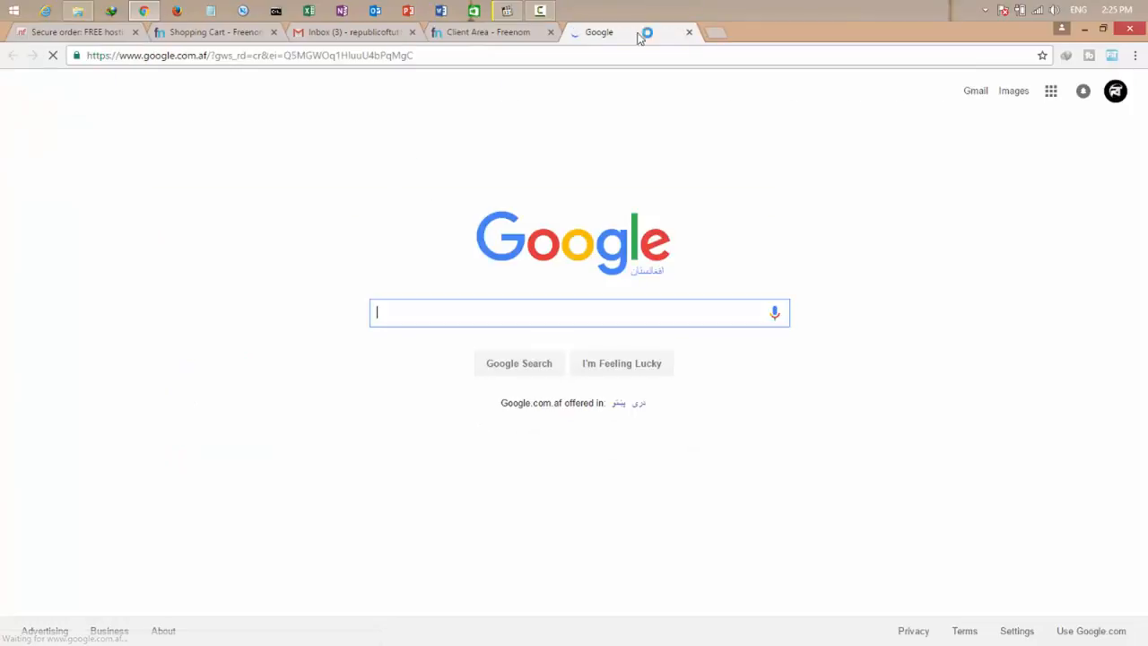
Step: Close the Google search tab and switch to the Biz.nf web hosting login tab
{"action": "left_click", "coordinate": [216, 33]}
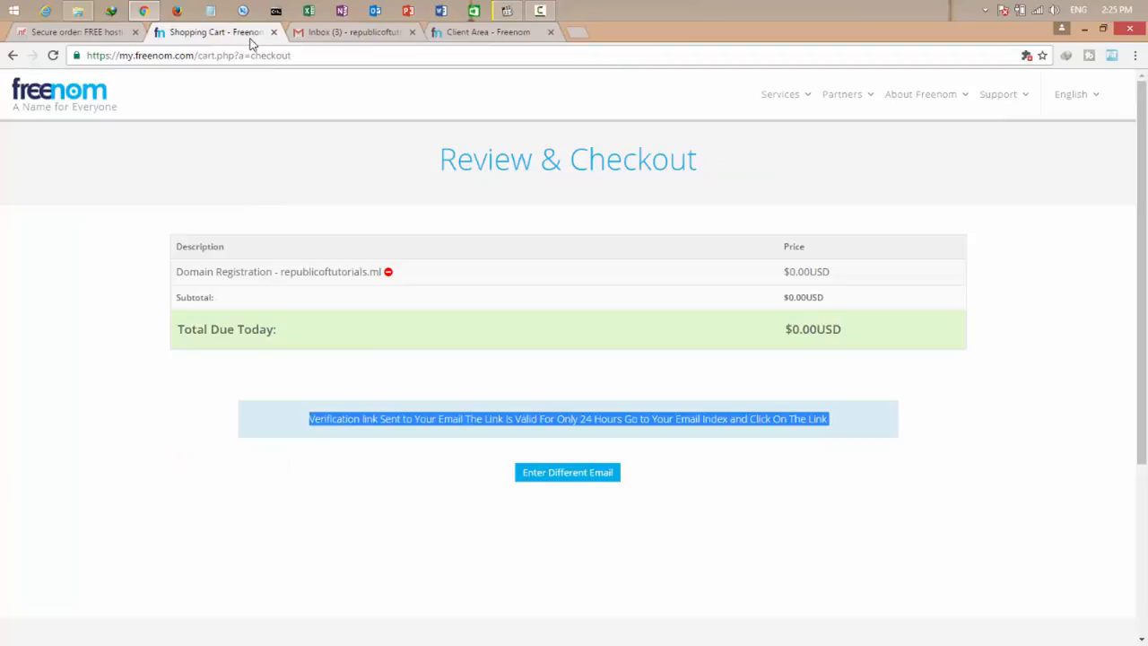
{"action": "left_click", "coordinate": [75, 33]}
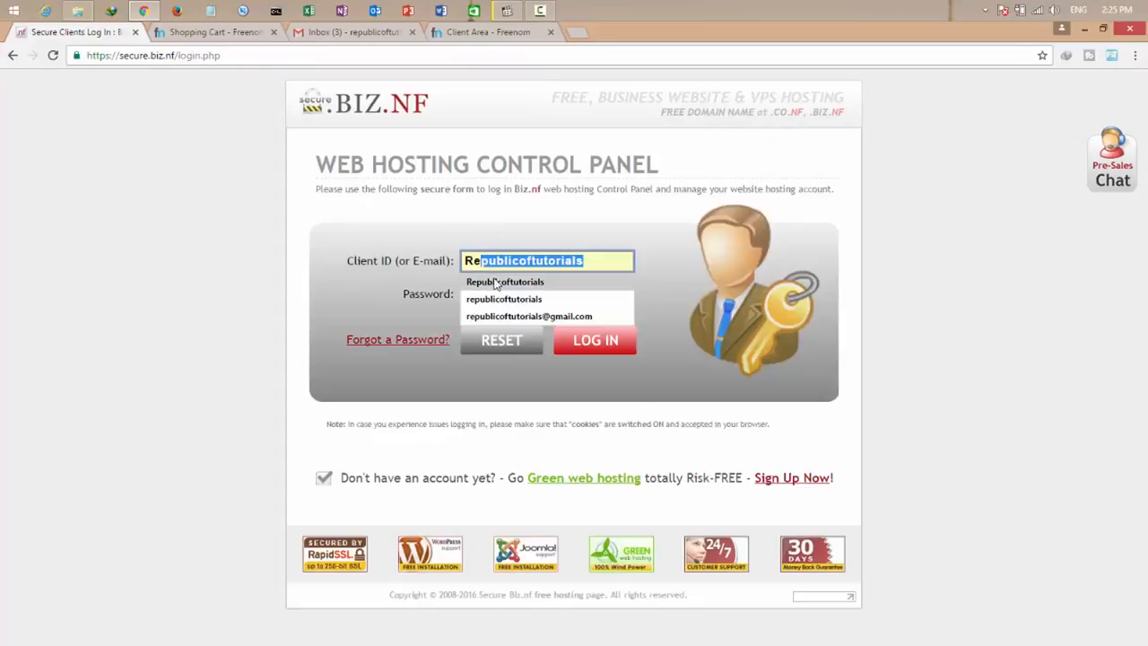
Step: Log in to the Biz.nf control panel with the saved email and password, reaching the activation page
{"action": "left_click", "coordinate": [529, 315]}
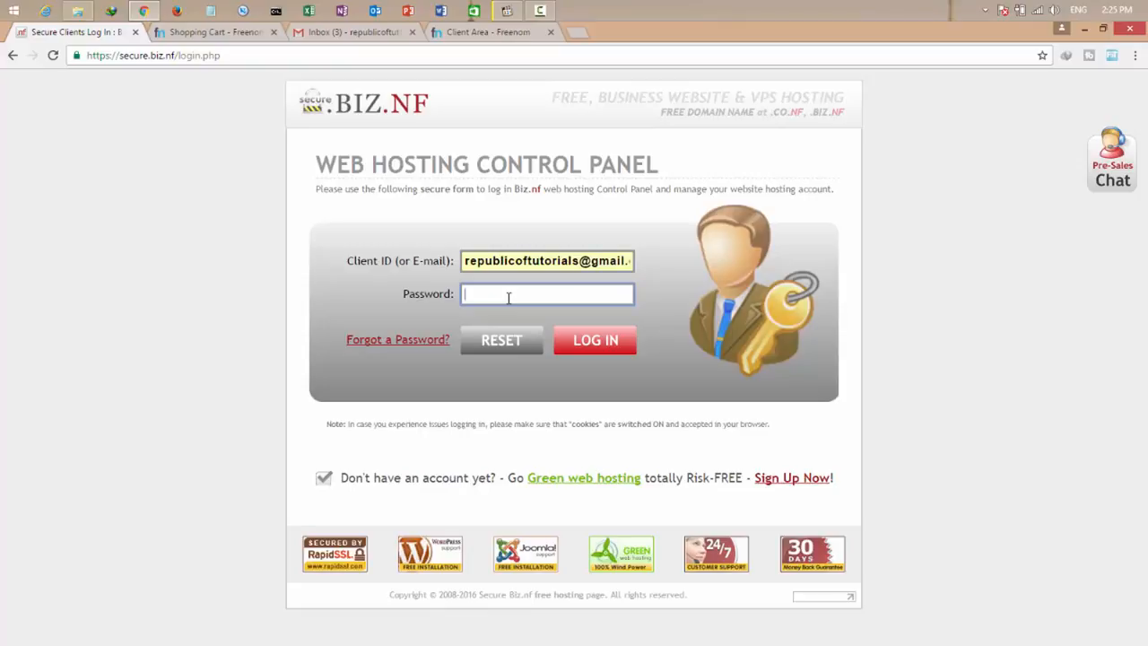
{"action": "type", "text": "password"}
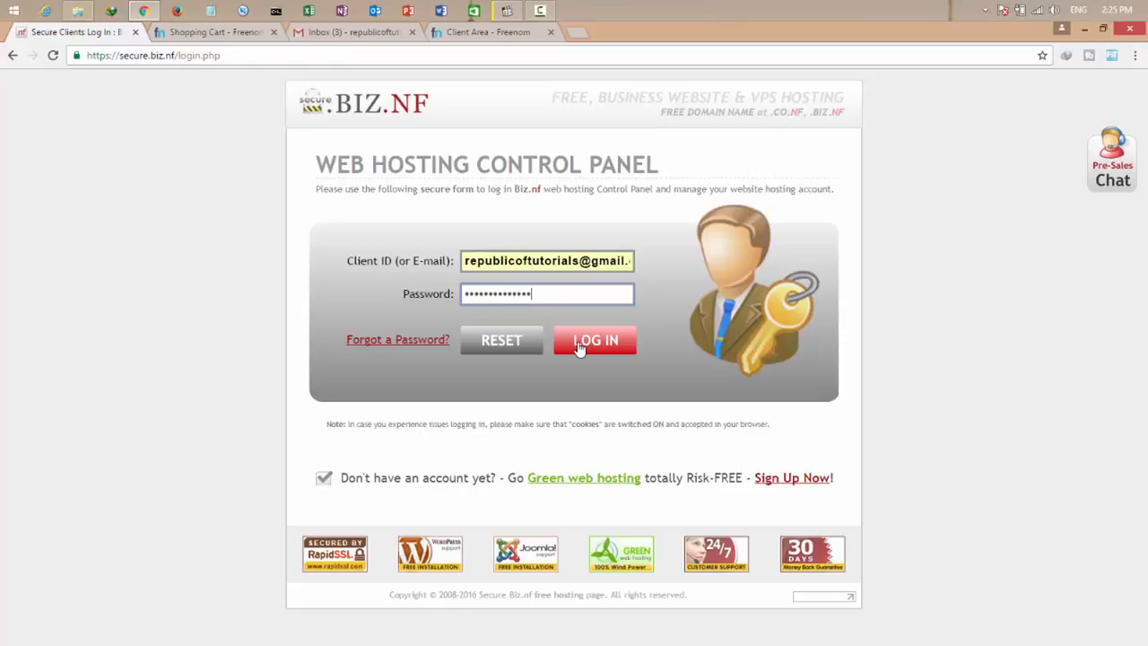
{"action": "left_click", "coordinate": [595, 341]}
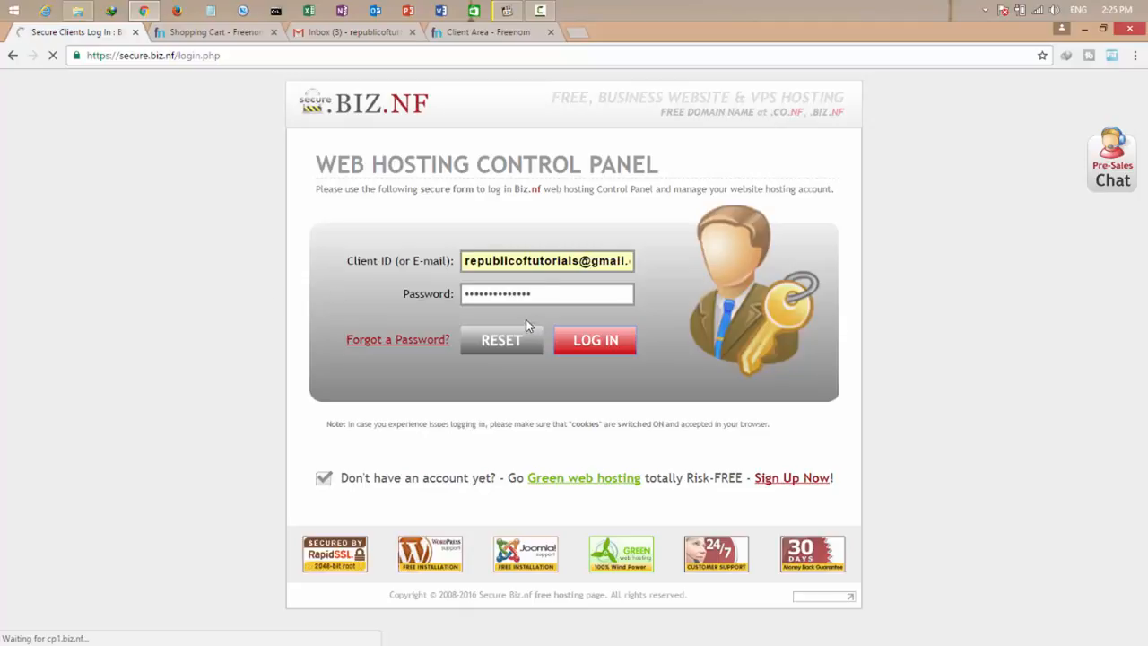
{"action": "left_click", "coordinate": [595, 340]}
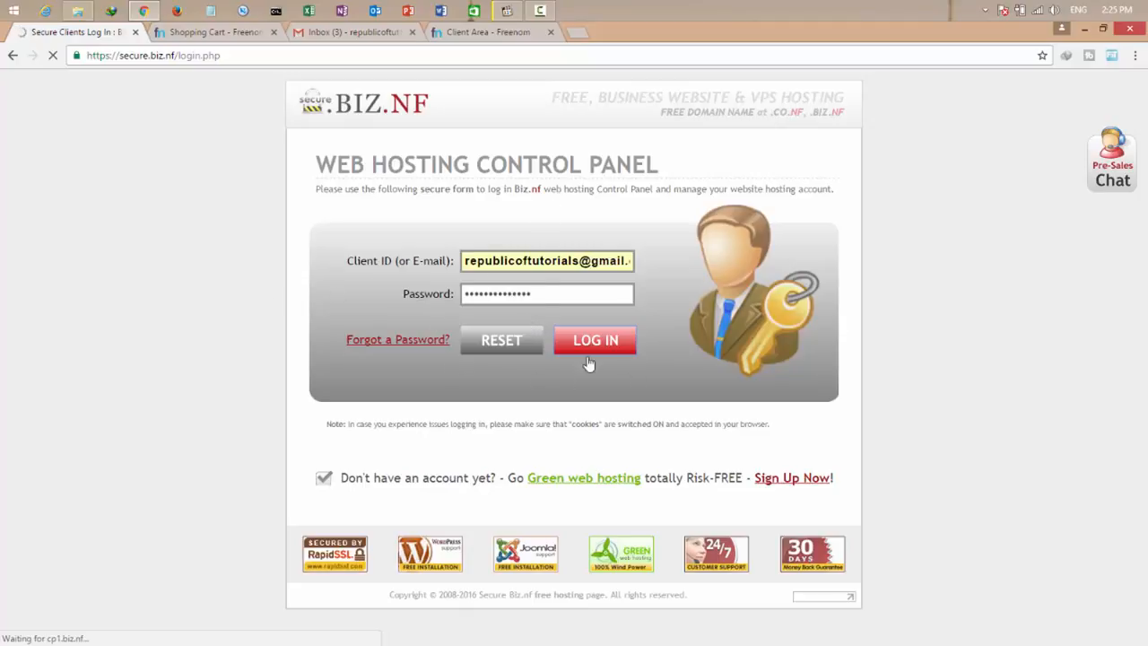
{"action": "left_click", "coordinate": [595, 341]}
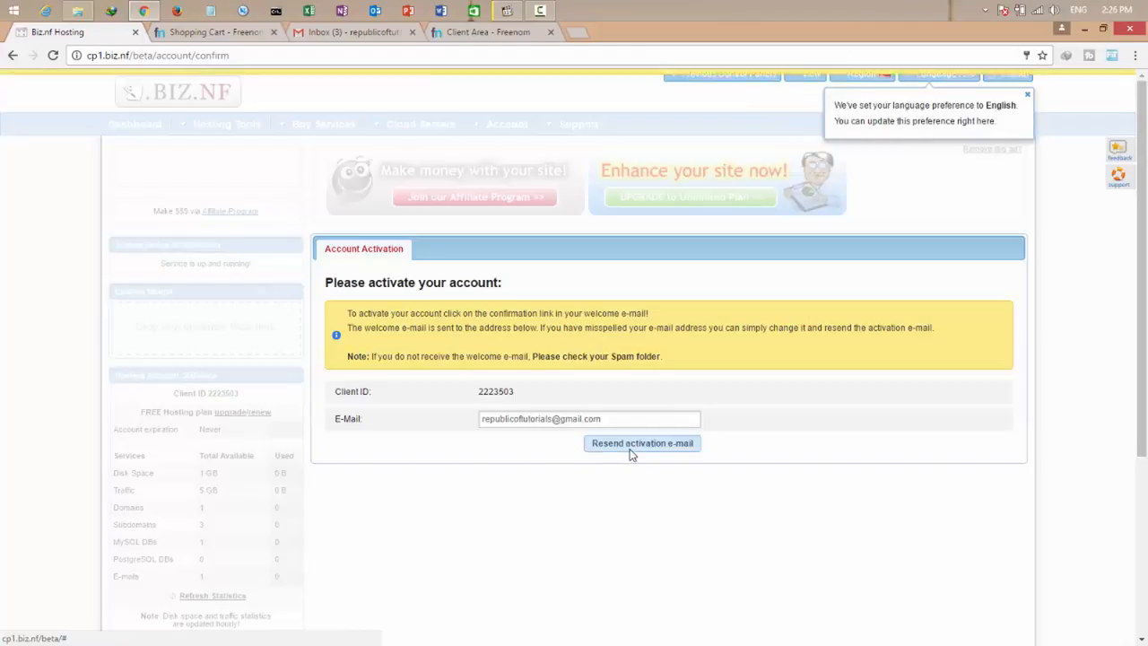
Step: Refresh Gmail, read the Biz.nf Hosting confirmation email and follow its account activation link
{"action": "left_click", "coordinate": [349, 32]}
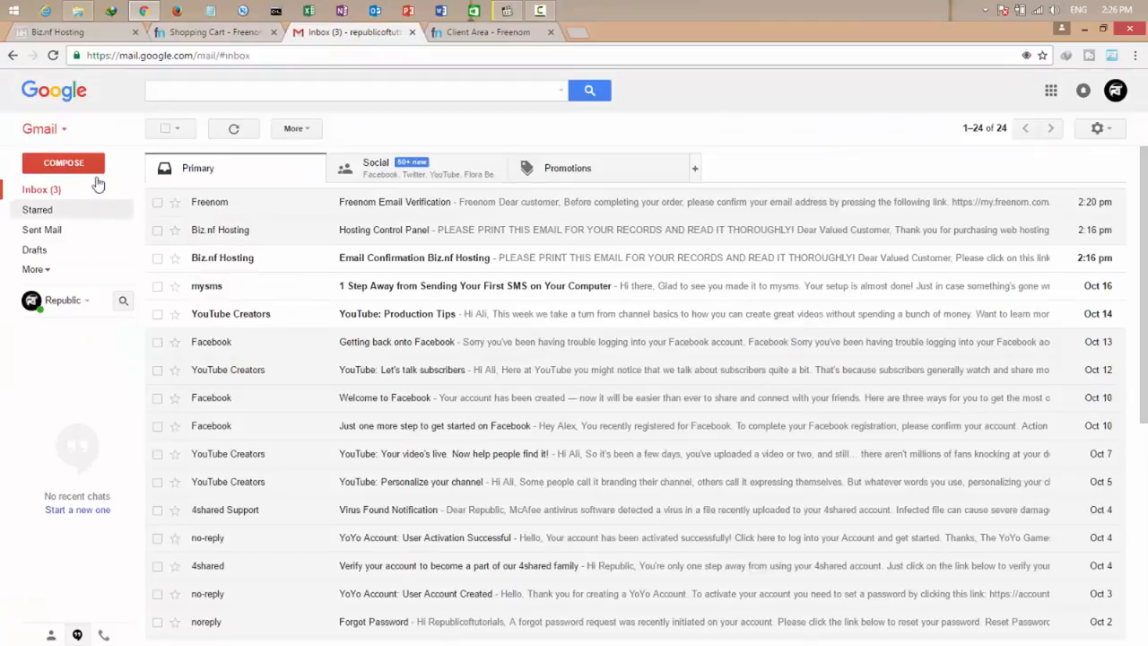
{"action": "left_click", "coordinate": [233, 129]}
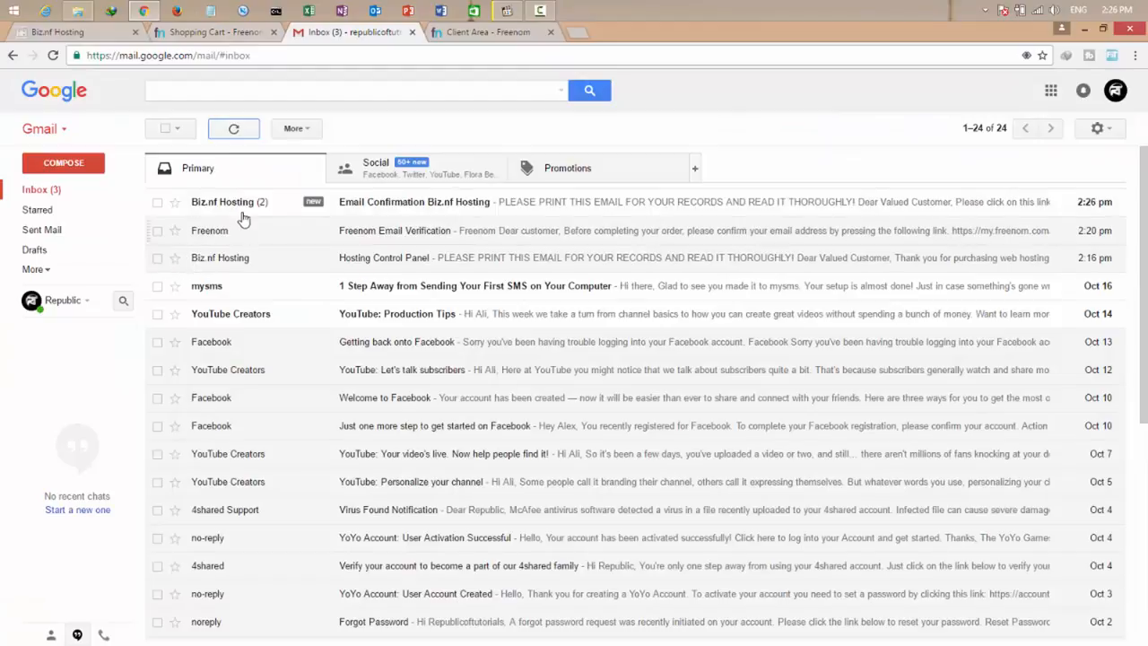
{"action": "left_click", "coordinate": [412, 201]}
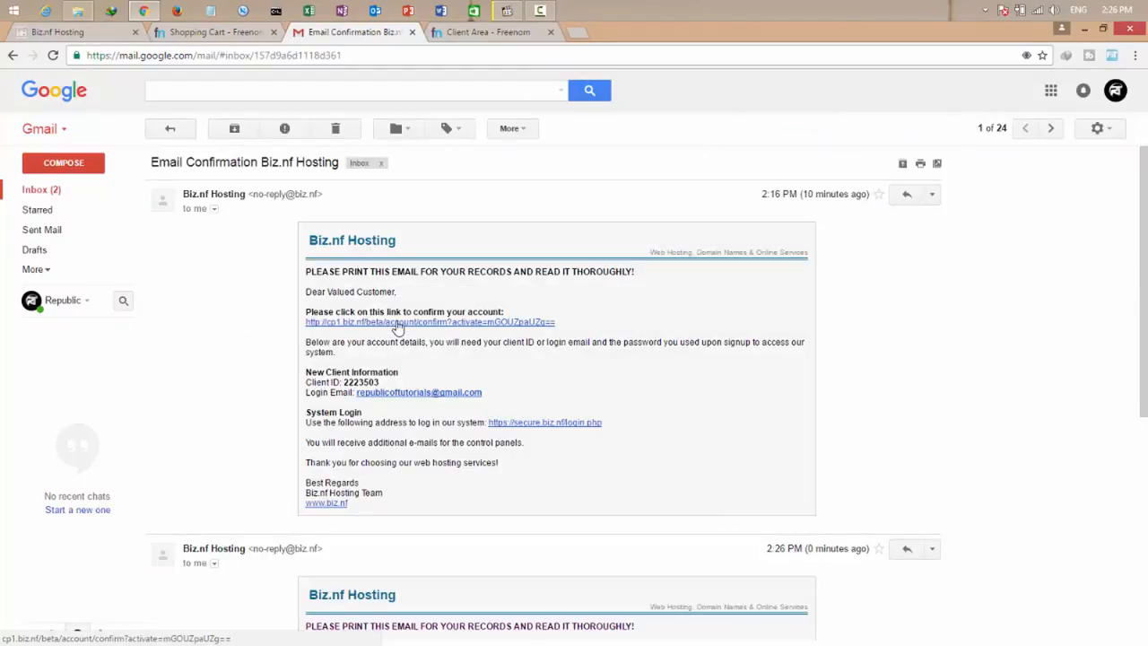
{"action": "left_click", "coordinate": [397, 323]}
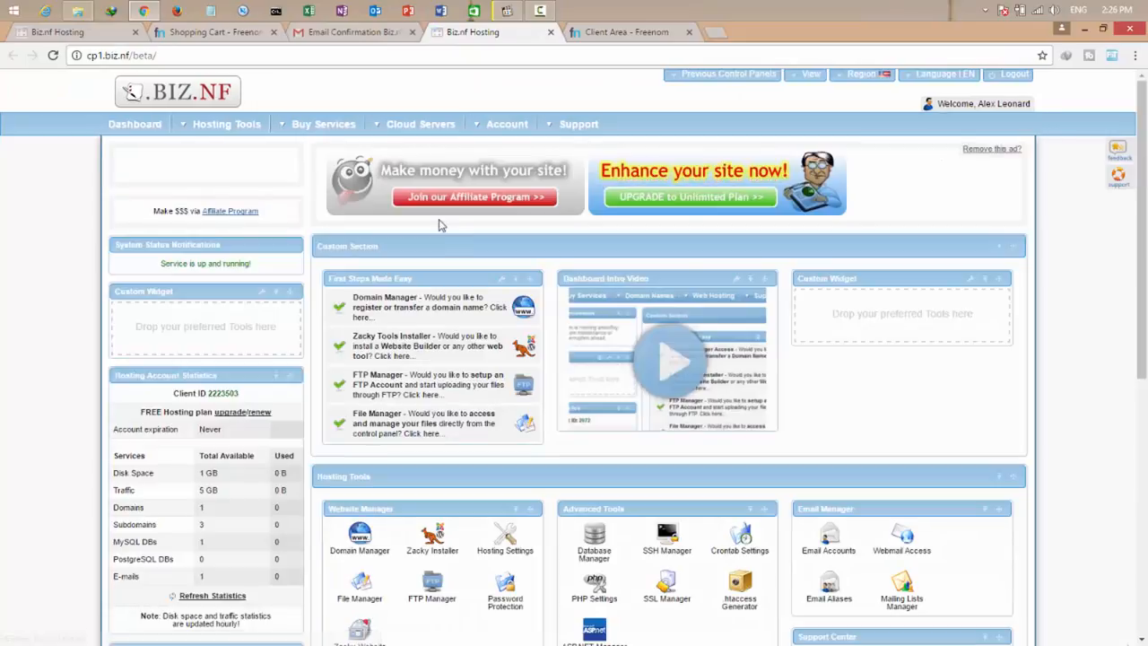
Step: Browse the Biz.nf dashboard and list the Hosting Tools, including Domain Manager and File Manager
{"action": "left_click", "coordinate": [226, 122]}
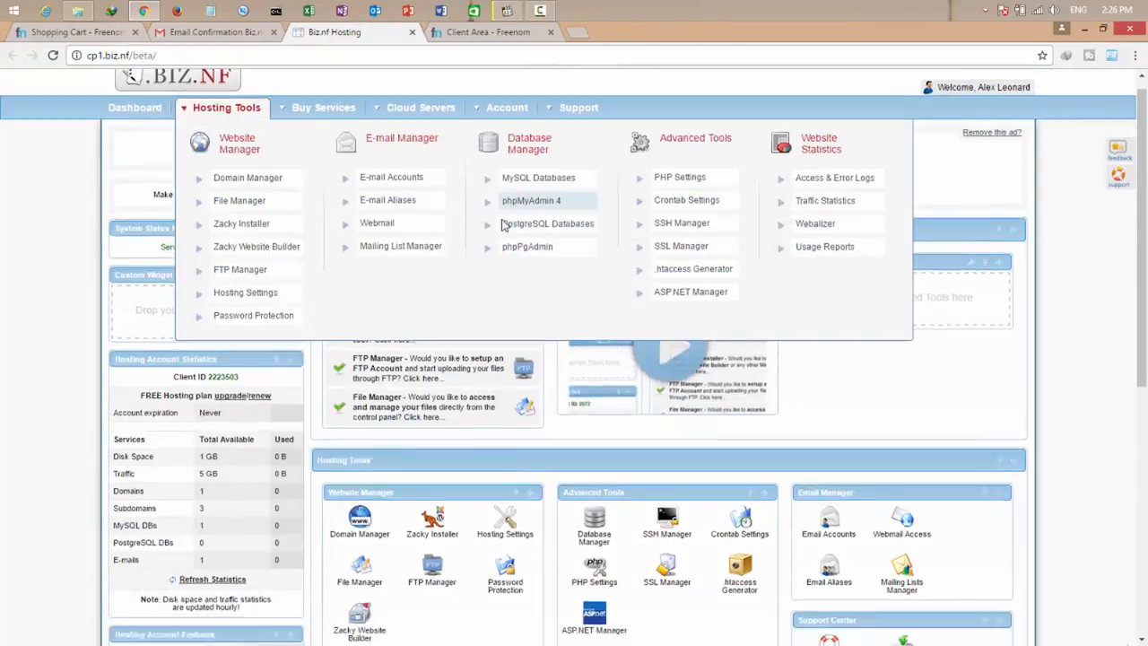
{"action": "scroll", "scroll_direction": "down", "scroll_amount": 3}
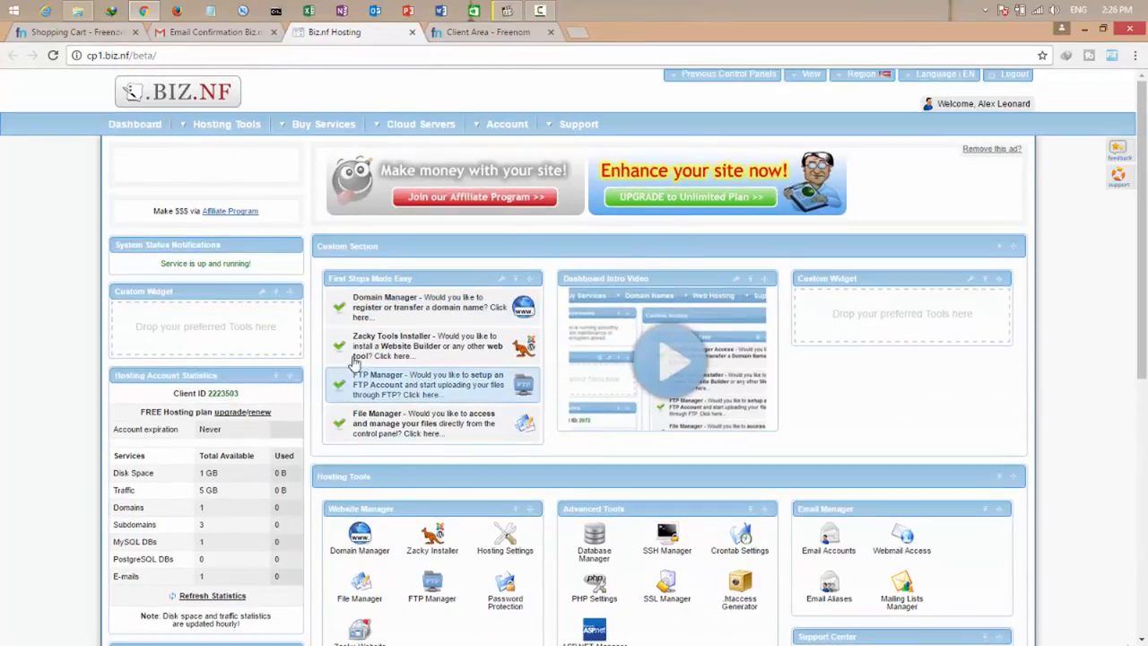
{"action": "scroll", "scroll_direction": "down", "scroll_amount": 3}
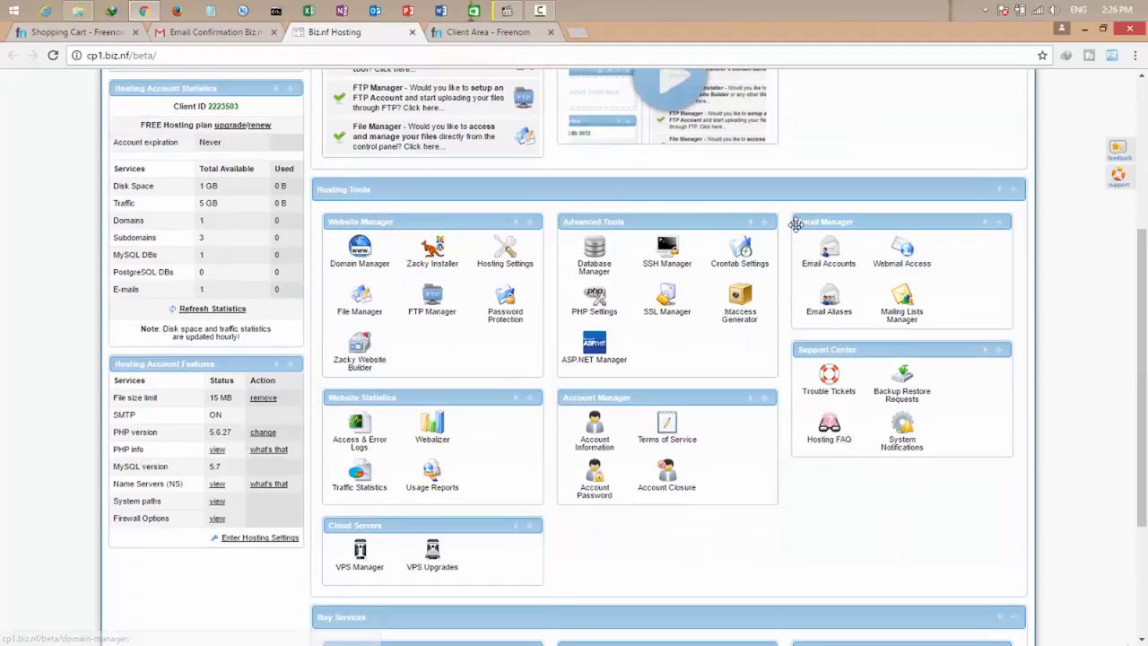
{"action": "scroll", "scroll_direction": "down", "scroll_amount": 3}
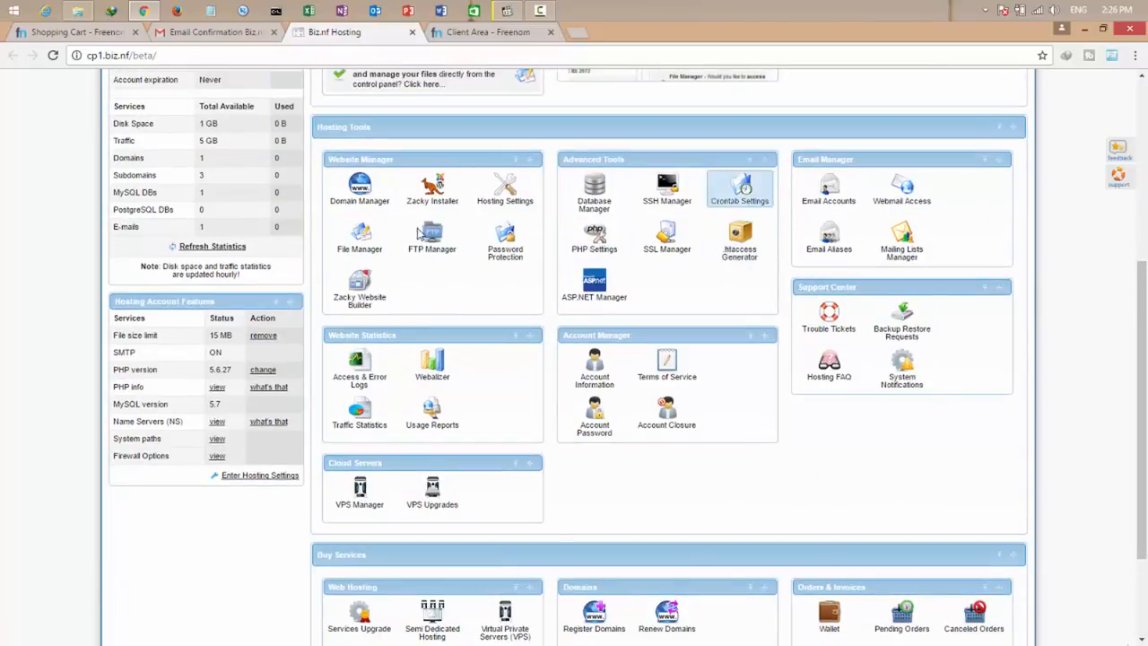
{"action": "scroll", "scroll_direction": "up", "scroll_amount": 3}
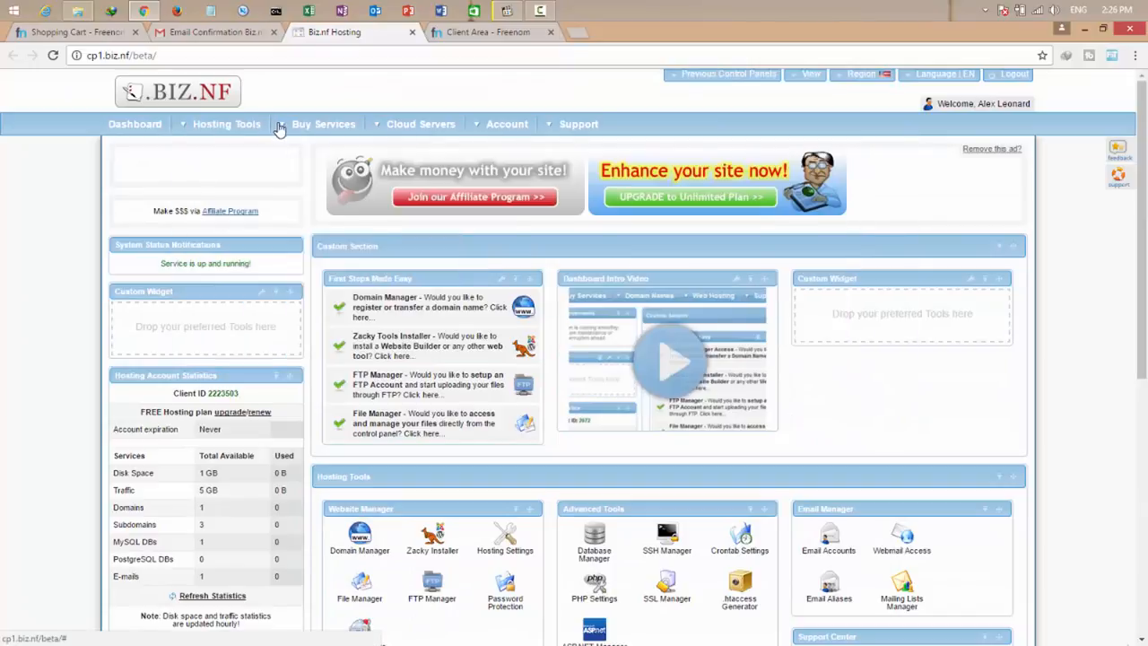
{"action": "scroll", "scroll_direction": "down", "scroll_amount": 3}
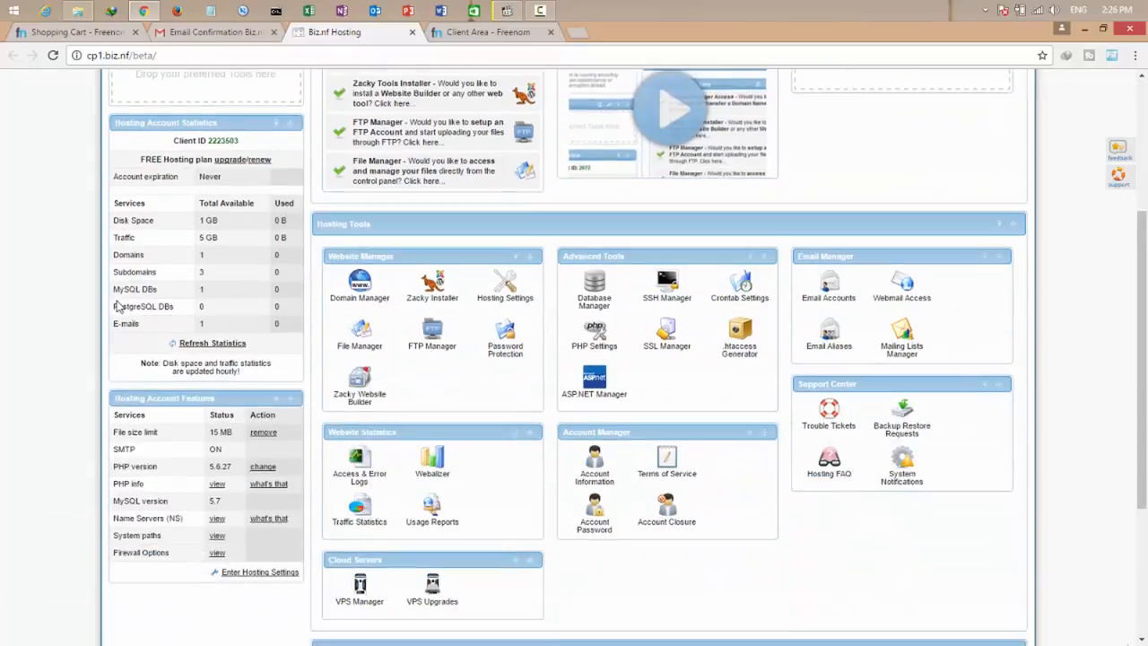
{"action": "scroll", "scroll_direction": "up", "scroll_amount": 3}
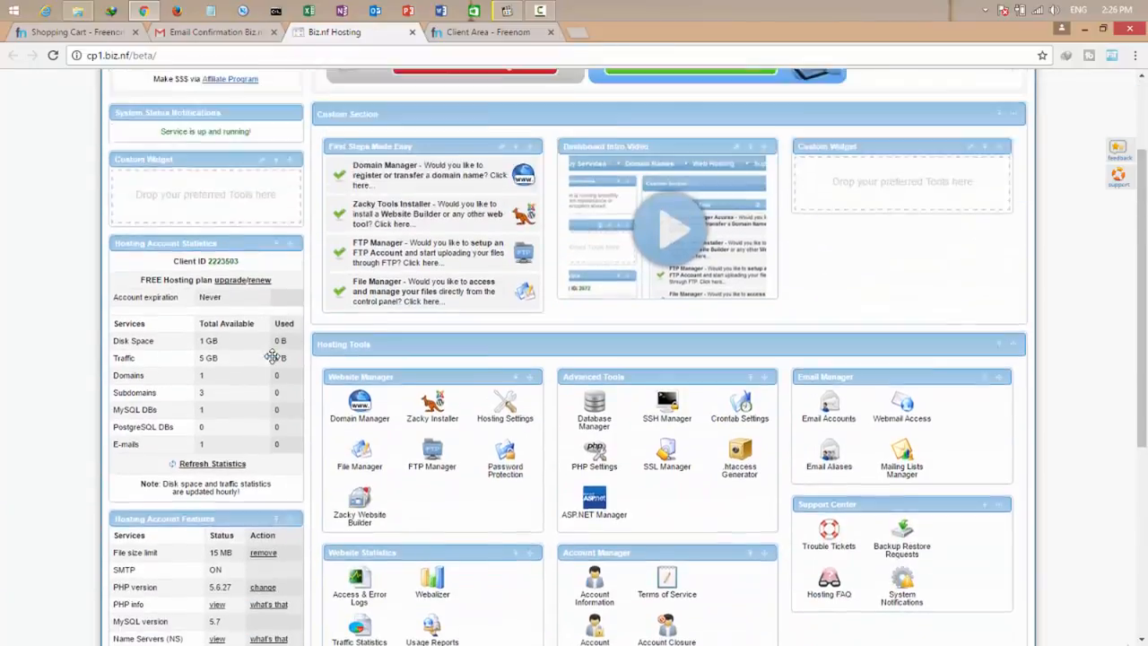
{"action": "left_click", "coordinate": [226, 124]}
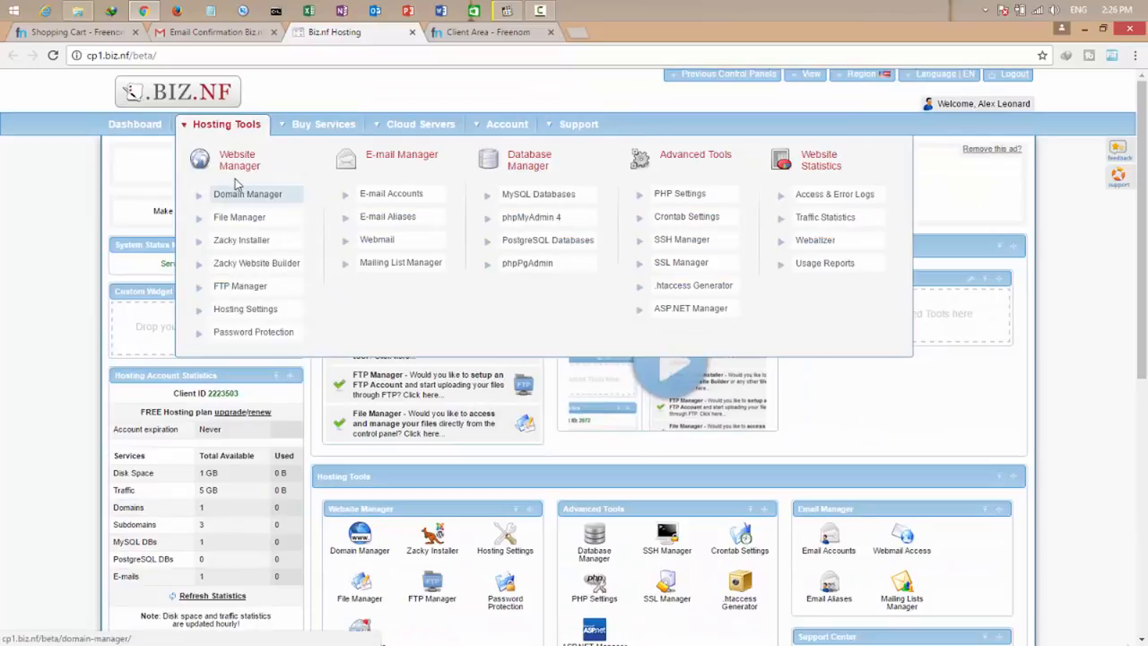
{"action": "mouse_move", "coordinate": [262, 200]}
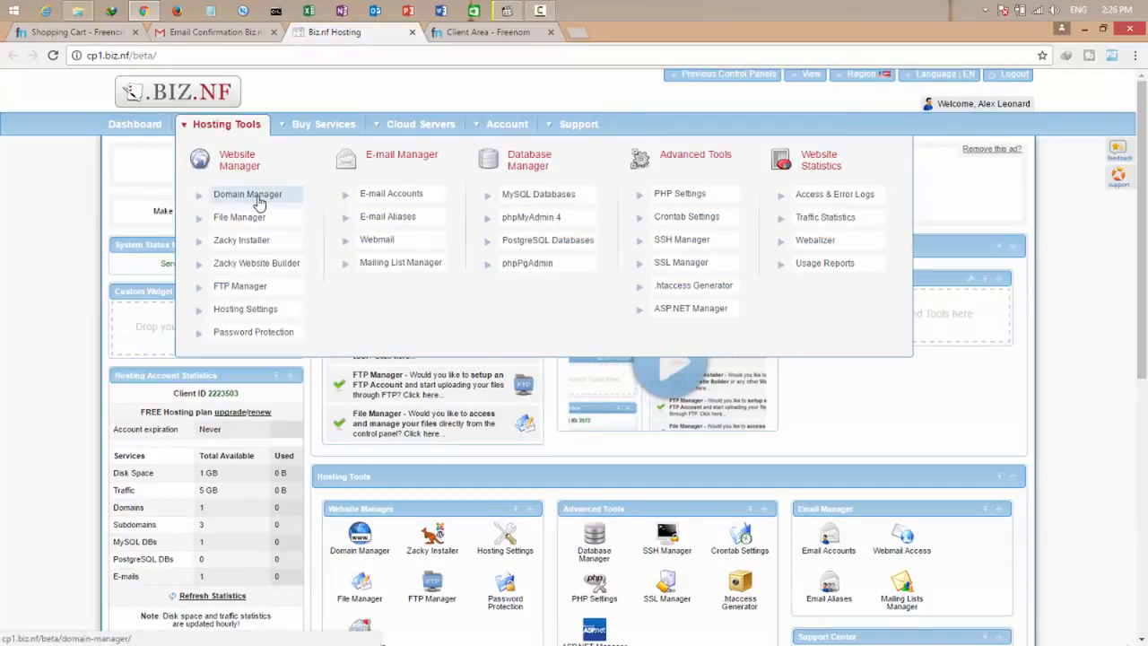
Step: In Domain Manager, choose Host a Domain and enter republicoftutorials.ml
{"action": "left_click", "coordinate": [247, 194]}
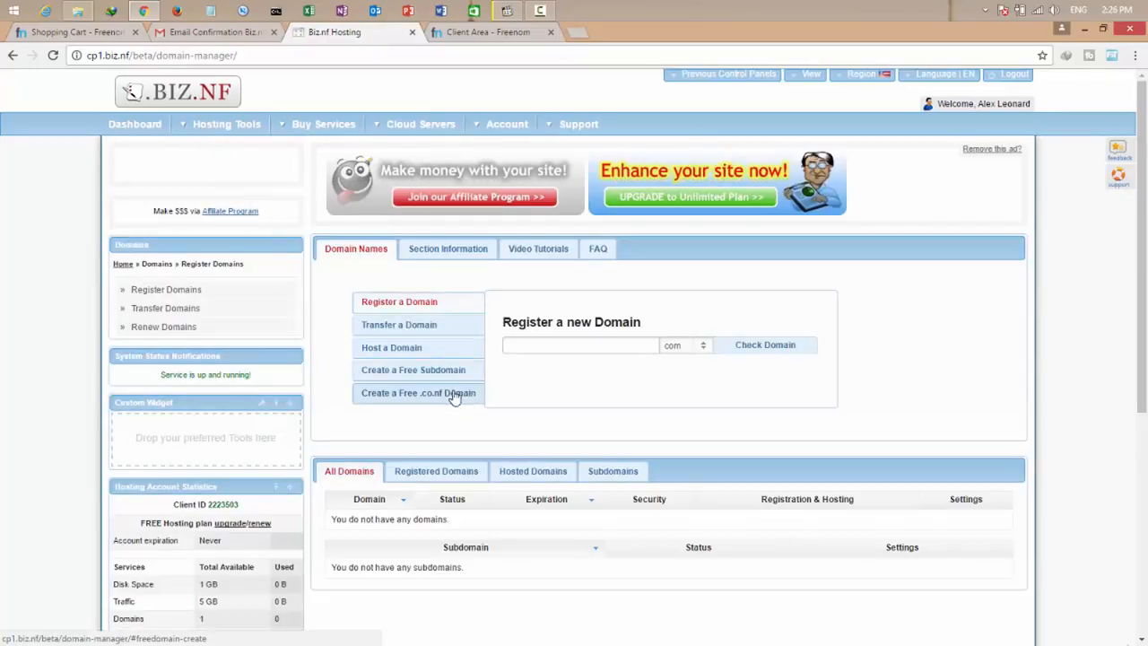
{"action": "scroll", "scroll_direction": "down", "scroll_amount": 3}
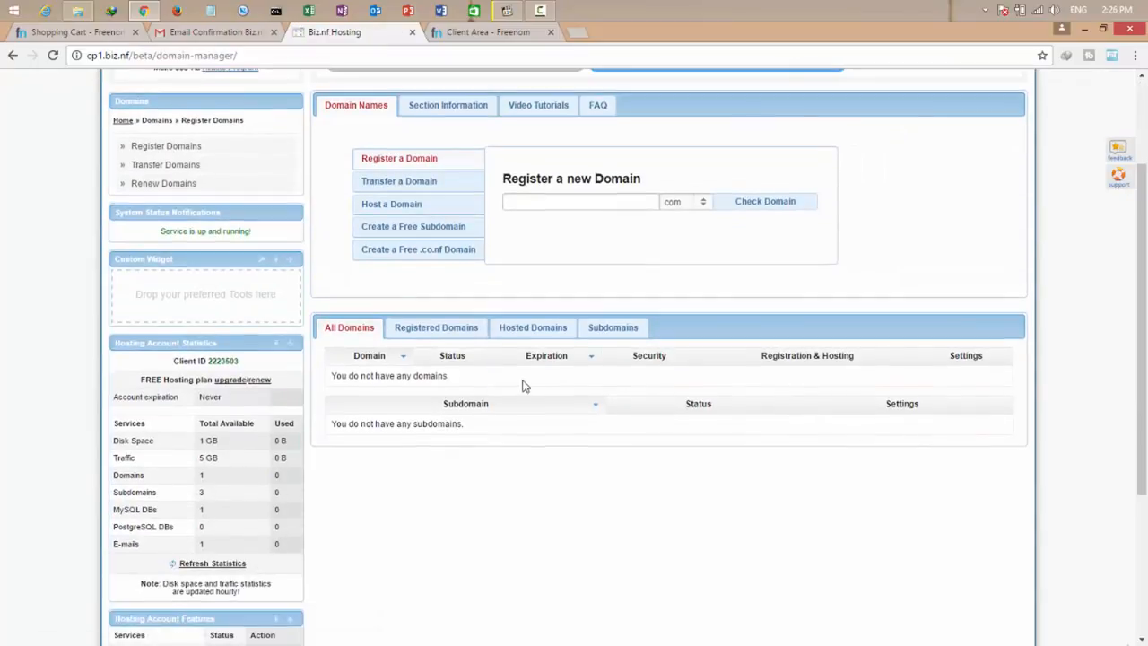
{"action": "mouse_move", "coordinate": [440, 380]}
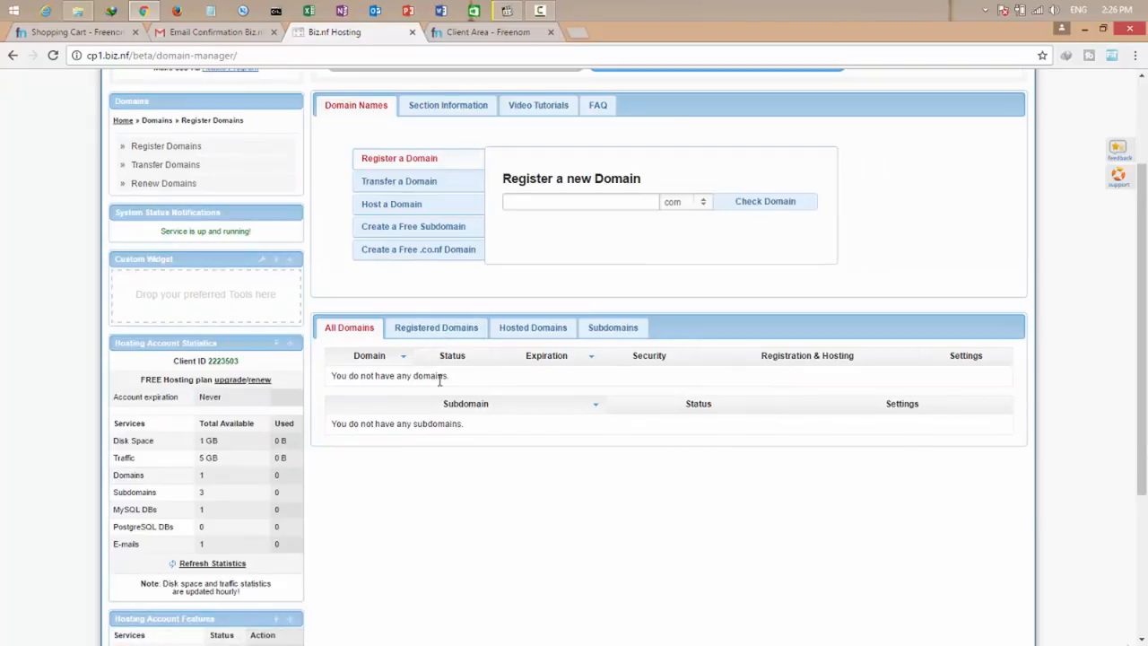
{"action": "mouse_move", "coordinate": [540, 119]}
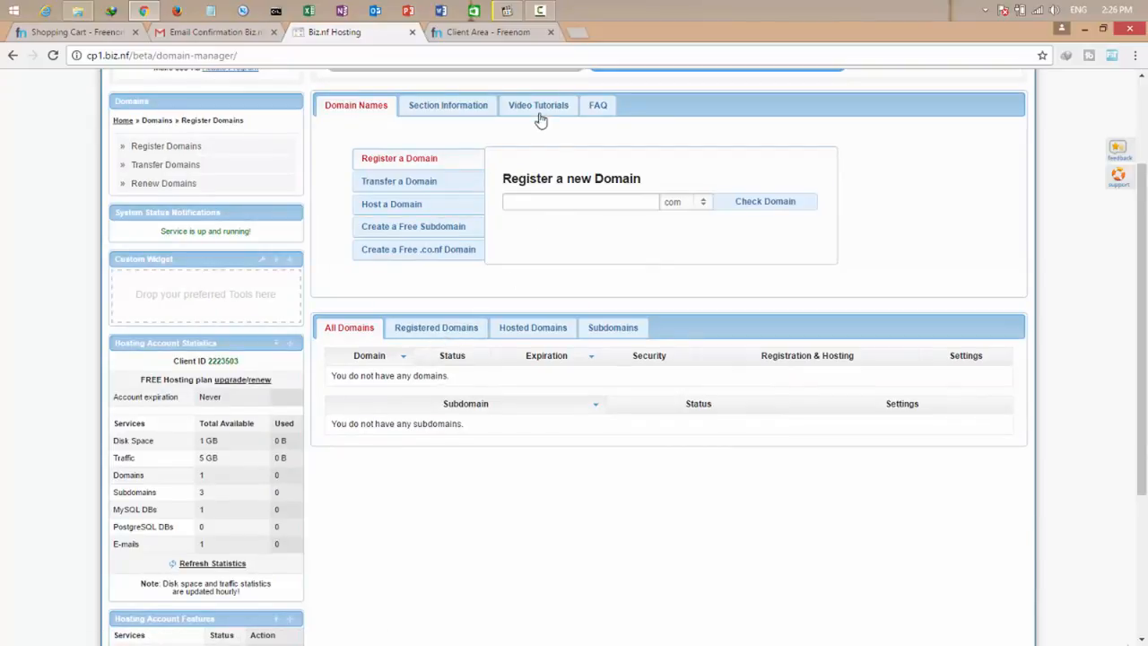
{"action": "mouse_move", "coordinate": [463, 196]}
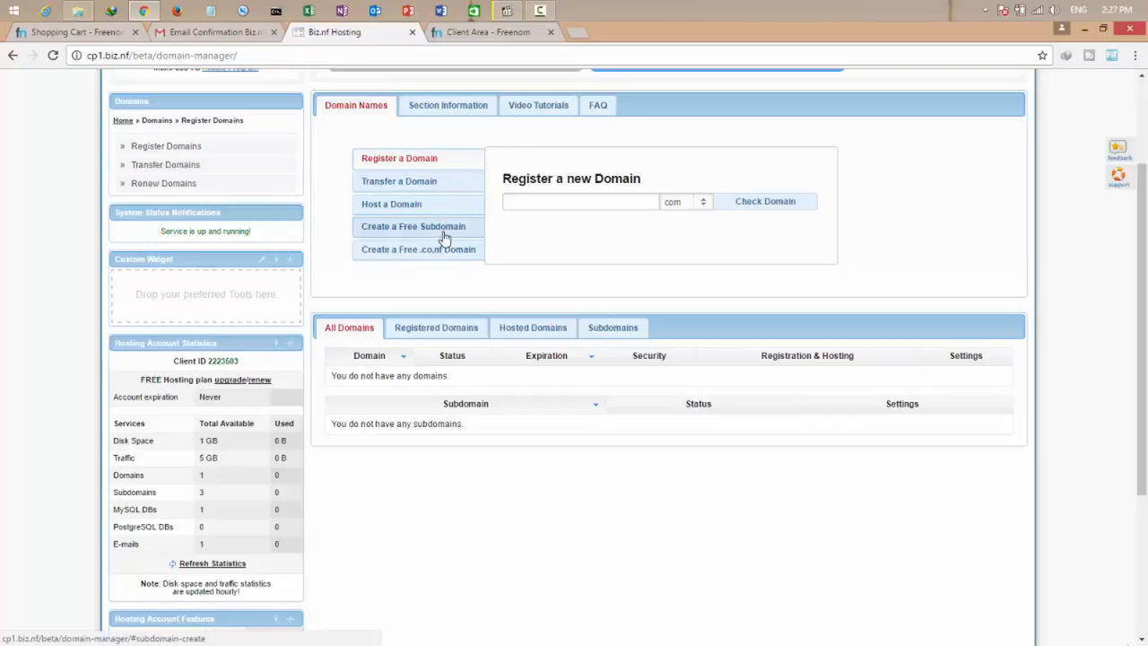
{"action": "left_click", "coordinate": [390, 204]}
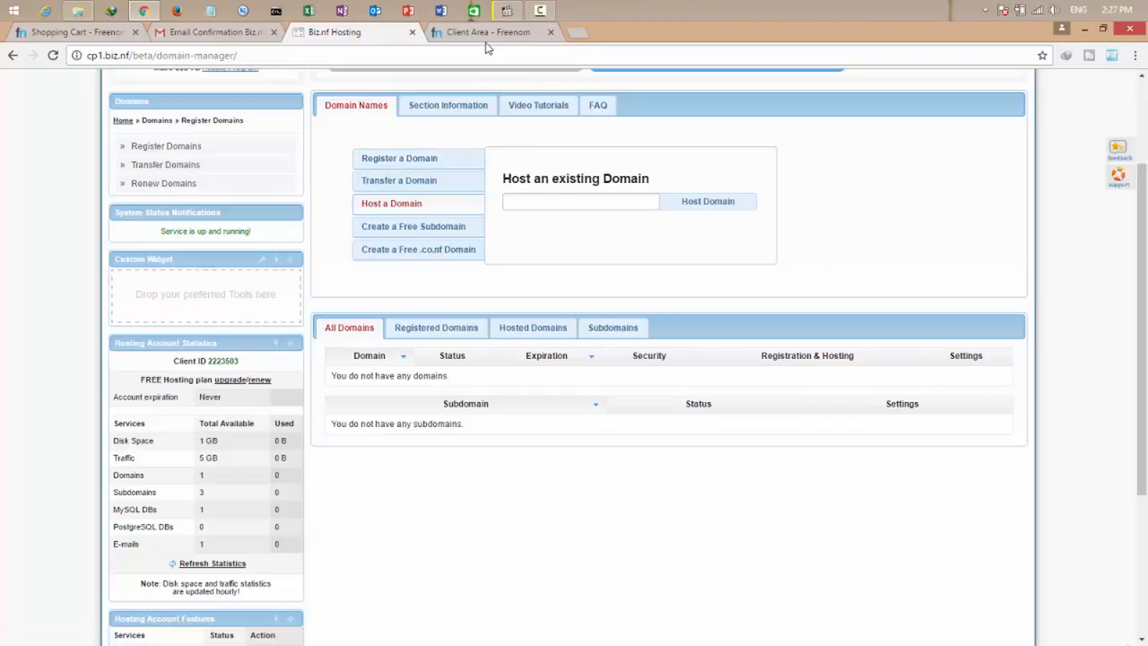
{"action": "type", "text": "republicoftutorials.ml"}
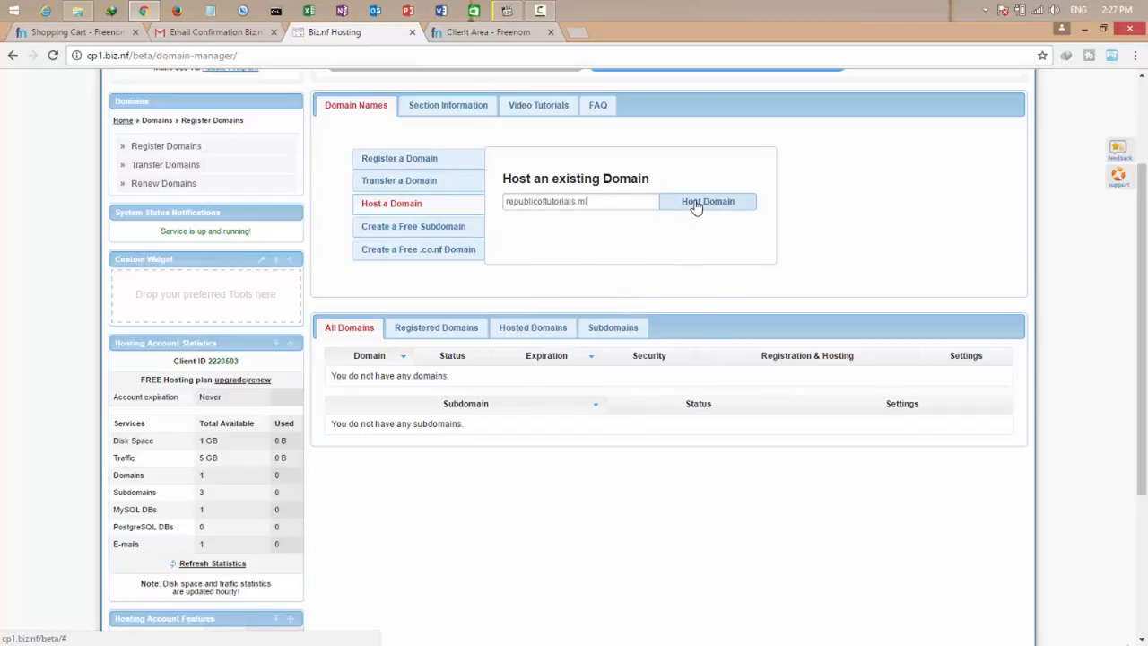
Step: Host the domain and dismiss the DNS instructions notice so it appears under Hosted Domains
{"action": "left_click", "coordinate": [706, 201]}
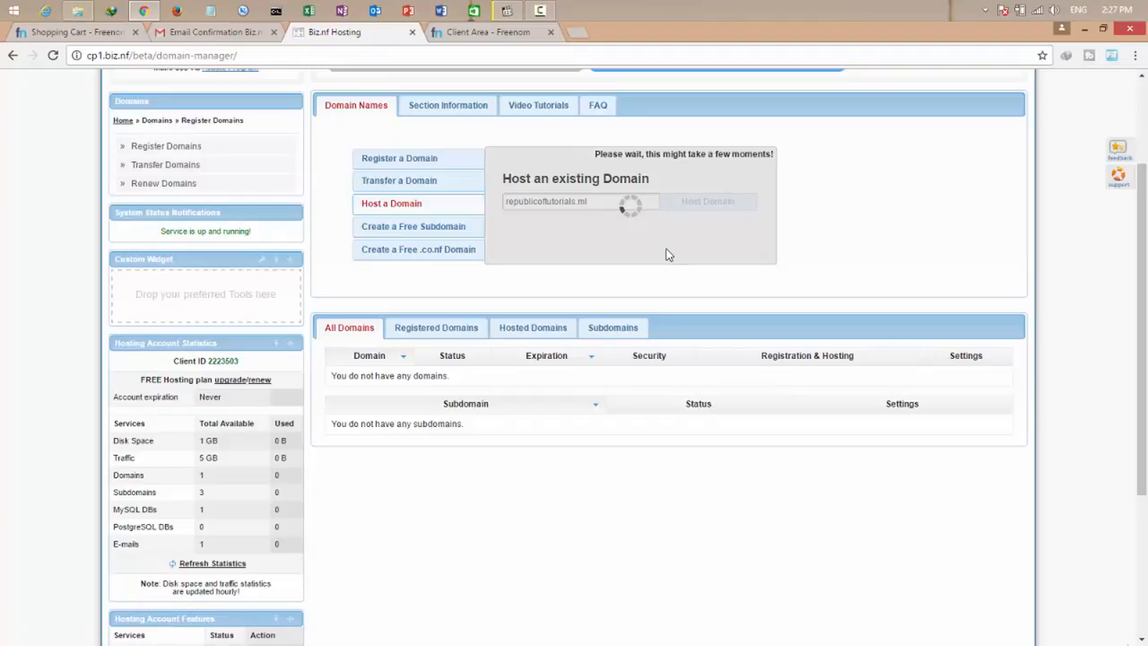
{"action": "mouse_move", "coordinate": [640, 237]}
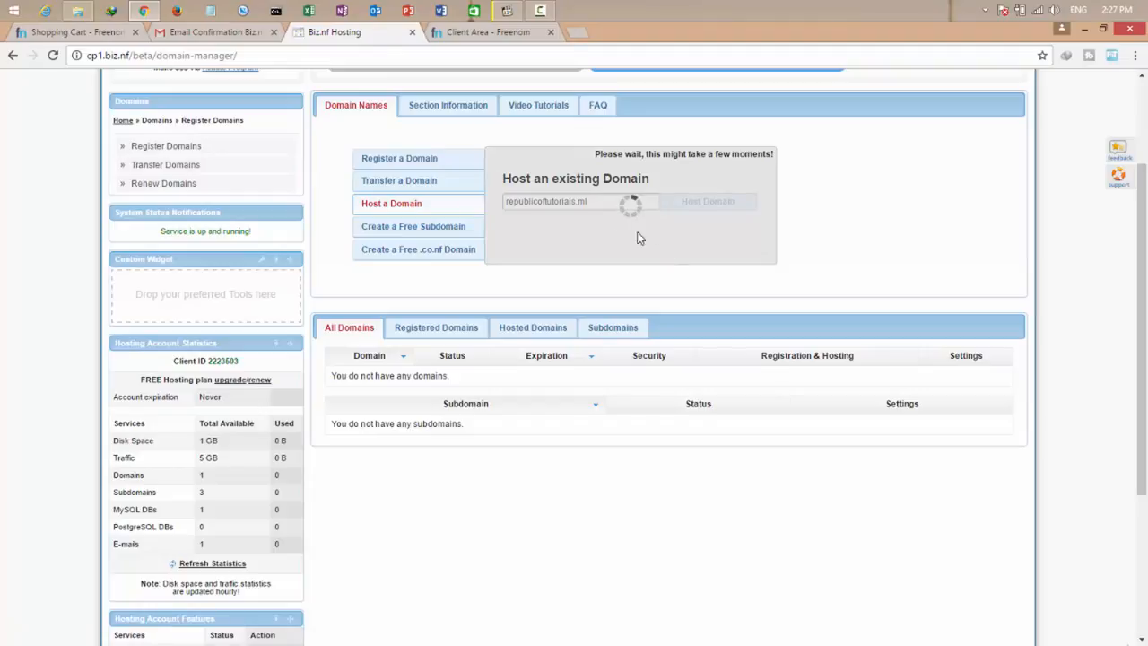
{"action": "left_click", "coordinate": [710, 201]}
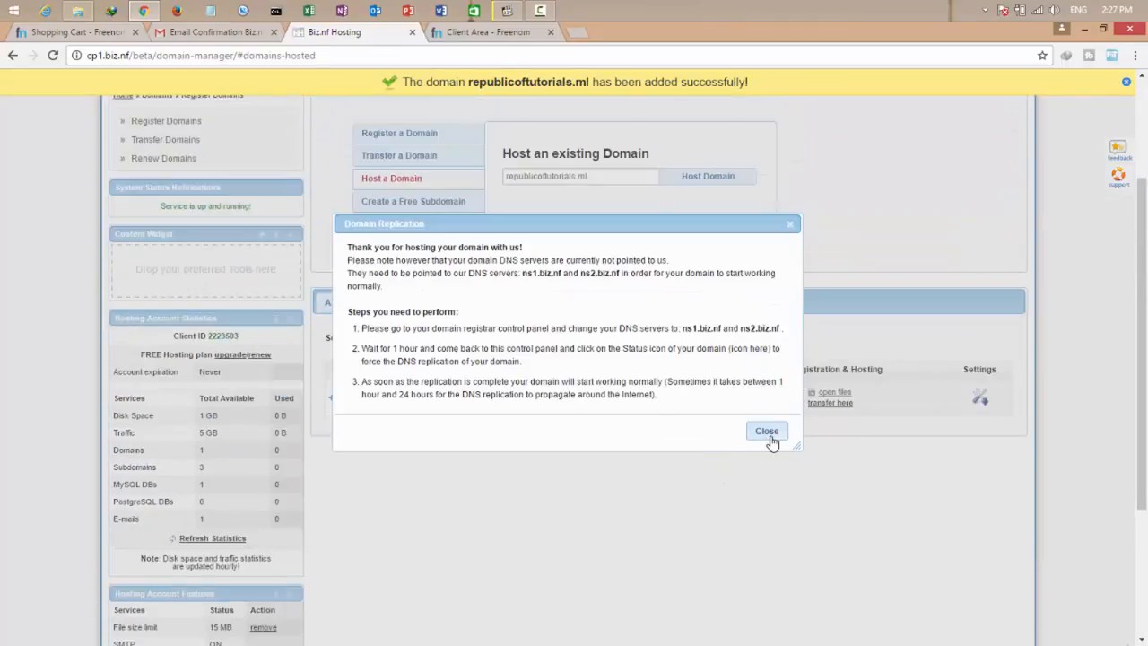
{"action": "left_click", "coordinate": [767, 431]}
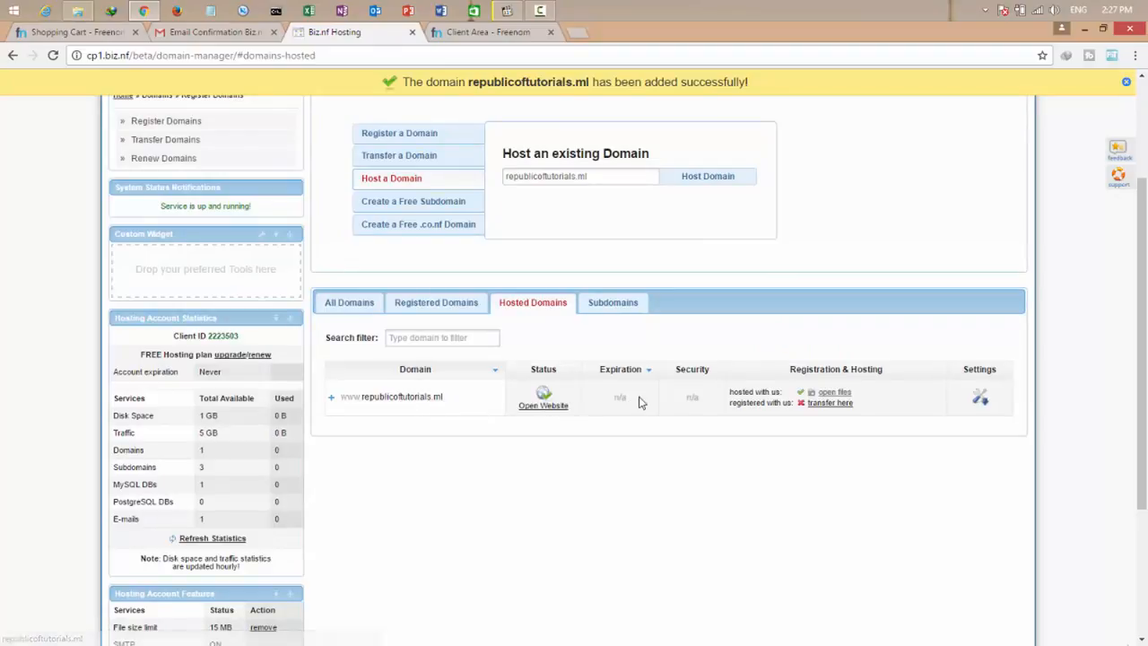
{"action": "scroll", "scroll_direction": "up", "scroll_amount": 3}
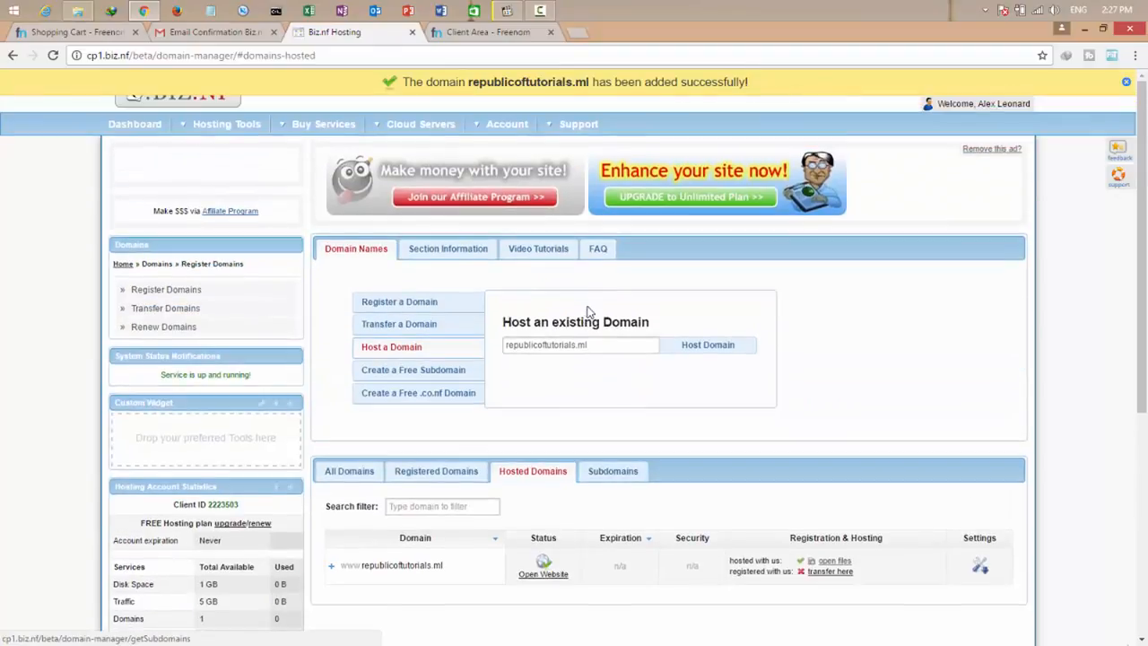
Step: Load republicoftutorials.ml in Firefox to see the host's default welcome page
{"action": "left_click", "coordinate": [491, 32]}
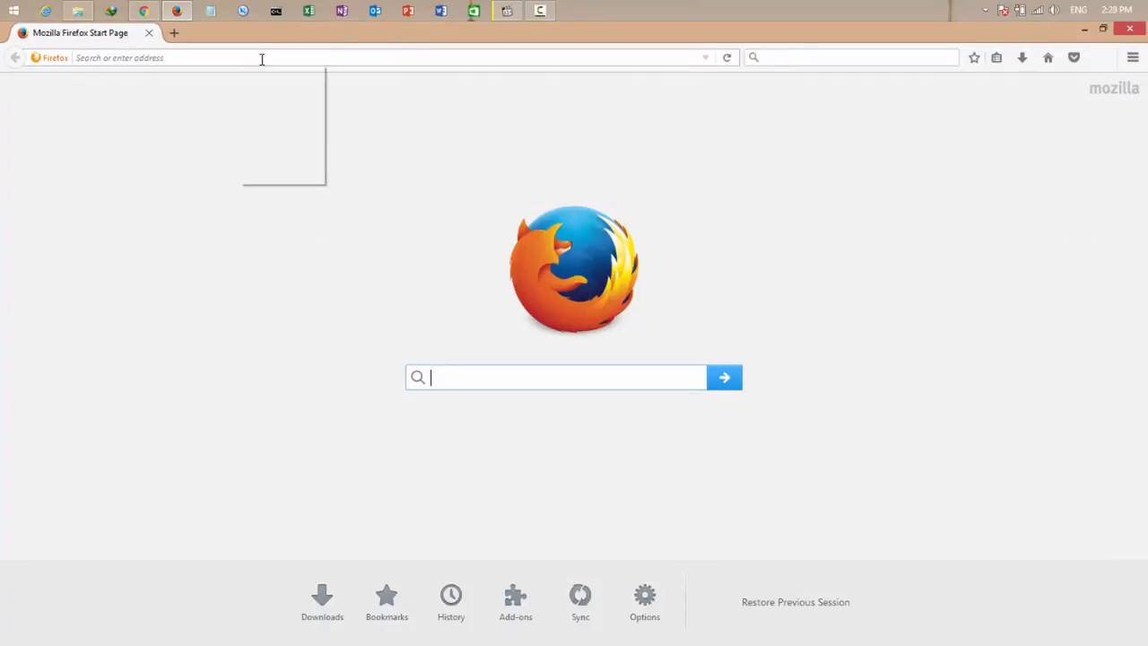
{"action": "type", "text": "republicoftutorials.ml"}
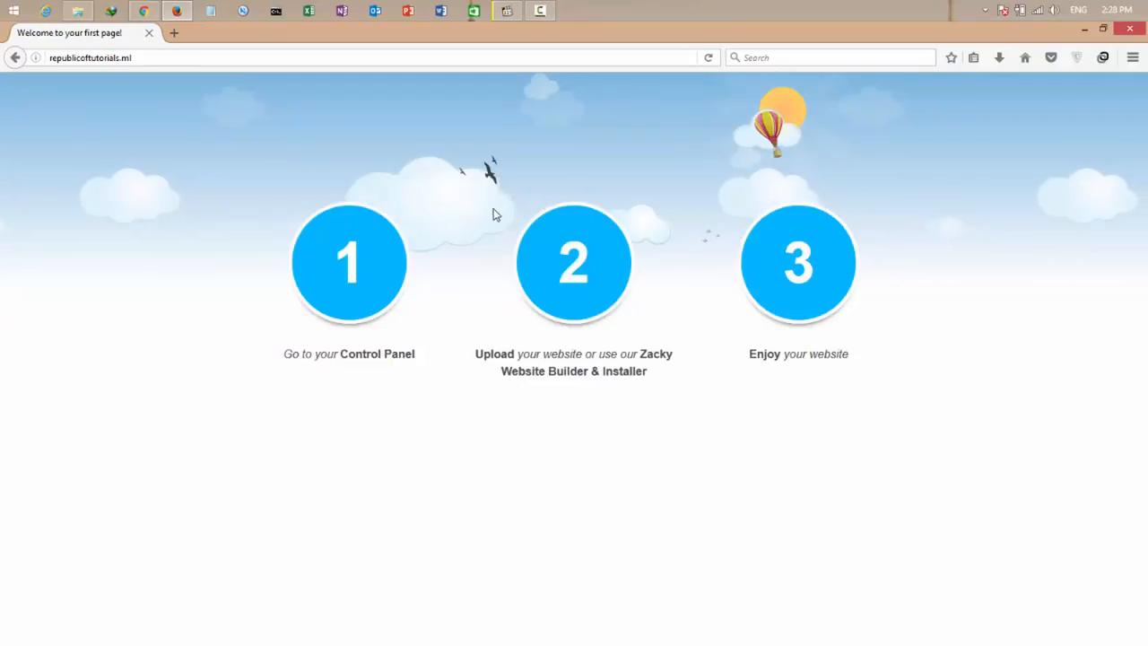
{"action": "mouse_move", "coordinate": [630, 260]}
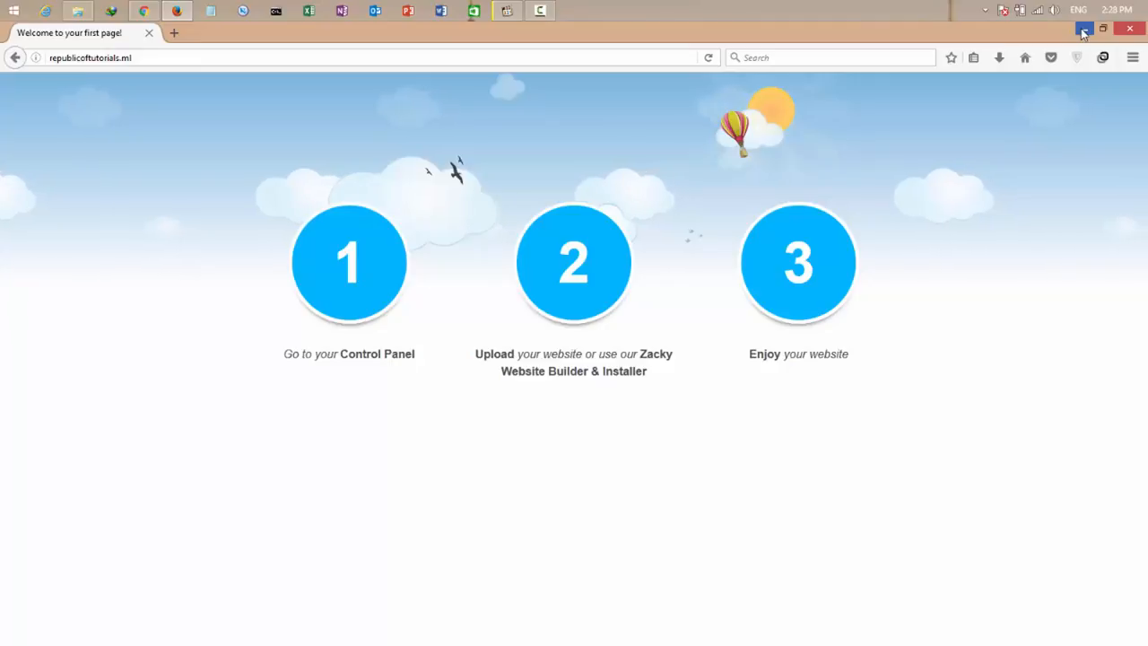
{"action": "mouse_move", "coordinate": [1083, 29]}
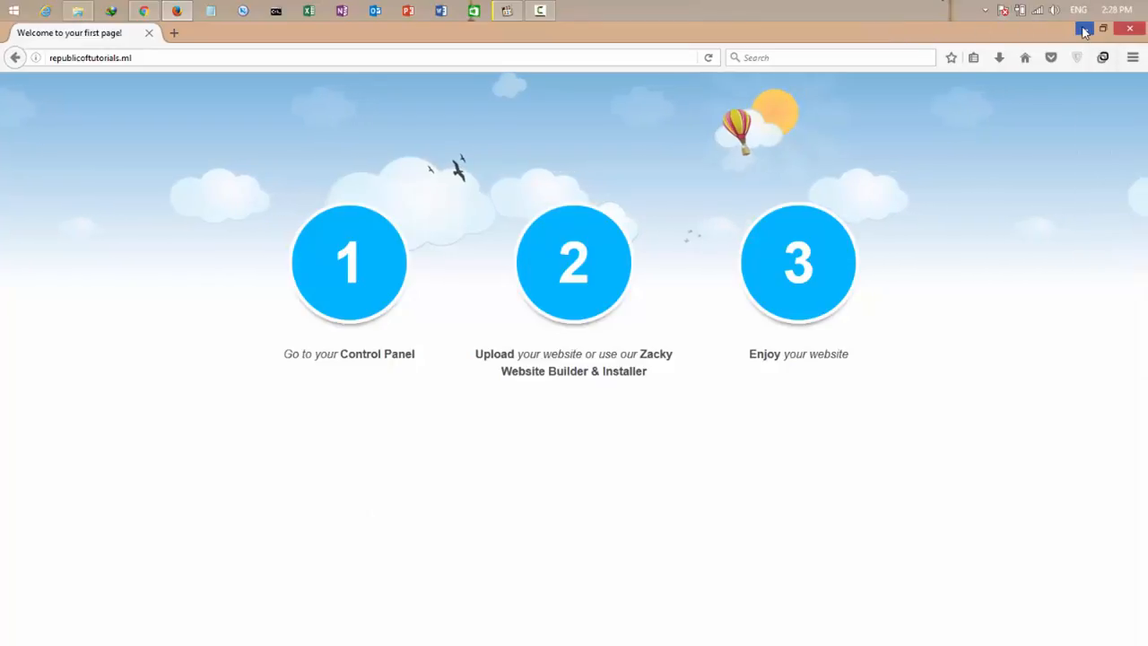
{"action": "mouse_move", "coordinate": [1085, 28]}
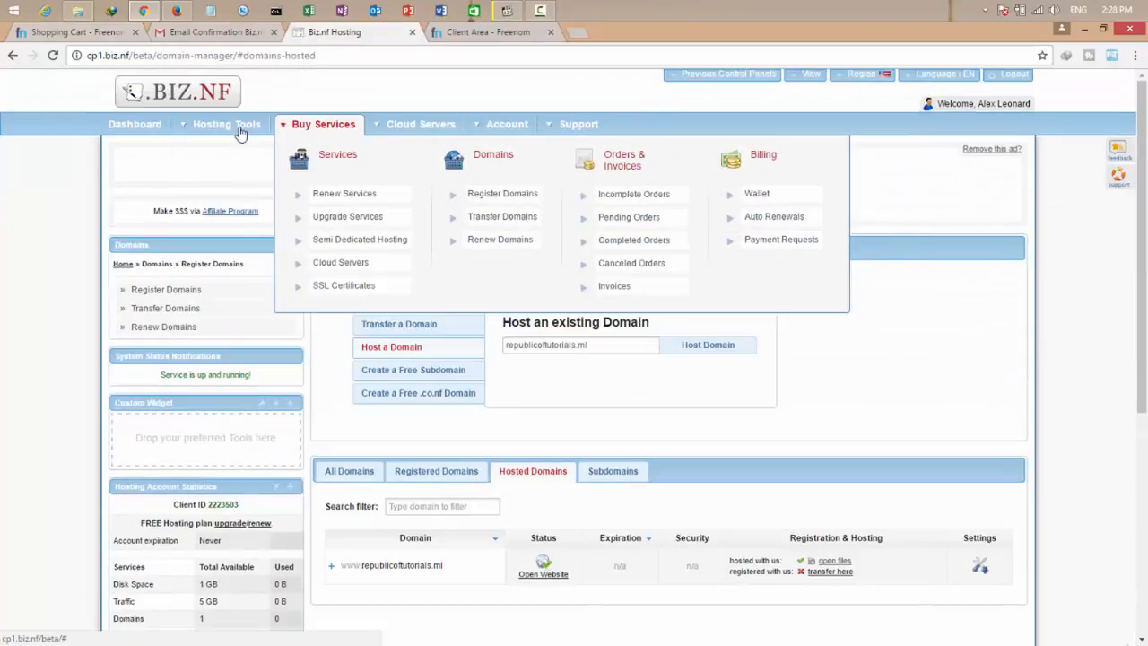
Step: From Hosting Tools, view File Manager, then go to FTP Manager
{"action": "left_click", "coordinate": [226, 124]}
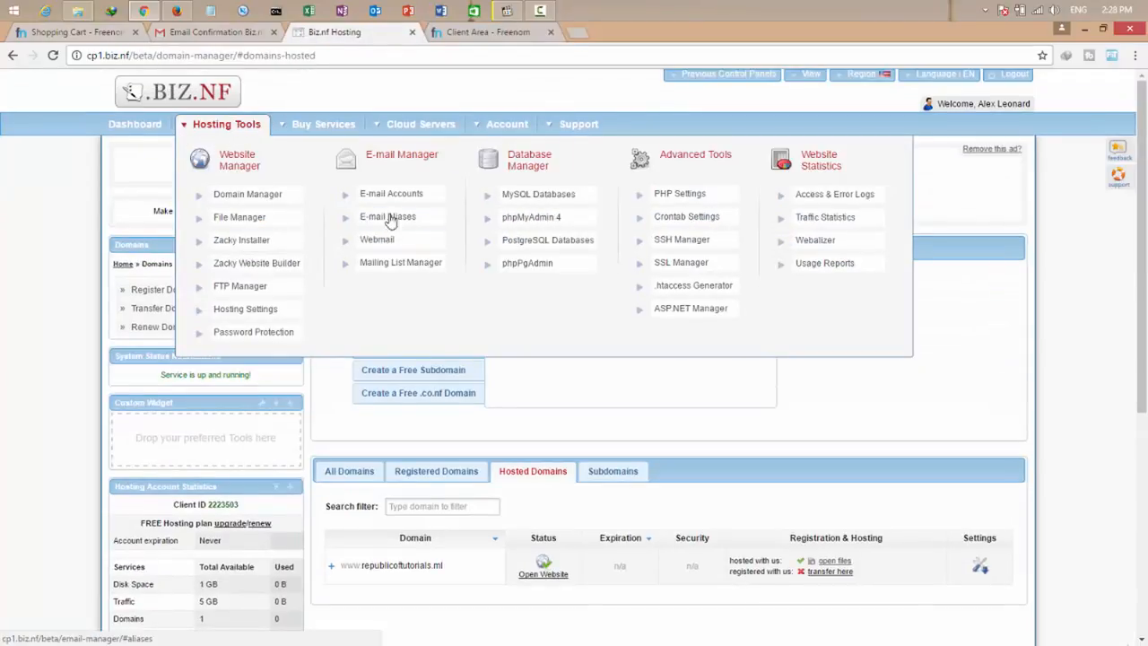
{"action": "left_click", "coordinate": [388, 215]}
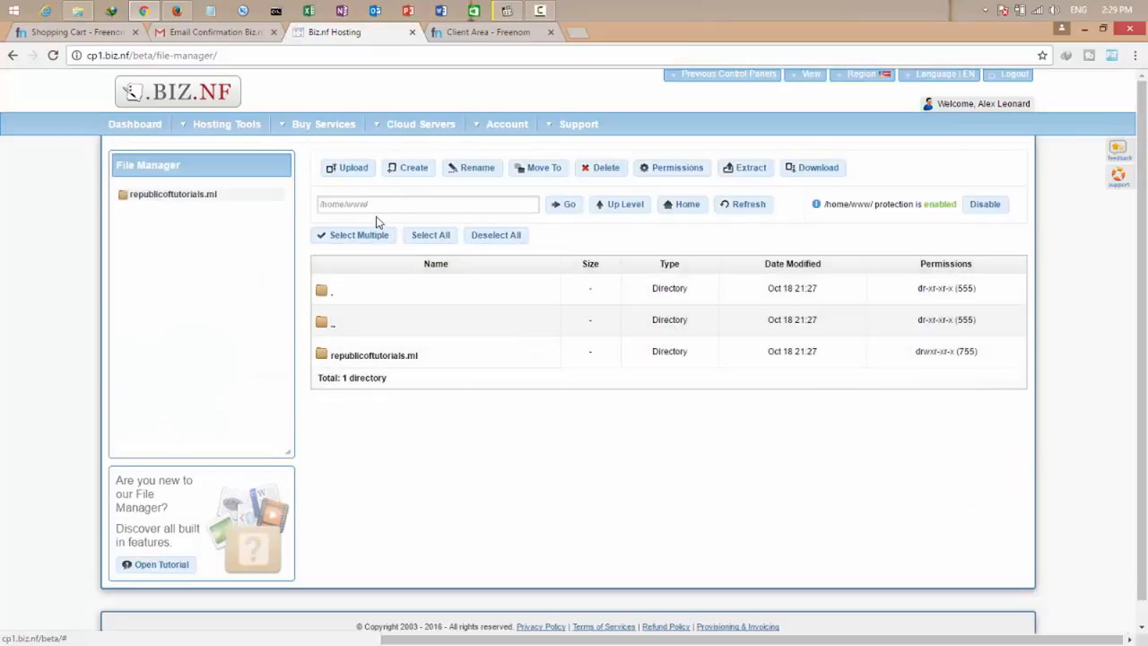
{"action": "mouse_move", "coordinate": [394, 261]}
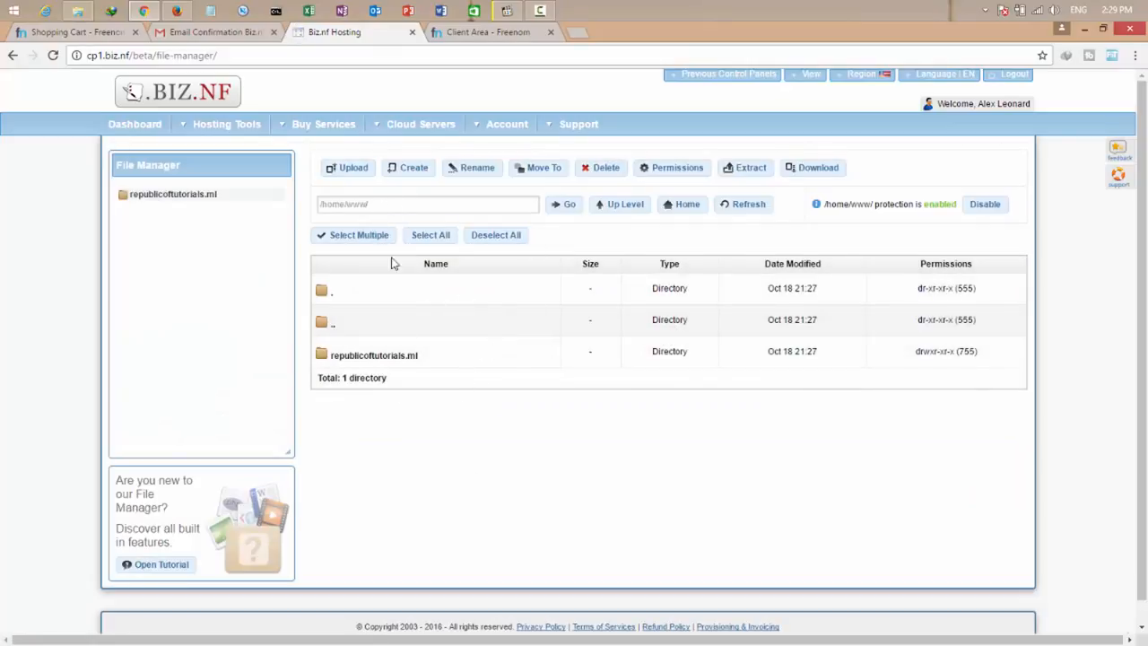
{"action": "mouse_move", "coordinate": [204, 143]}
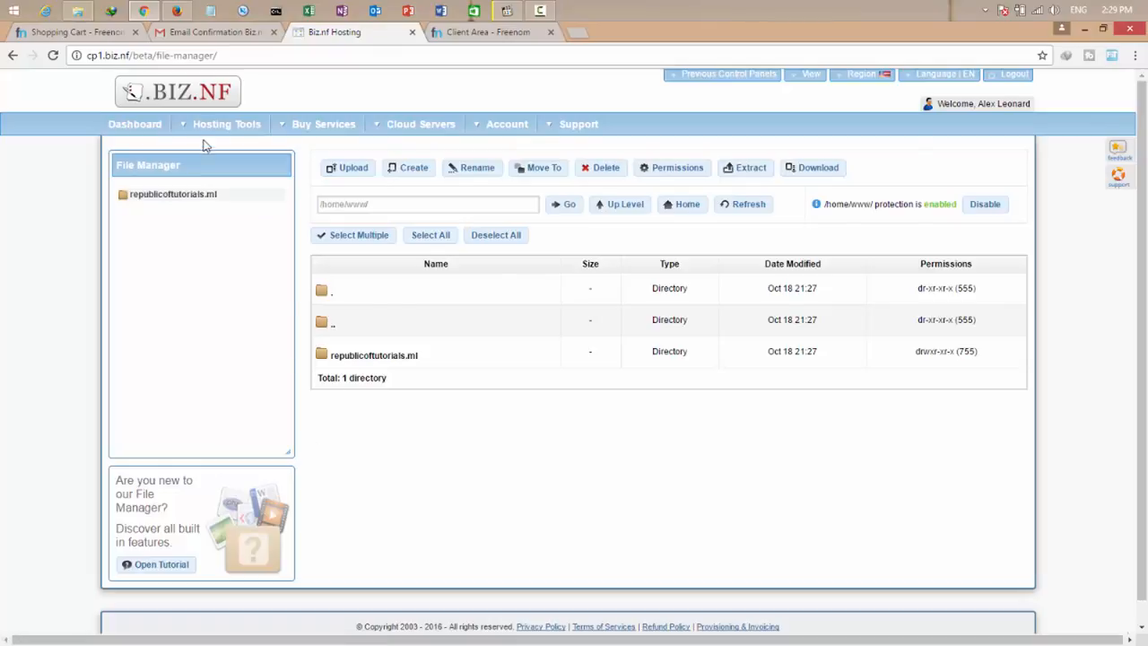
{"action": "left_click", "coordinate": [226, 124]}
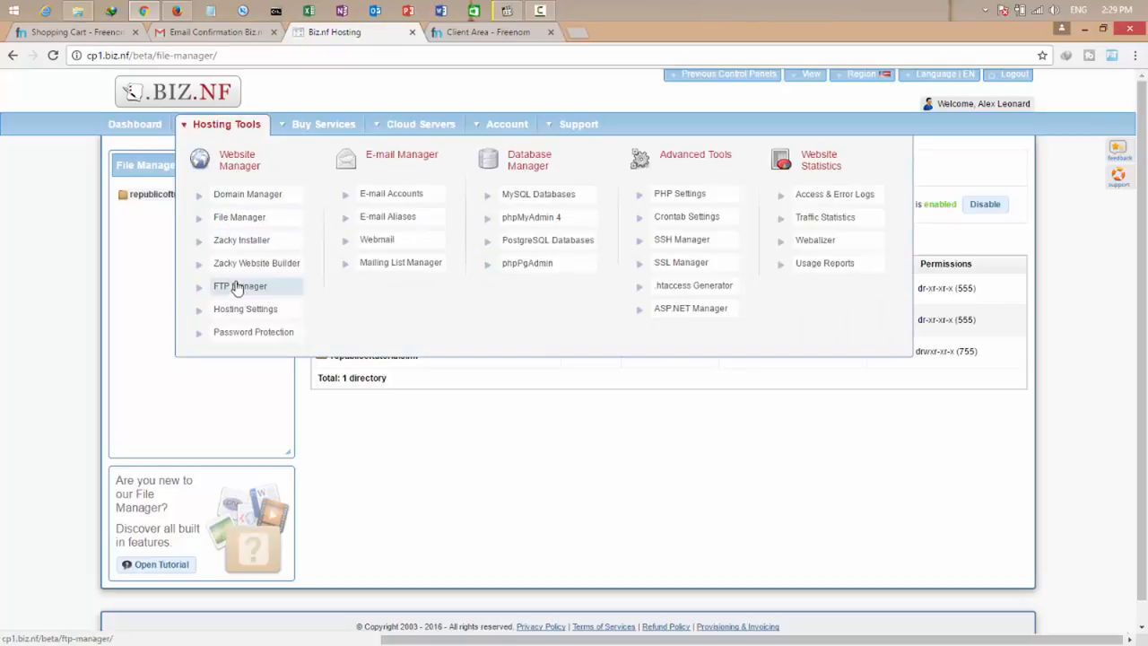
{"action": "left_click", "coordinate": [241, 285]}
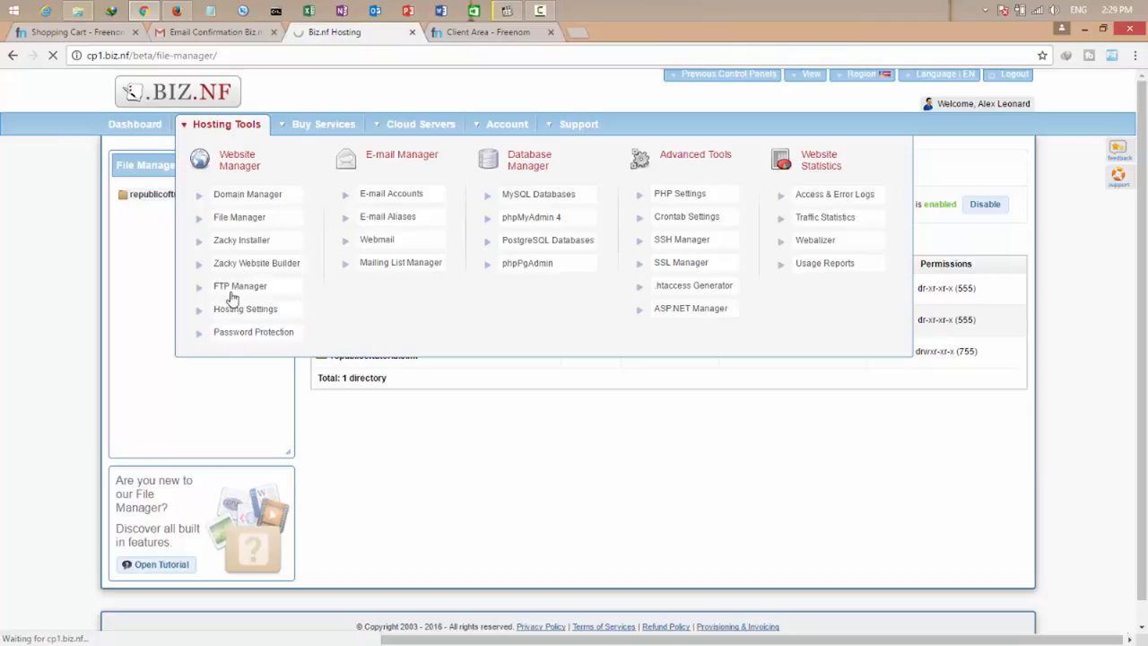
{"action": "left_click", "coordinate": [241, 285]}
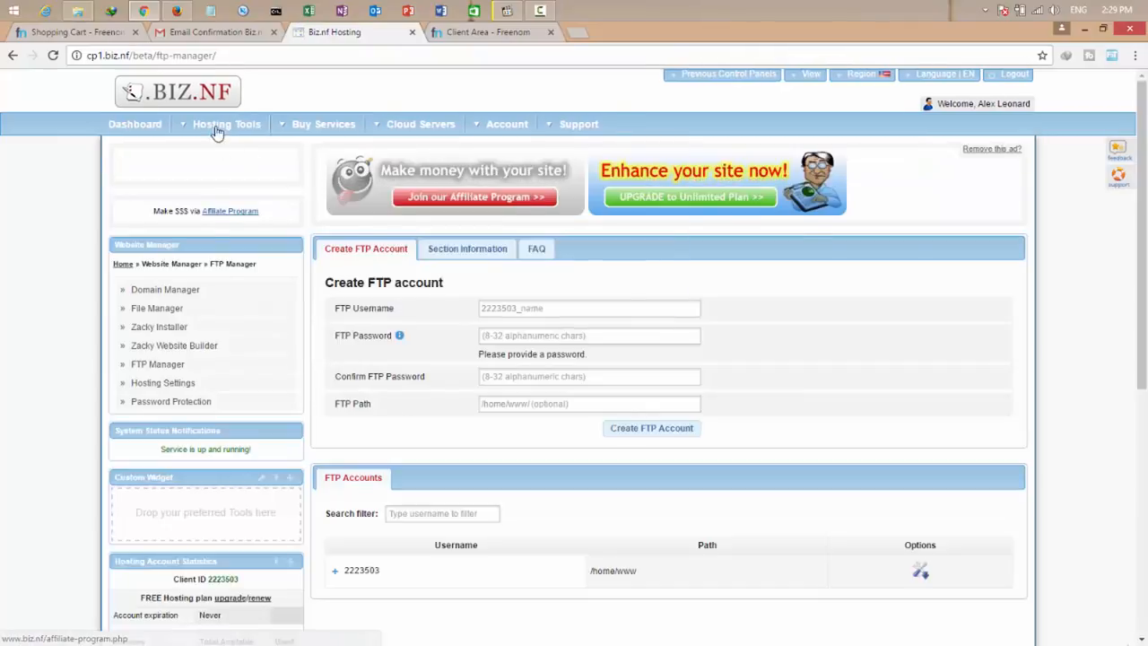
{"action": "left_click", "coordinate": [226, 123]}
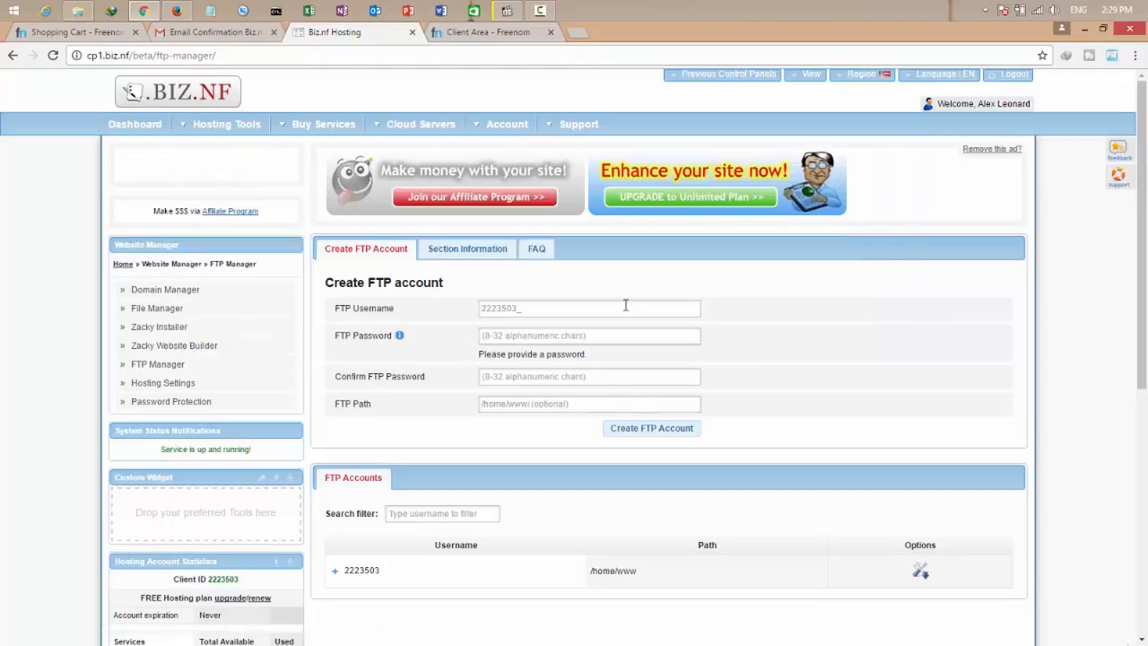
{"action": "type", "text": "re"}
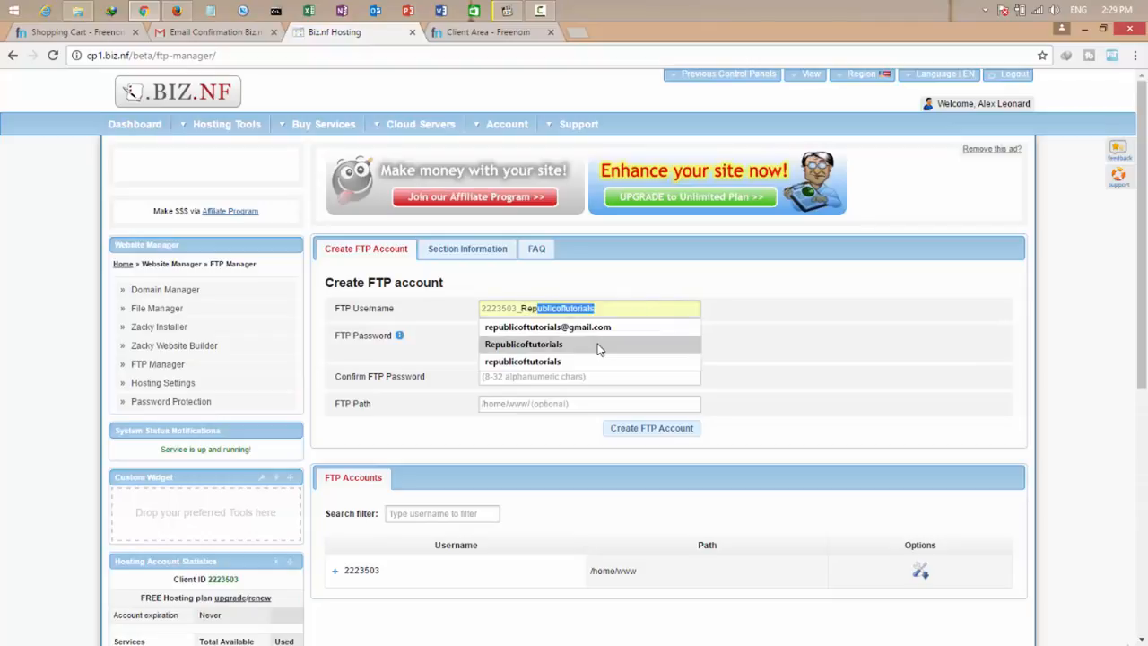
{"action": "left_click", "coordinate": [523, 361]}
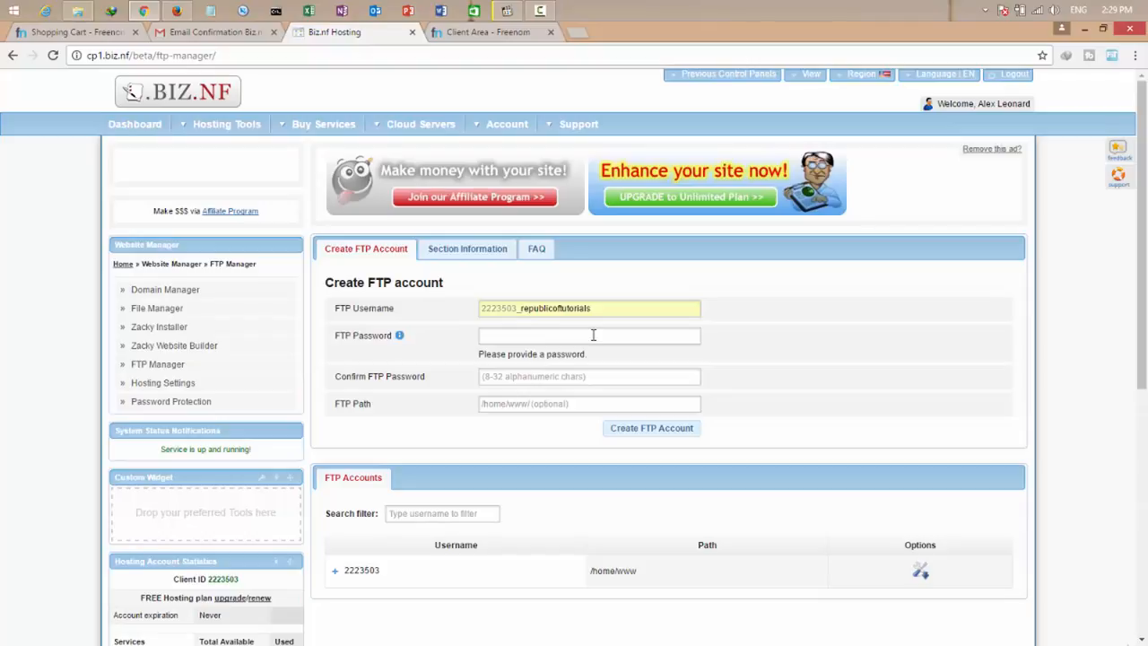
{"action": "type", "text": "password"}
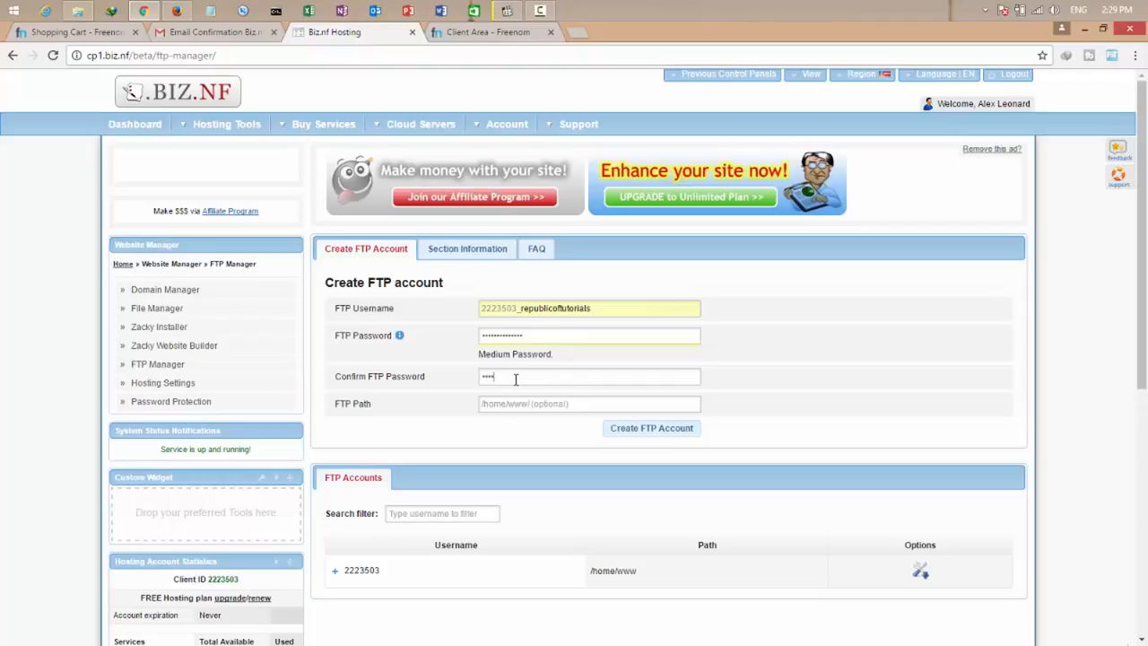
{"action": "type", "text": "password"}
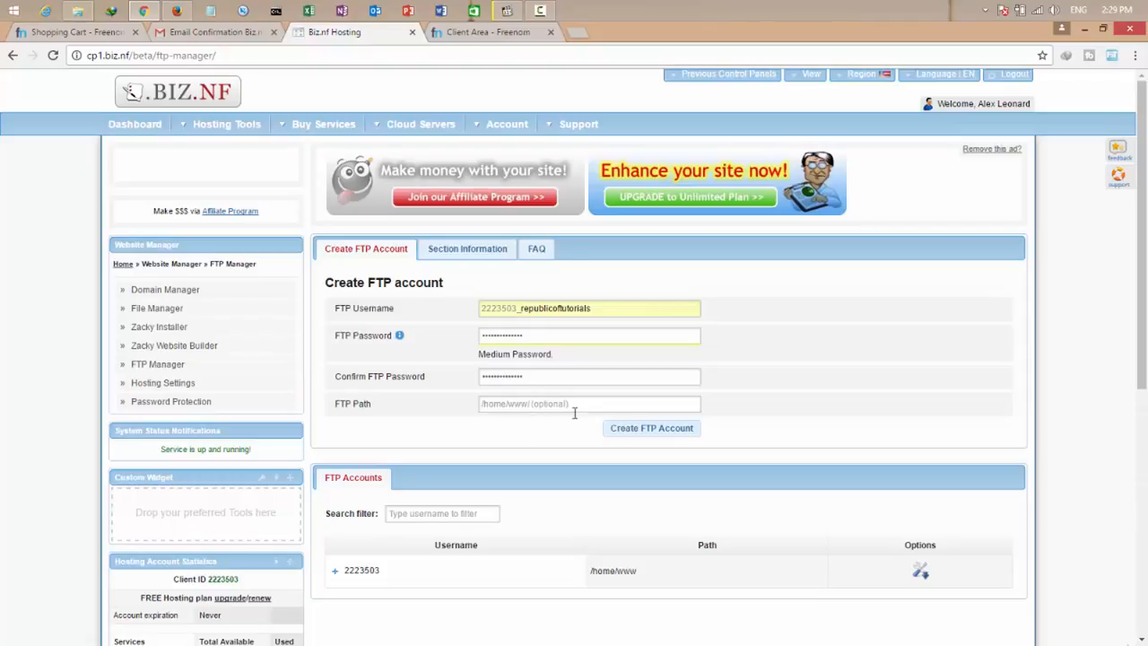
{"action": "left_click", "coordinate": [651, 429]}
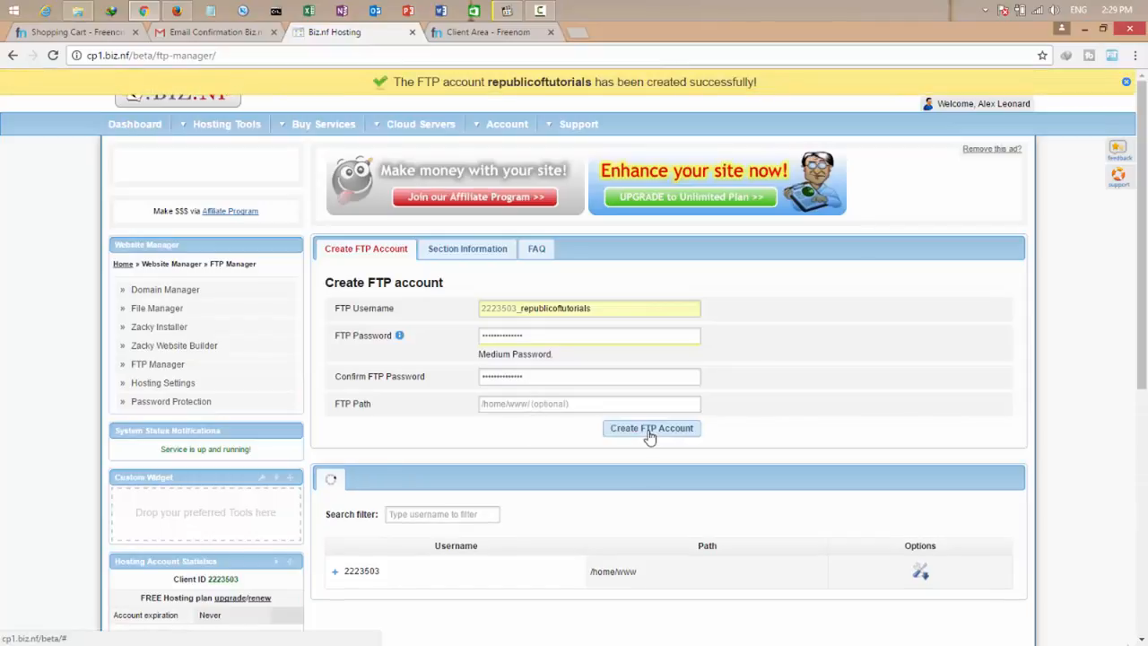
Step: Copy the new FTP account's username 2223503_republicoftutorials from the list
{"action": "scroll", "scroll_direction": "down", "scroll_amount": 3}
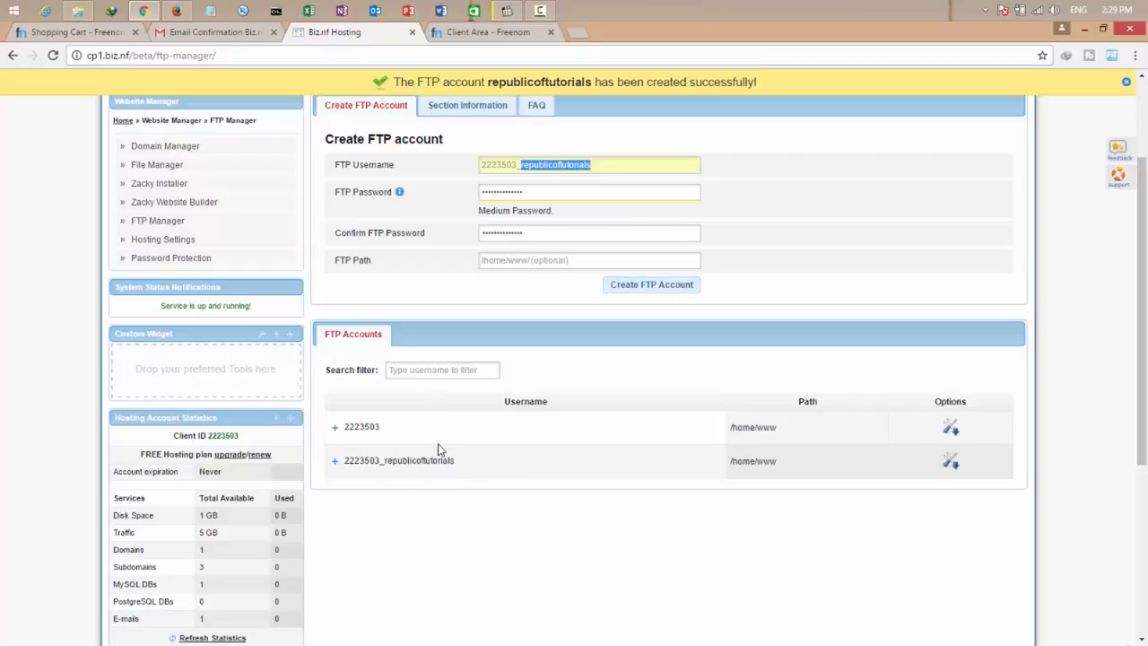
{"action": "right_click", "coordinate": [395, 459]}
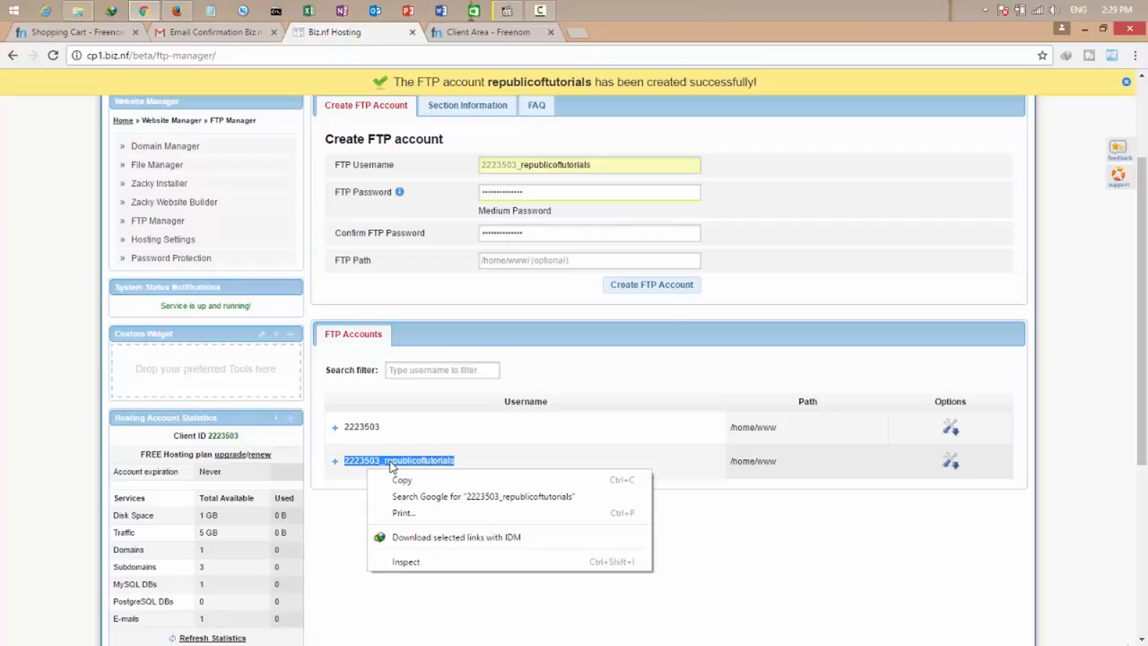
{"action": "left_click", "coordinate": [488, 165]}
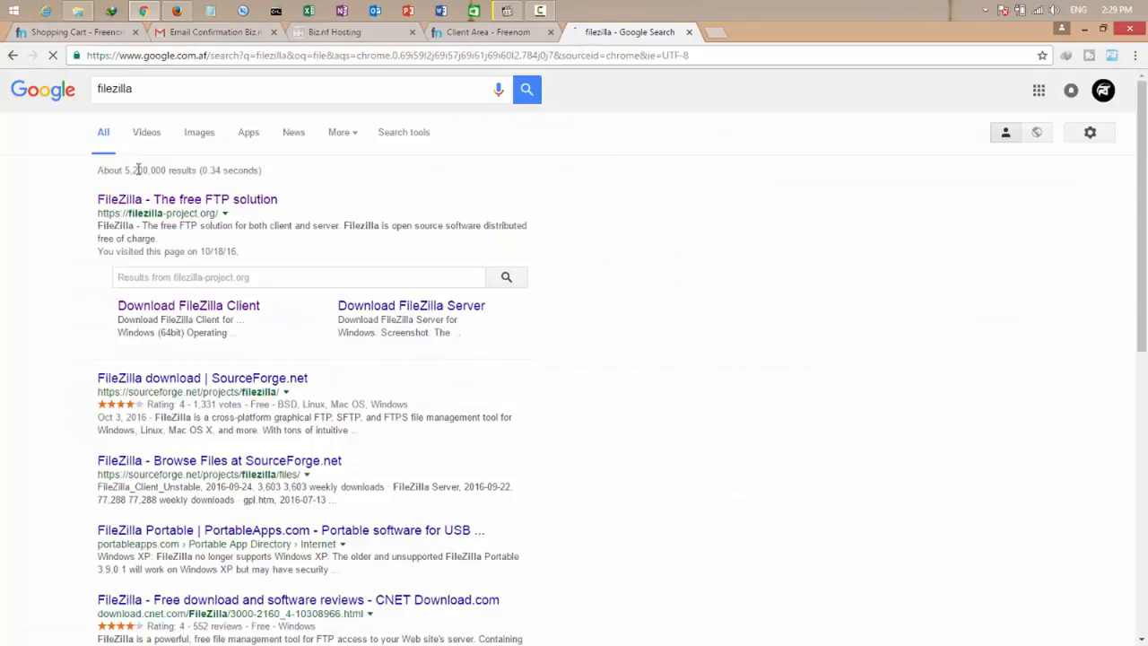
Step: Find filezilla-project.org via Google and switch to the FileZilla client
{"action": "left_click", "coordinate": [187, 197]}
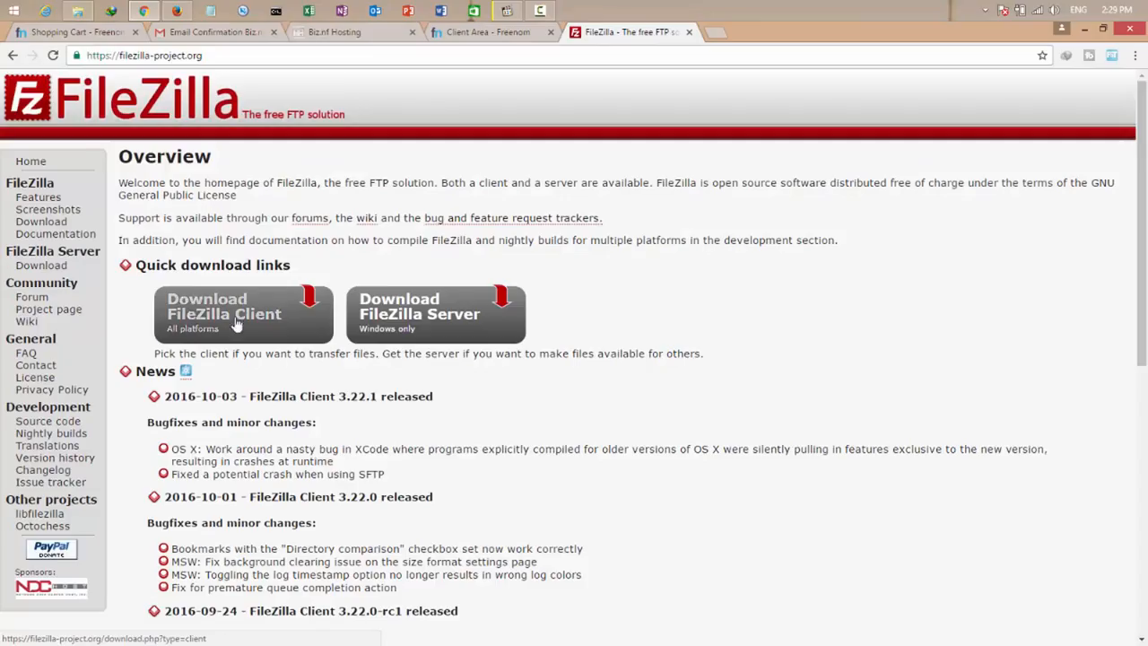
{"action": "left_click", "coordinate": [237, 323]}
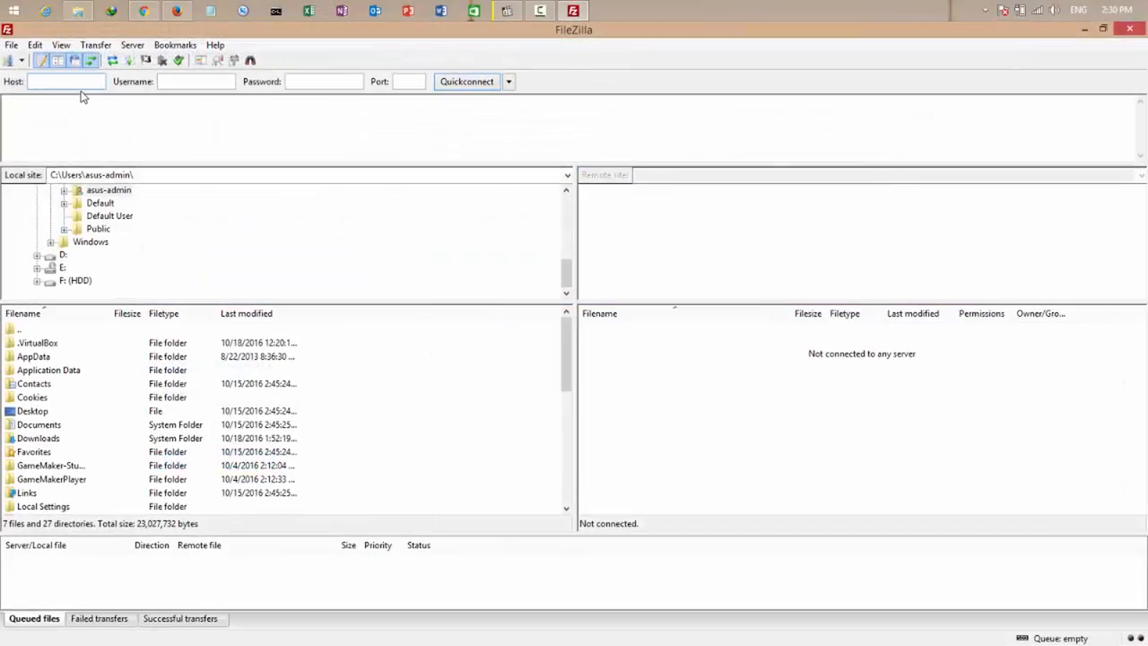
{"action": "type", "text": "republicoftutorials"}
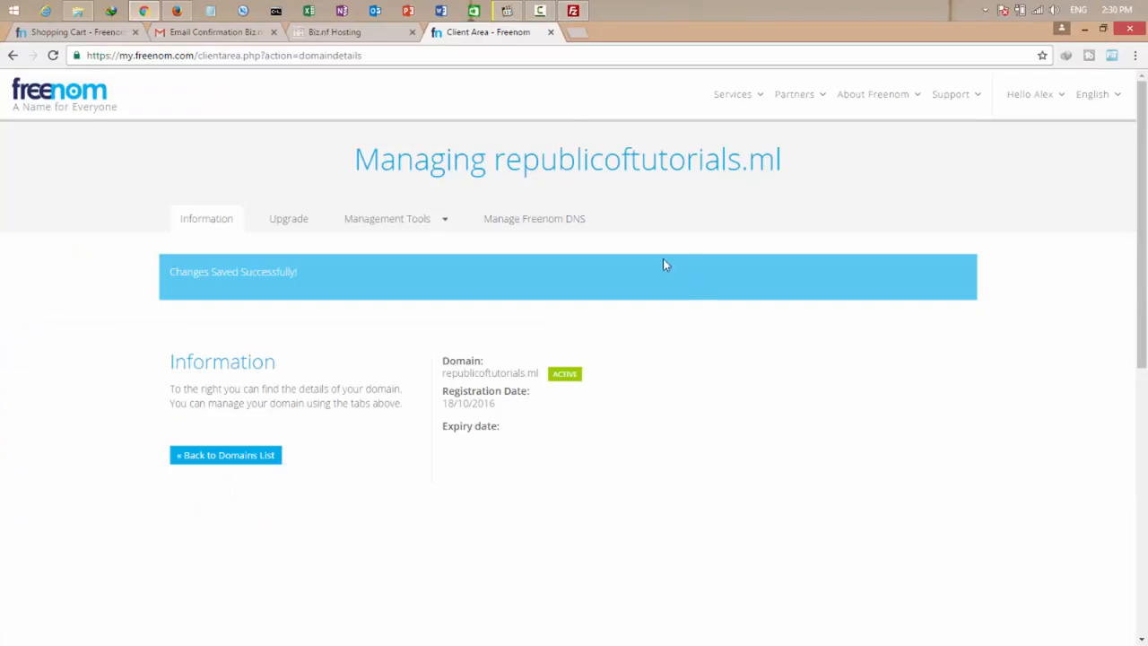
Step: Fill FileZilla's quick-connect with host republicoftutorials.ml, the FTP username and password, discarding the scratch notes
{"action": "left_click", "coordinate": [332, 32]}
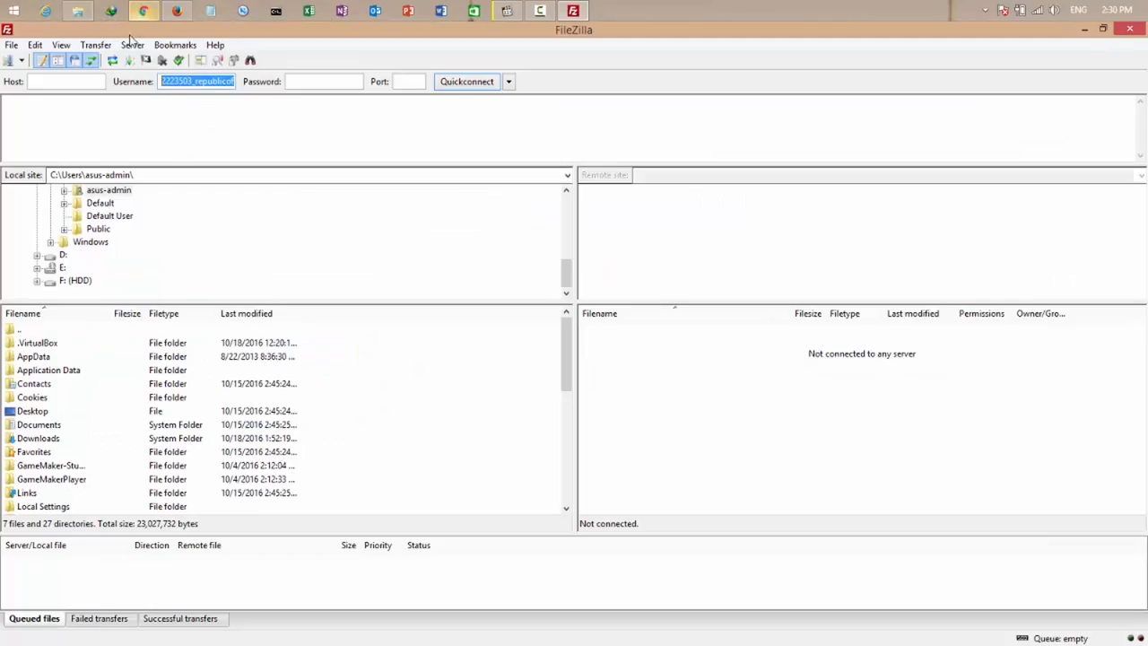
{"action": "left_click", "coordinate": [72, 83]}
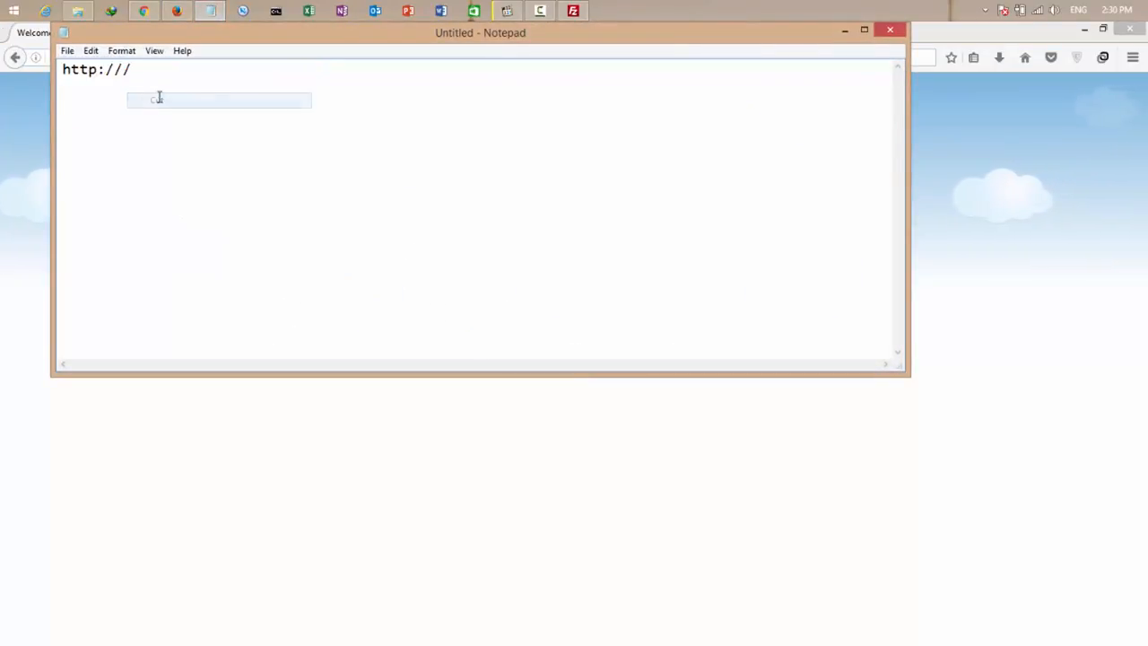
{"action": "left_click", "coordinate": [886, 29]}
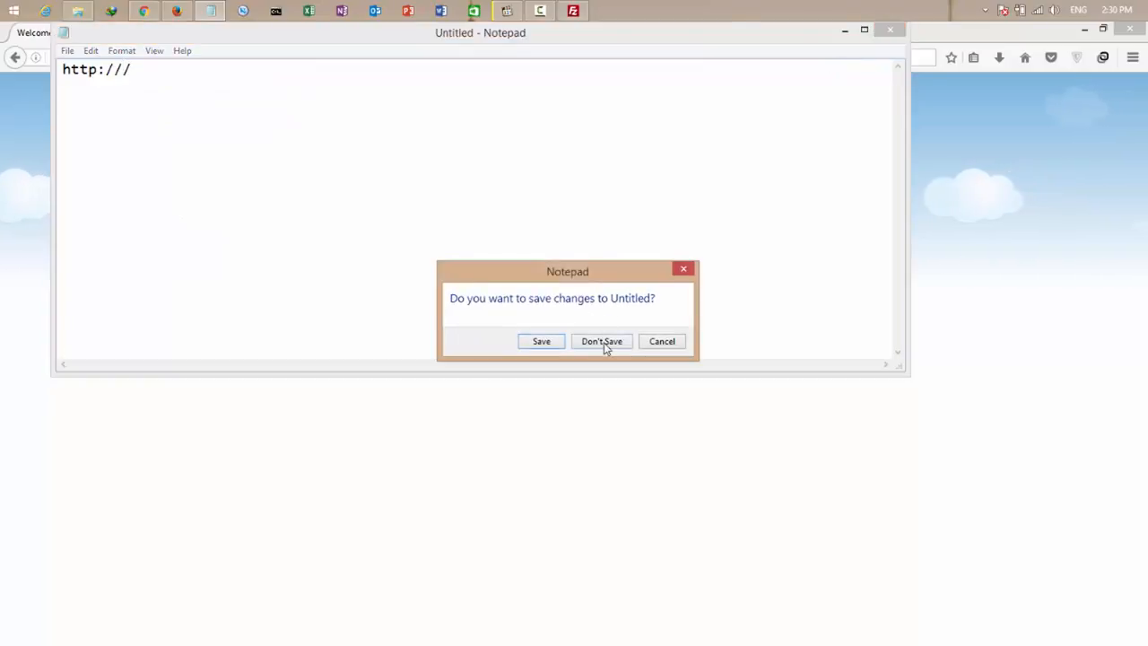
{"action": "left_click", "coordinate": [602, 340]}
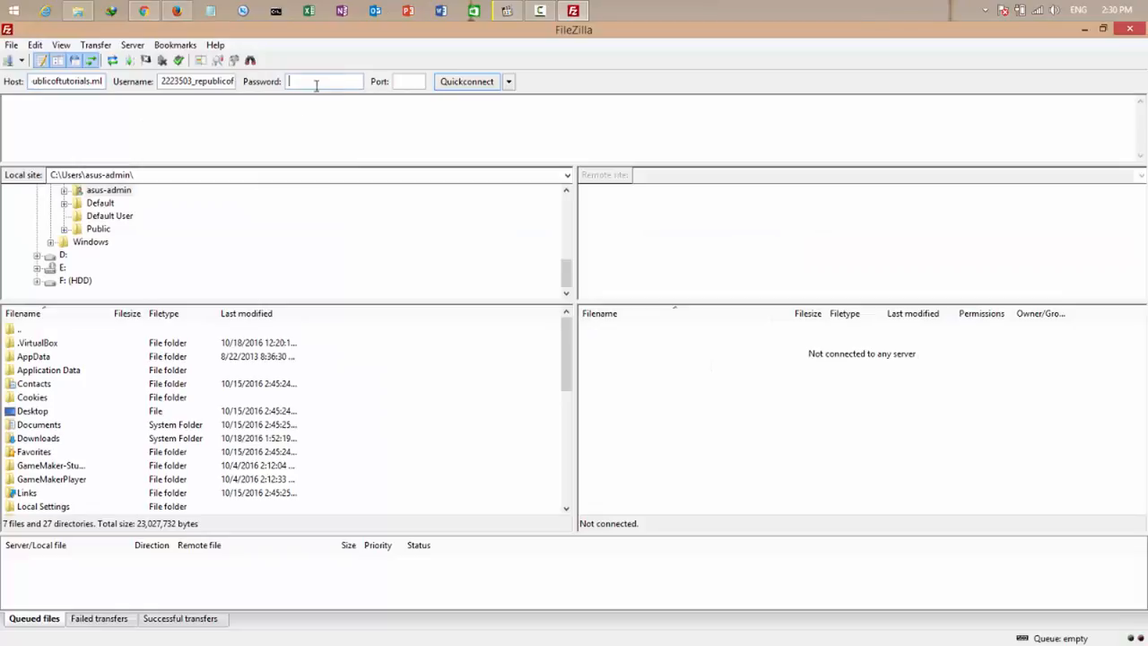
{"action": "type", "text": "••••••"}
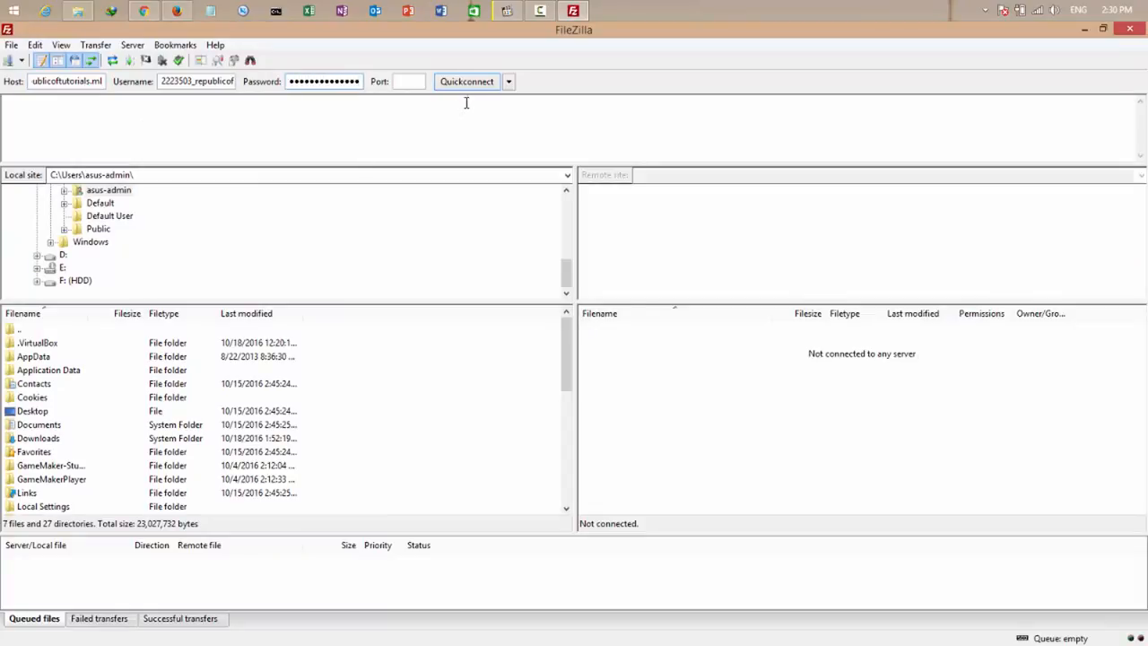
Step: Connect to the server and create a new empty file in the remote republicoftutorials.ml folder
{"action": "left_click", "coordinate": [466, 82]}
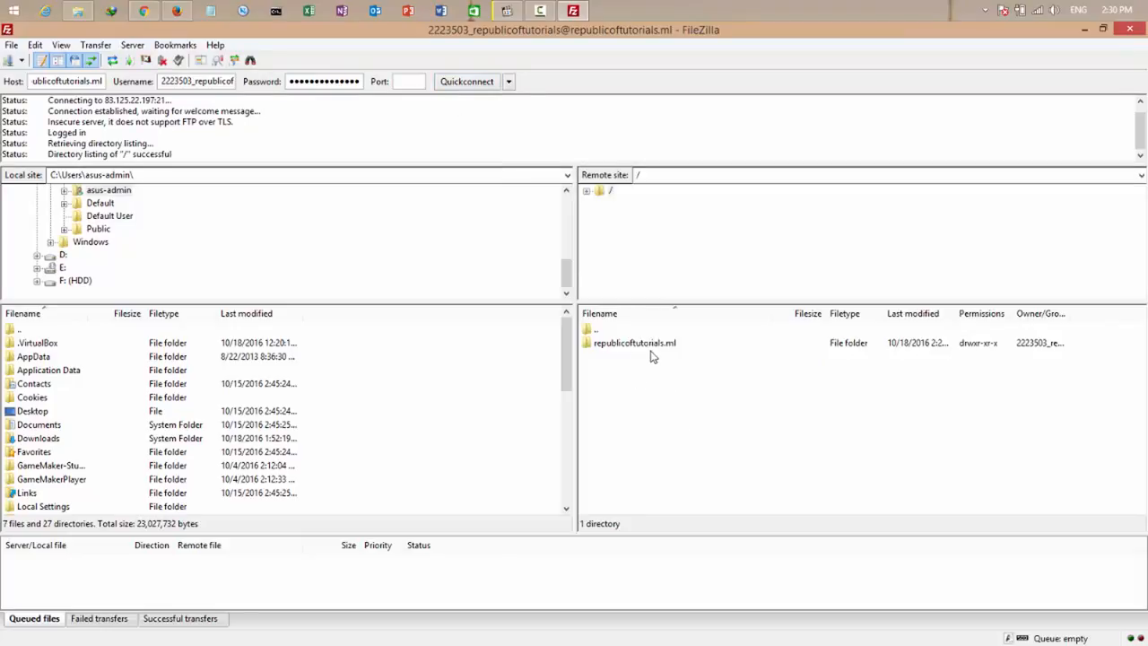
{"action": "double_click", "coordinate": [635, 343]}
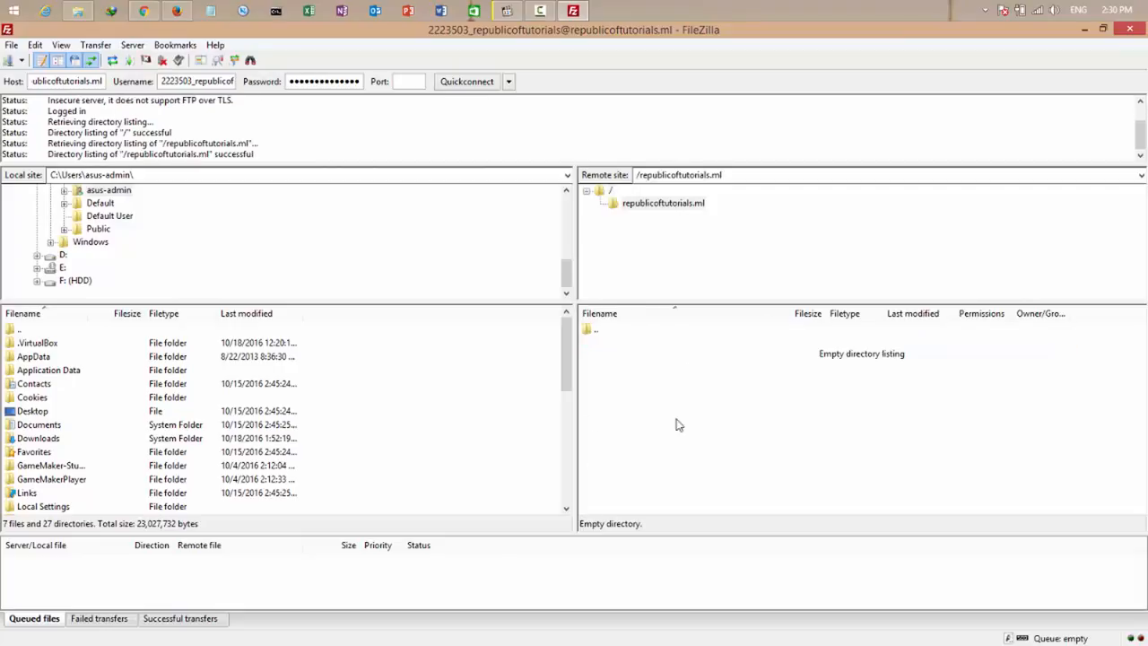
{"action": "right_click", "coordinate": [678, 424]}
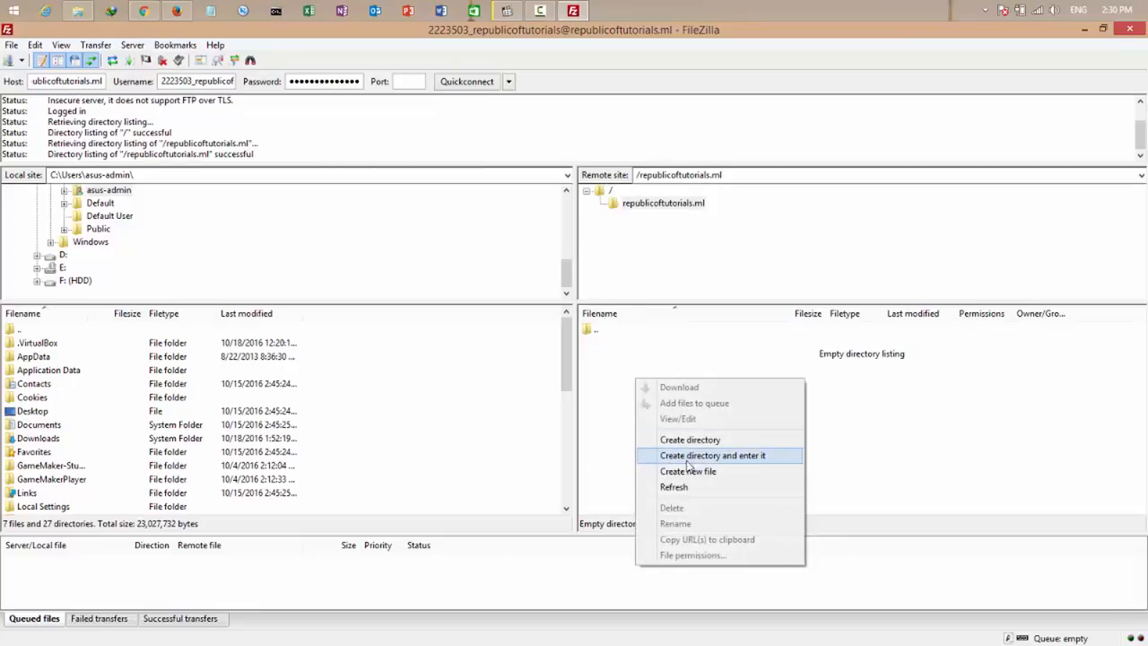
{"action": "mouse_move", "coordinate": [699, 477]}
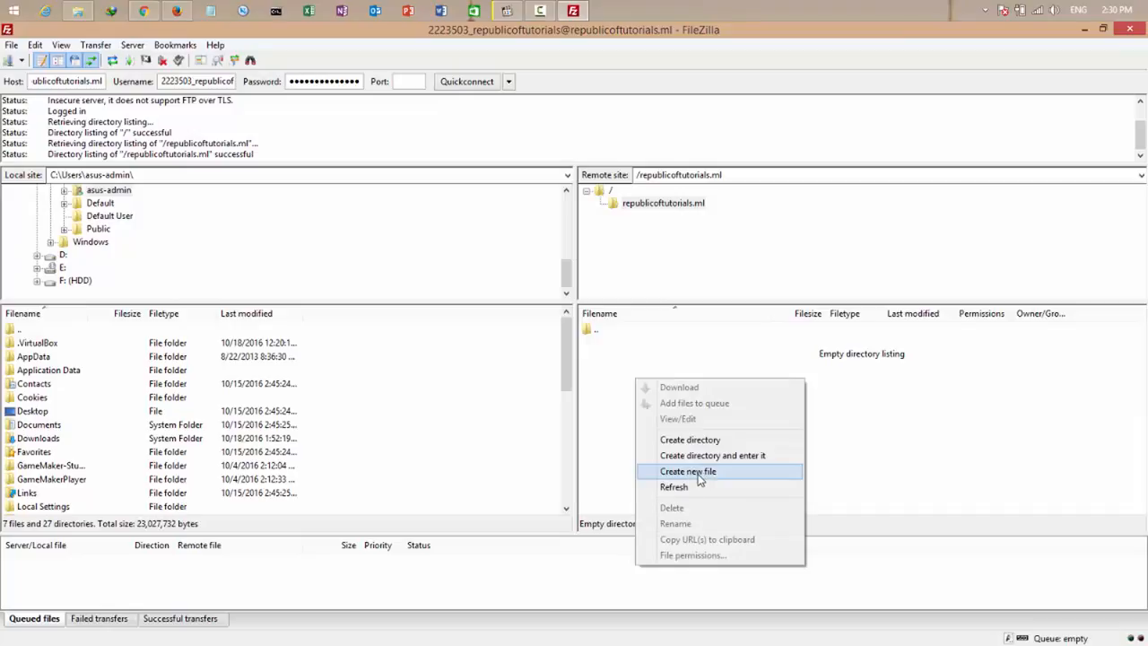
{"action": "left_click", "coordinate": [689, 470]}
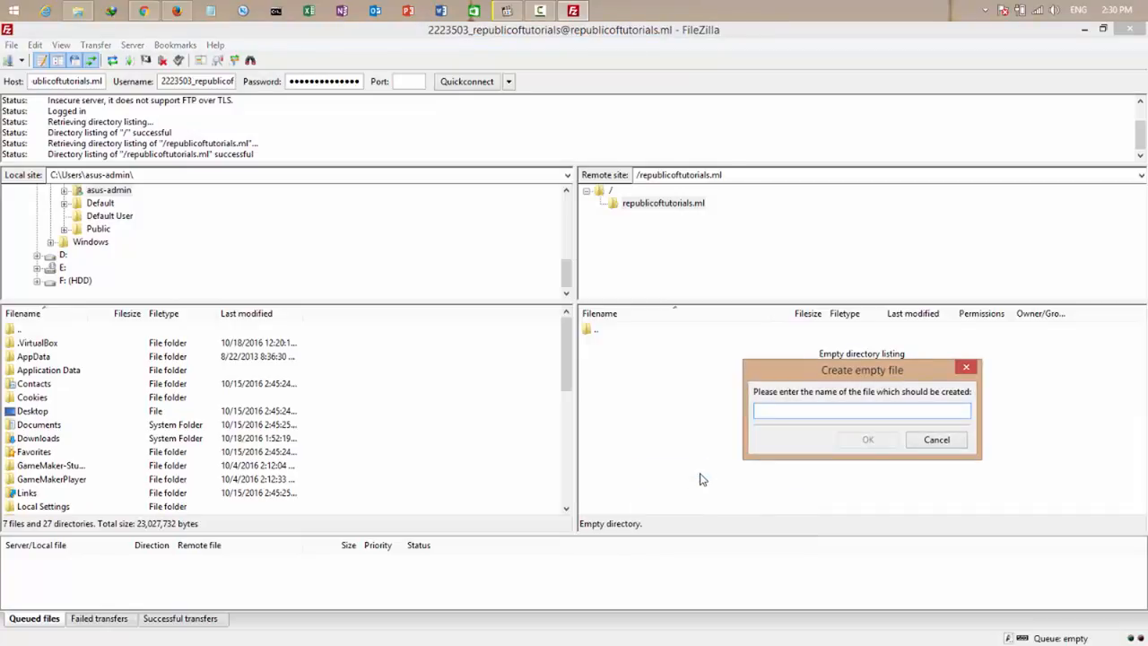
Step: Name the new file index.php and open it for editing
{"action": "left_click", "coordinate": [867, 439]}
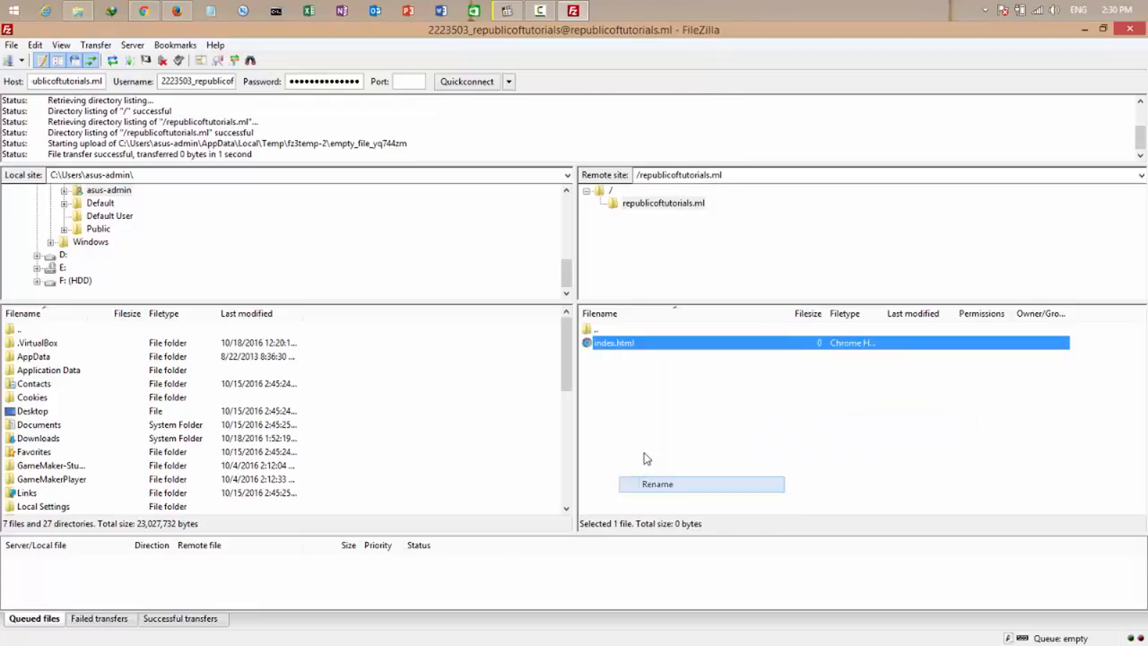
{"action": "left_click", "coordinate": [656, 484]}
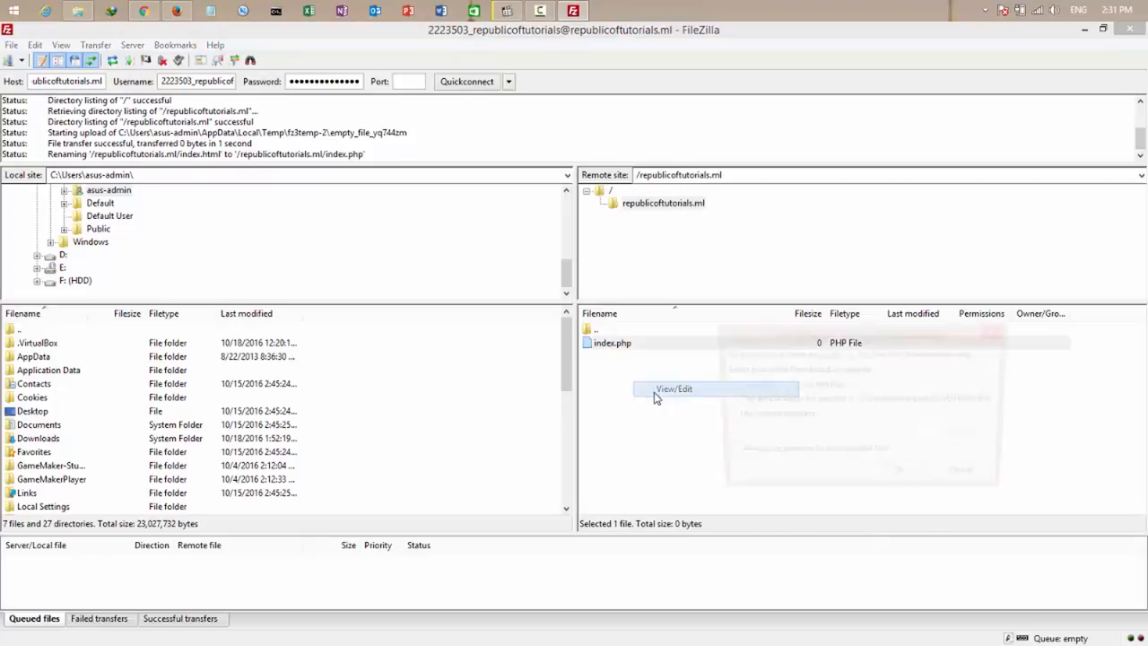
{"action": "left_click", "coordinate": [683, 387]}
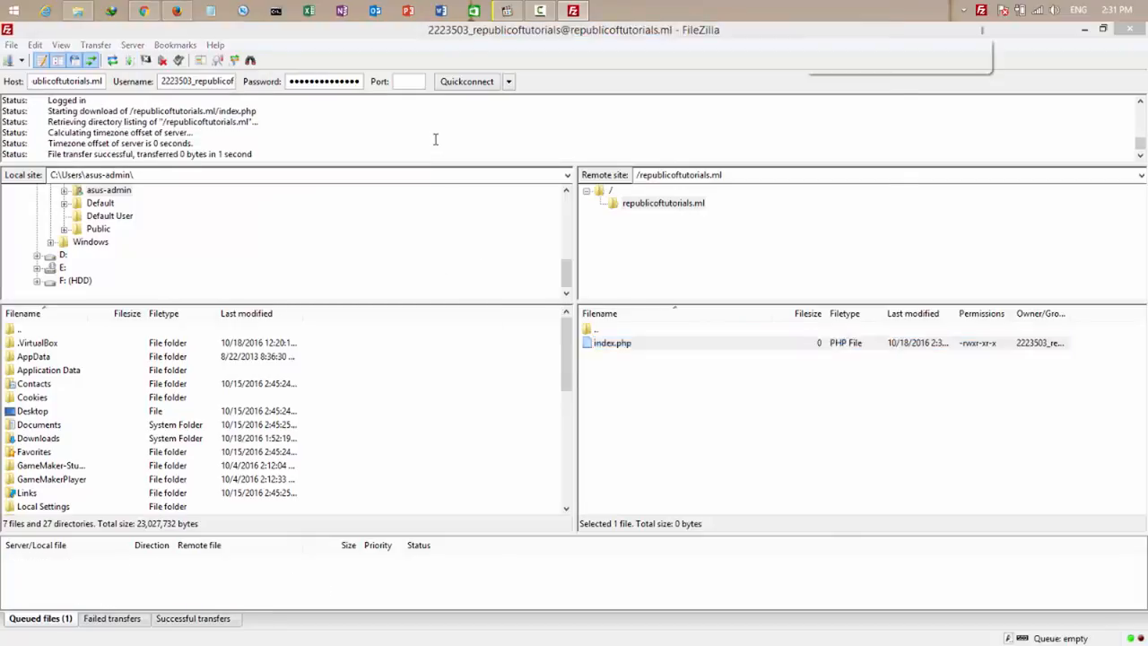
Step: In Notepad, write the index.php skeleton with html, head and body tags
{"action": "double_click", "coordinate": [609, 342]}
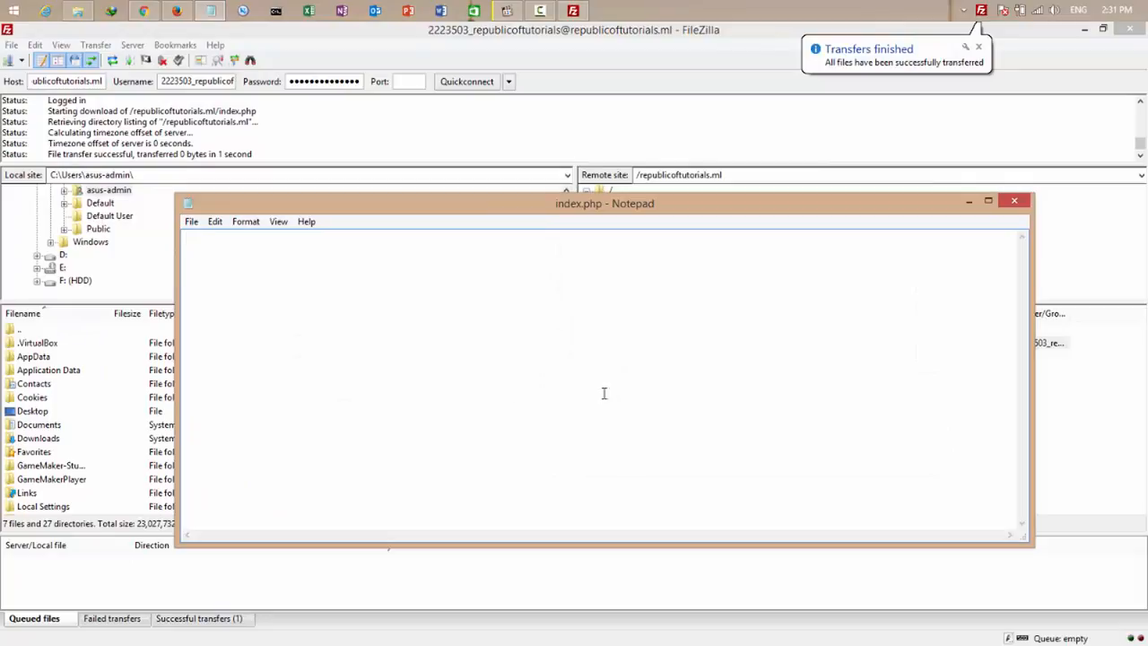
{"action": "type", "text": "<?"}
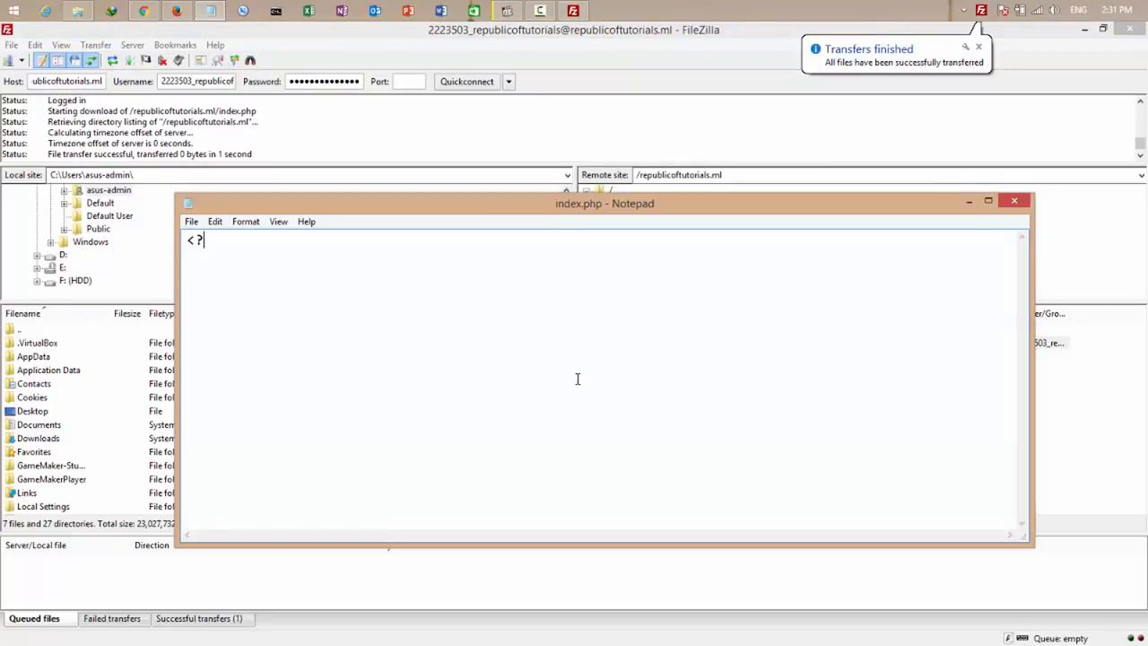
{"action": "type", "text": "<Html>"}
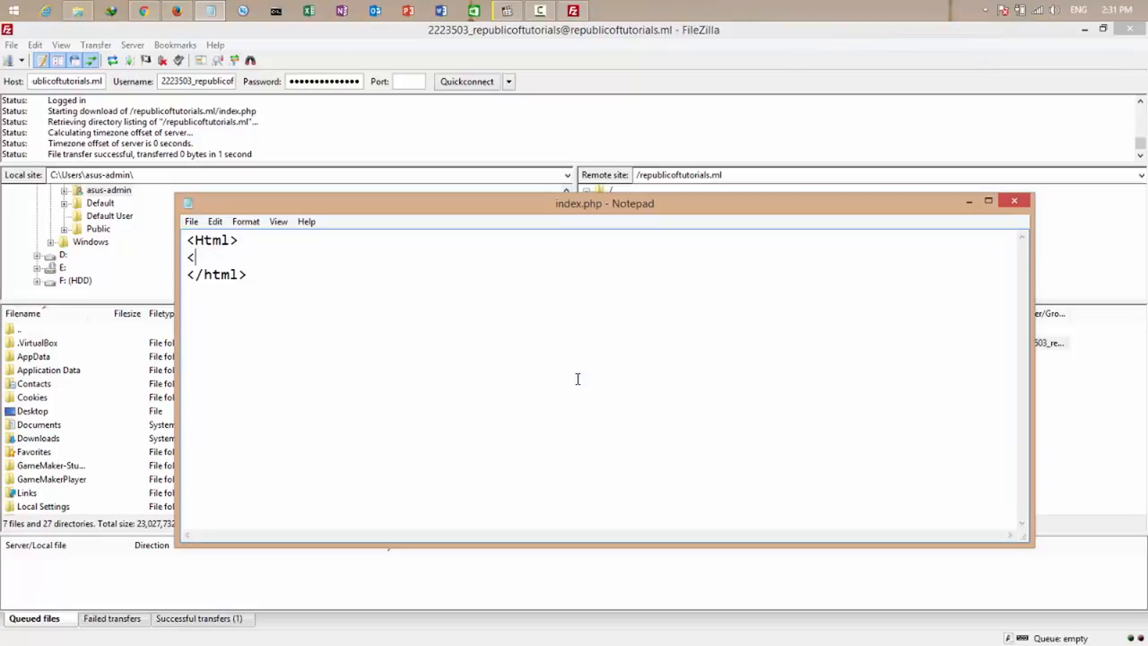
{"action": "type", "text": "head>"}
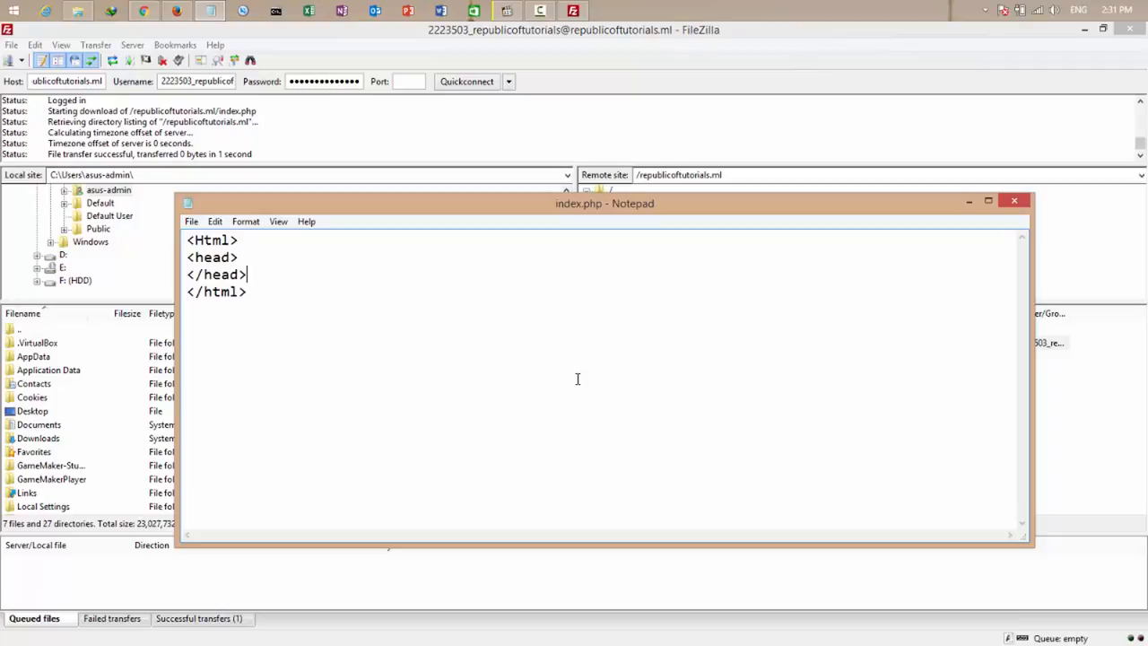
{"action": "key", "text": "Enter"}
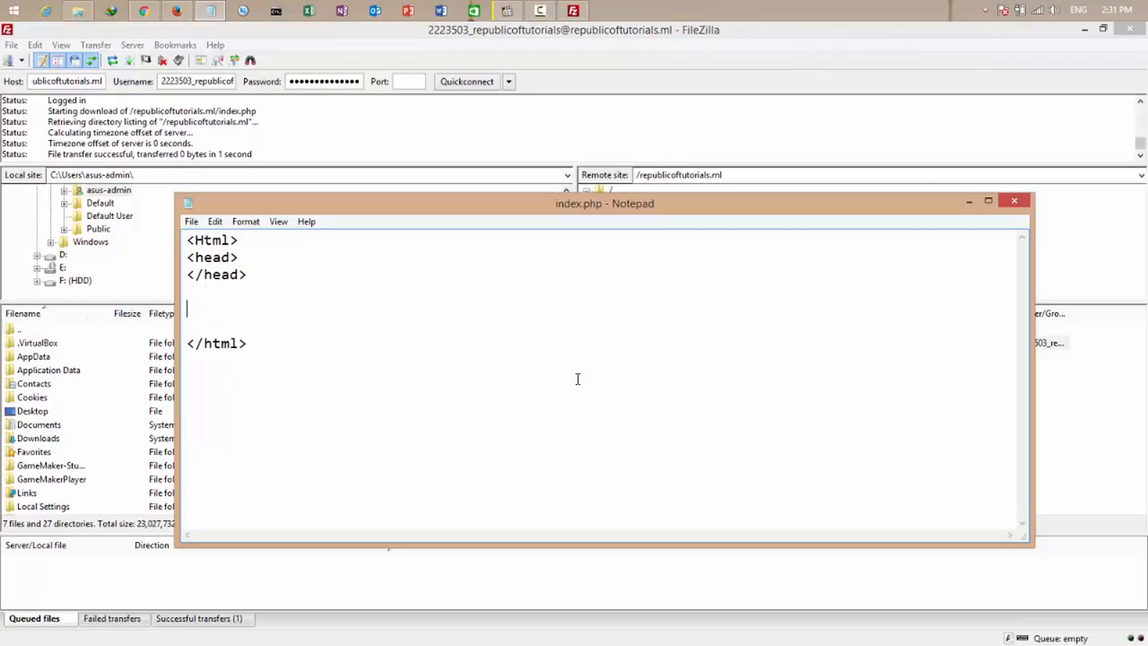
{"action": "type", "text": "<body>"}
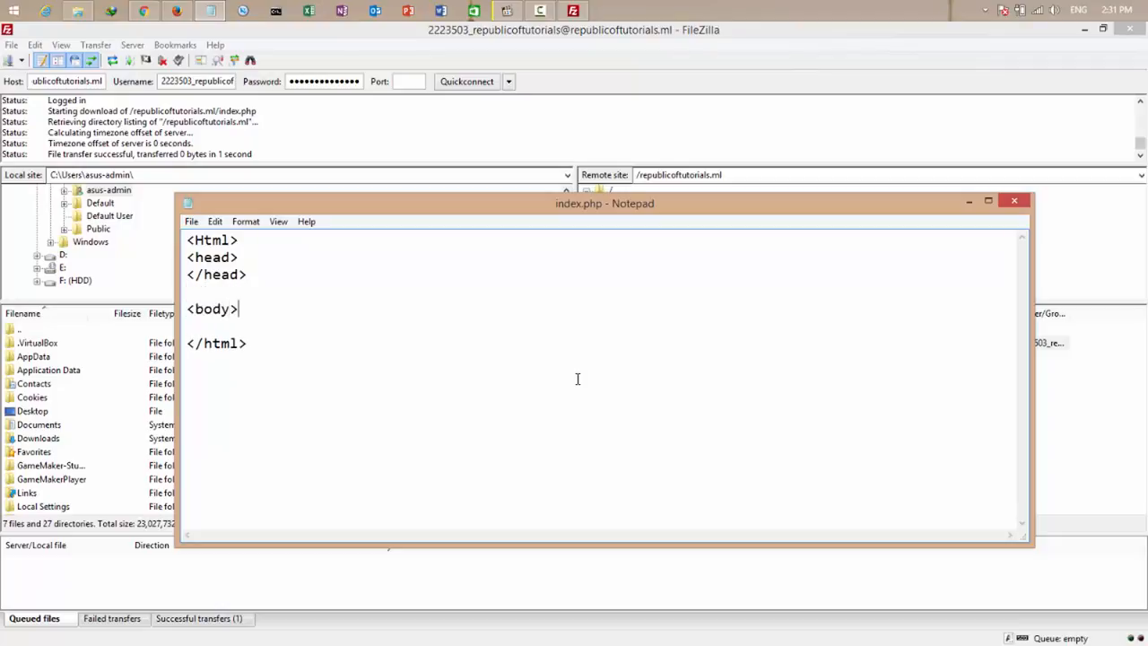
{"action": "type", "text": "</body>"}
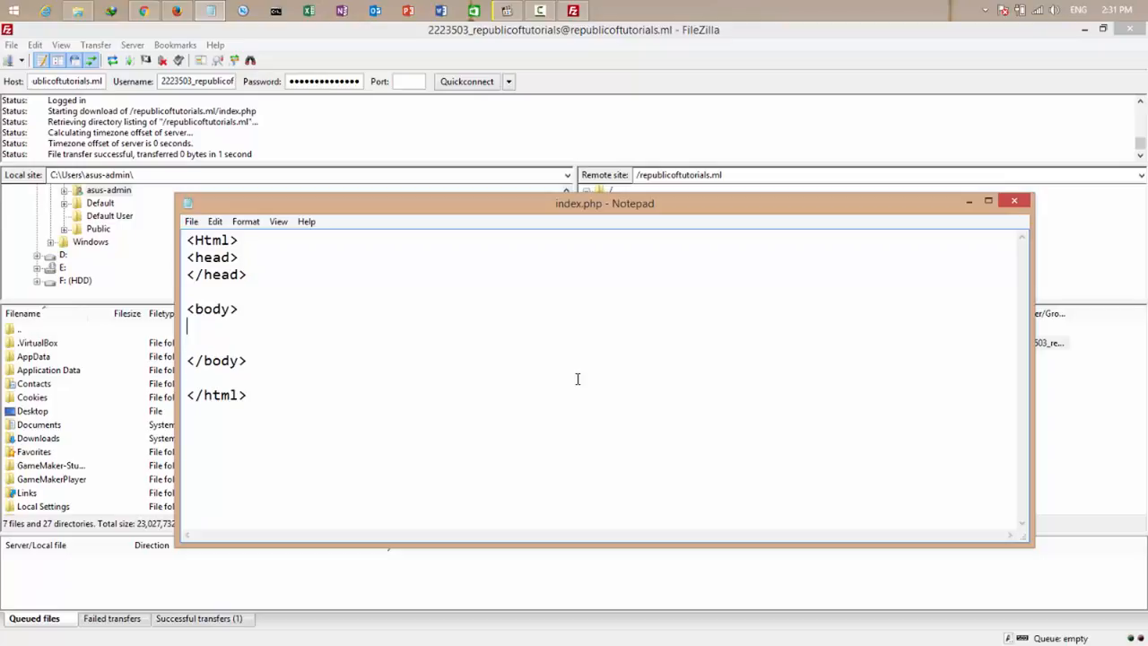
Step: Add a centered <h2> heading reading 'Welcome to my website'
{"action": "type", "text": "<"}
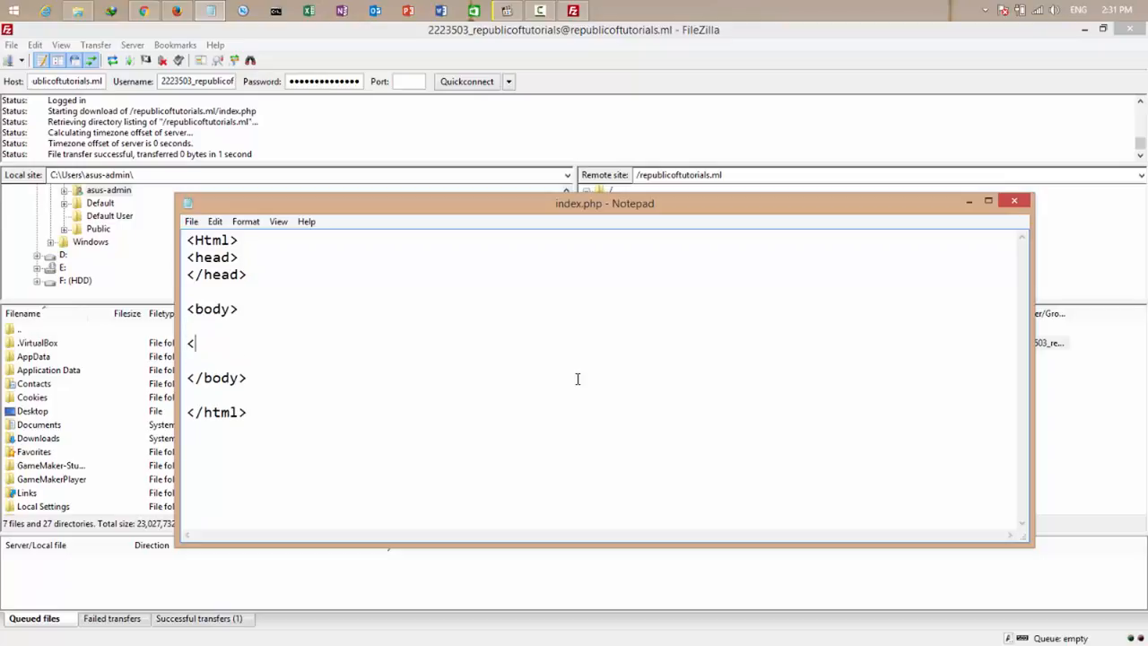
{"action": "type", "text": "h2>"}
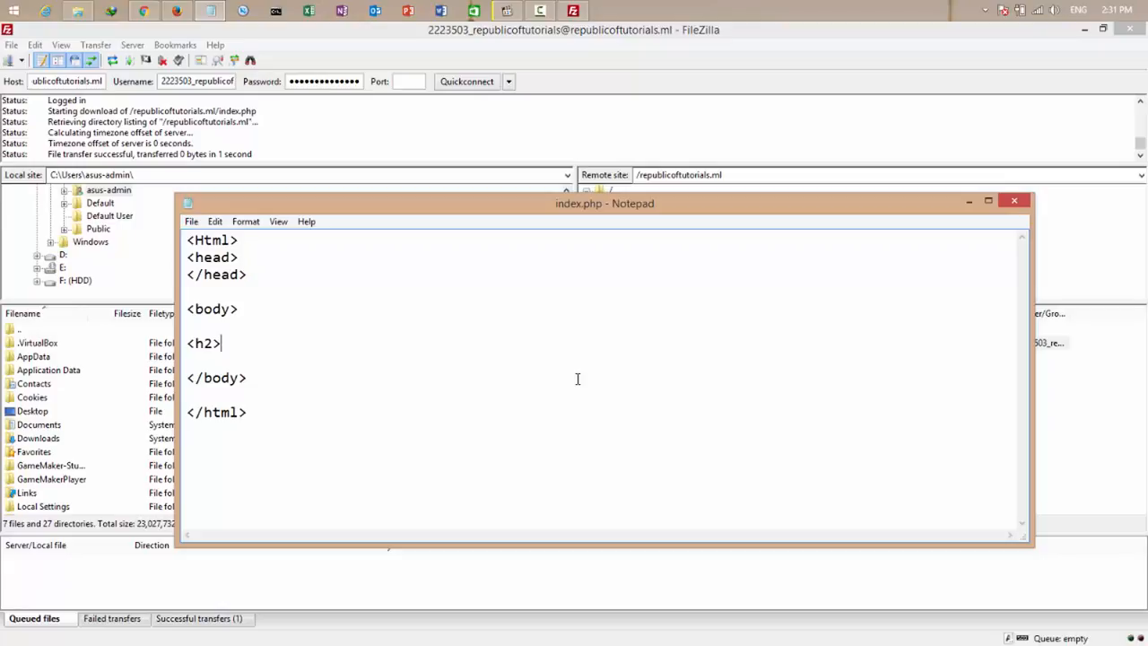
{"action": "type", "text": "Welcome to my"}
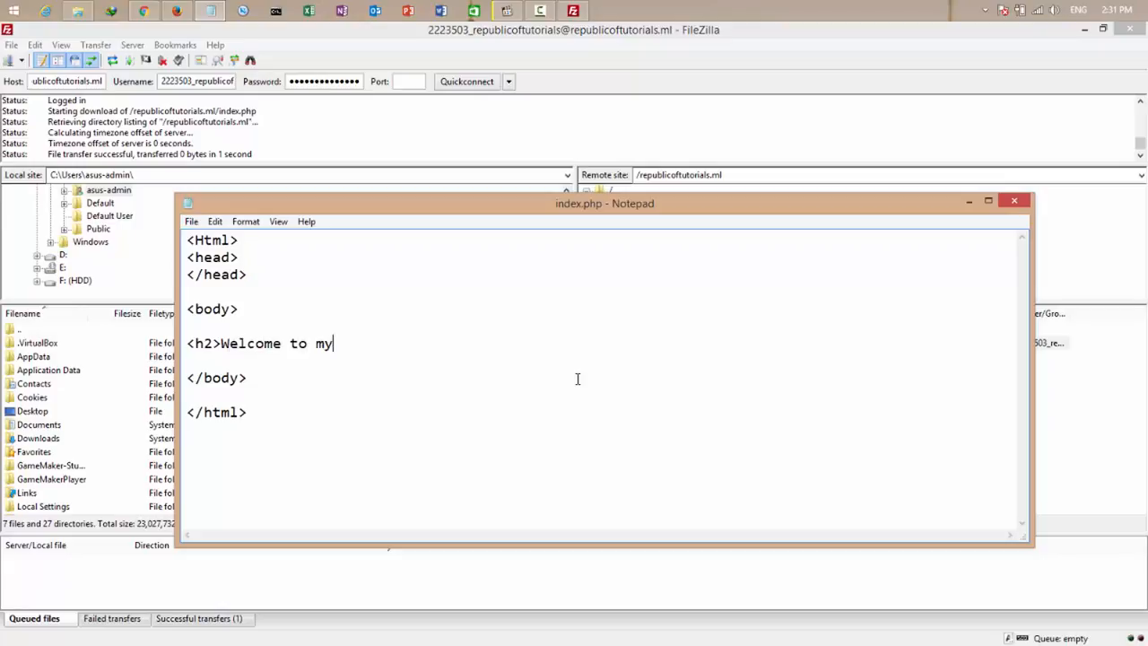
{"action": "type", "text": "website</h"}
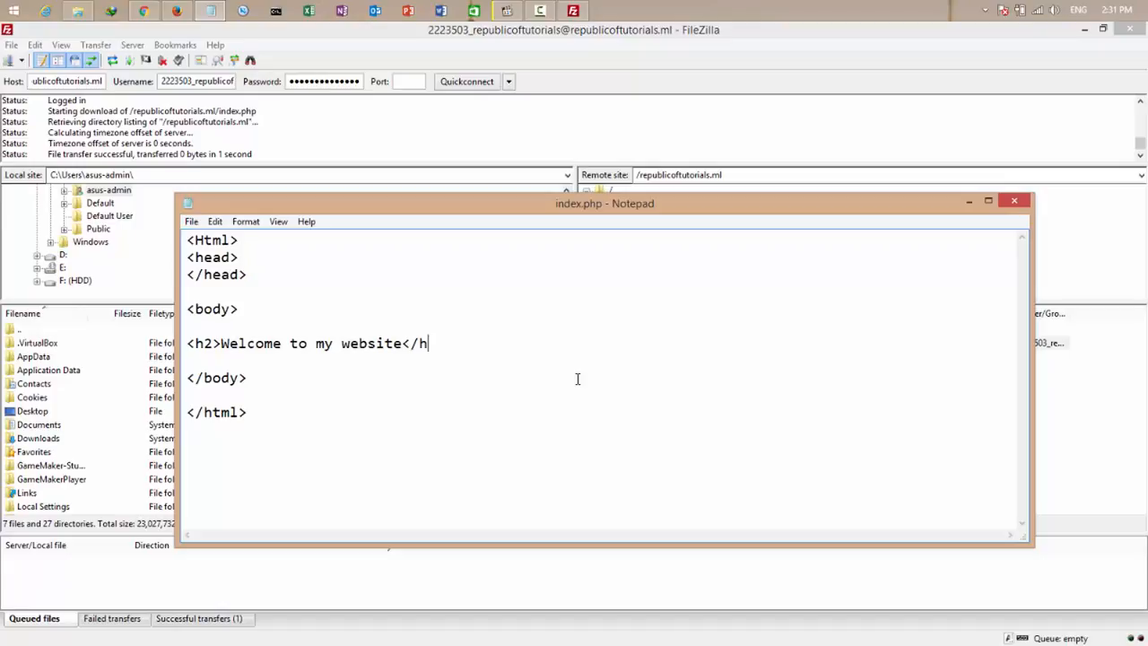
{"action": "type", "text": "2></"}
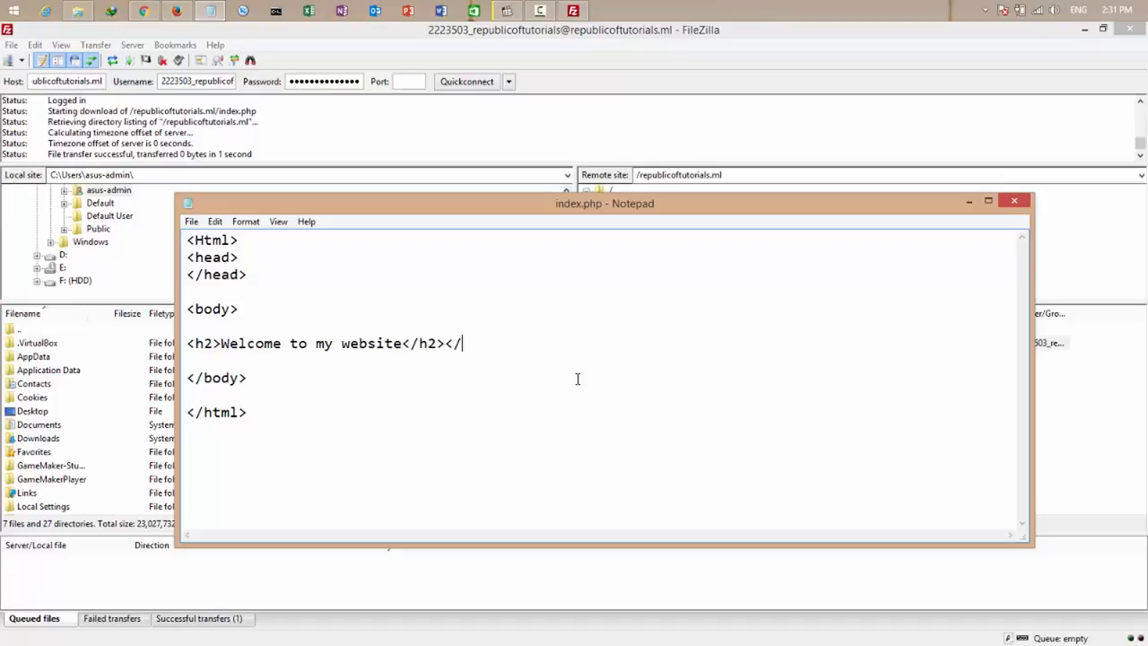
{"action": "type", "text": "center>"}
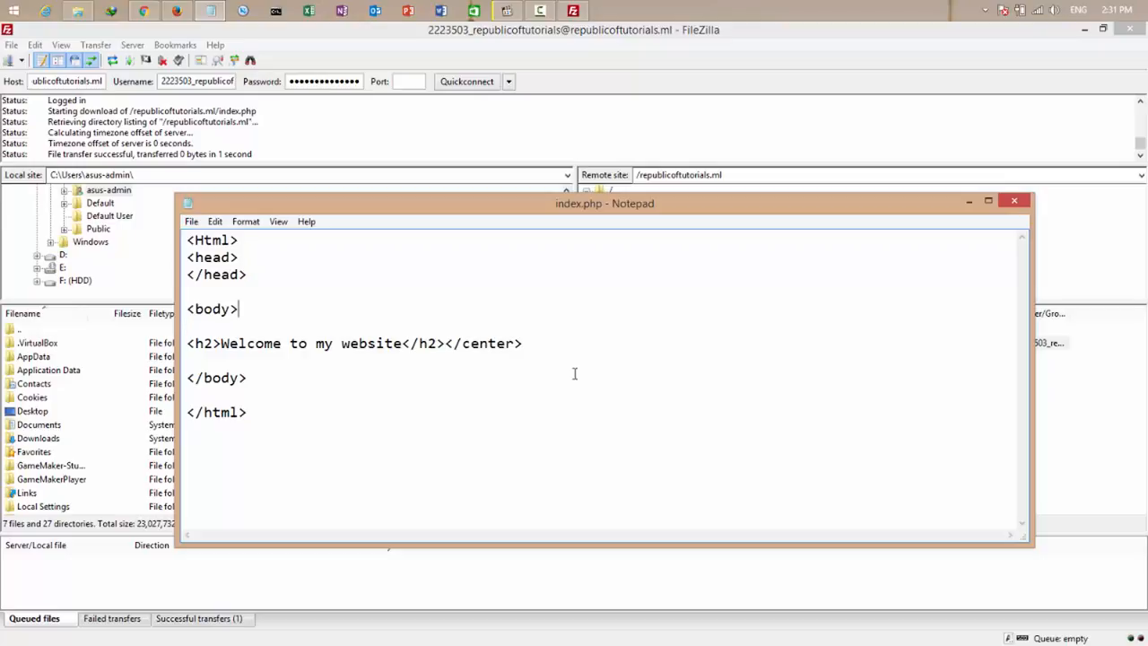
{"action": "type", "text": "<center"}
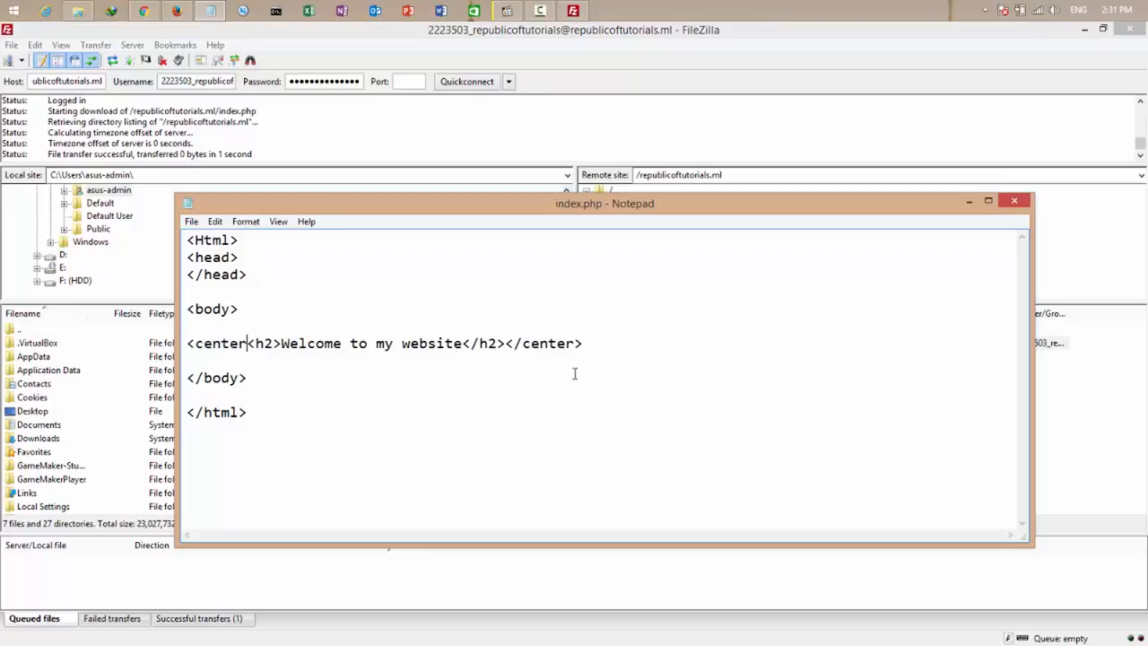
{"action": "key", "text": "Enter"}
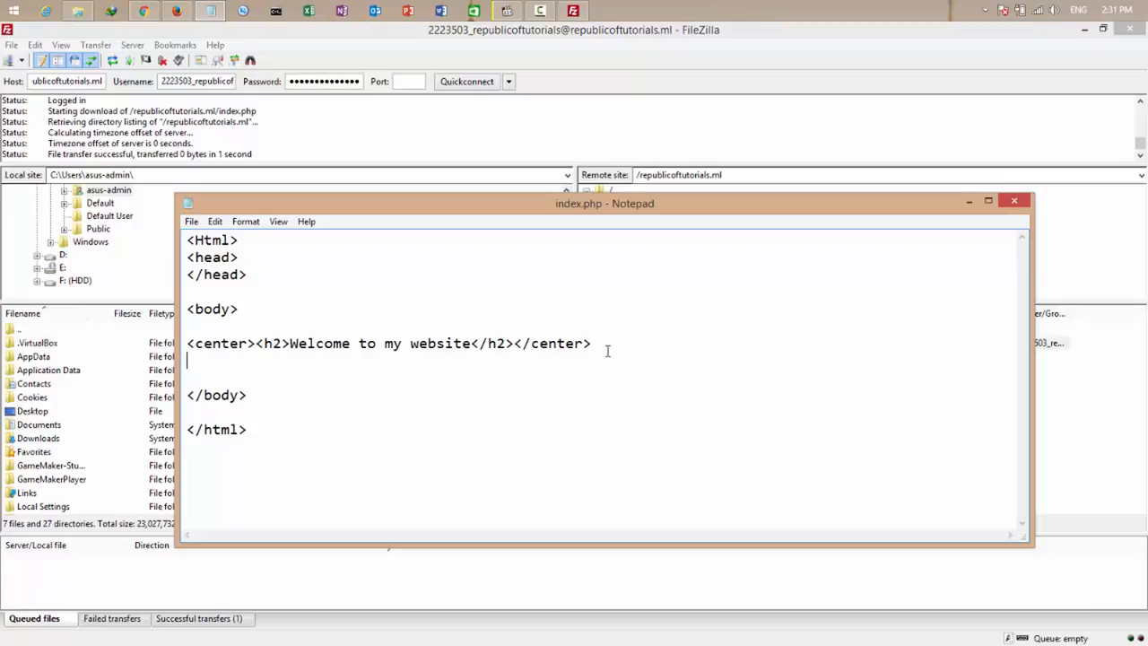
Step: Add an <h3> line of dots followed by a <br> below the heading
{"action": "type", "text": "<"}
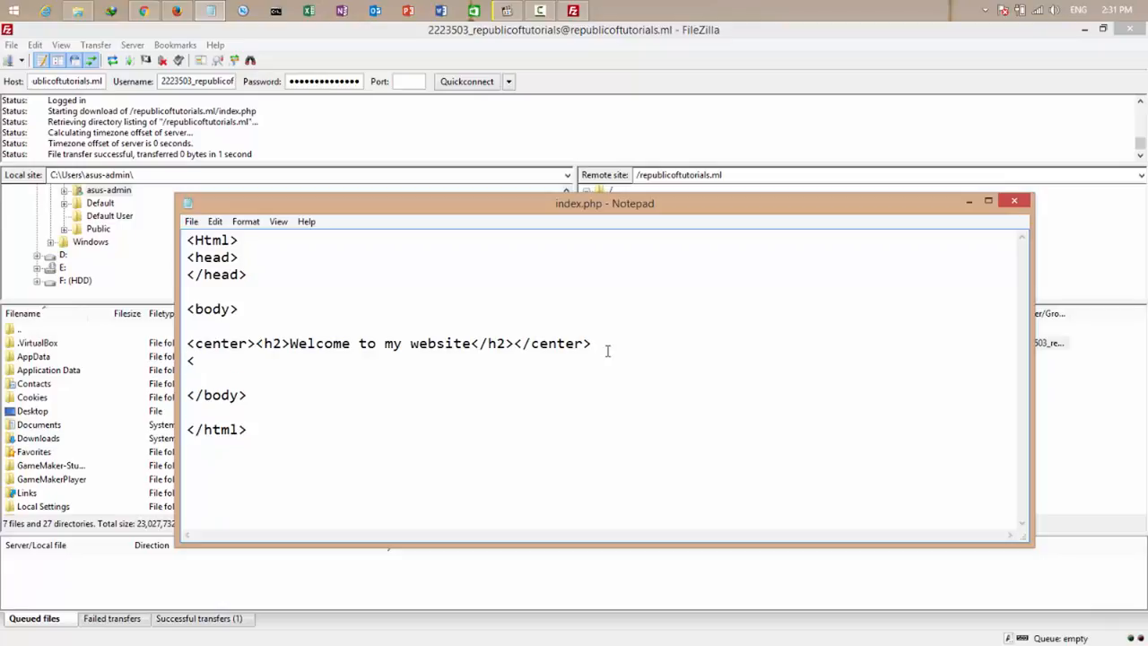
{"action": "type", "text": "h3>"}
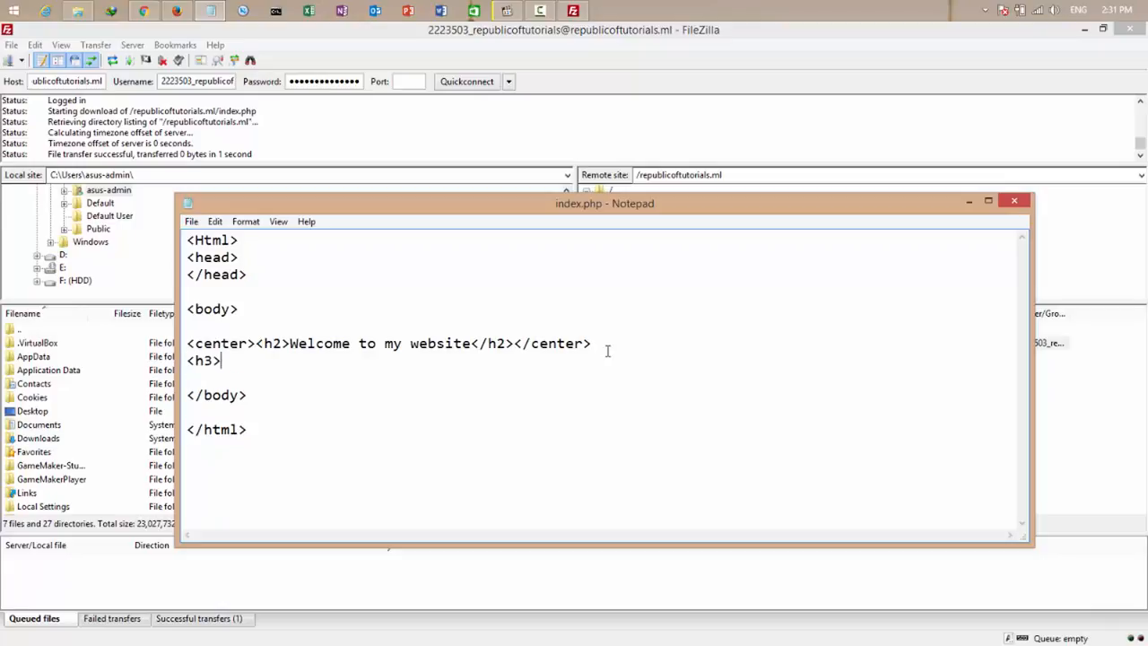
{"action": "type", "text": "...... <"}
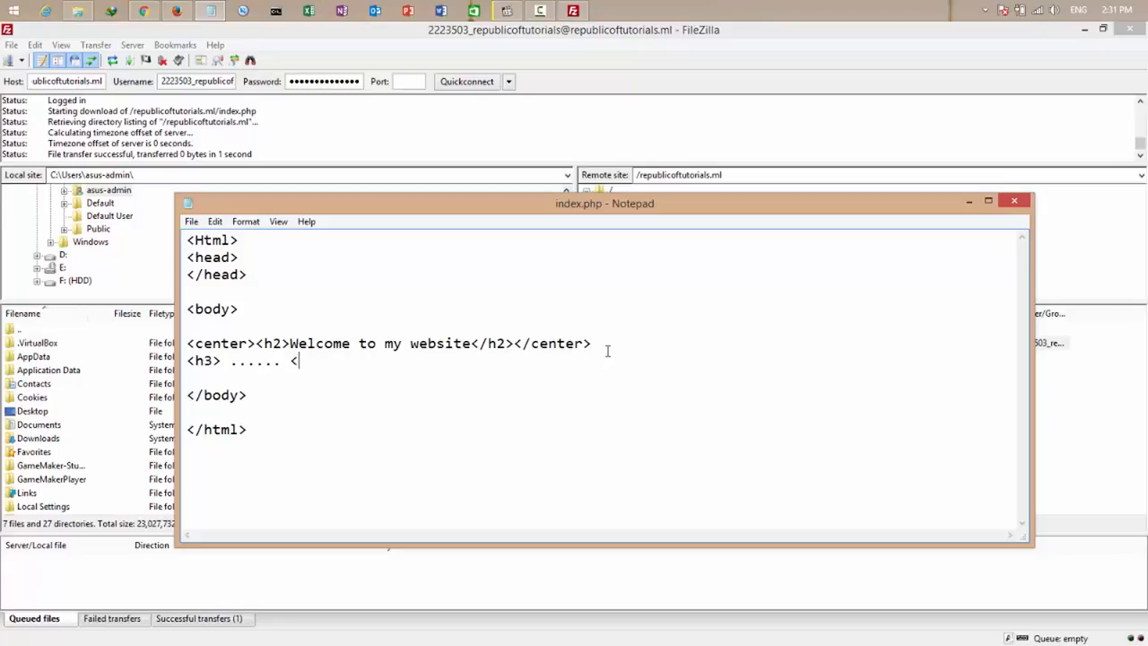
{"action": "type", "text": "/h"}
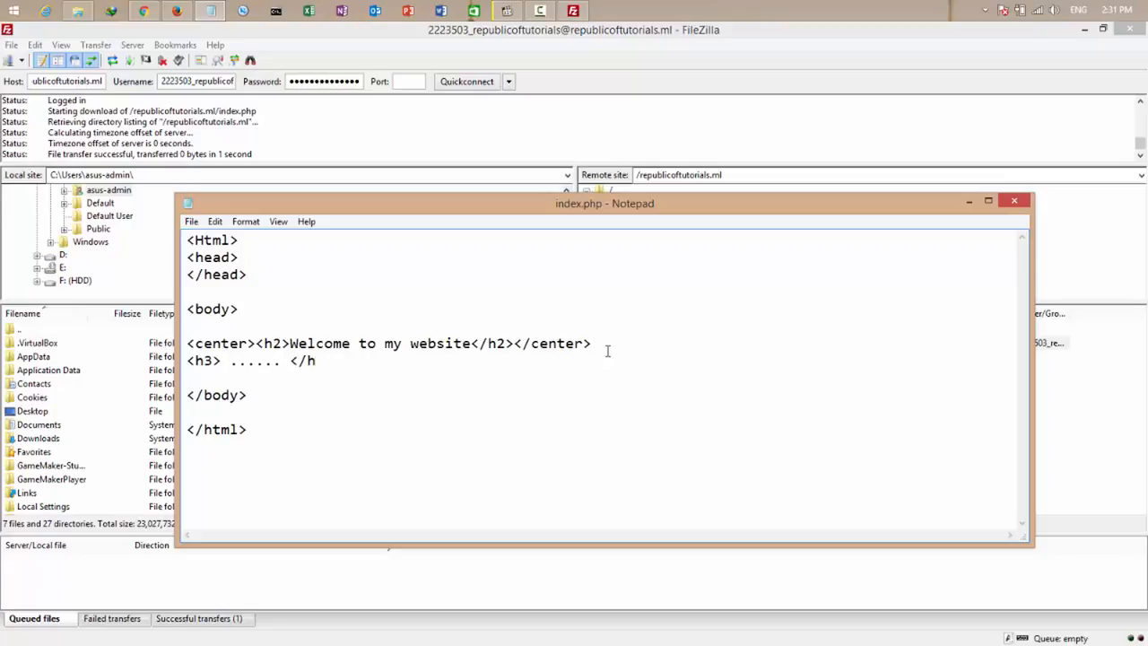
{"action": "type", "text": "3>"}
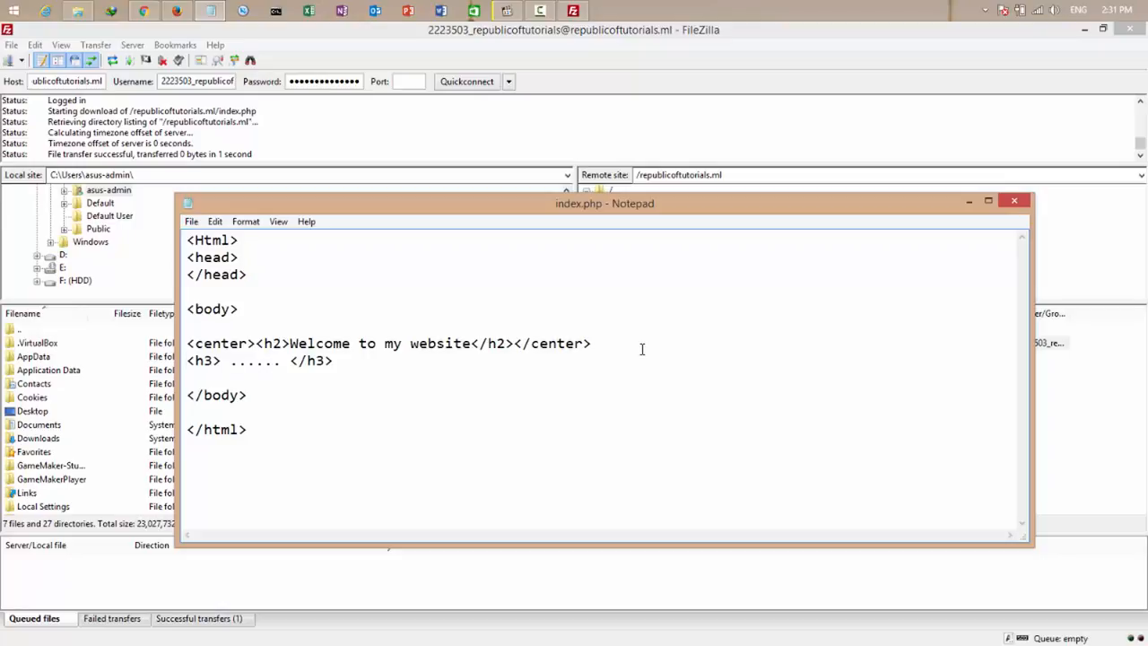
{"action": "type", "text": "<br>"}
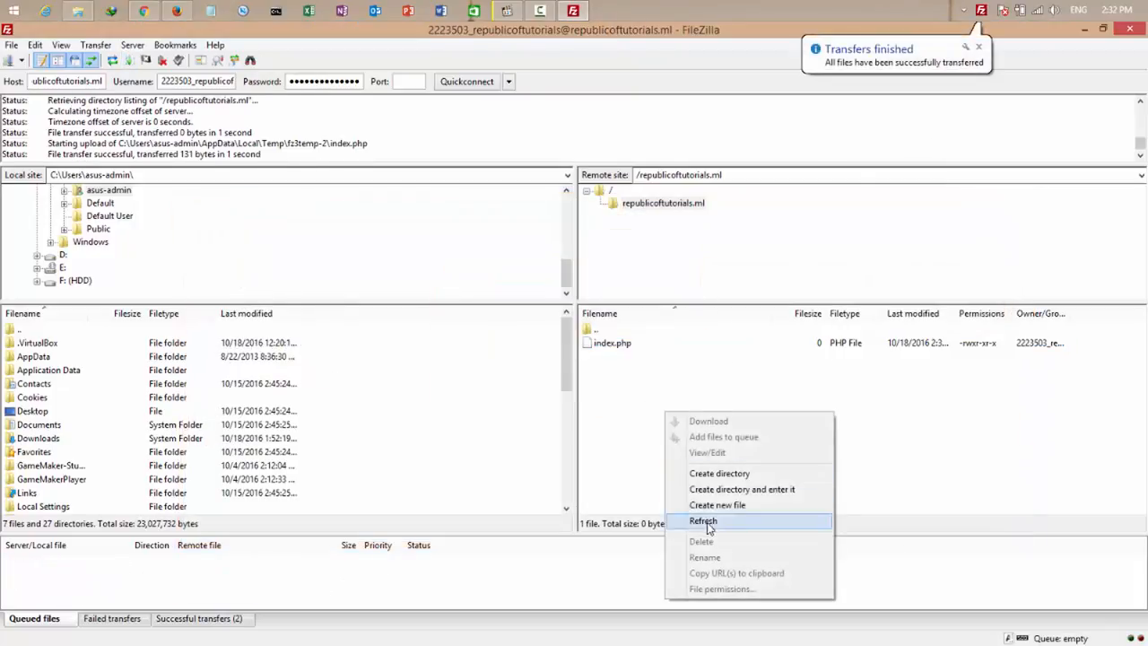
Step: Refresh the remote file list after FileZilla uploads the edited index.php
{"action": "left_click", "coordinate": [702, 520]}
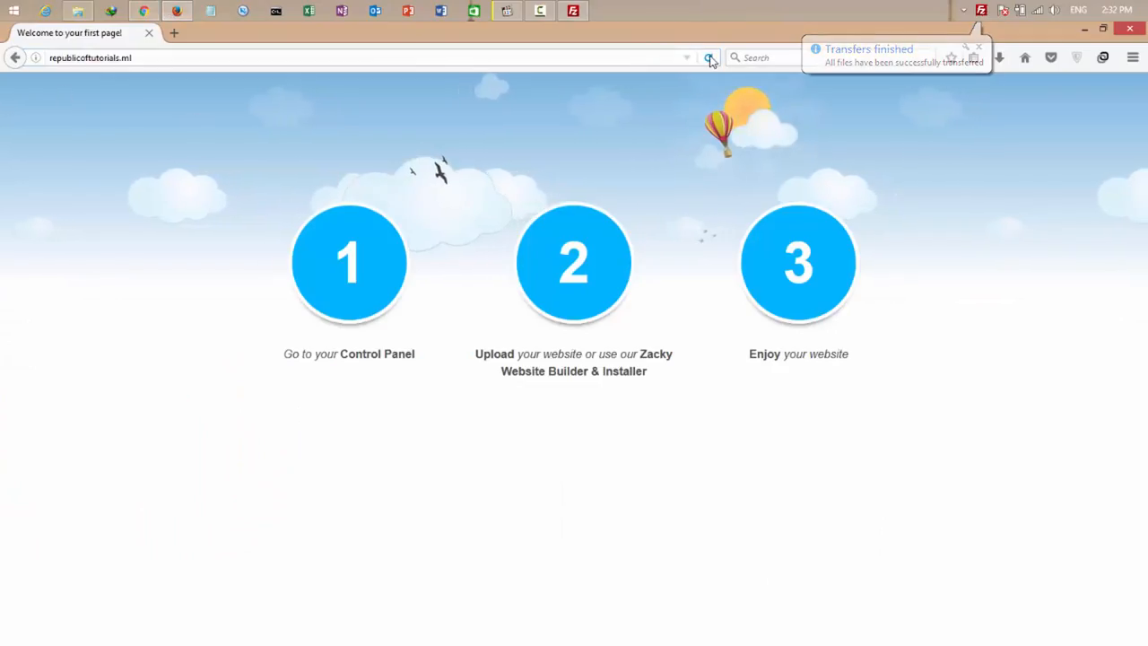
Step: Reload republicoftutorials.ml in Firefox to show the new 'Welcome to my website' page
{"action": "left_click", "coordinate": [708, 57]}
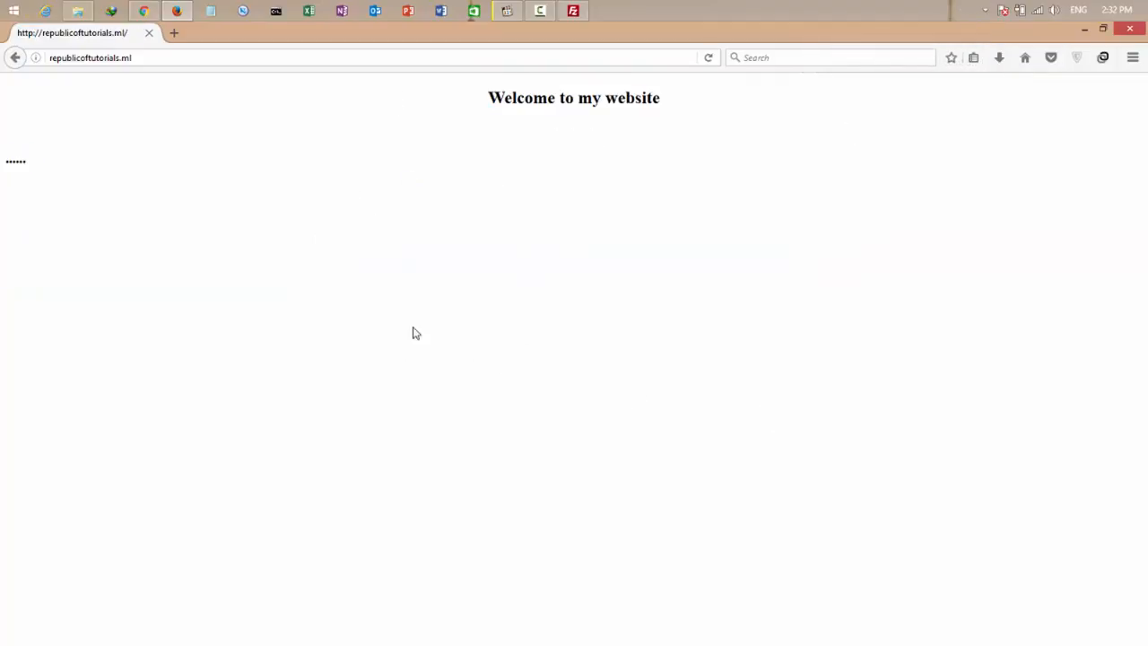
{"action": "mouse_move", "coordinate": [620, 219]}
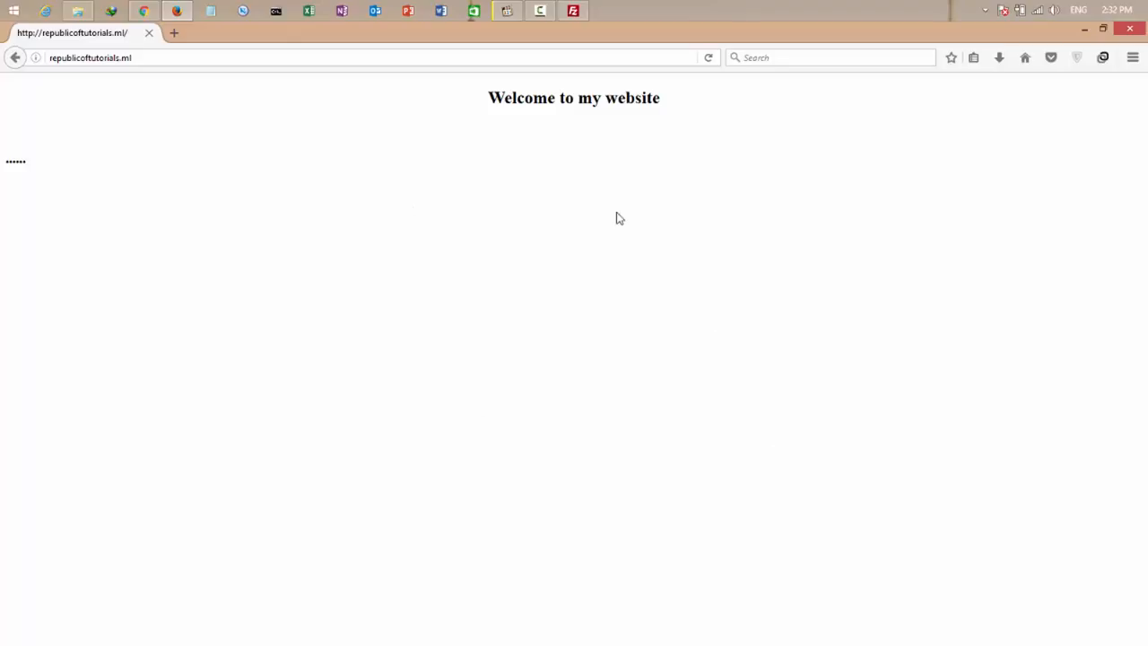
{"action": "mouse_move", "coordinate": [529, 215]}
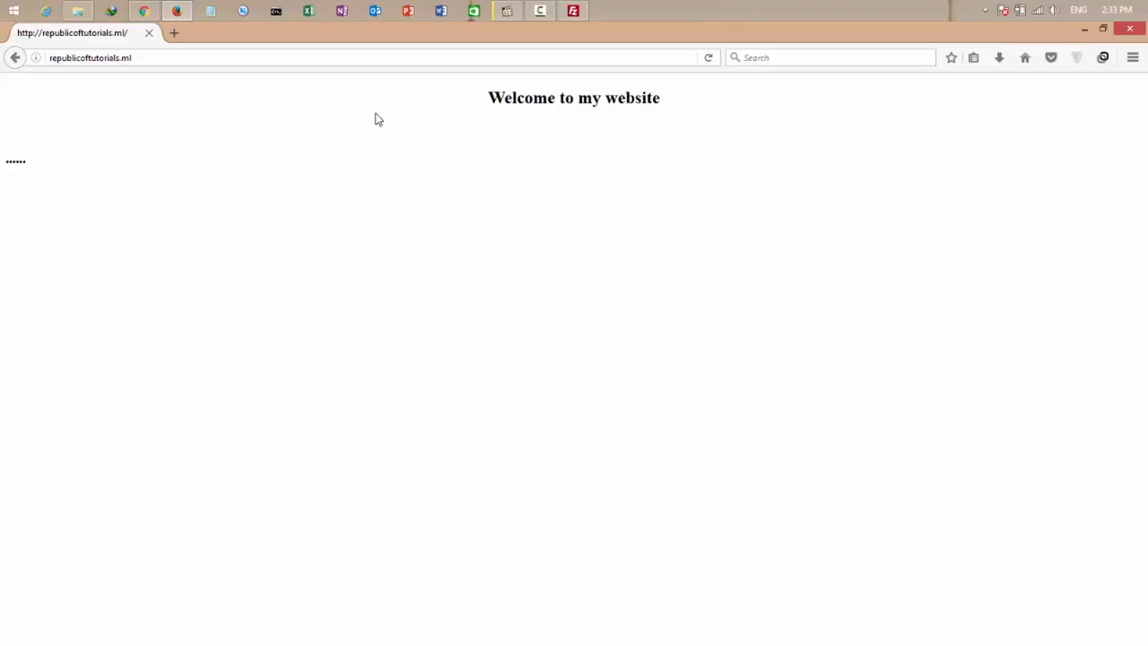
{"action": "mouse_move", "coordinate": [461, 244]}
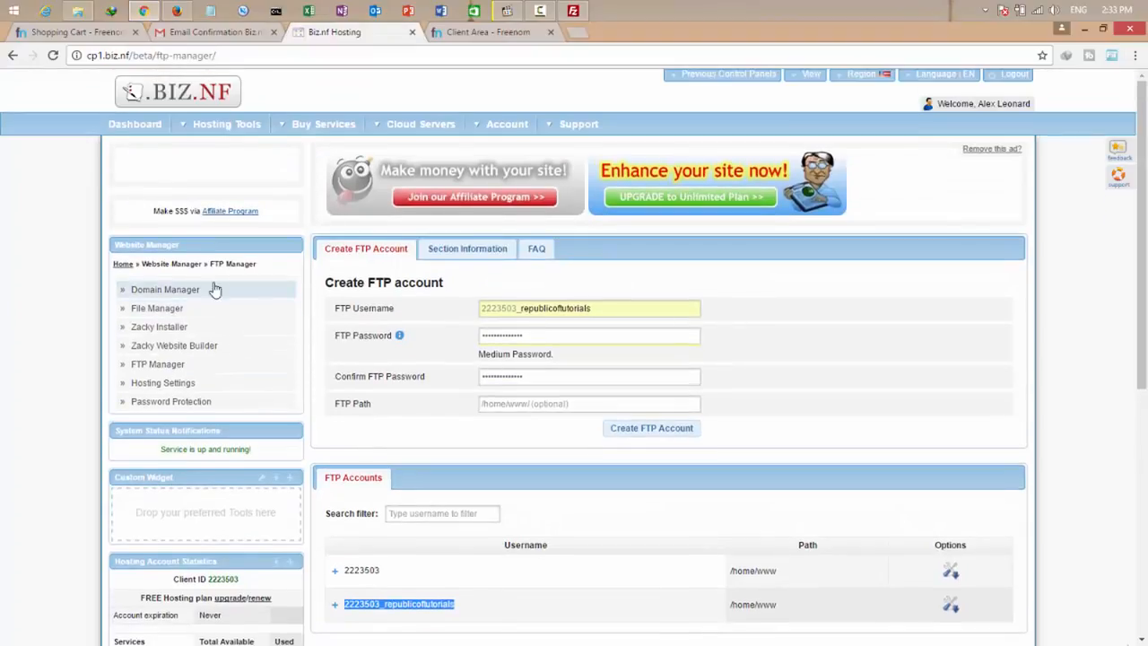
{"action": "mouse_move", "coordinate": [414, 358]}
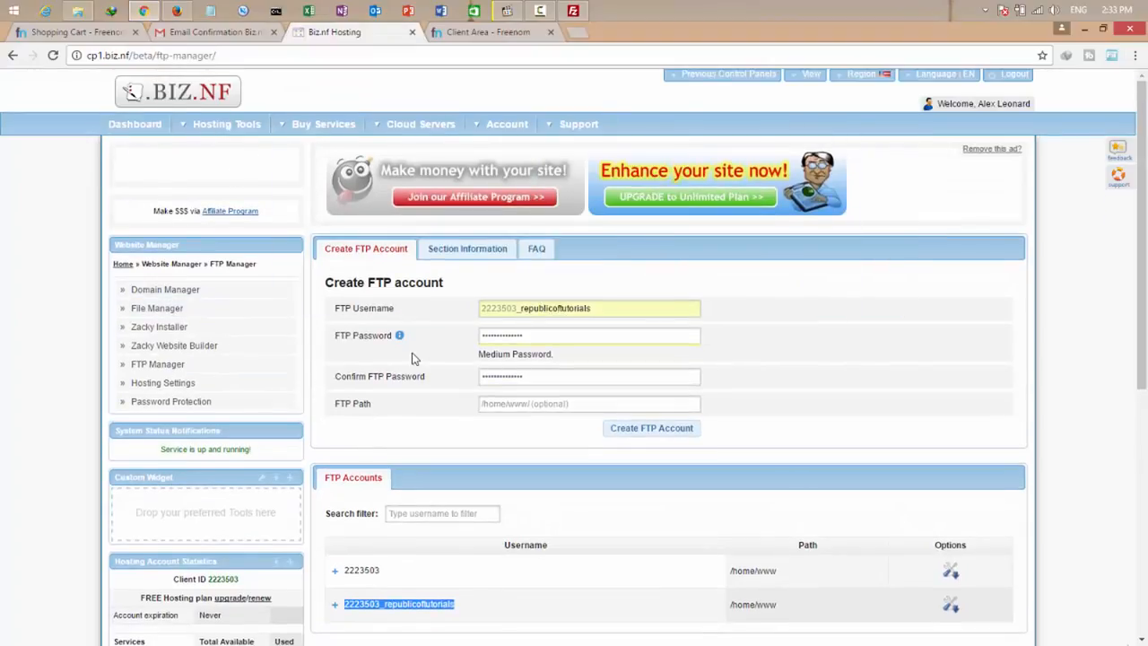
{"action": "mouse_move", "coordinate": [256, 242]}
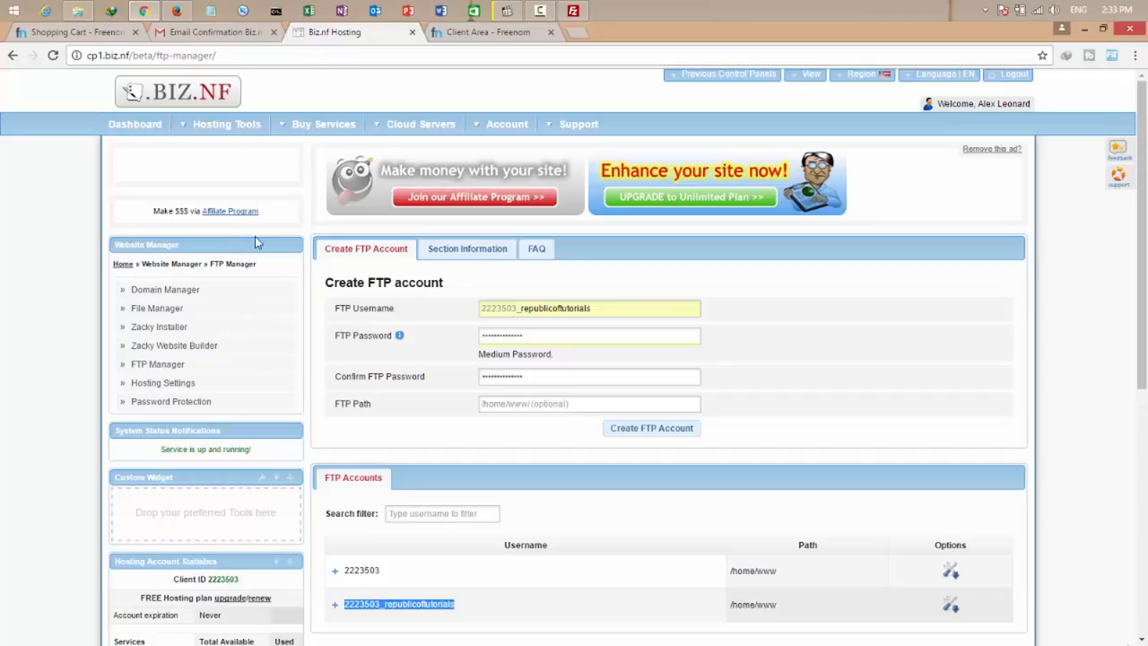
{"action": "mouse_move", "coordinate": [229, 162]}
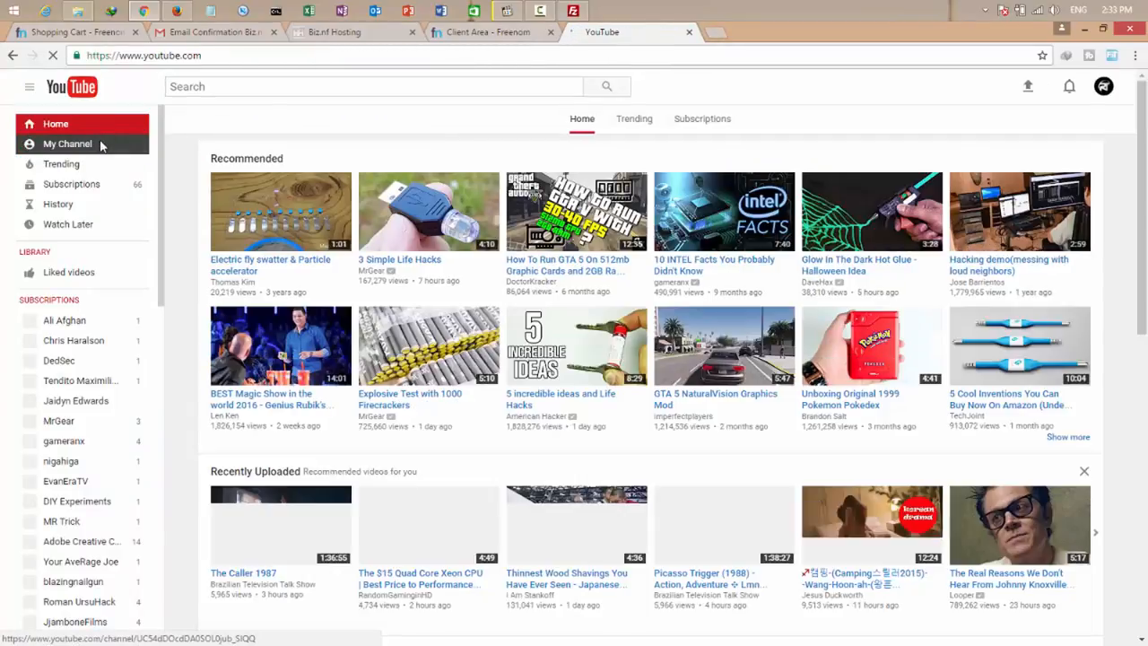
Step: Go to the Republic of Tutorials channel page from the YouTube sidebar
{"action": "left_click", "coordinate": [67, 143]}
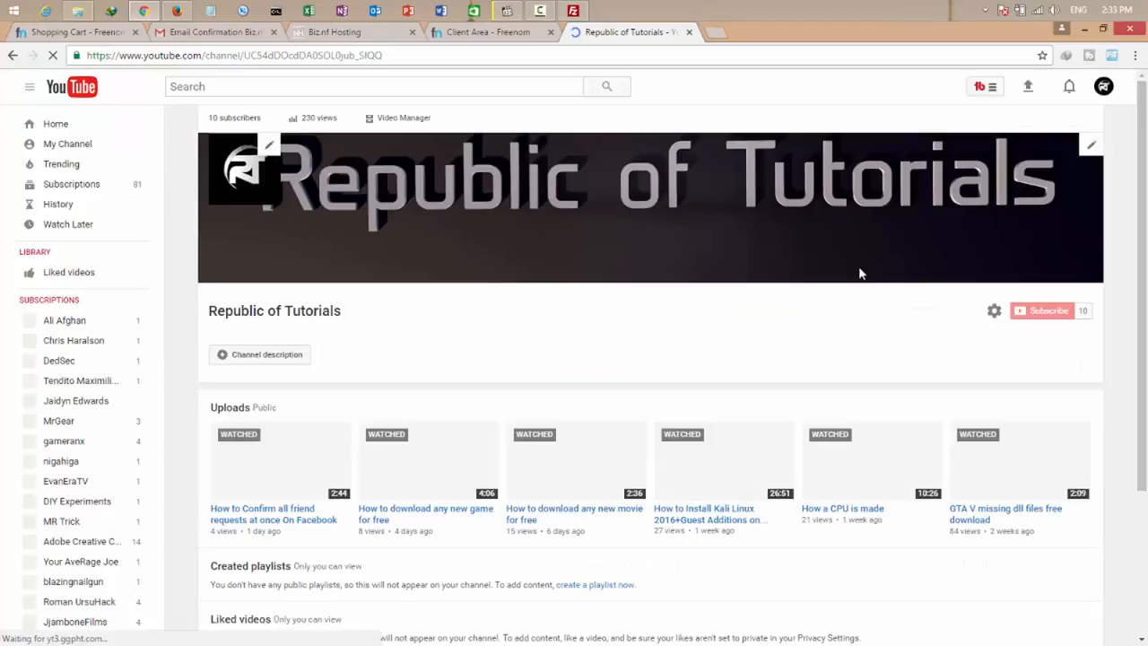